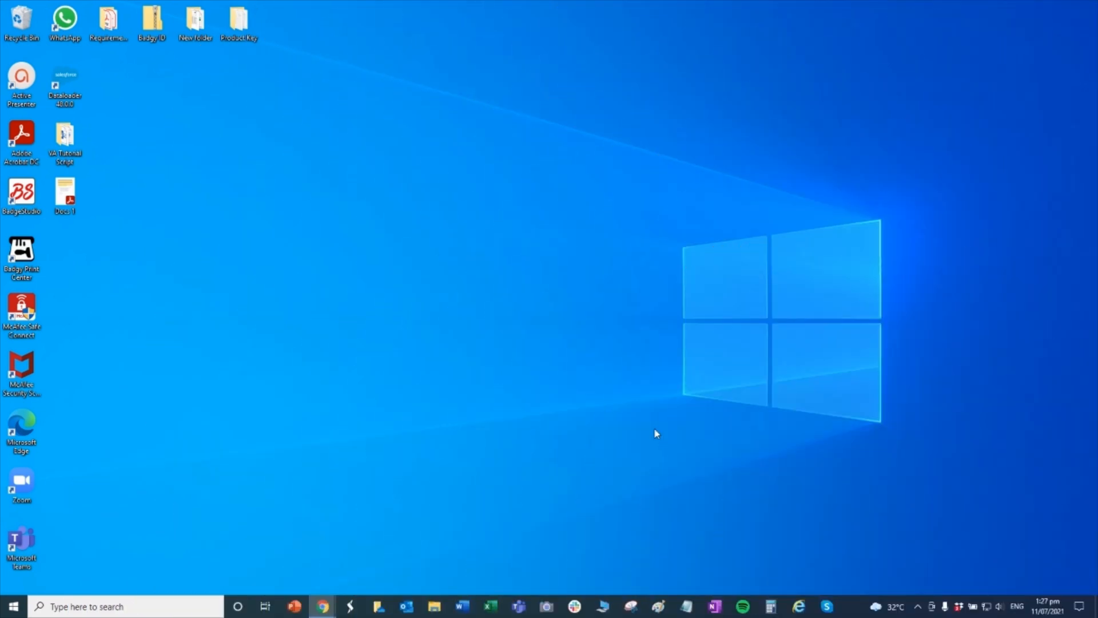
pyautogui.moveTo(3, 409)
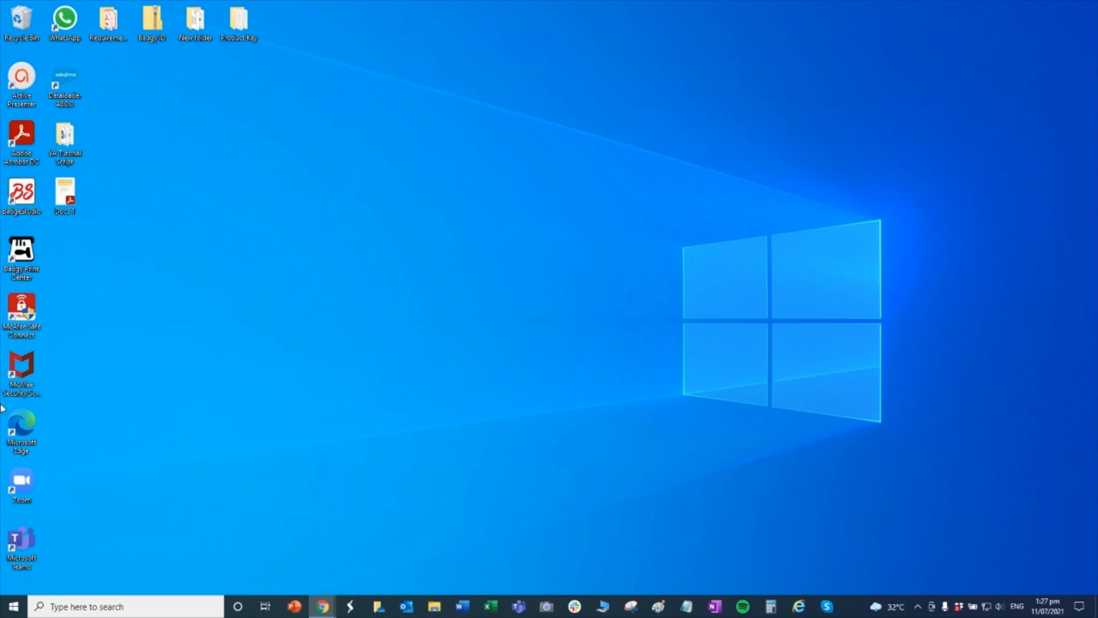
# Step: Open the Windows Start menu and scroll the app list down to Word
pyautogui.click(10, 606)
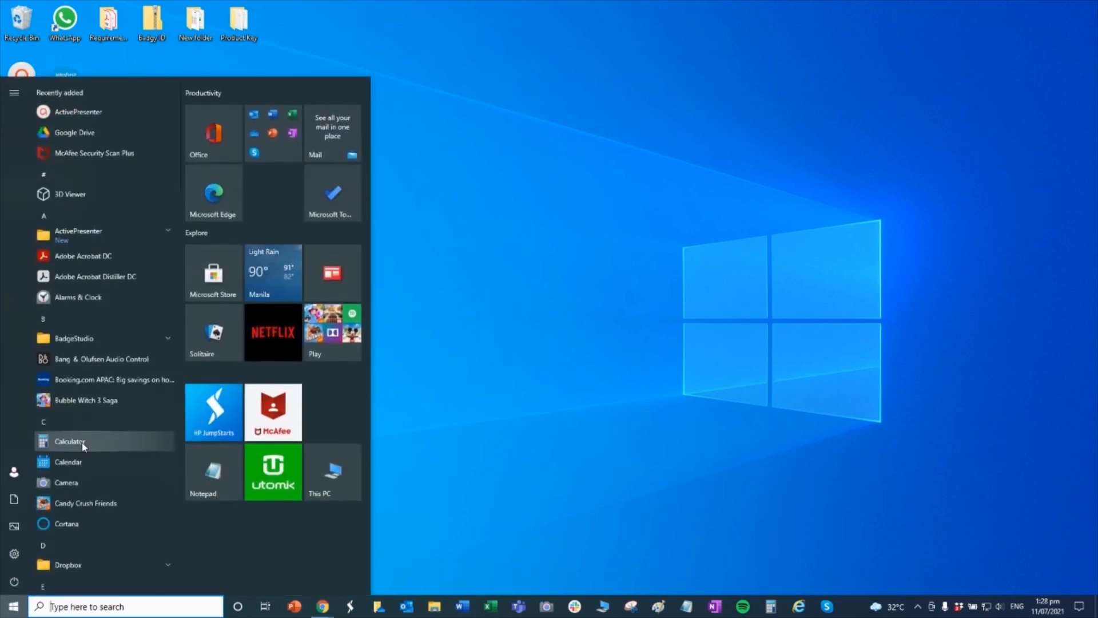
pyautogui.scroll(-3)
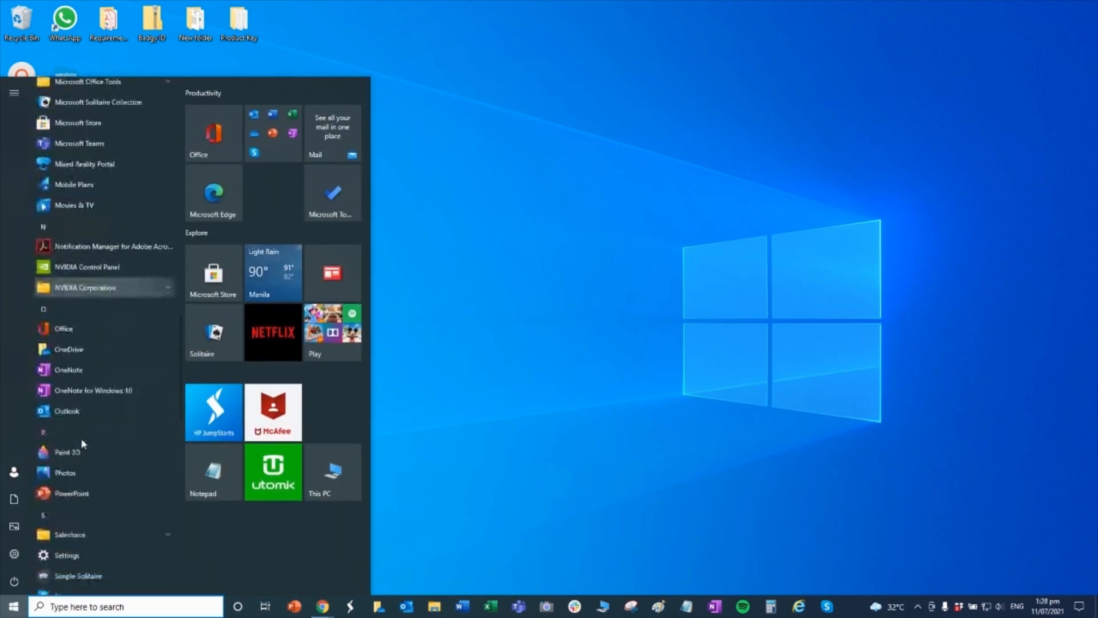
pyautogui.scroll(-3)
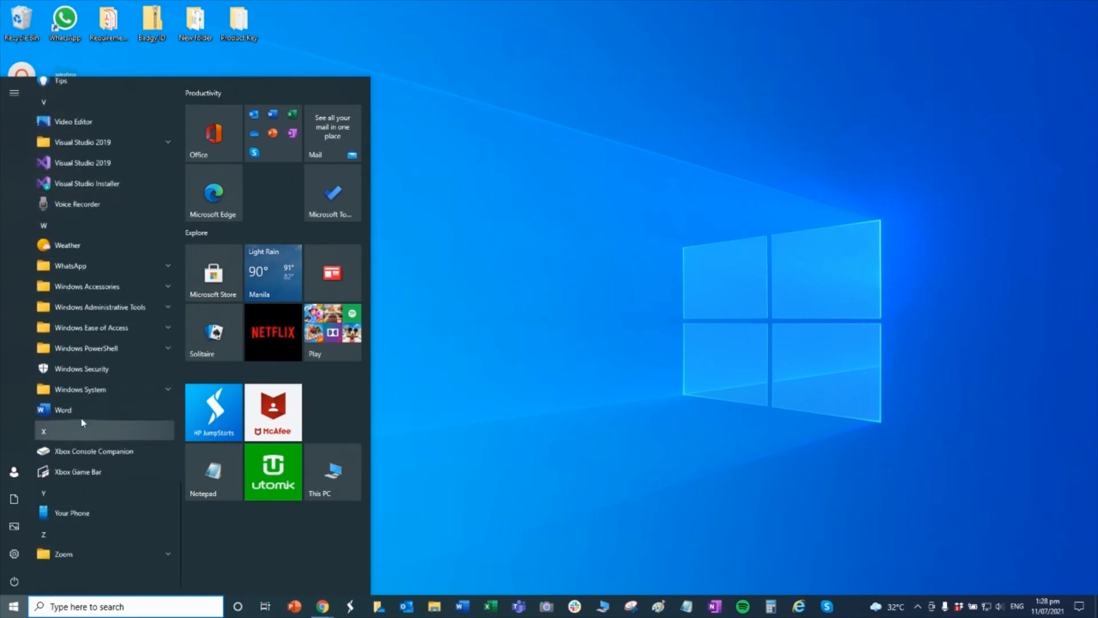
pyautogui.moveTo(81, 409)
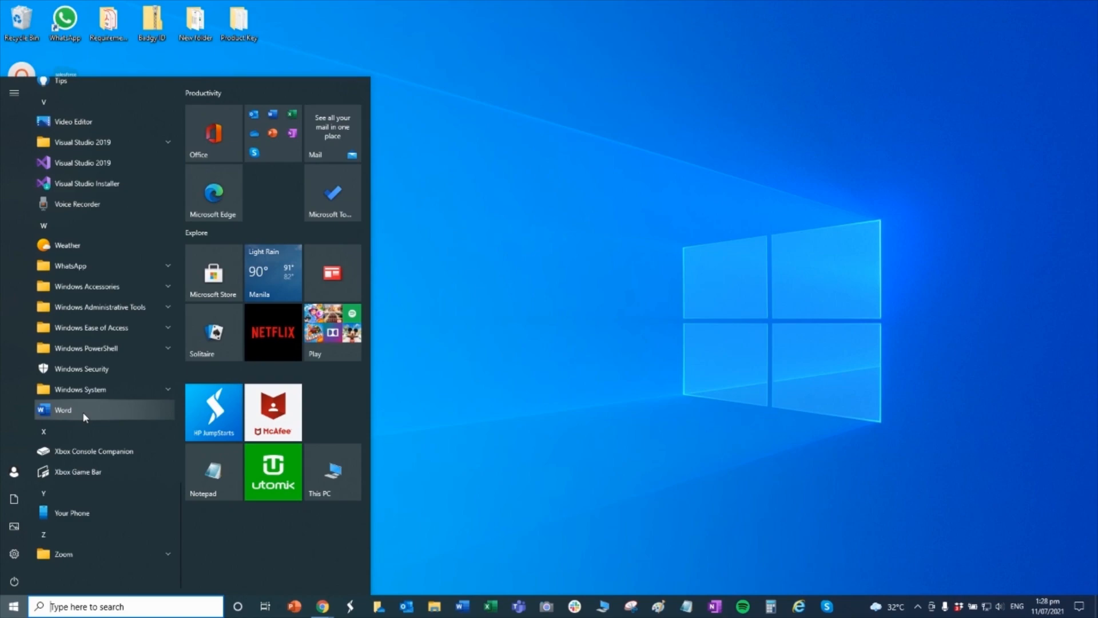
# Step: Launch Word and browse the full gallery of new-document templates
pyautogui.click(62, 410)
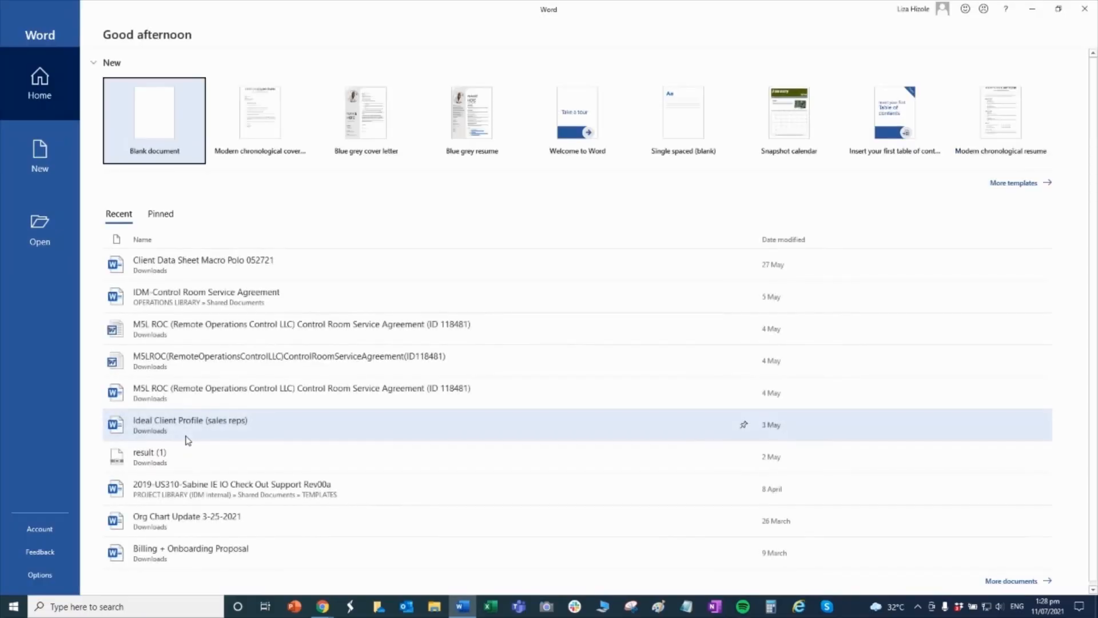
pyautogui.moveTo(177, 179)
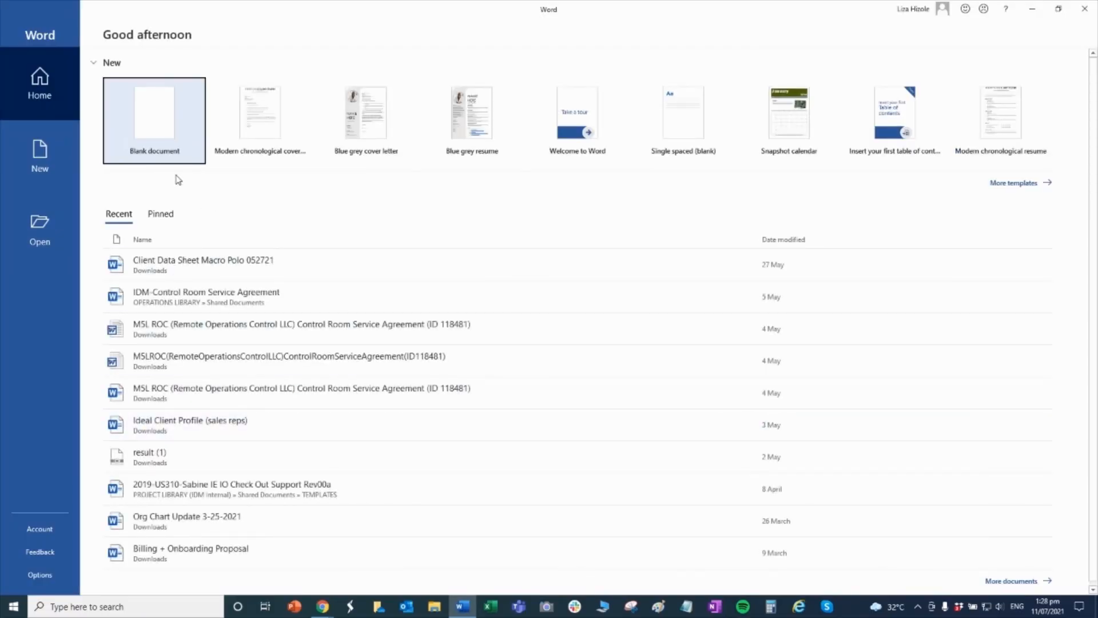
pyautogui.moveTo(39, 84)
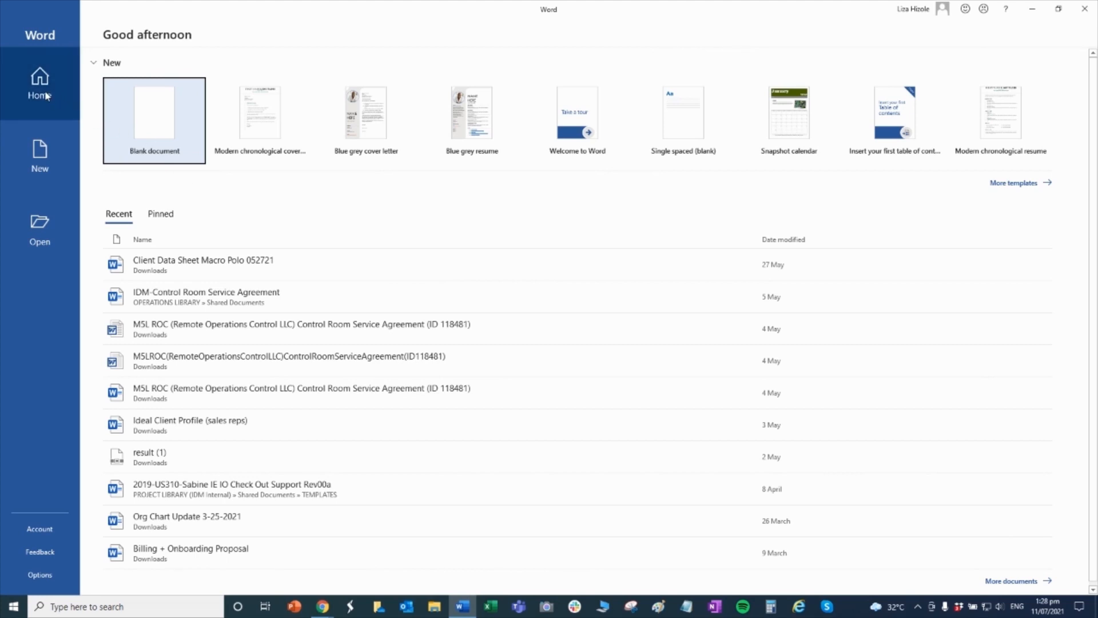
pyautogui.moveTo(149, 138)
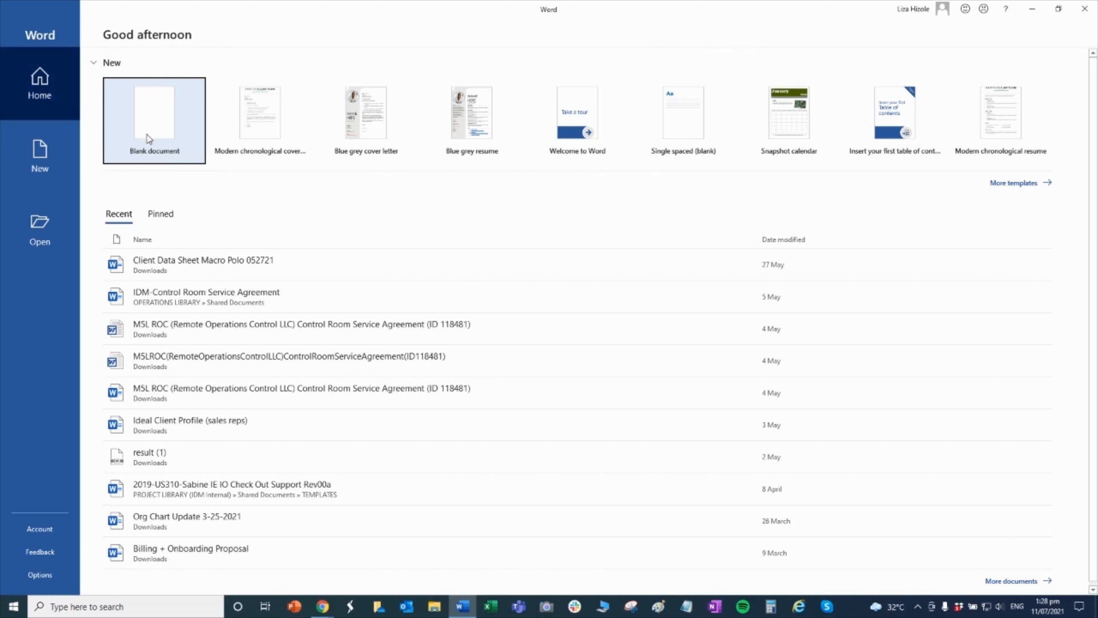
pyautogui.moveTo(172, 131)
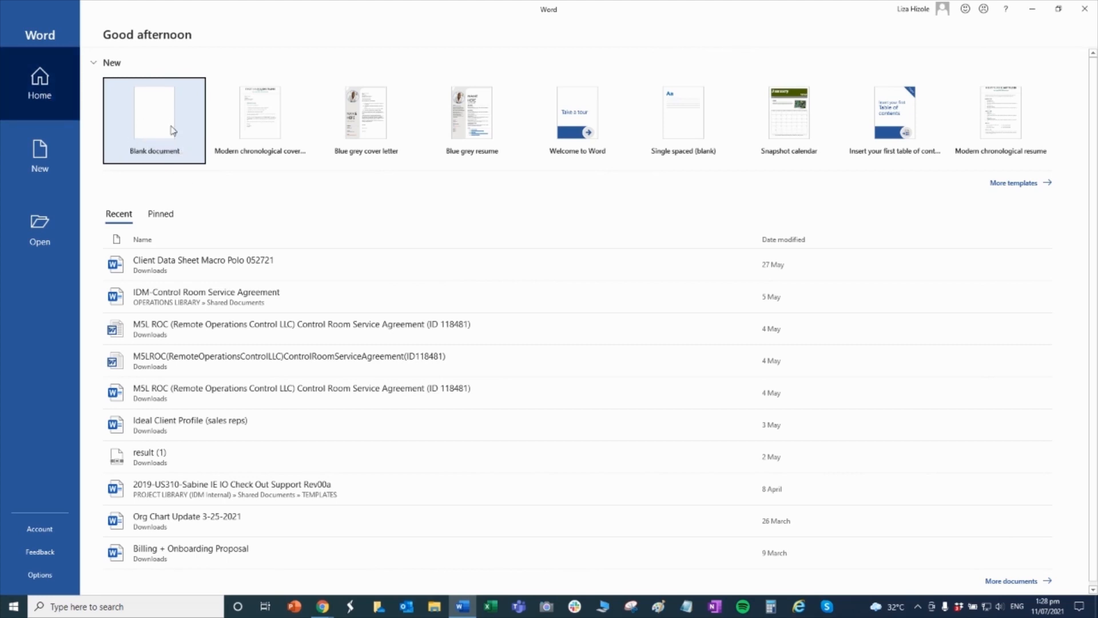
pyautogui.moveTo(365, 121)
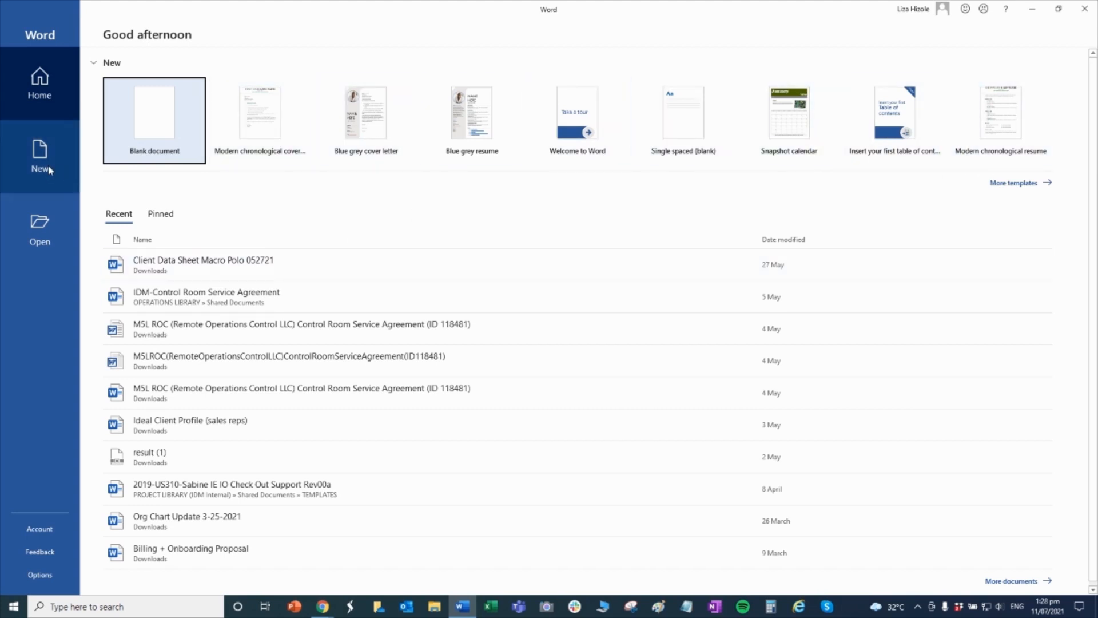
pyautogui.click(40, 157)
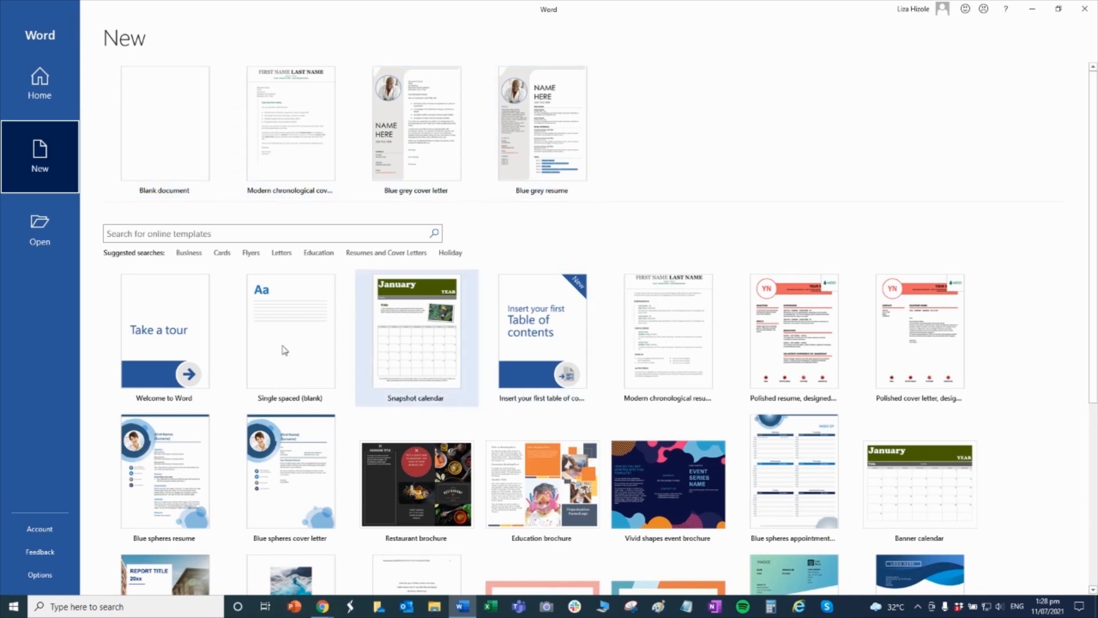
pyautogui.scroll(-3)
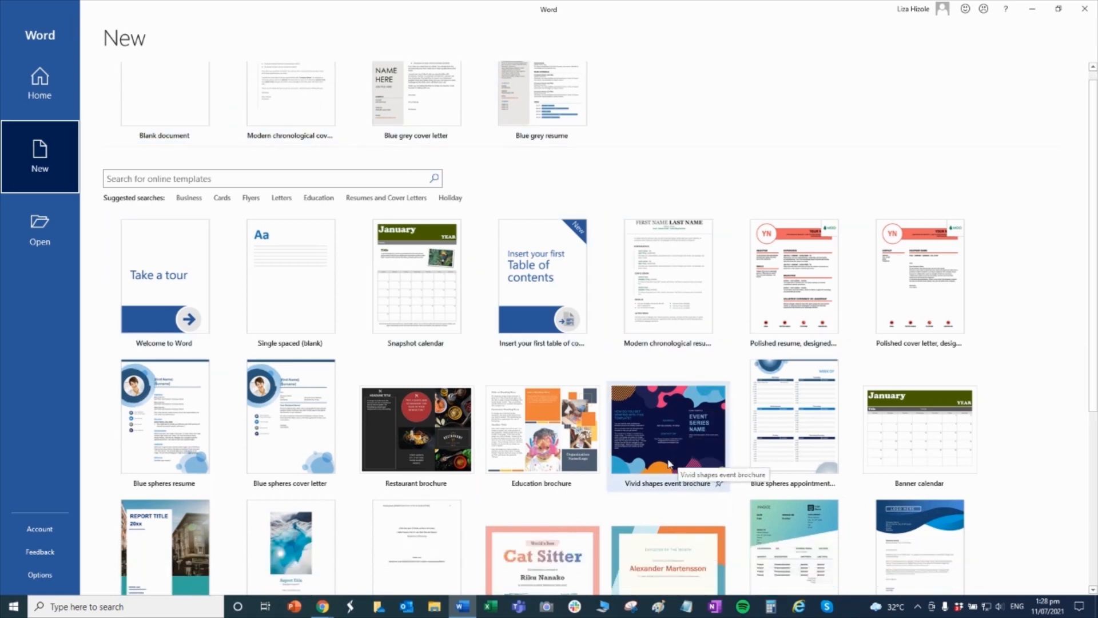
pyautogui.scroll(-3)
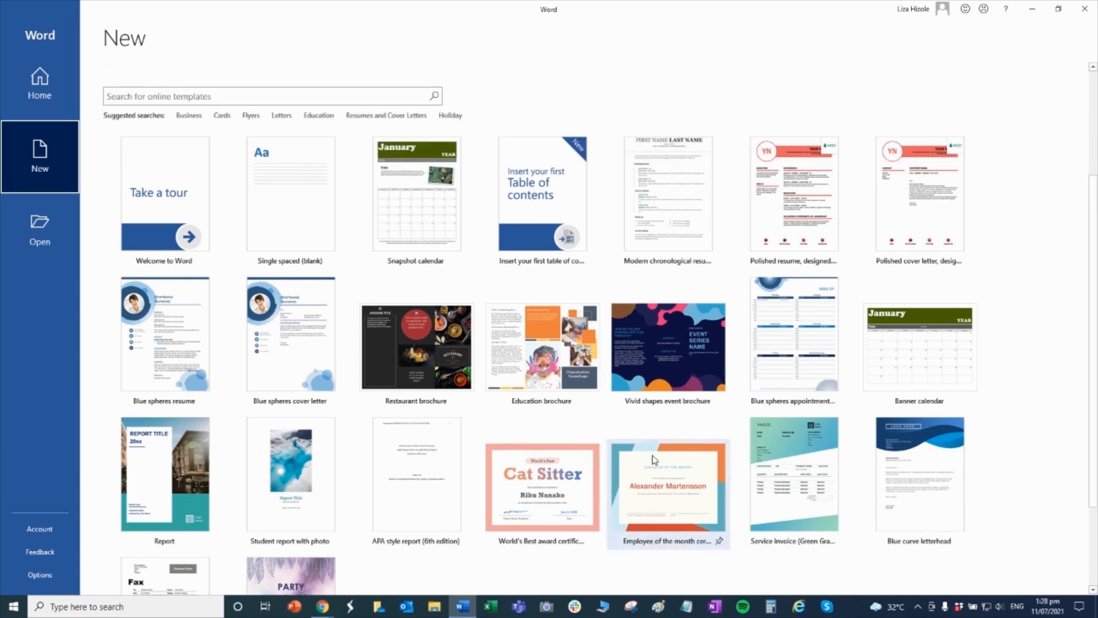
pyautogui.scroll(3)
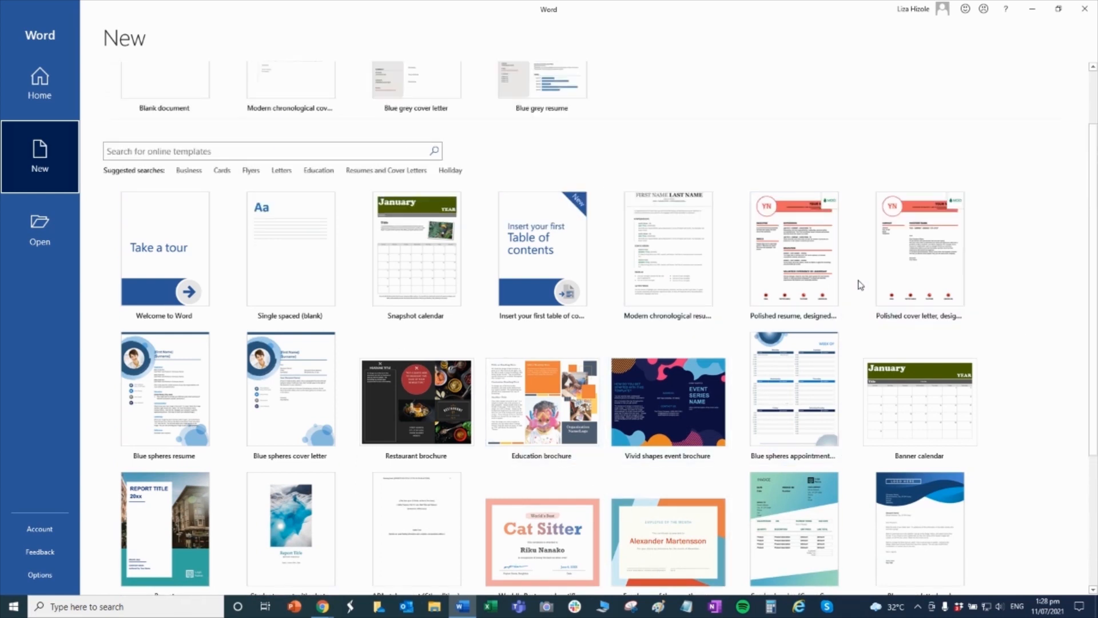
pyautogui.scroll(3)
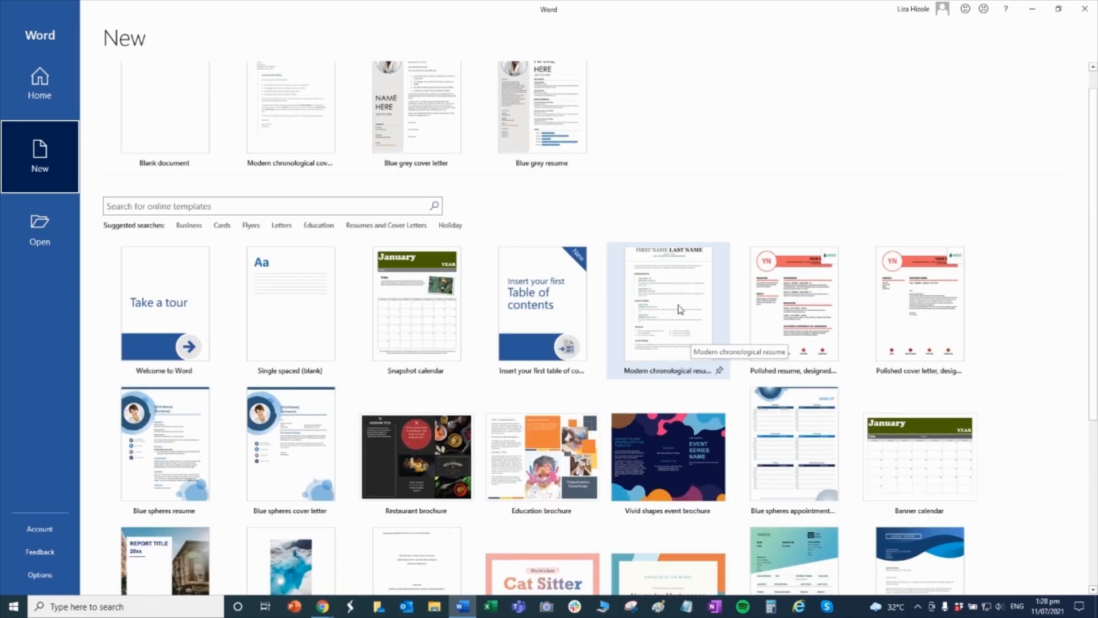
pyautogui.moveTo(658, 315)
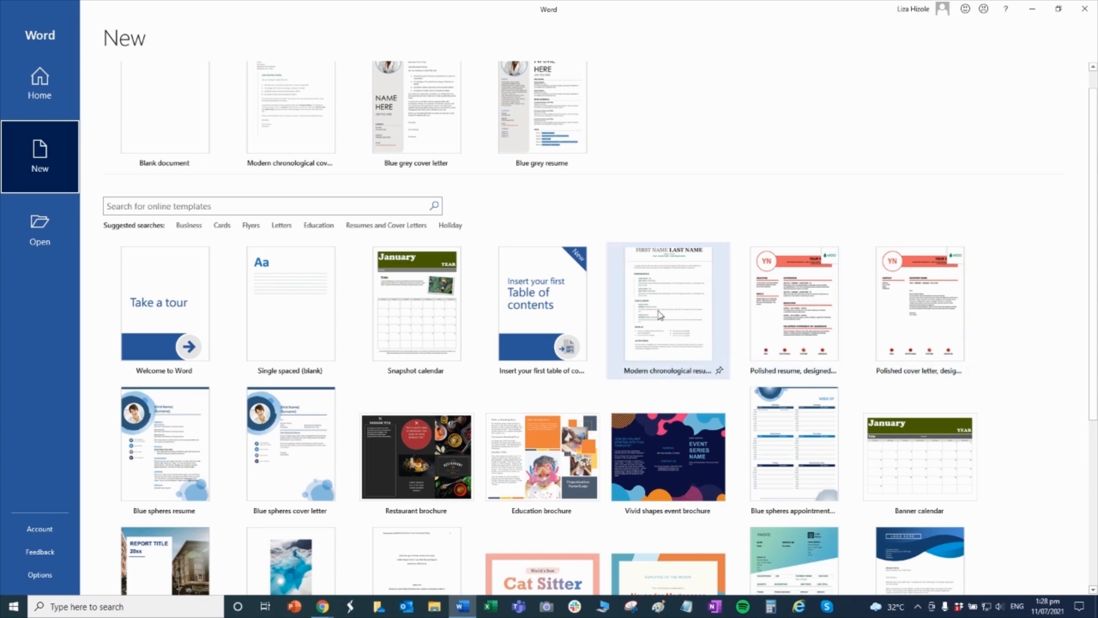
pyautogui.moveTo(164, 308)
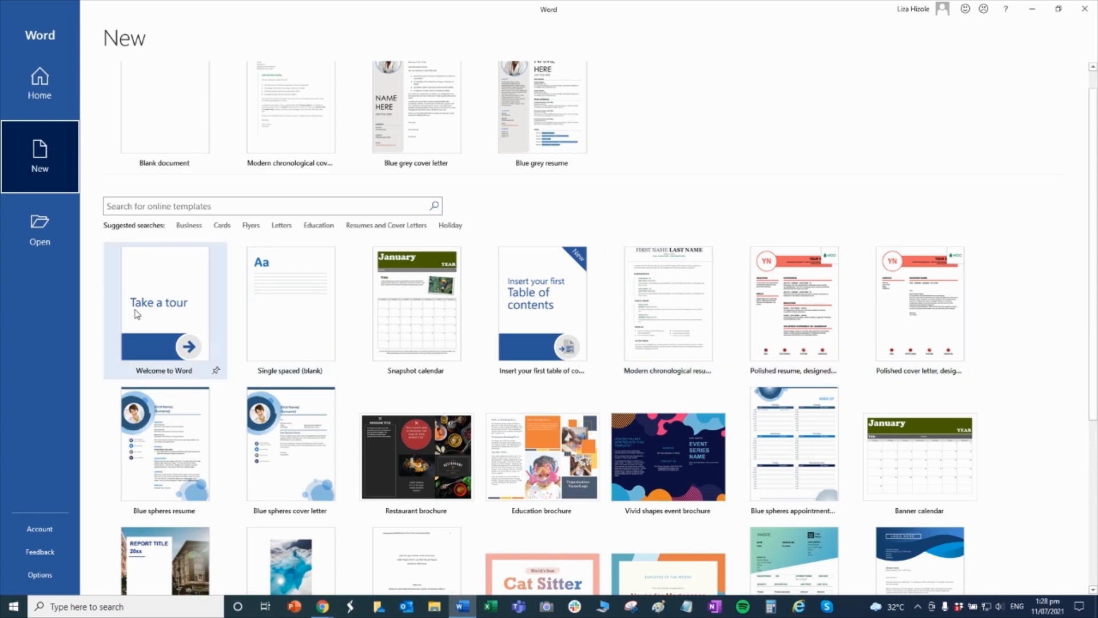
# Step: Create a blank document, Document1, and click into its page
pyautogui.click(164, 108)
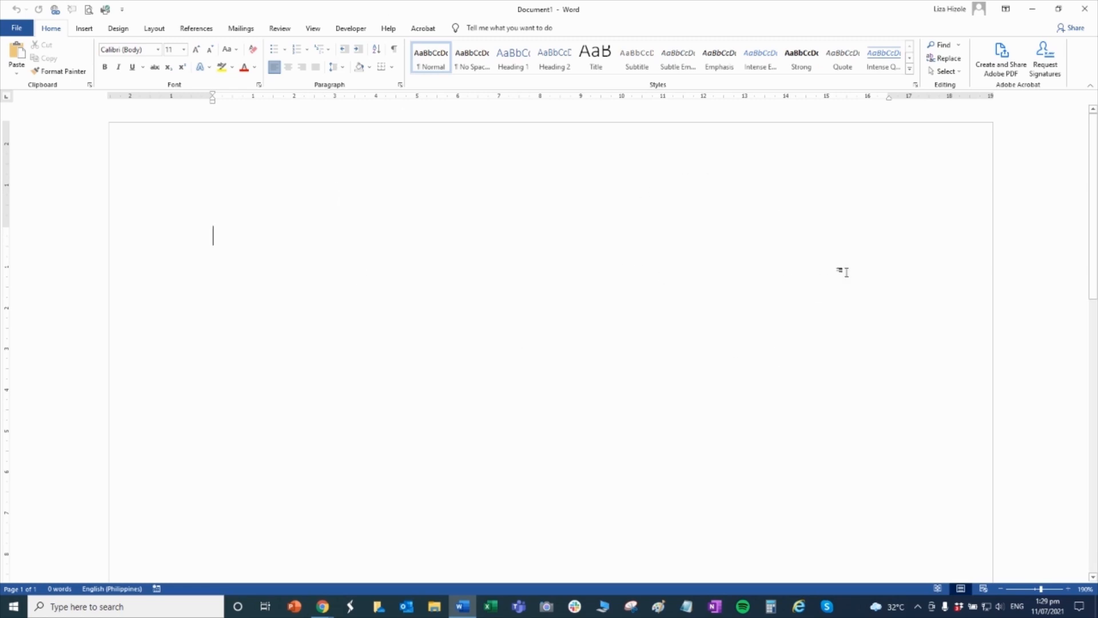
pyautogui.moveTo(924, 394)
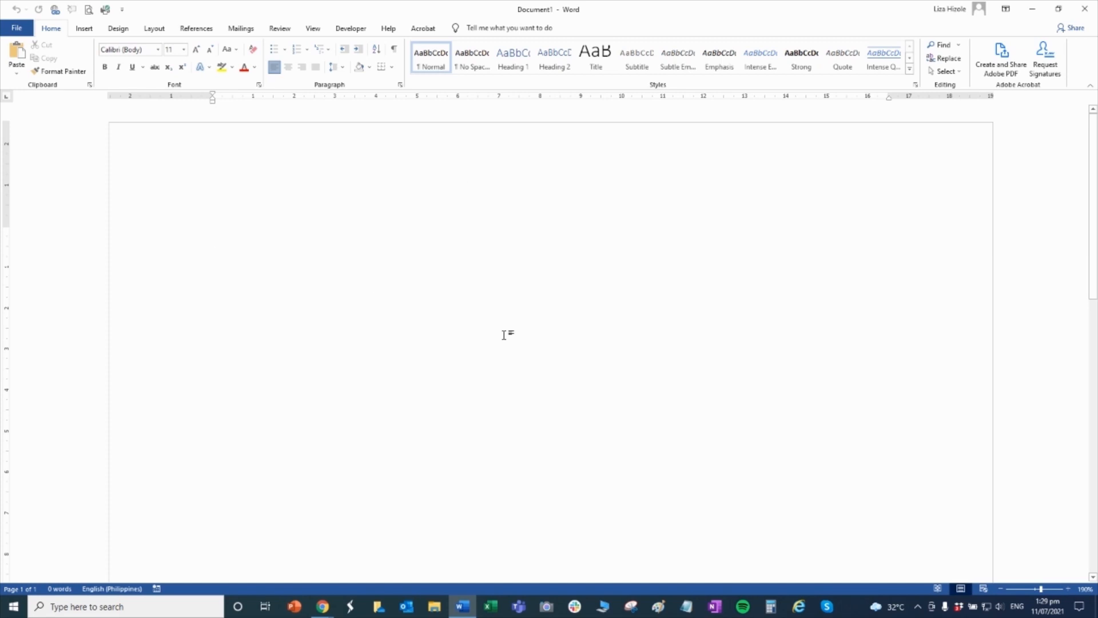
pyautogui.click(213, 237)
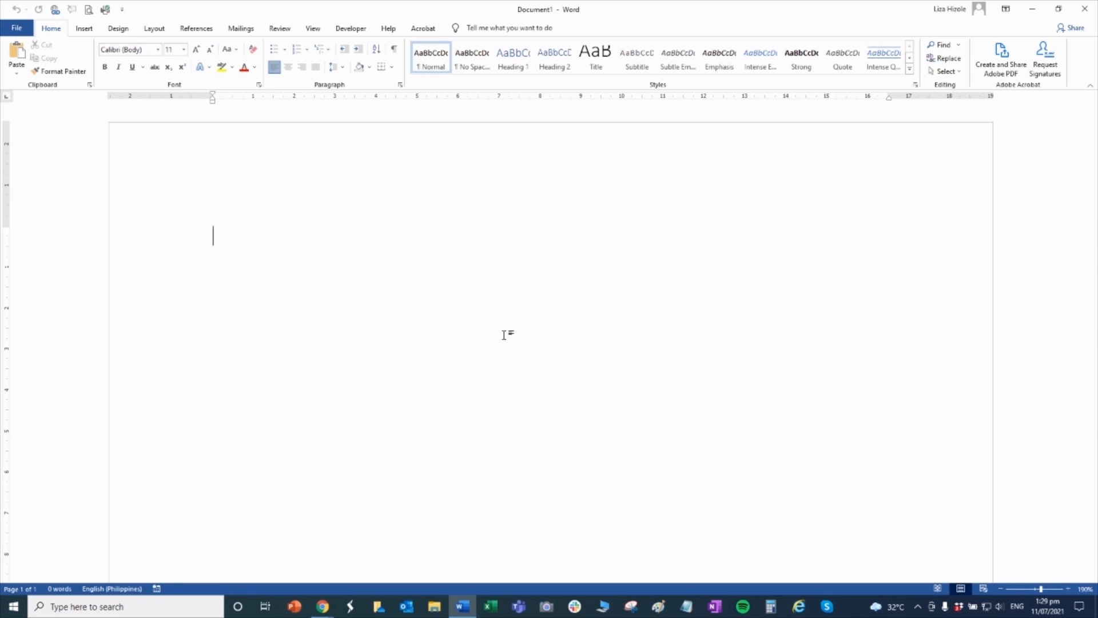
pyautogui.moveTo(523, 325)
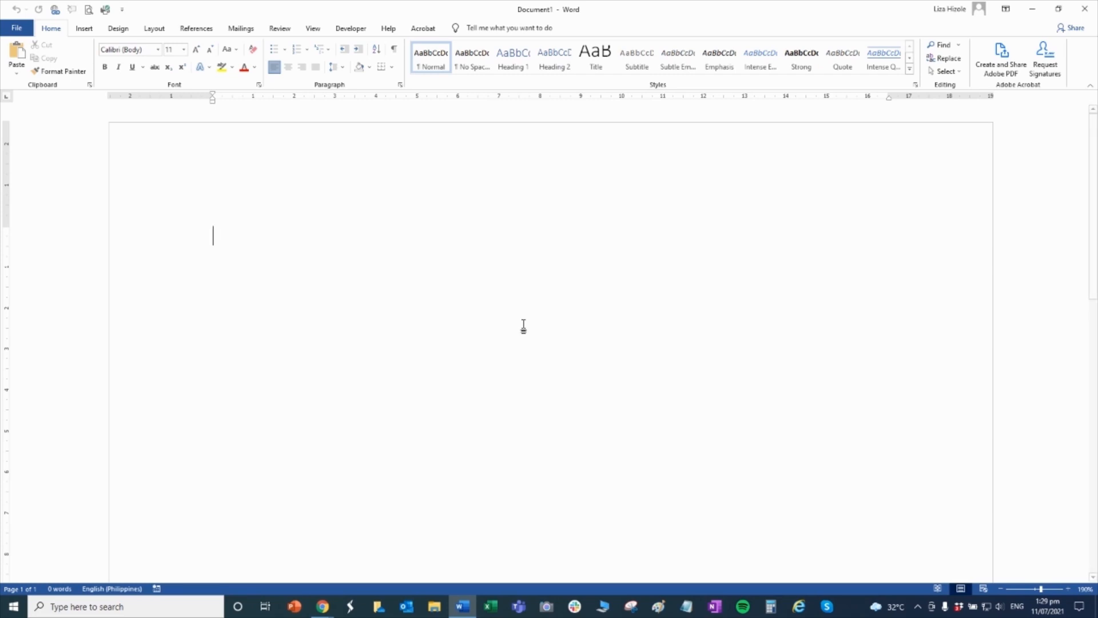
pyautogui.moveTo(439, 273)
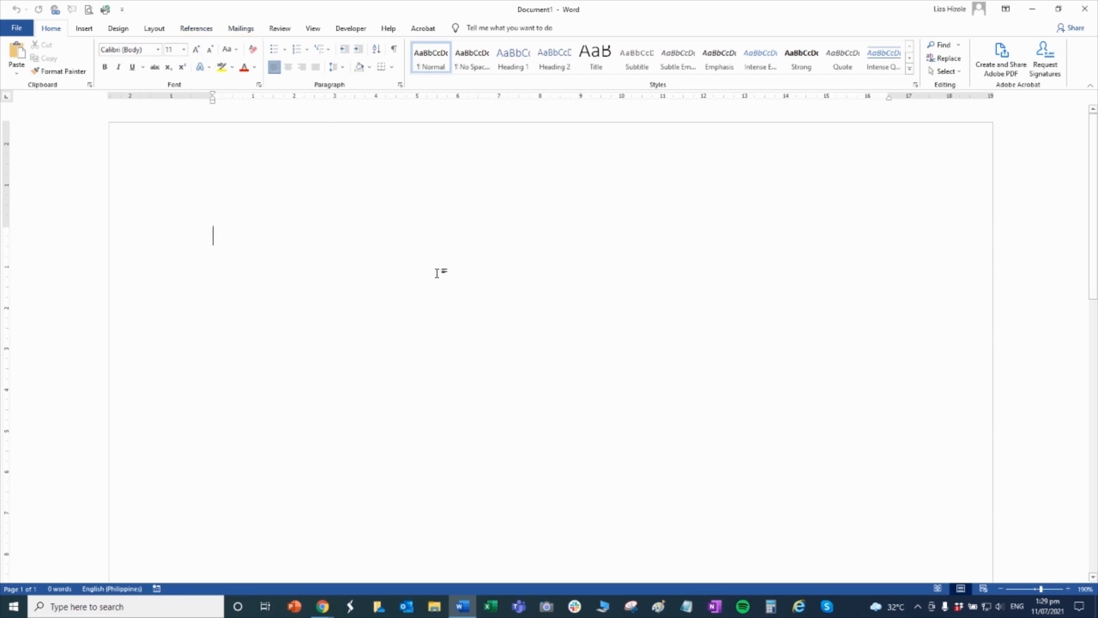
pyautogui.moveTo(514, 292)
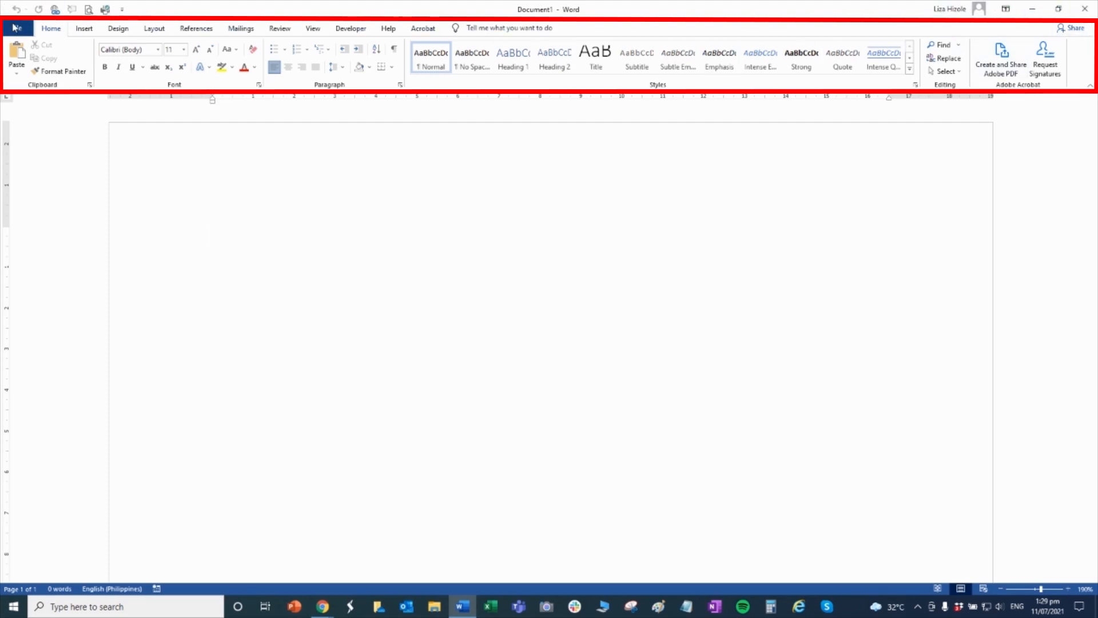
pyautogui.click(212, 237)
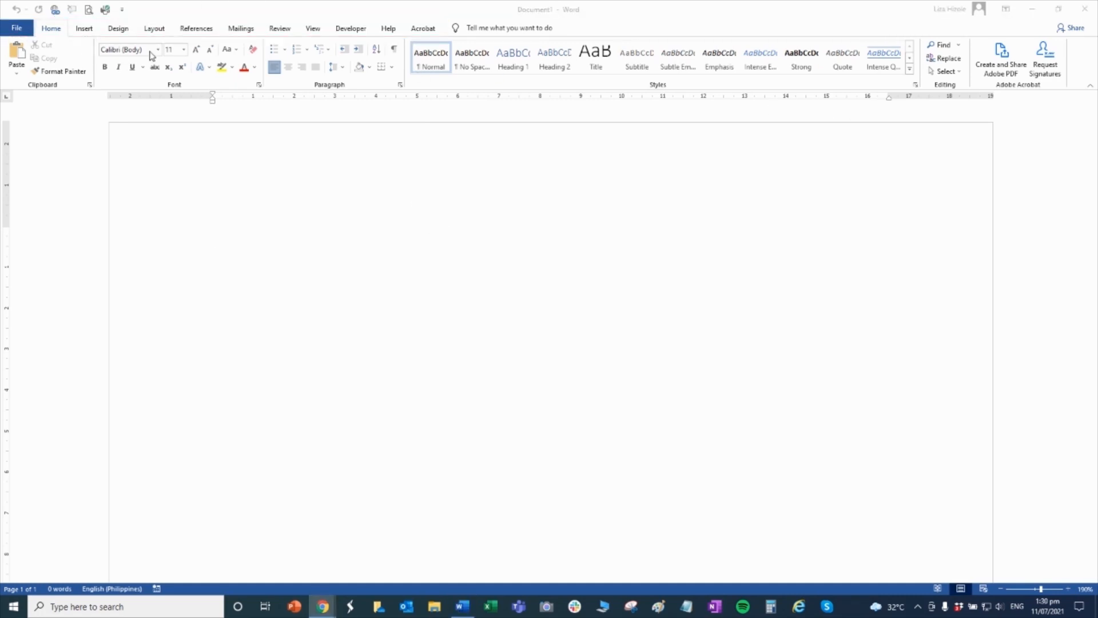
pyautogui.moveTo(62, 87)
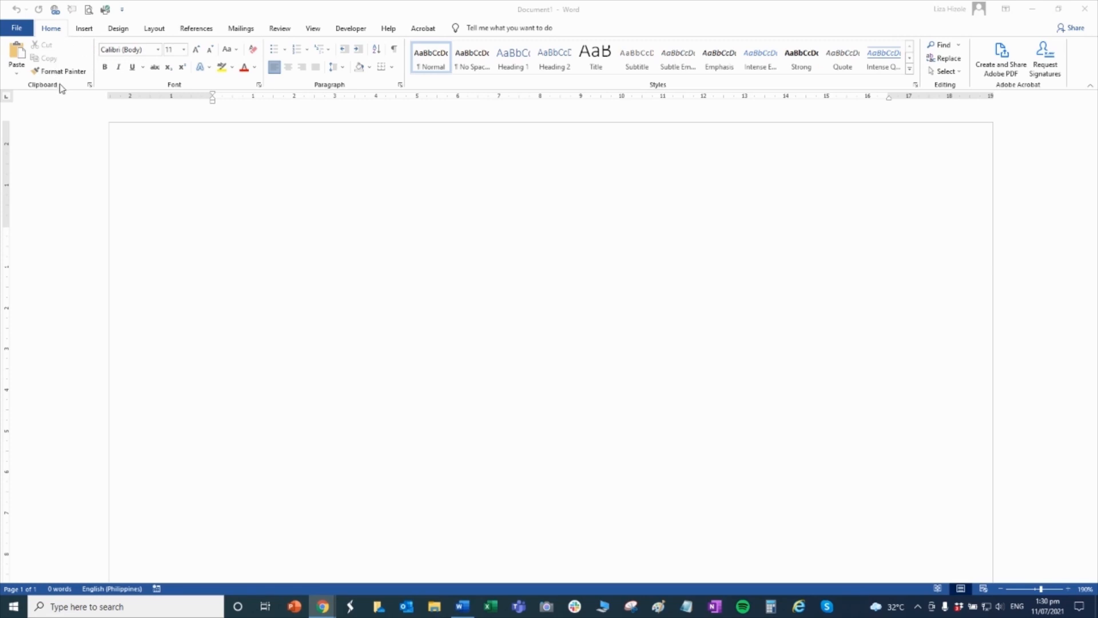
pyautogui.moveTo(91, 66)
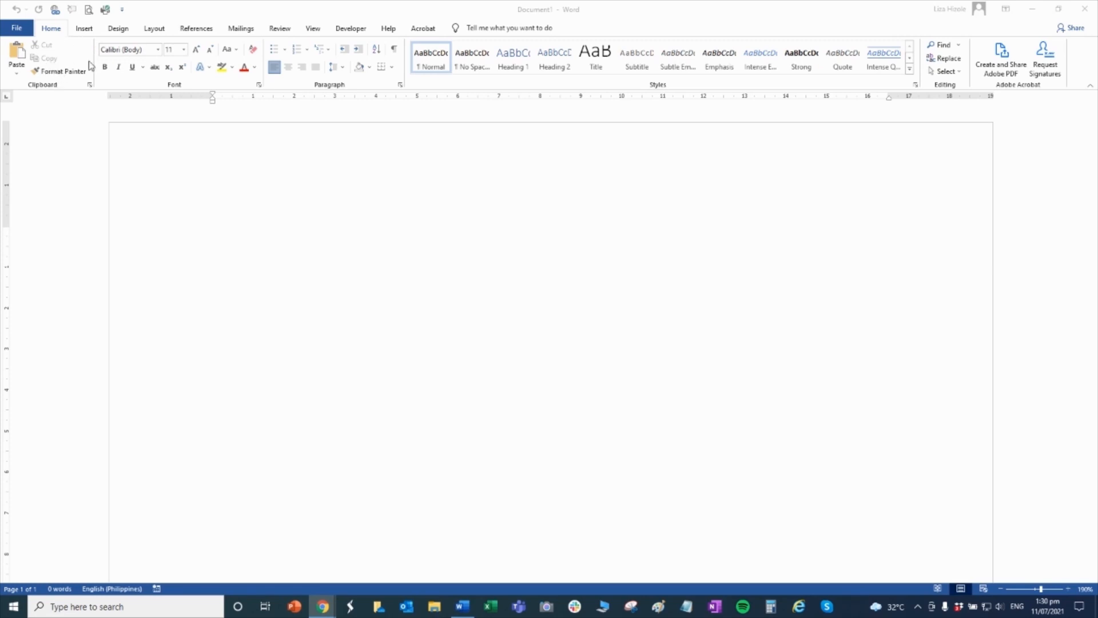
pyautogui.moveTo(58, 60)
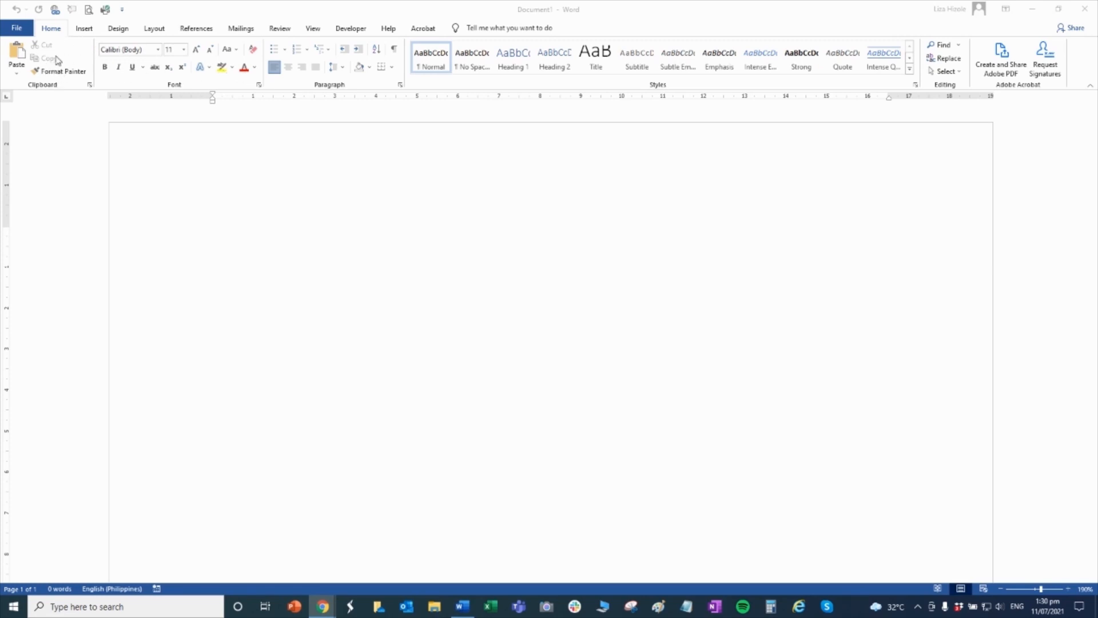
pyautogui.moveTo(698, 82)
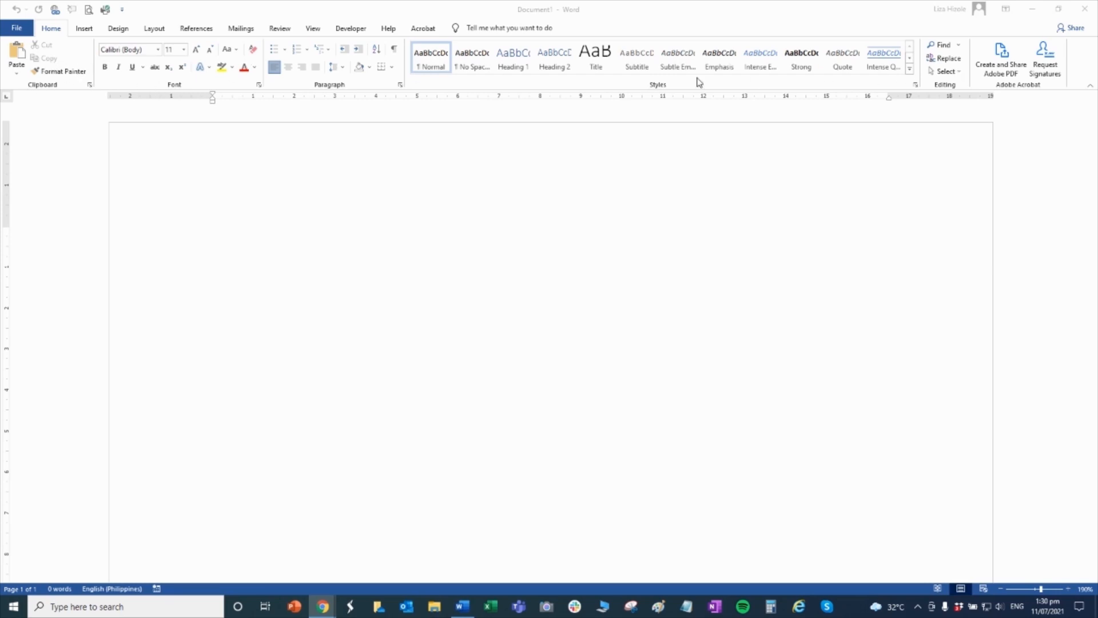
pyautogui.moveTo(84, 78)
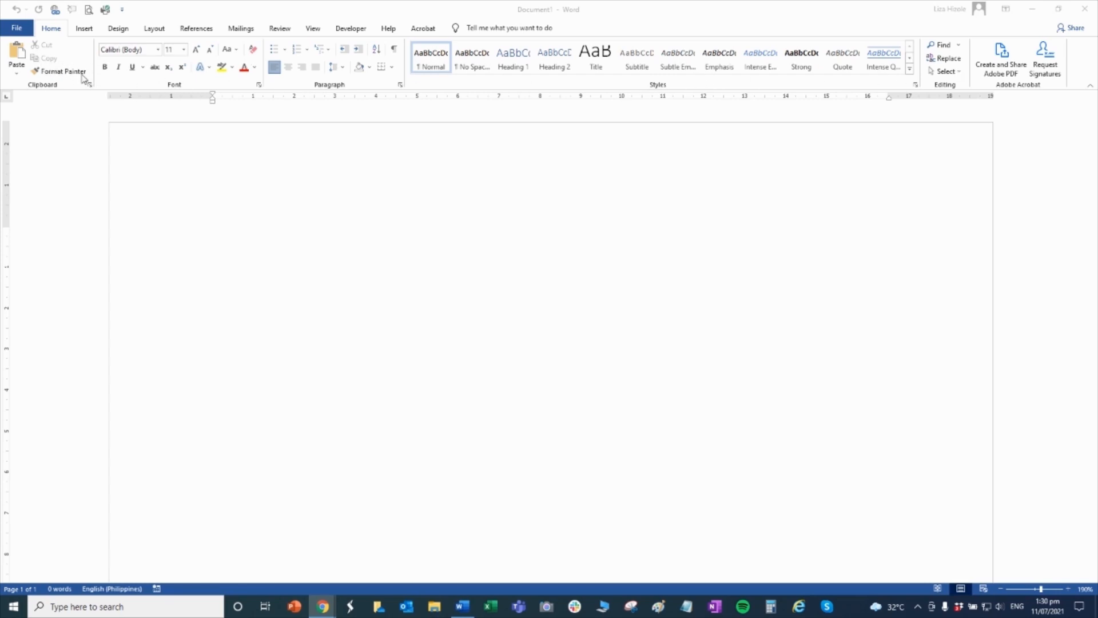
pyautogui.moveTo(46, 71)
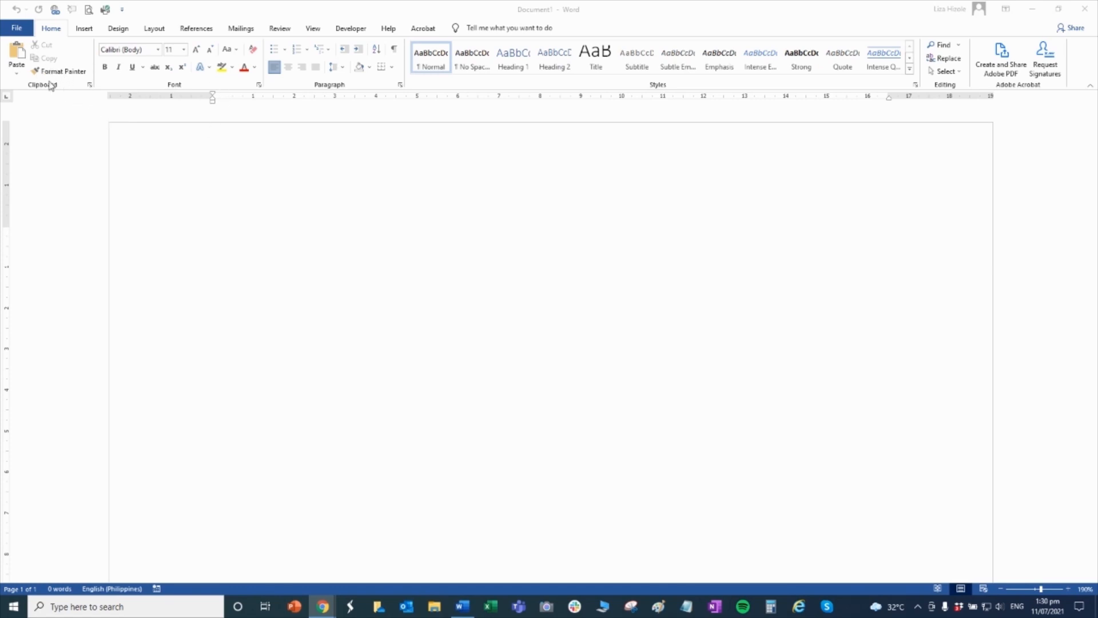
pyautogui.moveTo(50, 31)
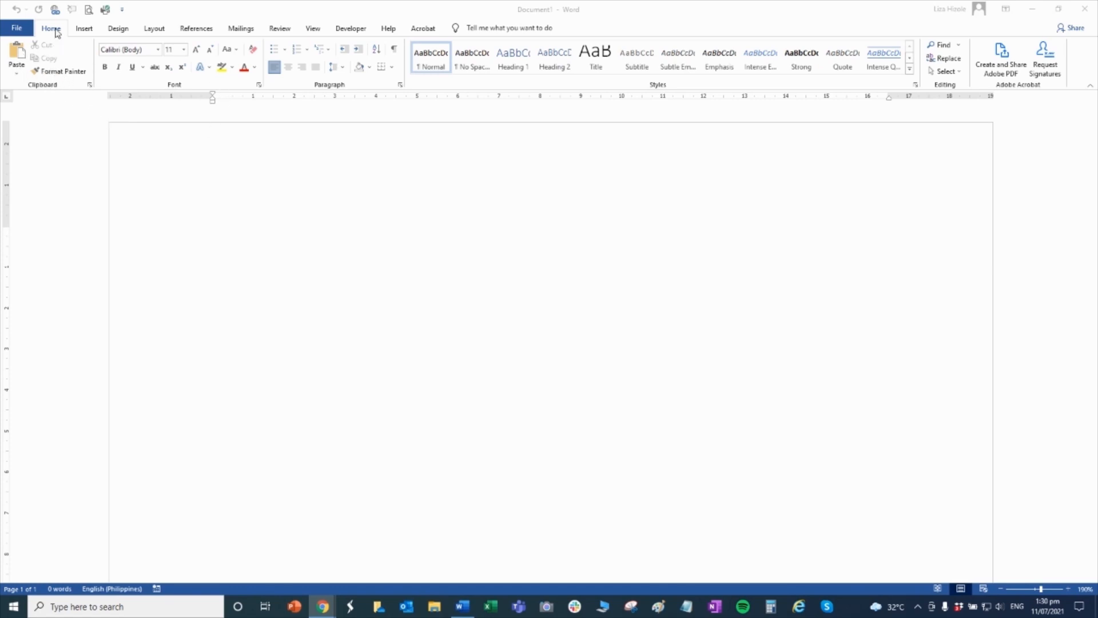
pyautogui.moveTo(57, 91)
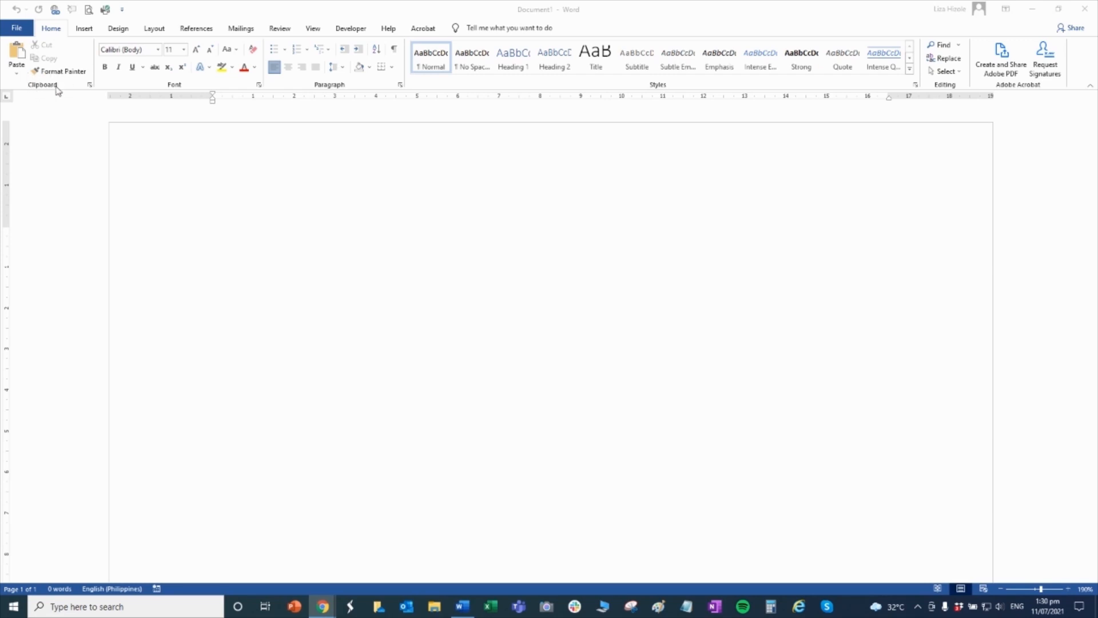
pyautogui.moveTo(155, 68)
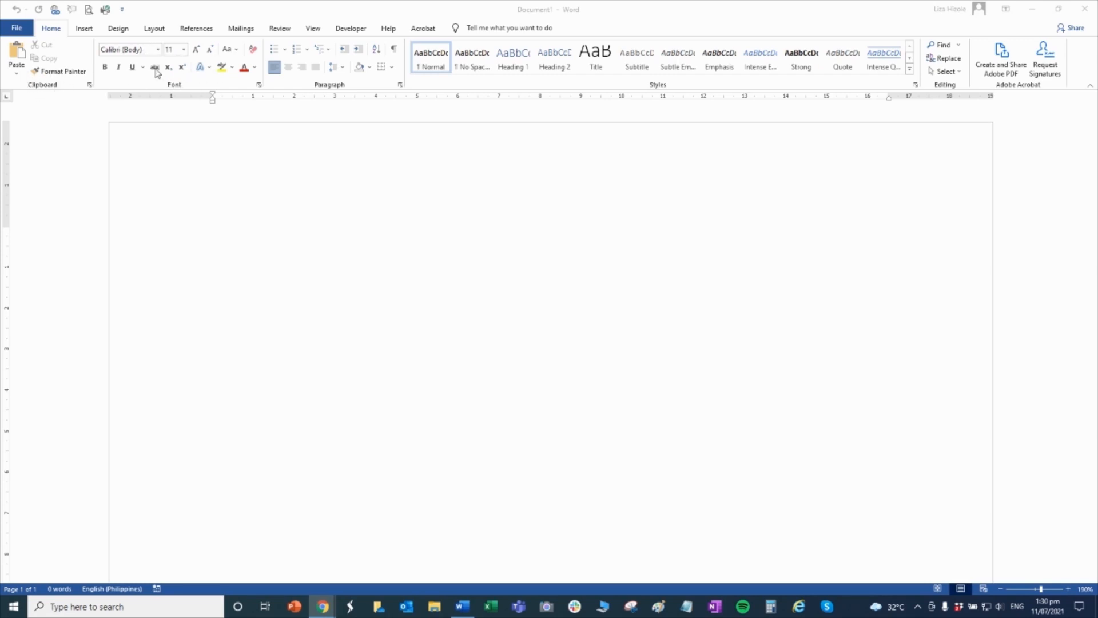
pyautogui.moveTo(604, 78)
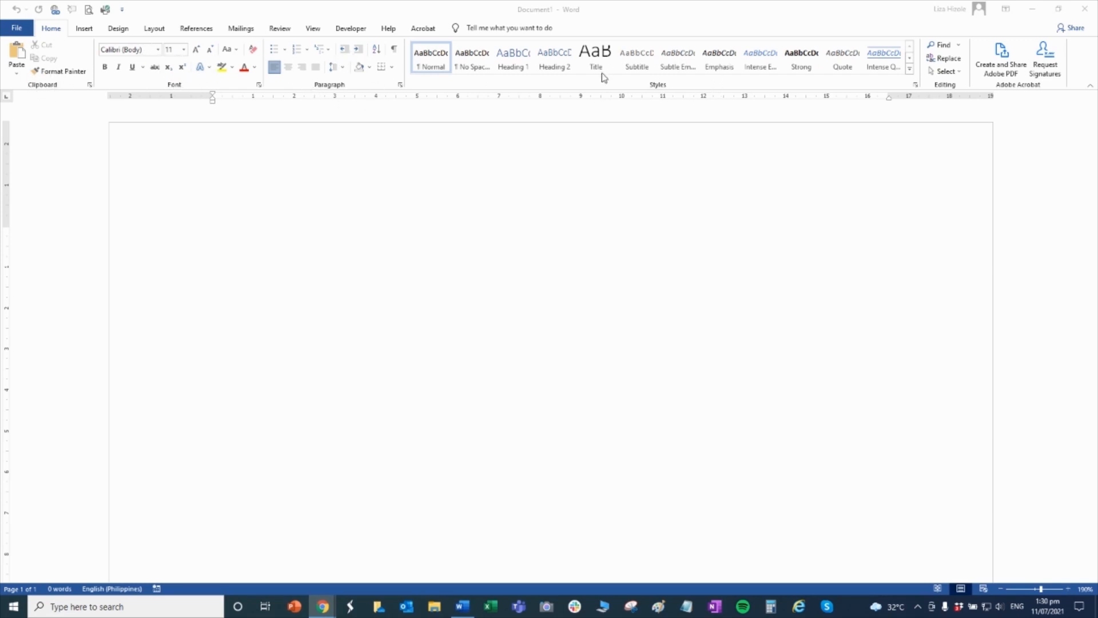
pyautogui.moveTo(315, 222)
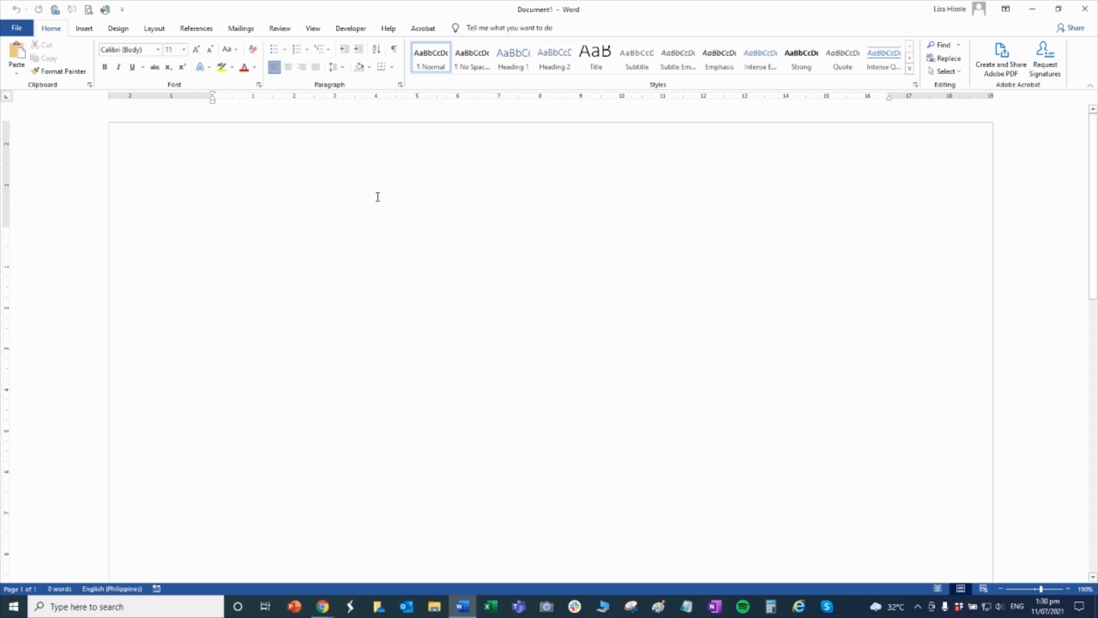
# Step: Type 'The quick brown fox jumps over the head of the lazy dog.'
pyautogui.write('Th')
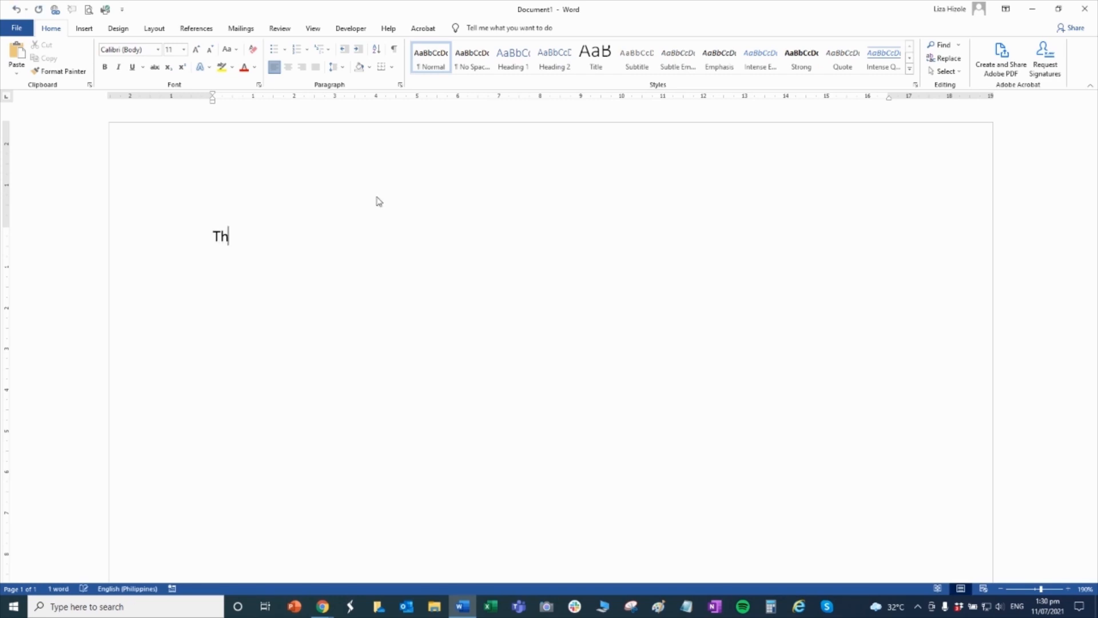
pyautogui.write('e quick b')
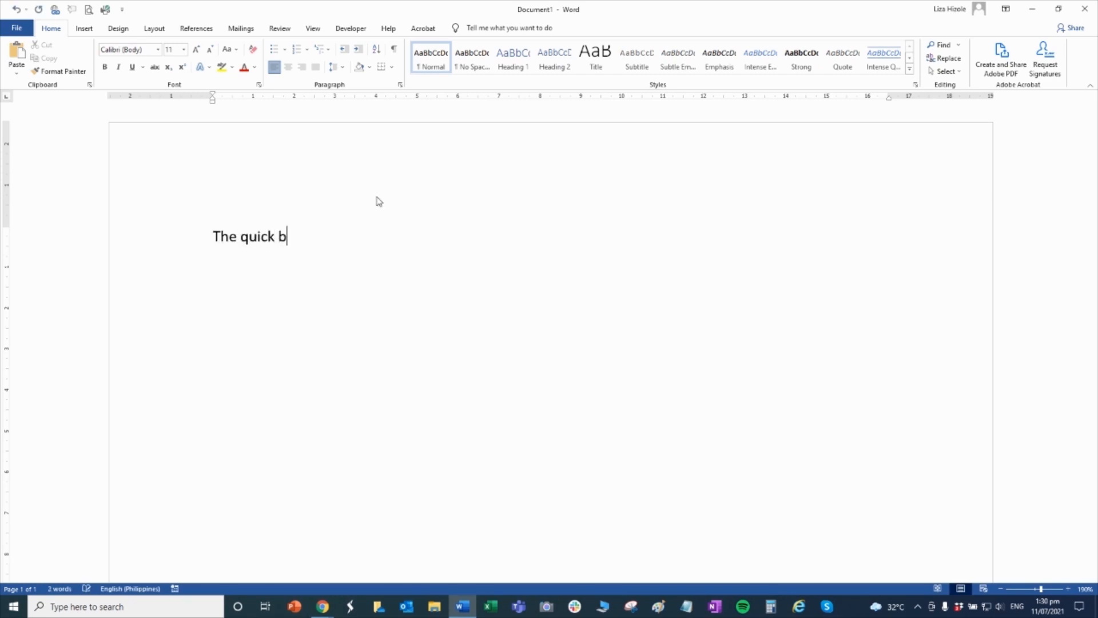
pyautogui.write('rown fox')
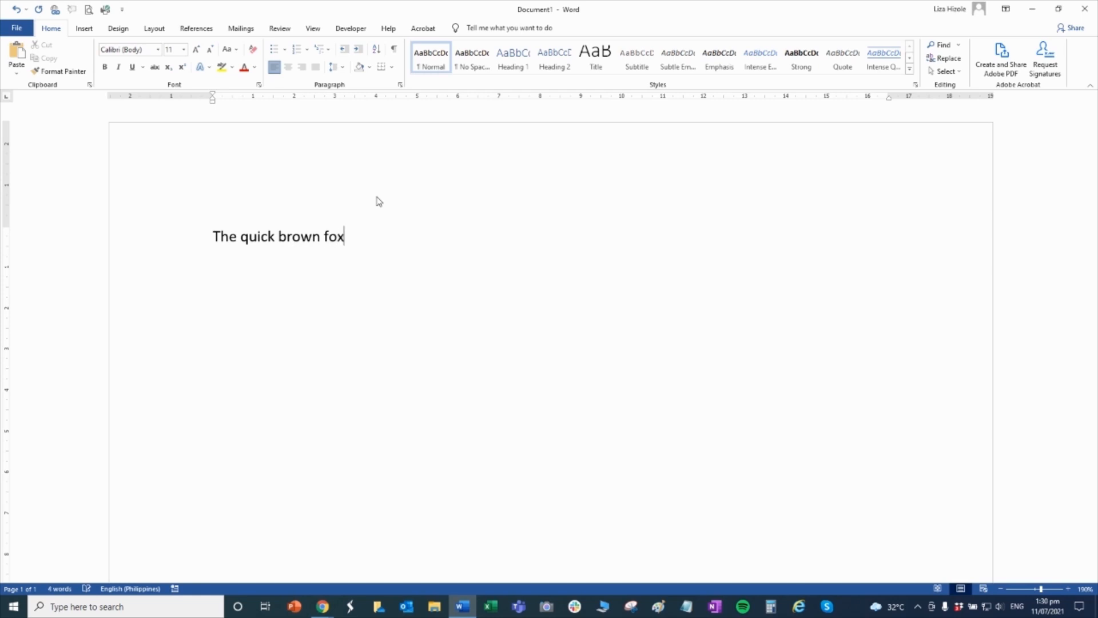
pyautogui.write('jumps over t')
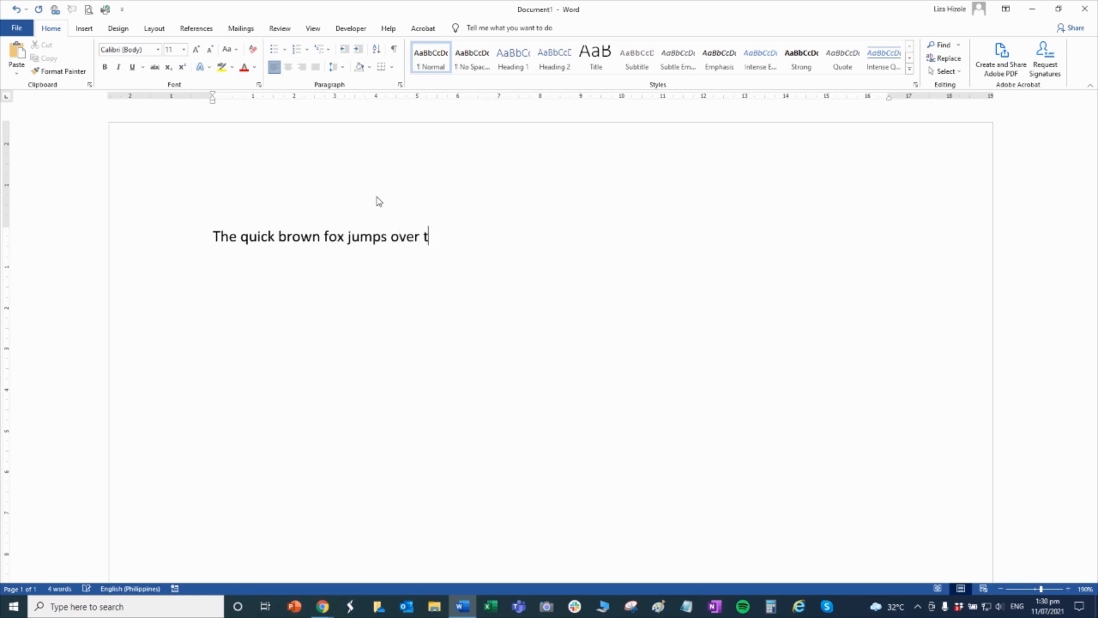
pyautogui.write('he head of t')
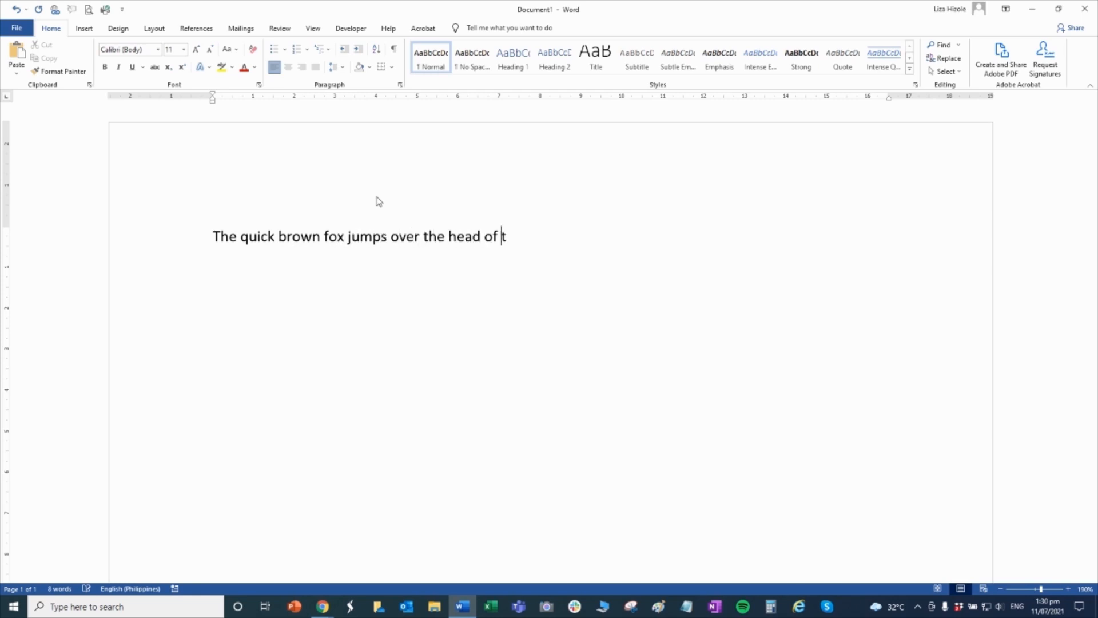
pyautogui.write('he lazy dog')
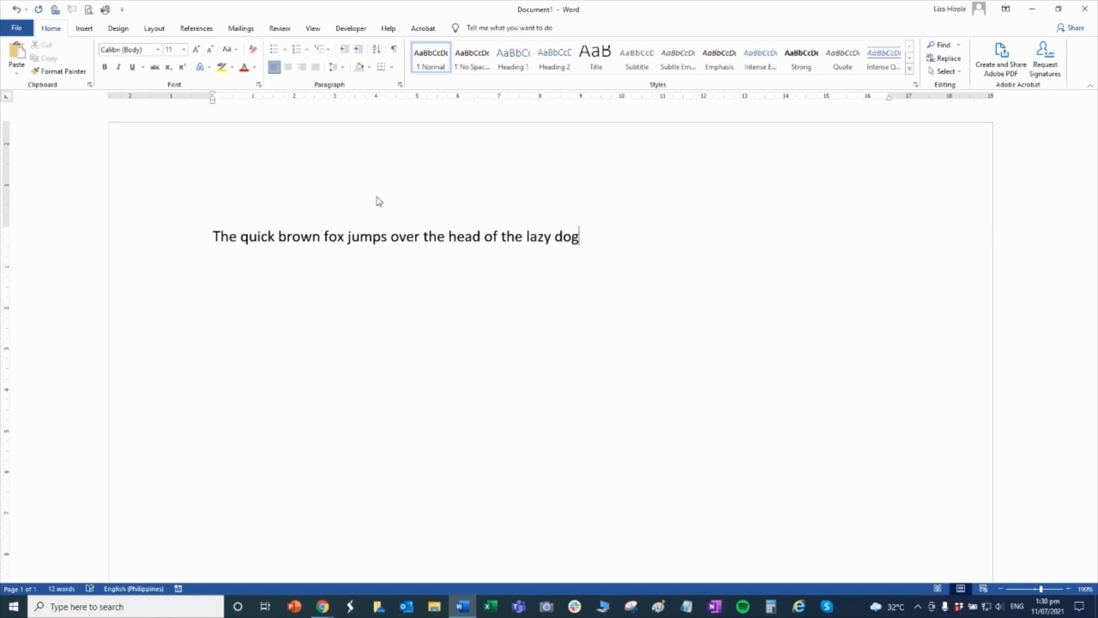
pyautogui.write('.')
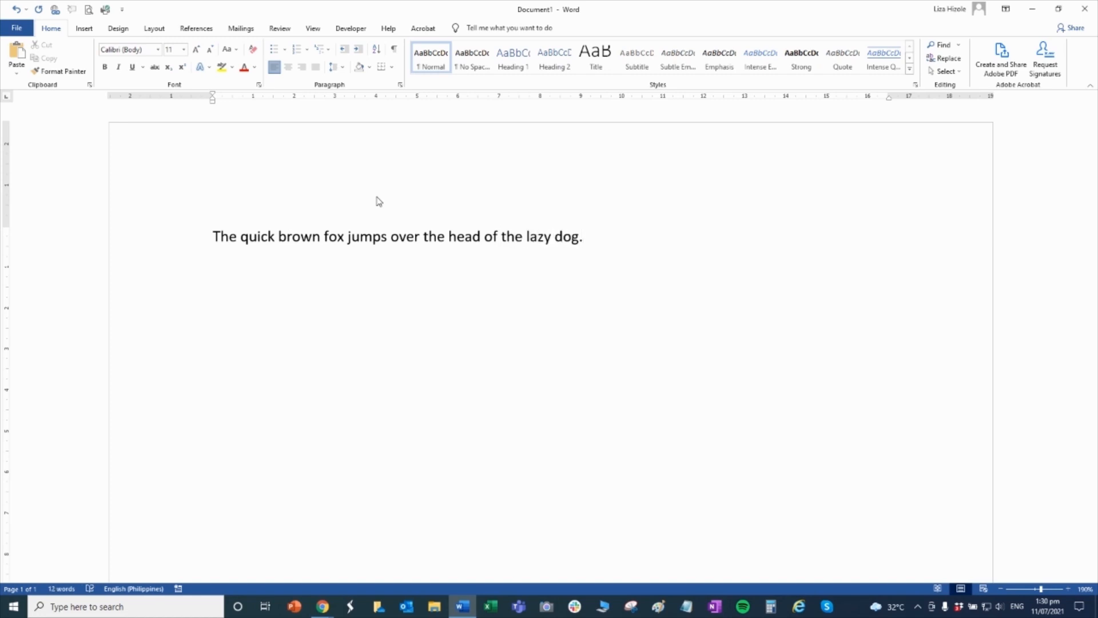
# Step: Copy the fox sentence, paste it as a second line, and select it
pyautogui.click(263, 236)
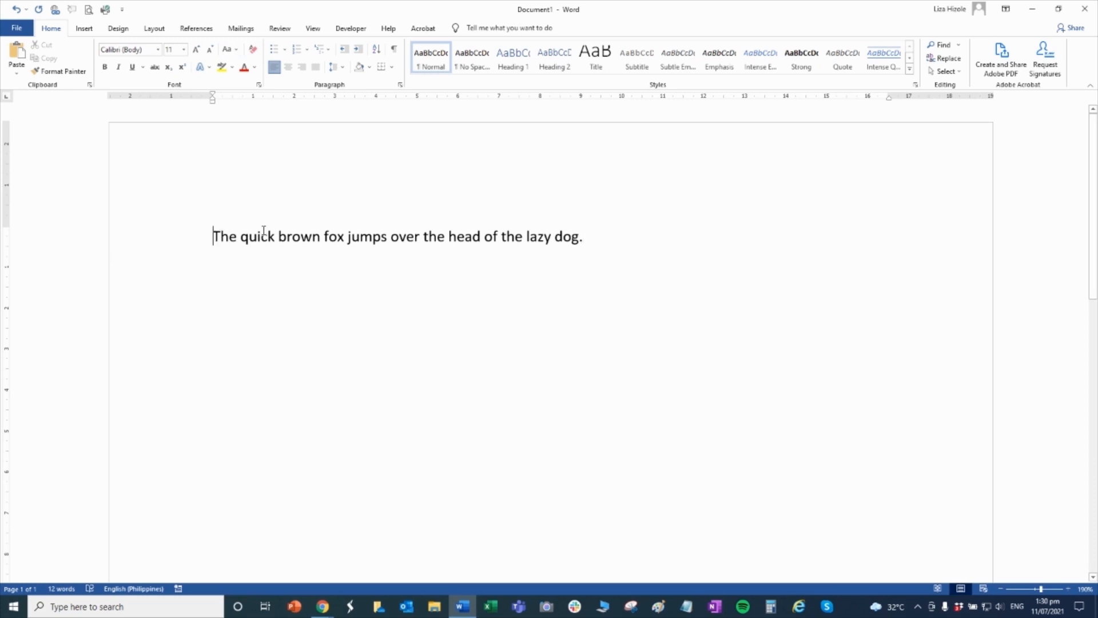
pyautogui.press('ctrl+a')
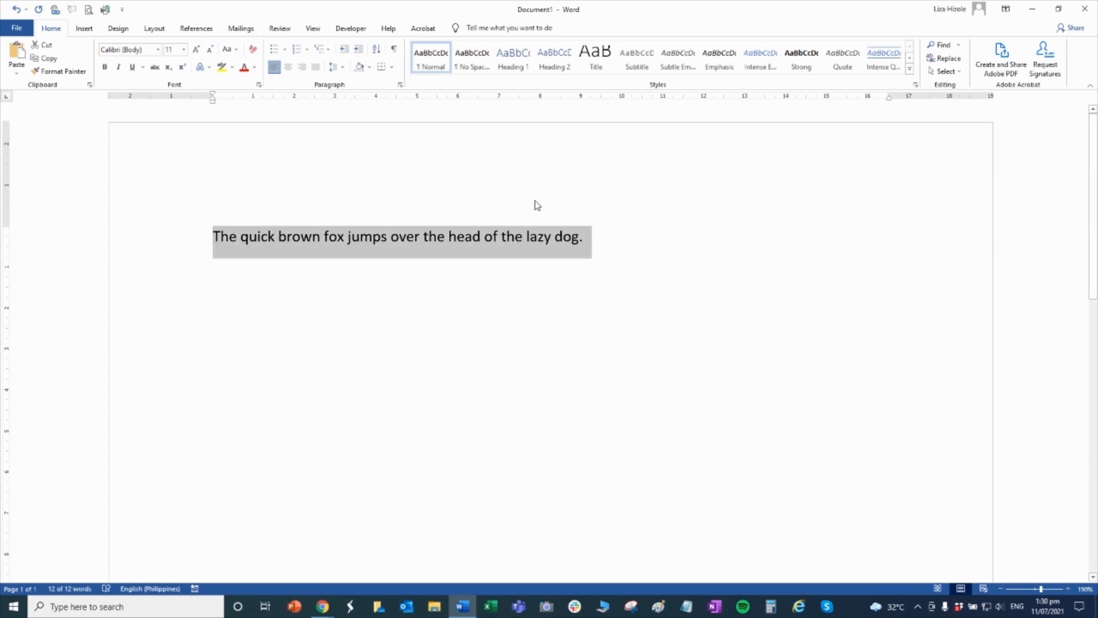
pyautogui.click(223, 236)
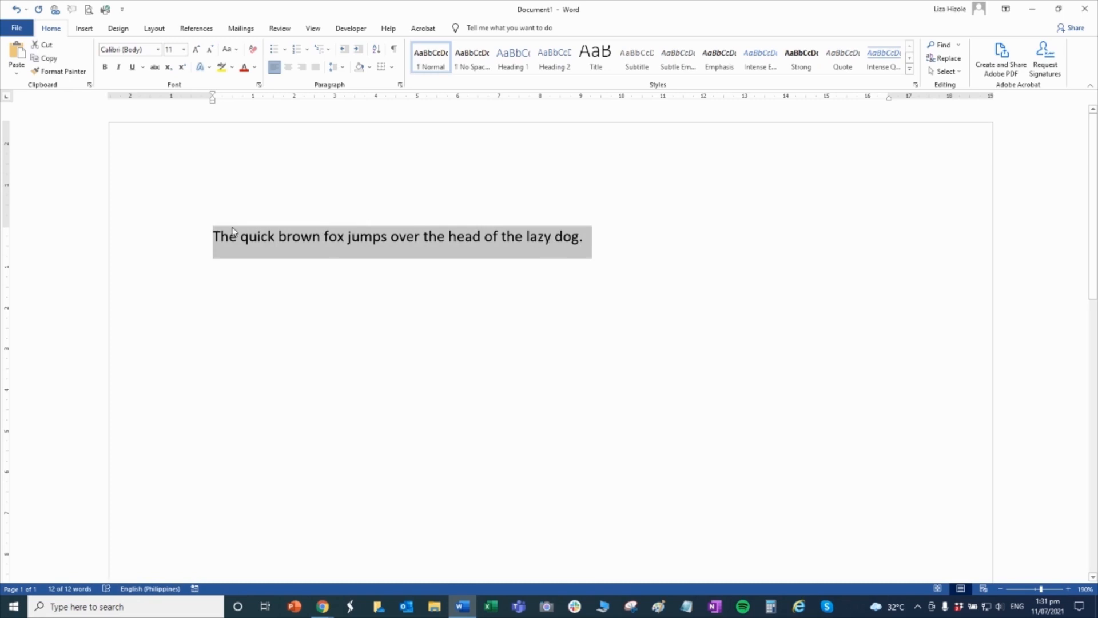
pyautogui.moveTo(44, 58)
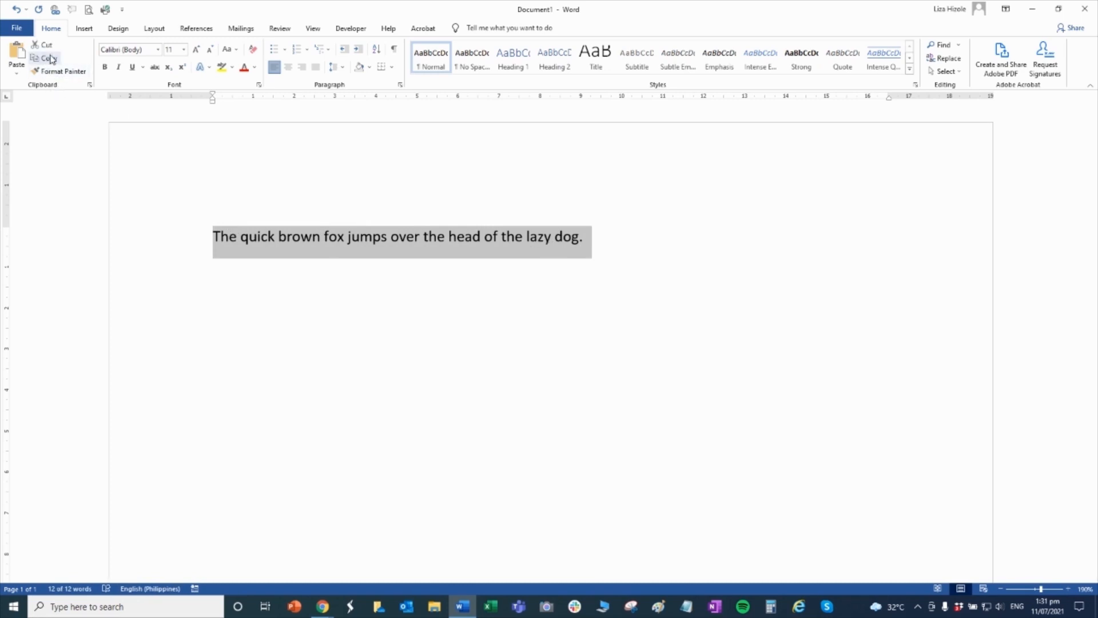
pyautogui.click(43, 58)
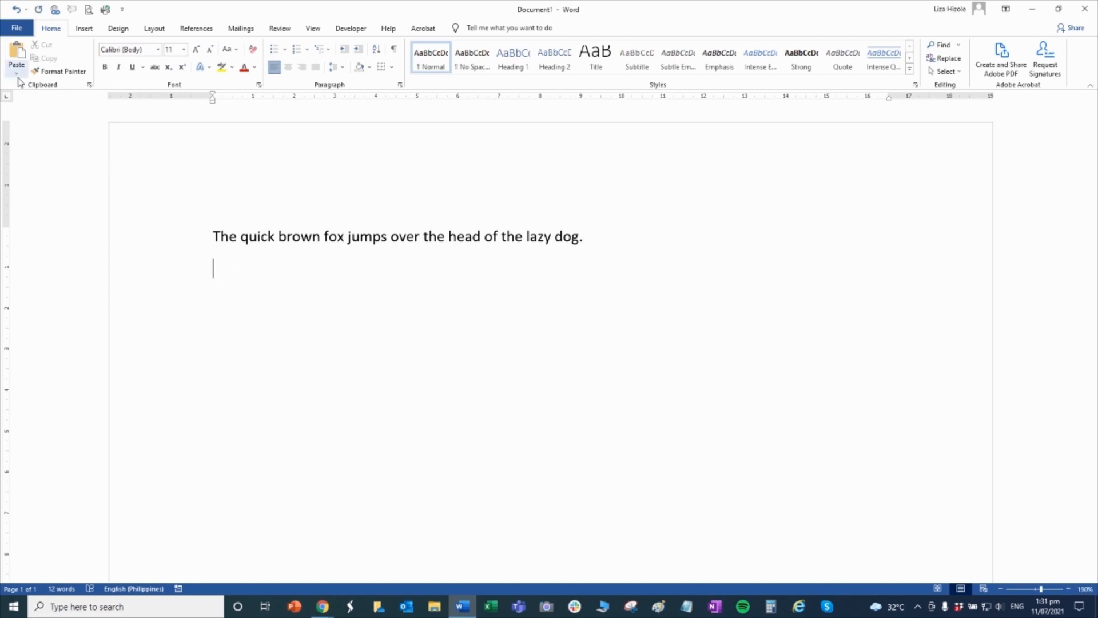
pyautogui.click(16, 55)
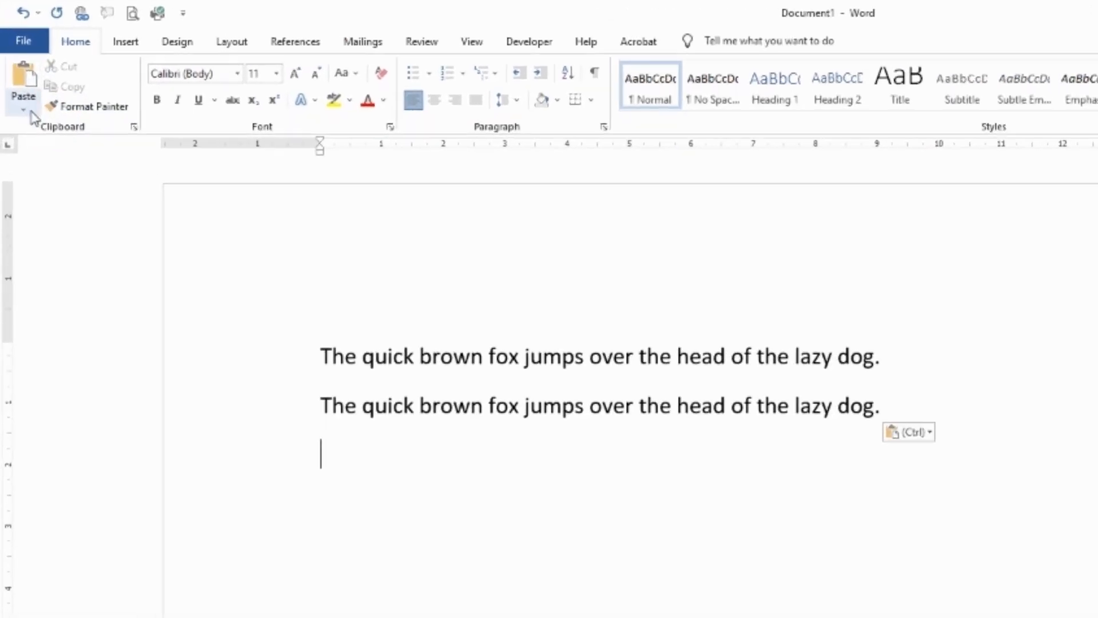
pyautogui.click(23, 115)
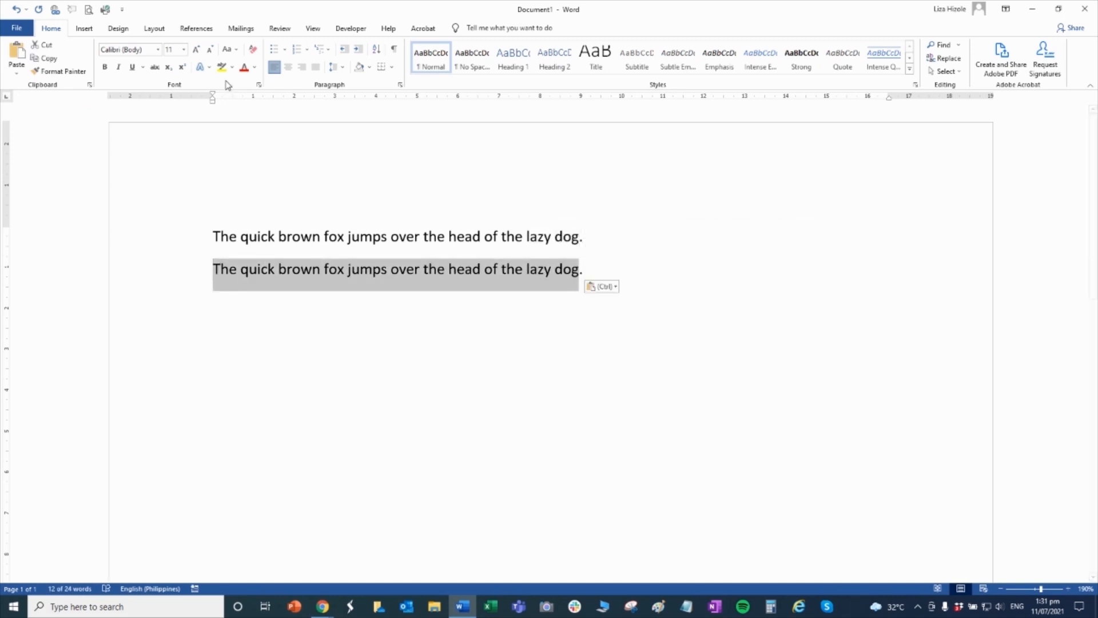
# Step: Highlight the second sentence yellow and paste a copy of it as a picture
pyautogui.click(221, 68)
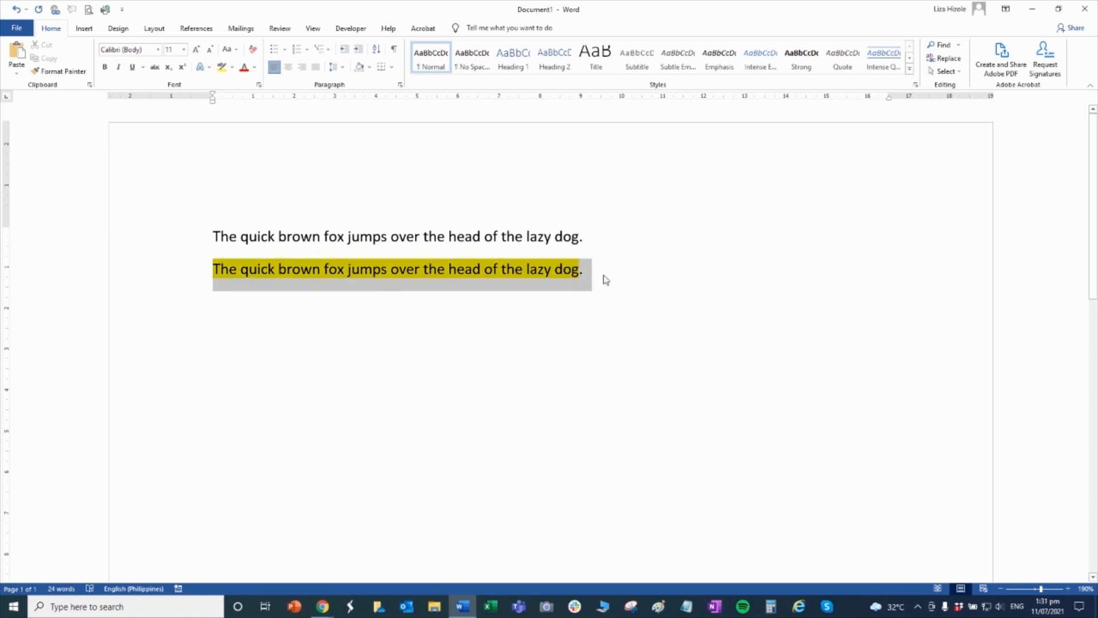
pyautogui.click(47, 58)
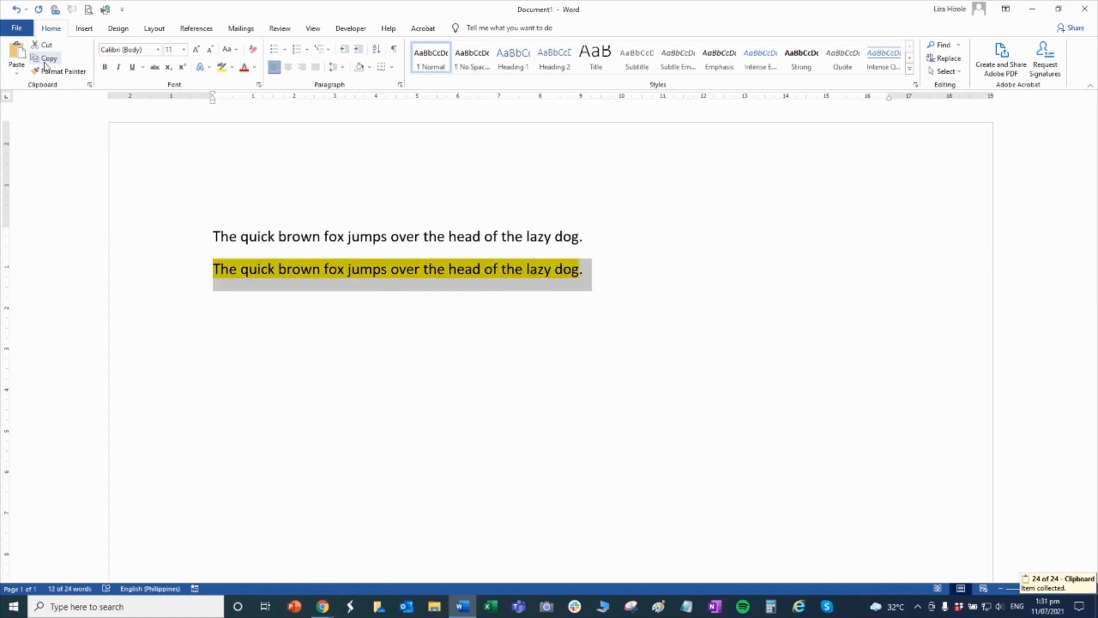
pyautogui.click(16, 55)
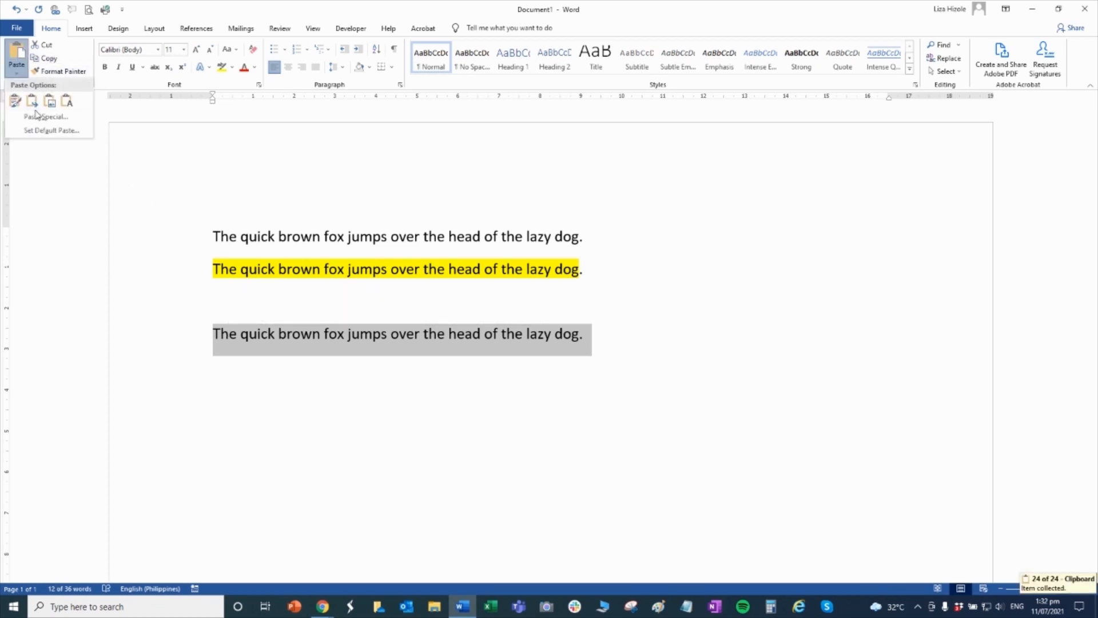
pyautogui.click(50, 100)
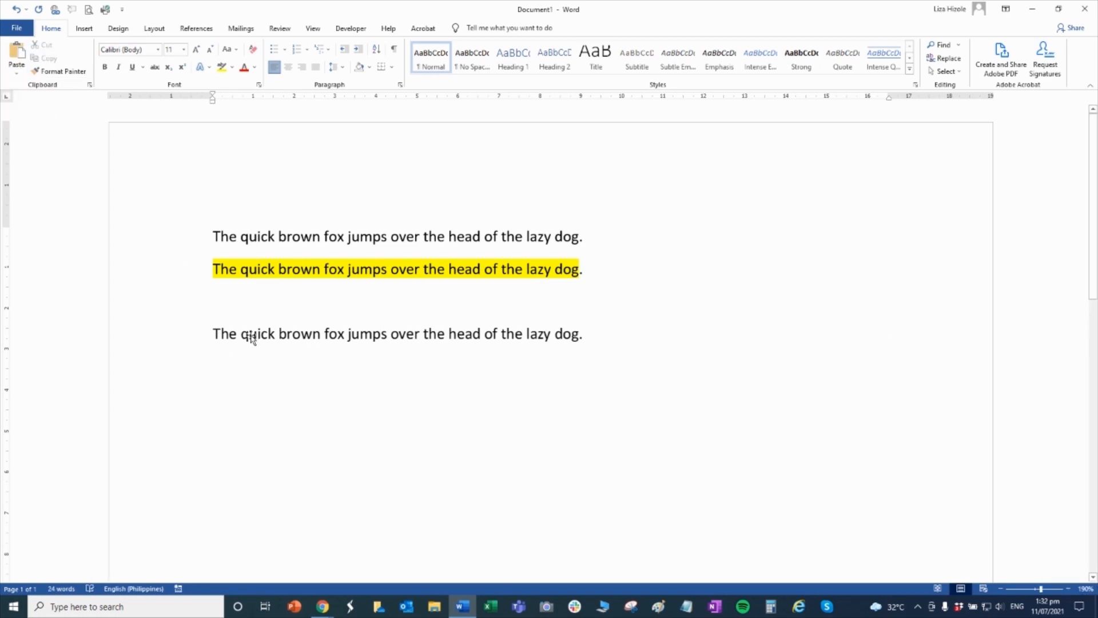
# Step: Paste a third plain copy of the sentence and widen the sentence picture
pyautogui.click(397, 334)
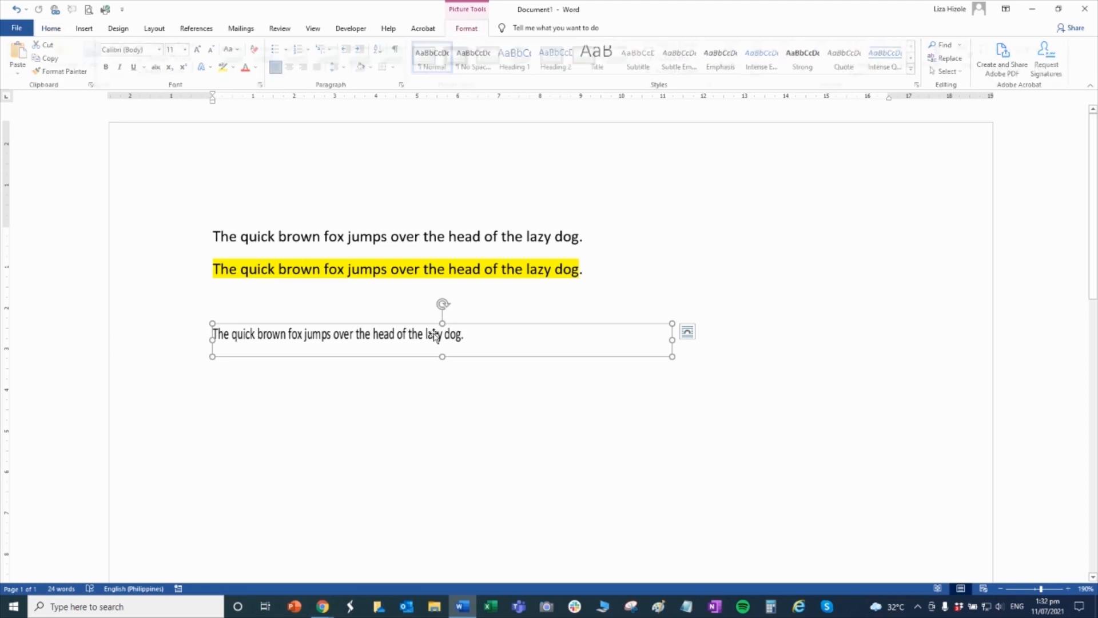
pyautogui.click(465, 28)
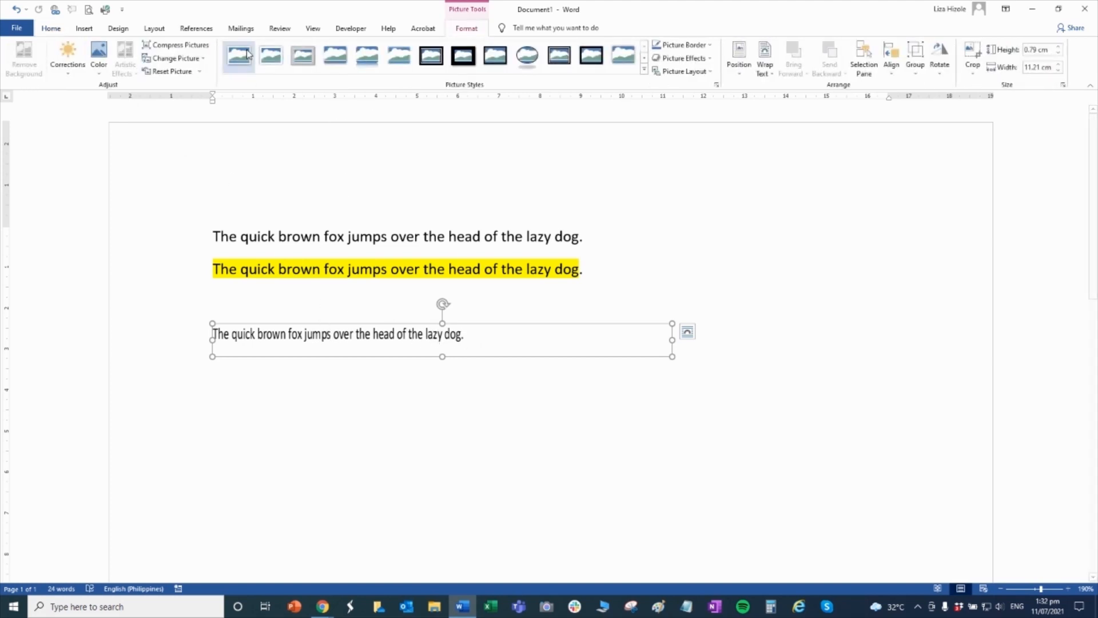
pyautogui.moveTo(601, 342)
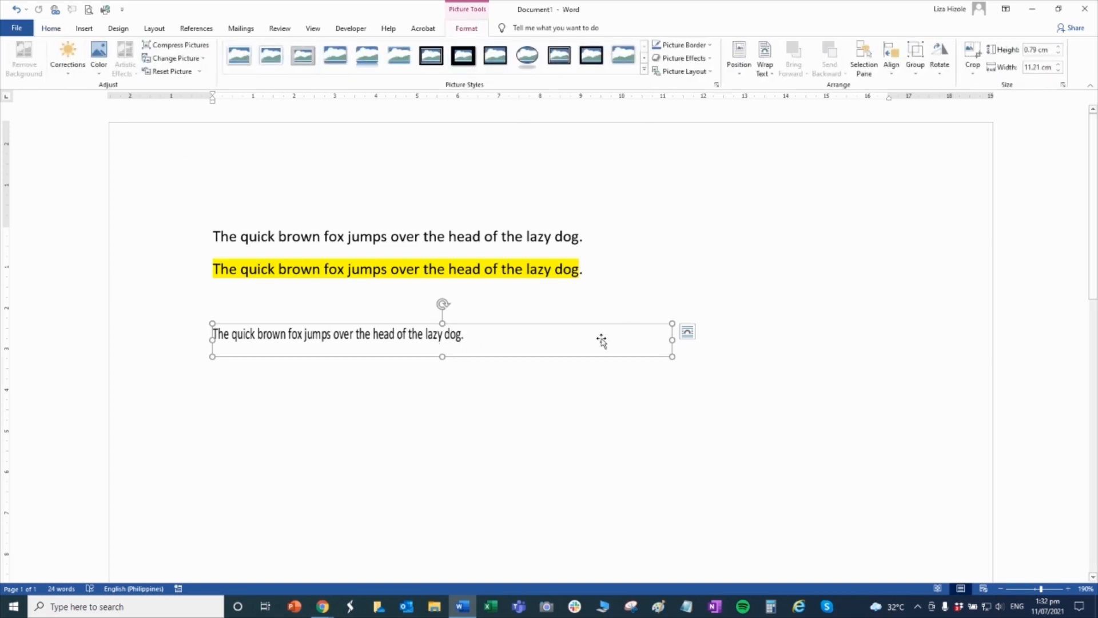
pyautogui.click(410, 305)
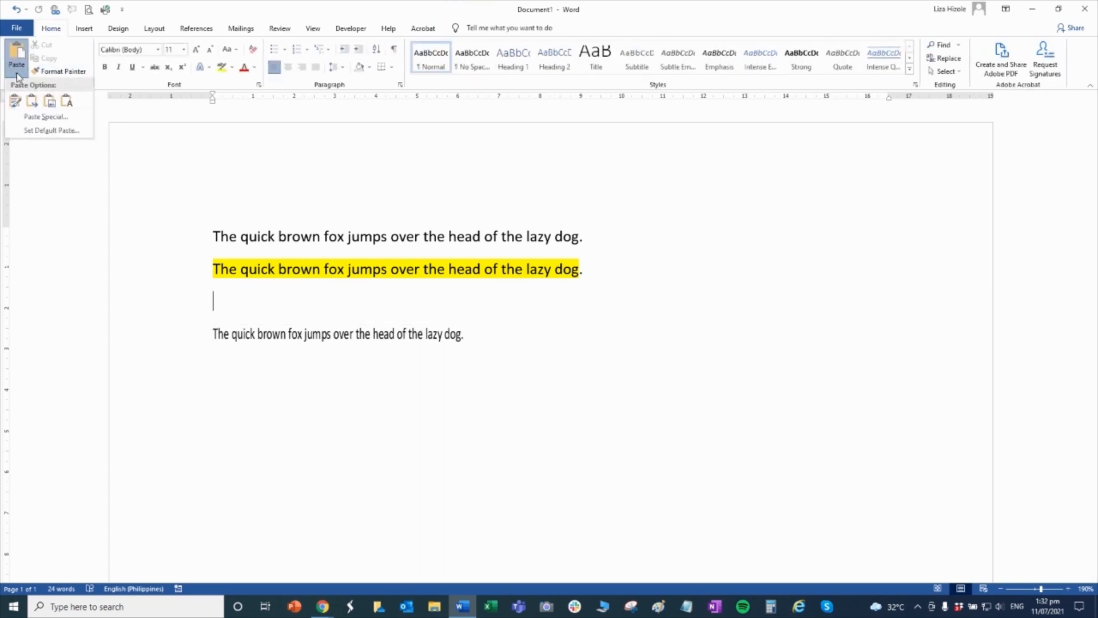
pyautogui.click(14, 101)
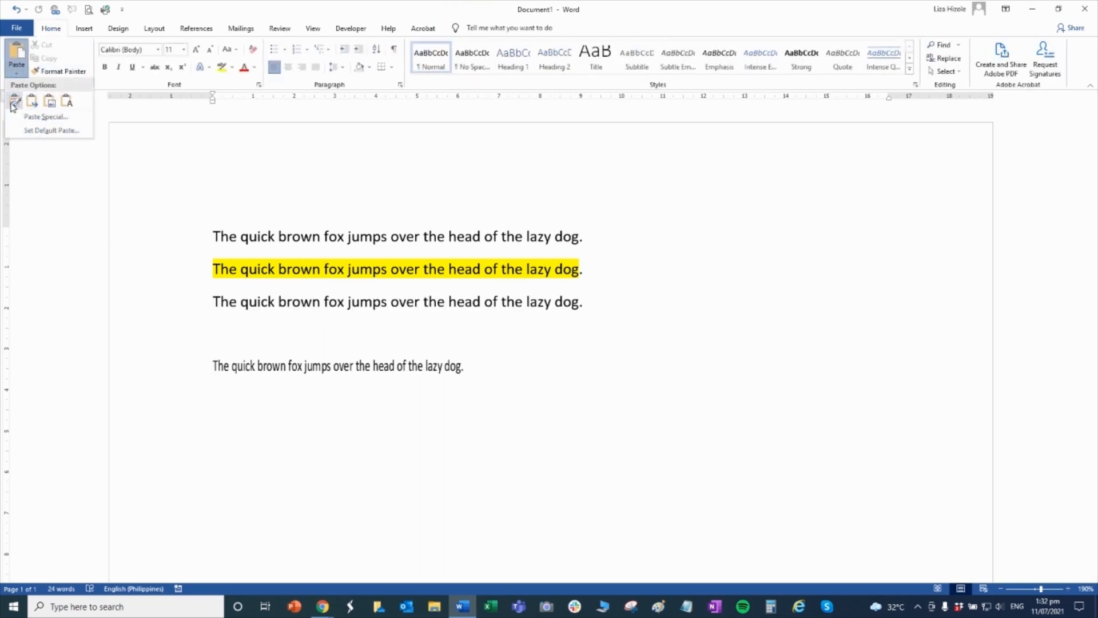
pyautogui.click(13, 102)
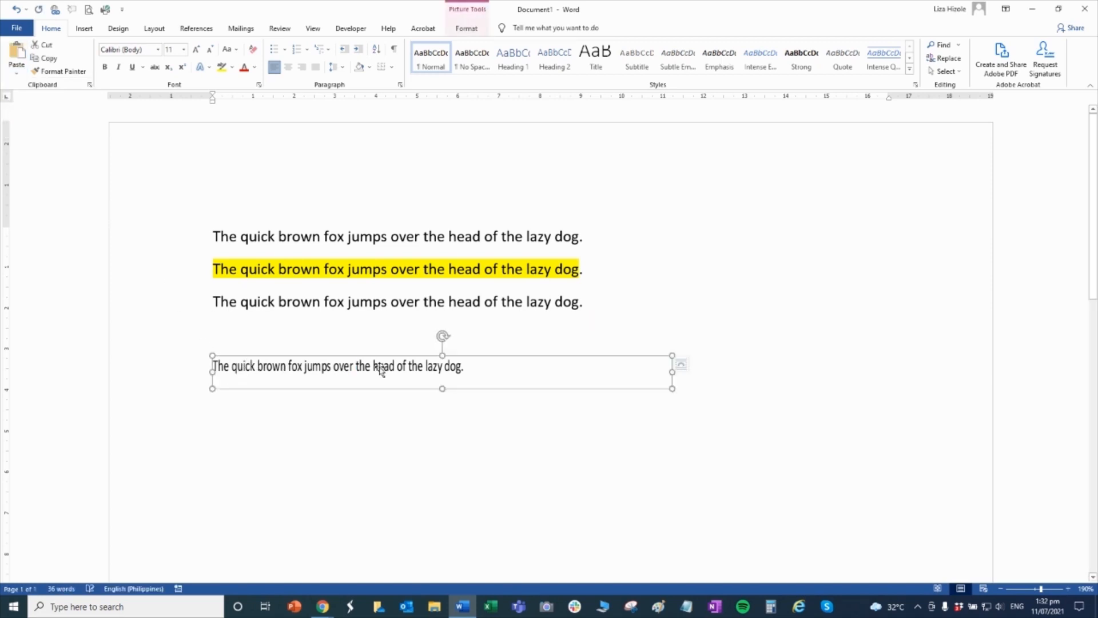
pyautogui.moveTo(371, 375)
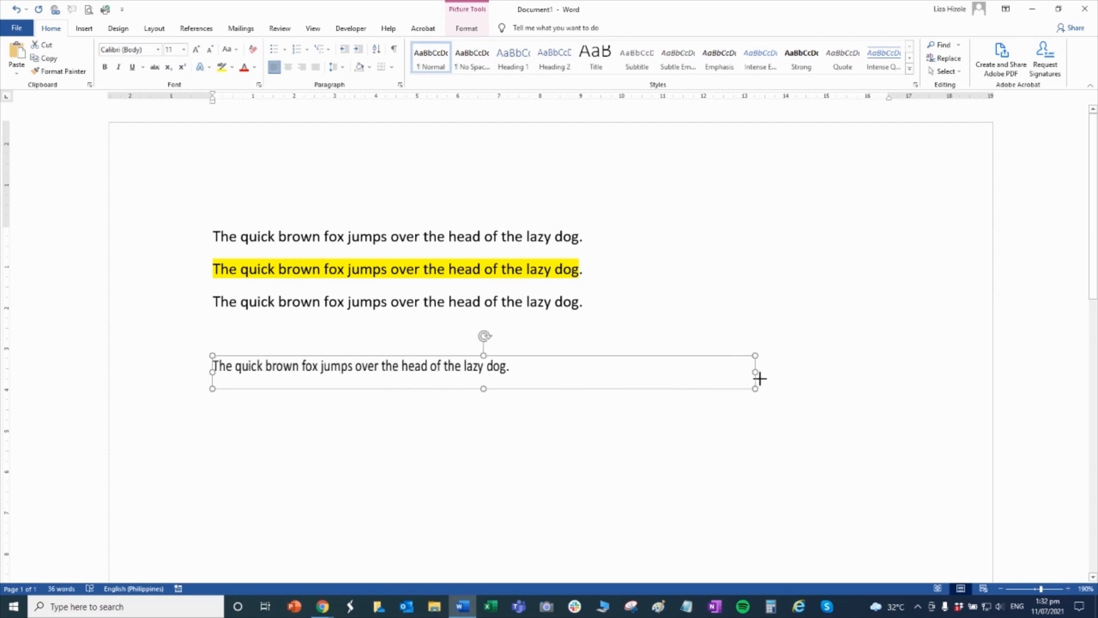
pyautogui.click(255, 301)
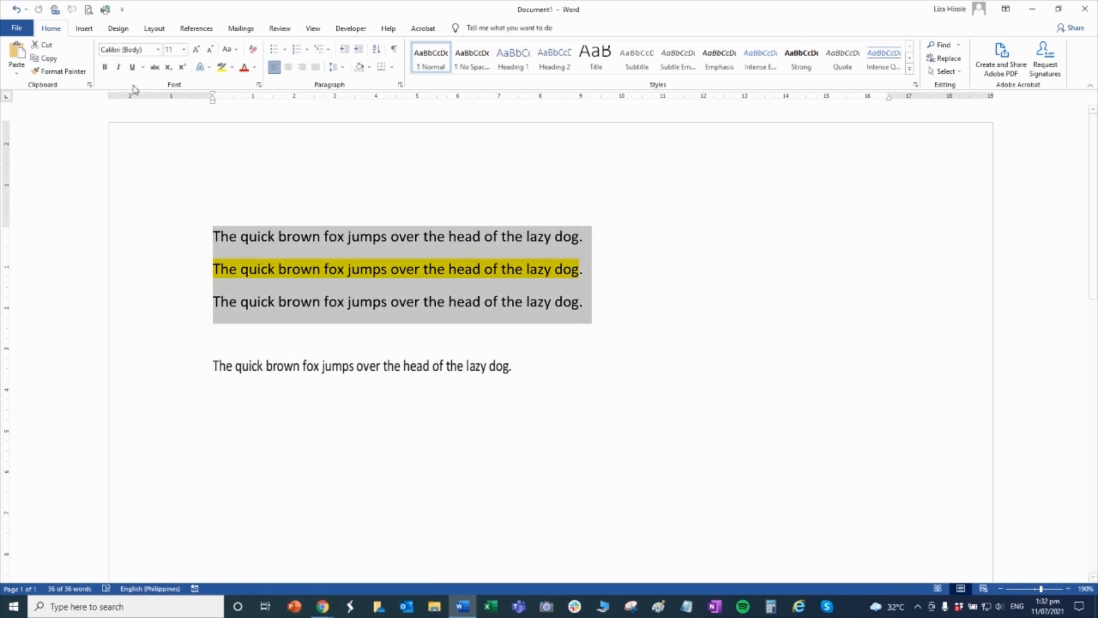
pyautogui.moveTo(266, 198)
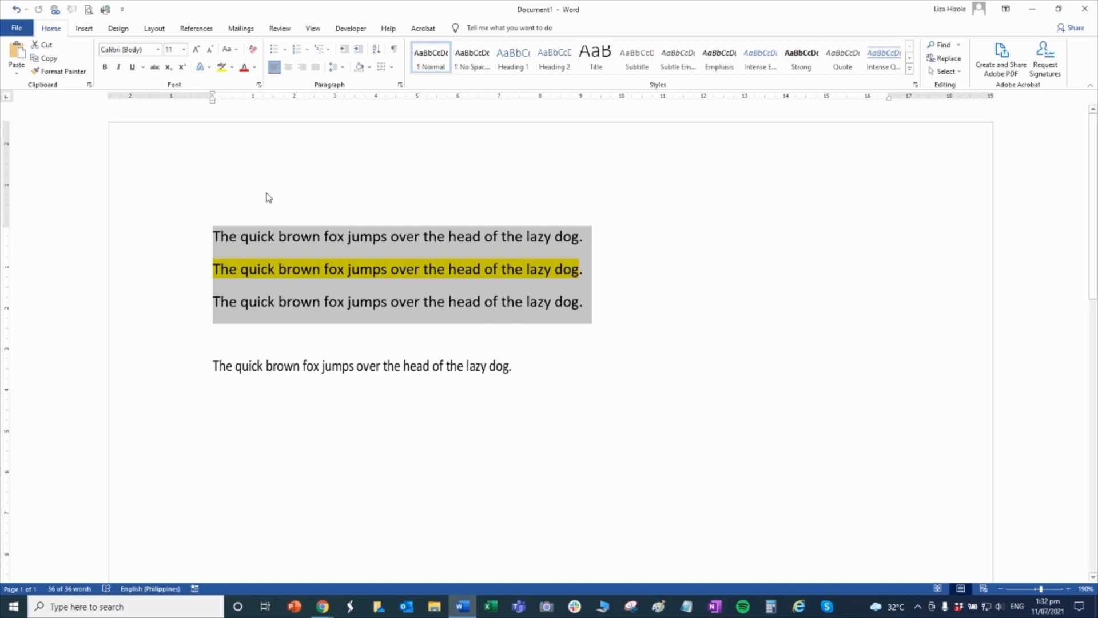
# Step: Make the first sentence bold, italic and underlined, and highlight the selected lines yellow
pyautogui.click(592, 301)
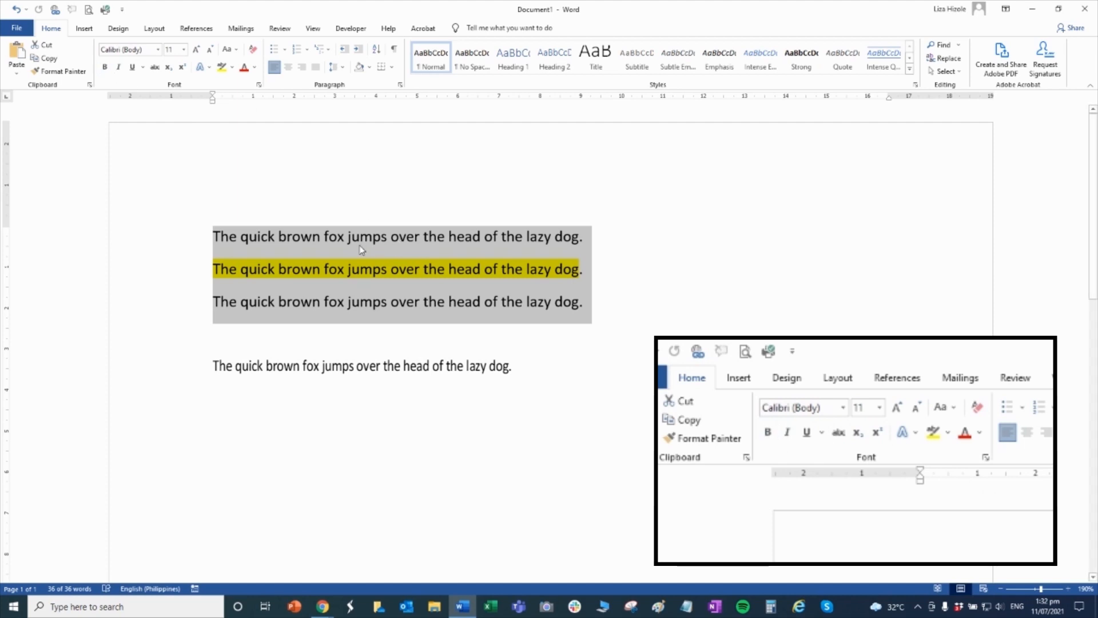
pyautogui.click(117, 68)
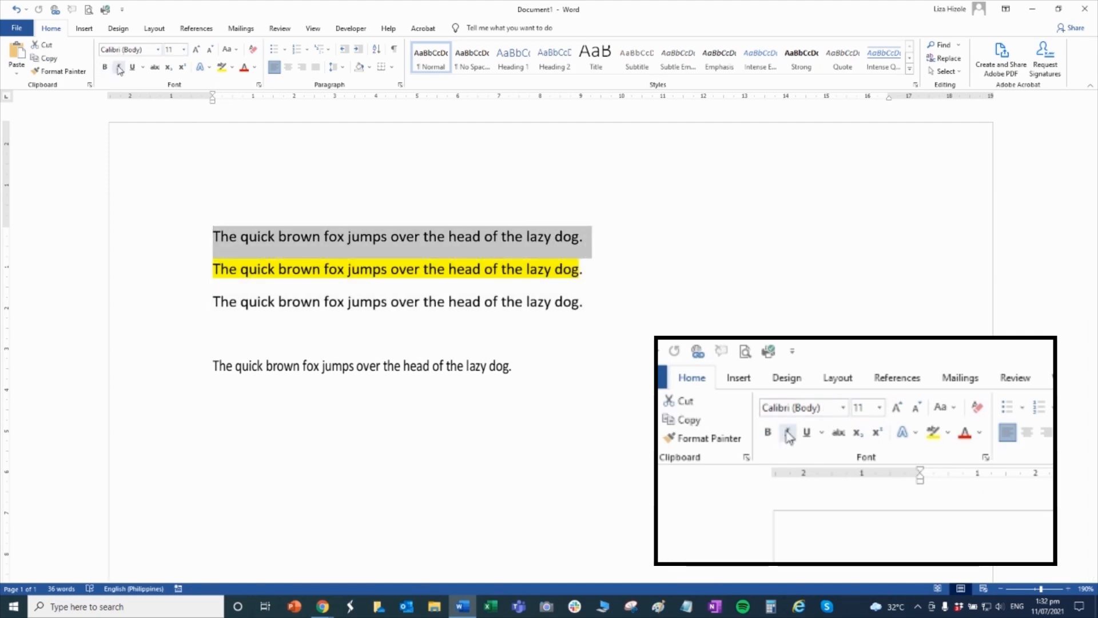
pyautogui.click(104, 68)
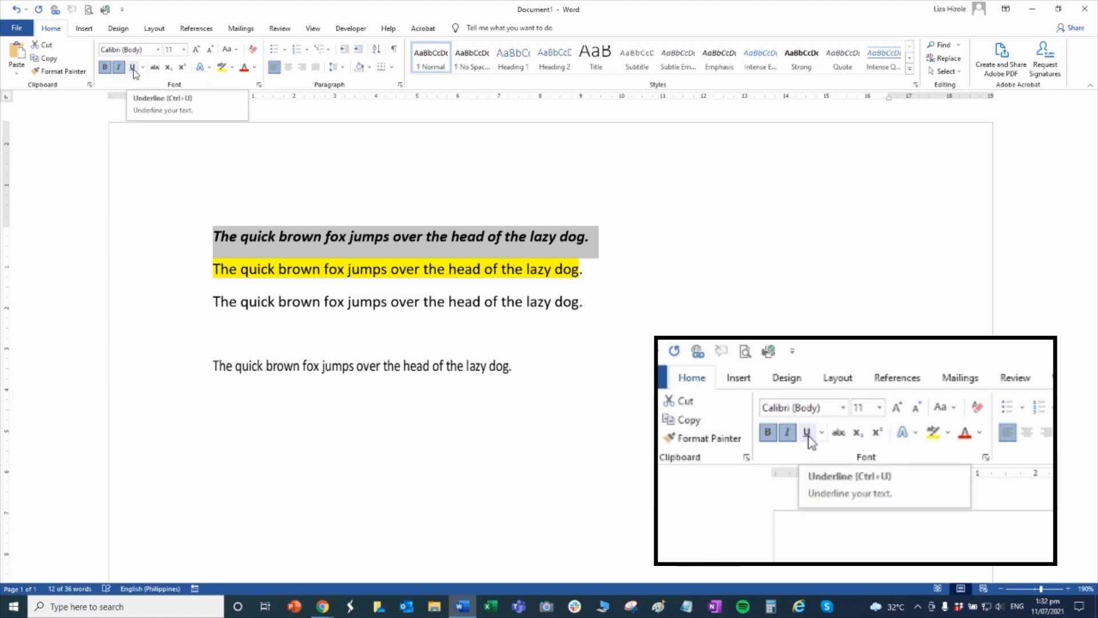
pyautogui.click(132, 67)
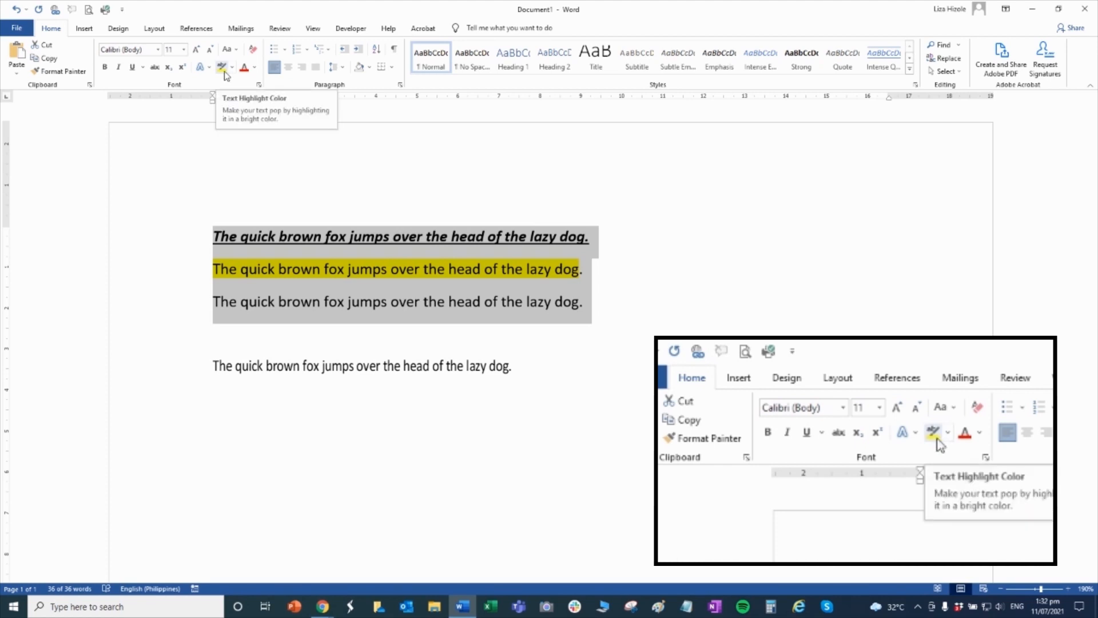
pyautogui.click(221, 68)
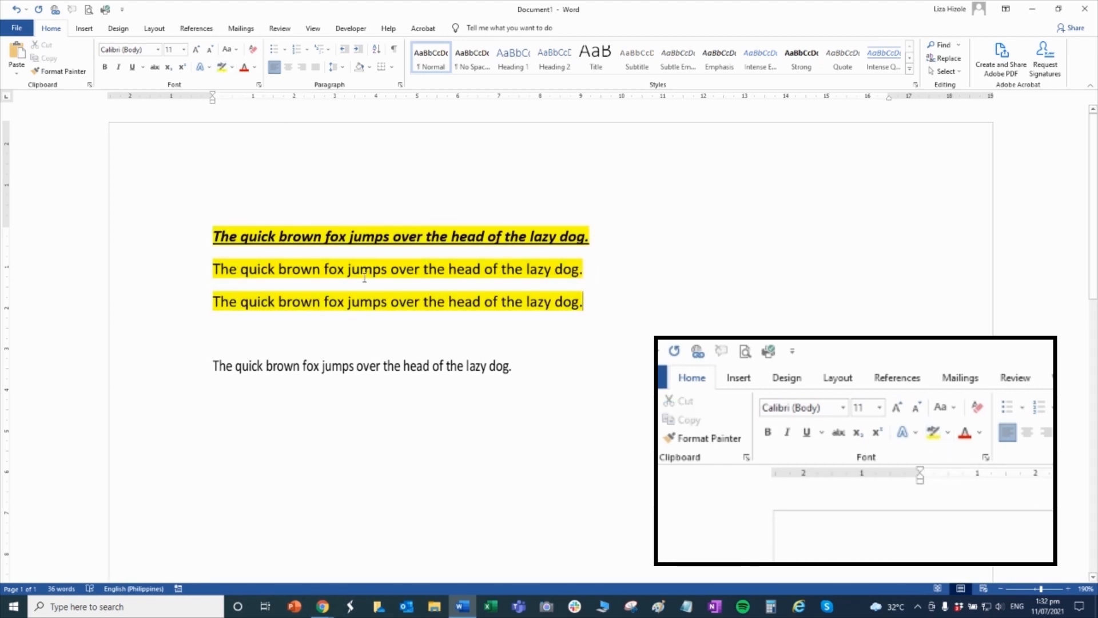
pyautogui.moveTo(527, 383)
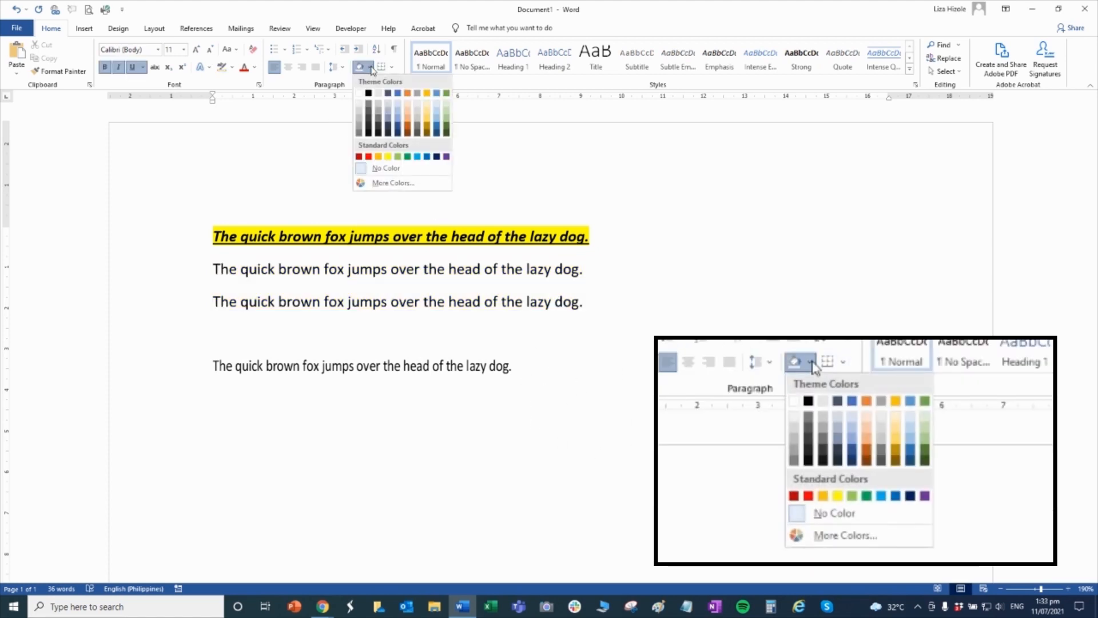
pyautogui.moveTo(427, 108)
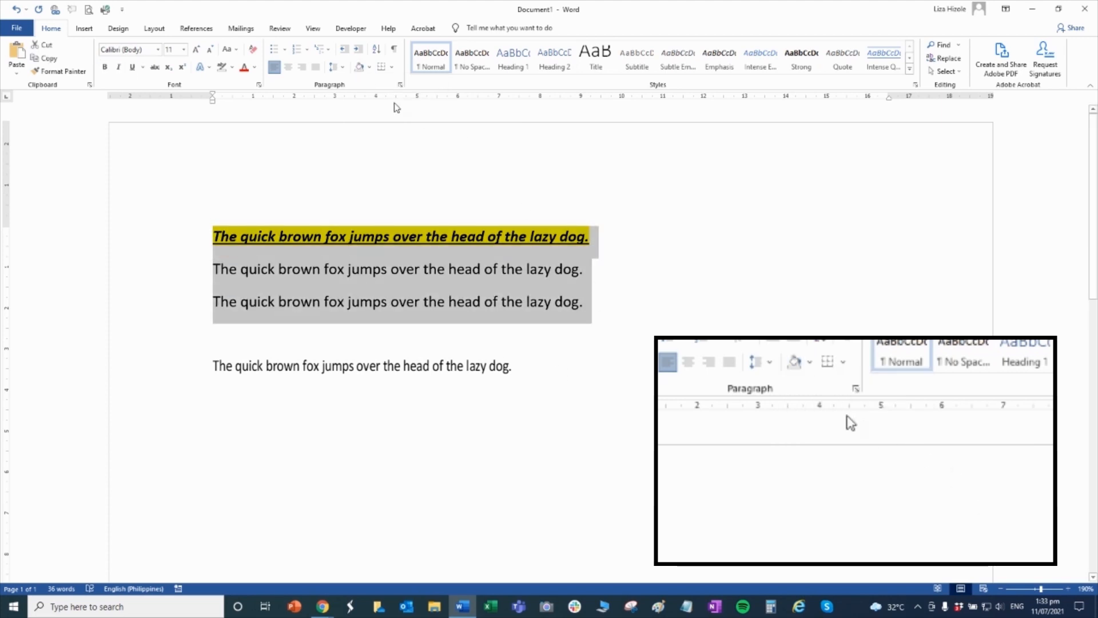
# Step: Apply light orange paragraph shading to the three sentences, then deselect them
pyautogui.click(369, 68)
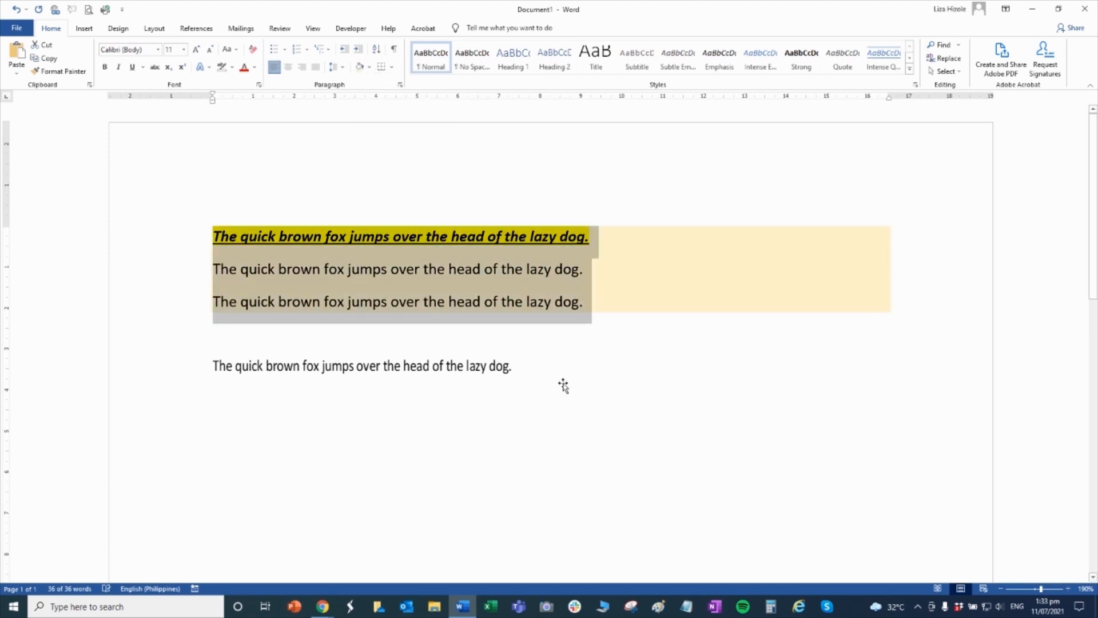
pyautogui.click(287, 301)
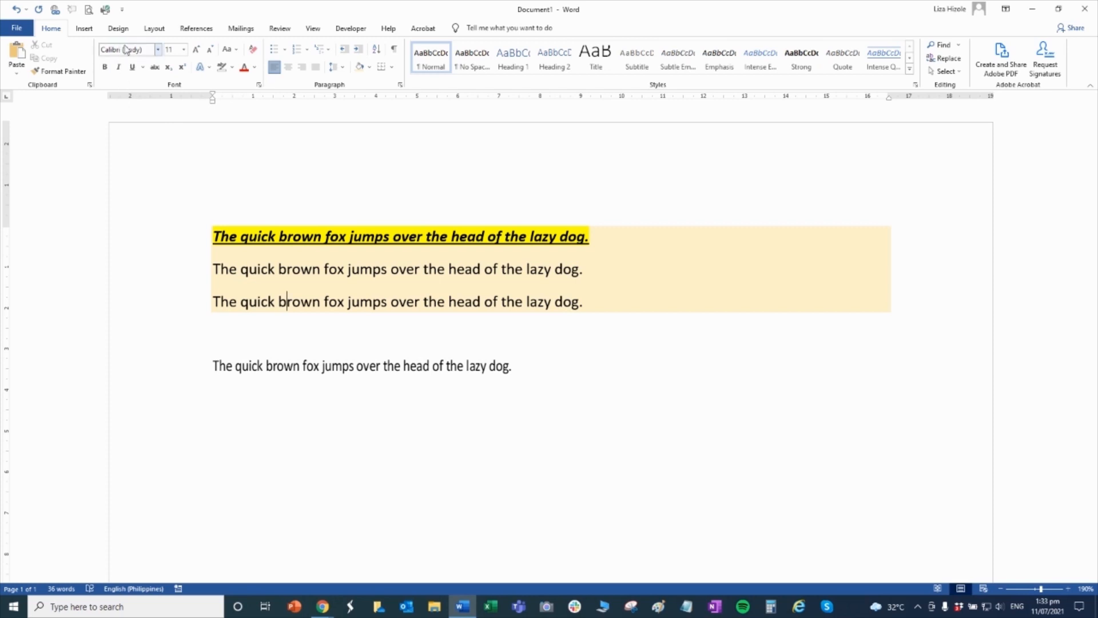
pyautogui.moveTo(79, 43)
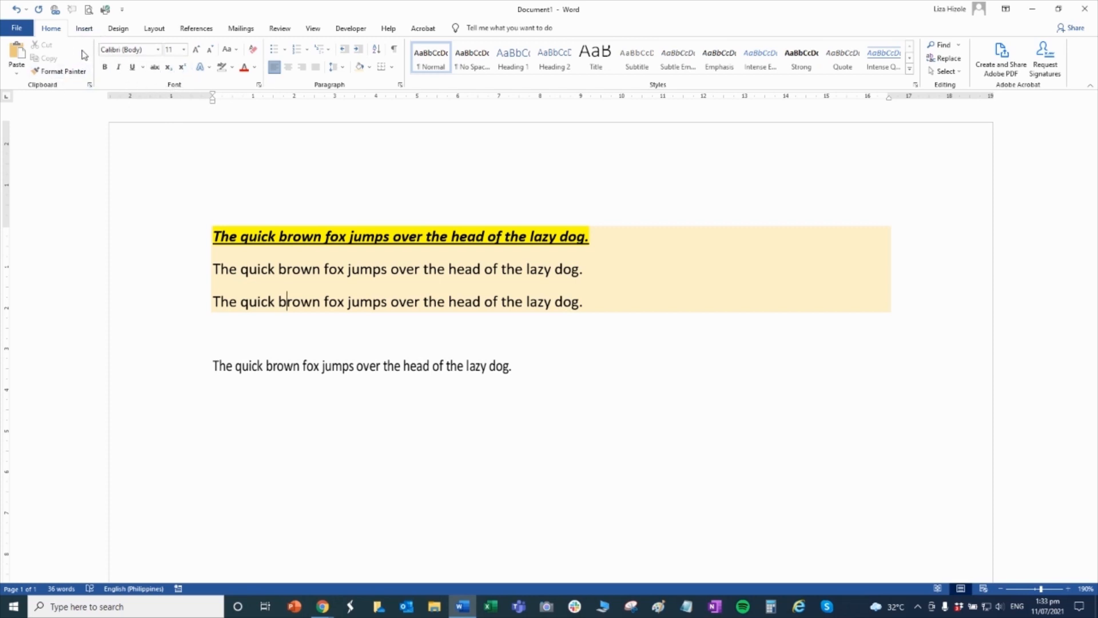
pyautogui.moveTo(186, 89)
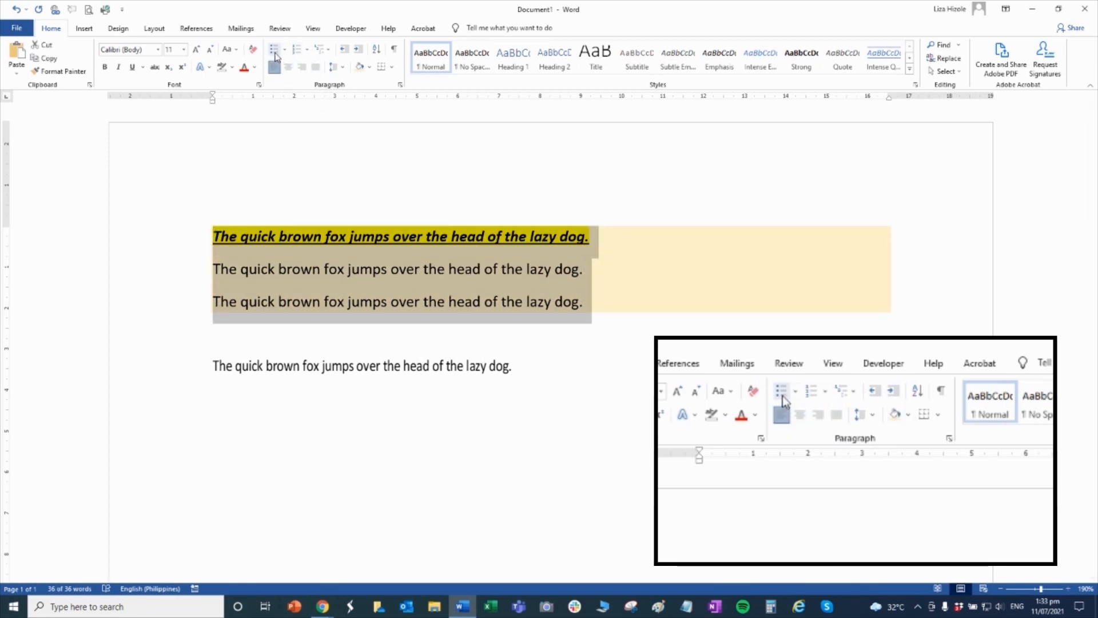
# Step: Apply bullets, then switch the three sentences to a 1–3 numbered list
pyautogui.click(275, 49)
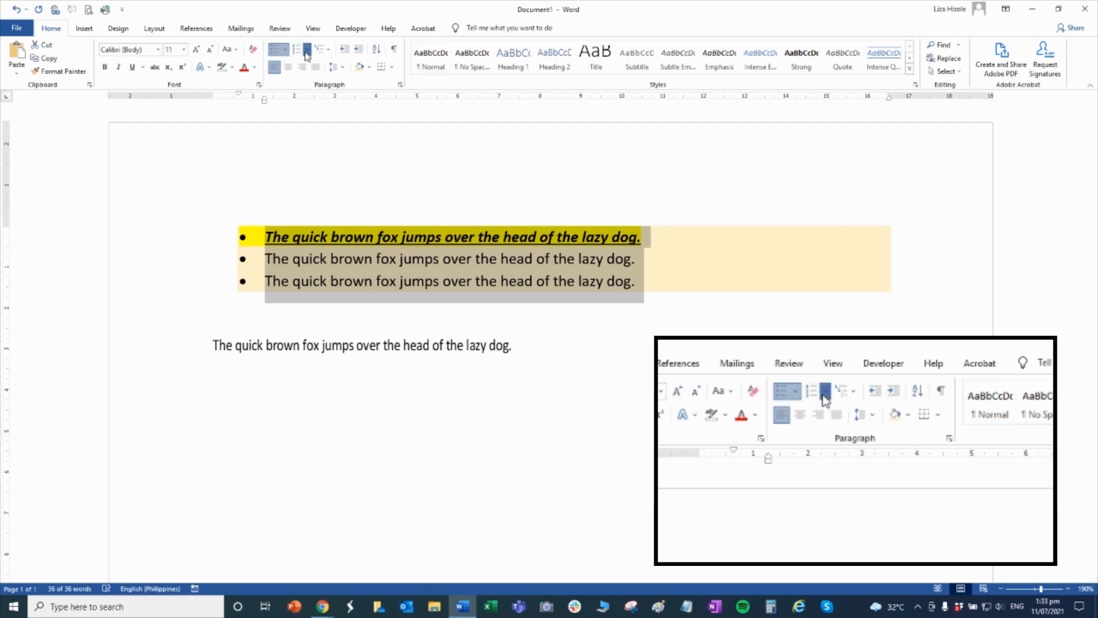
pyautogui.click(300, 49)
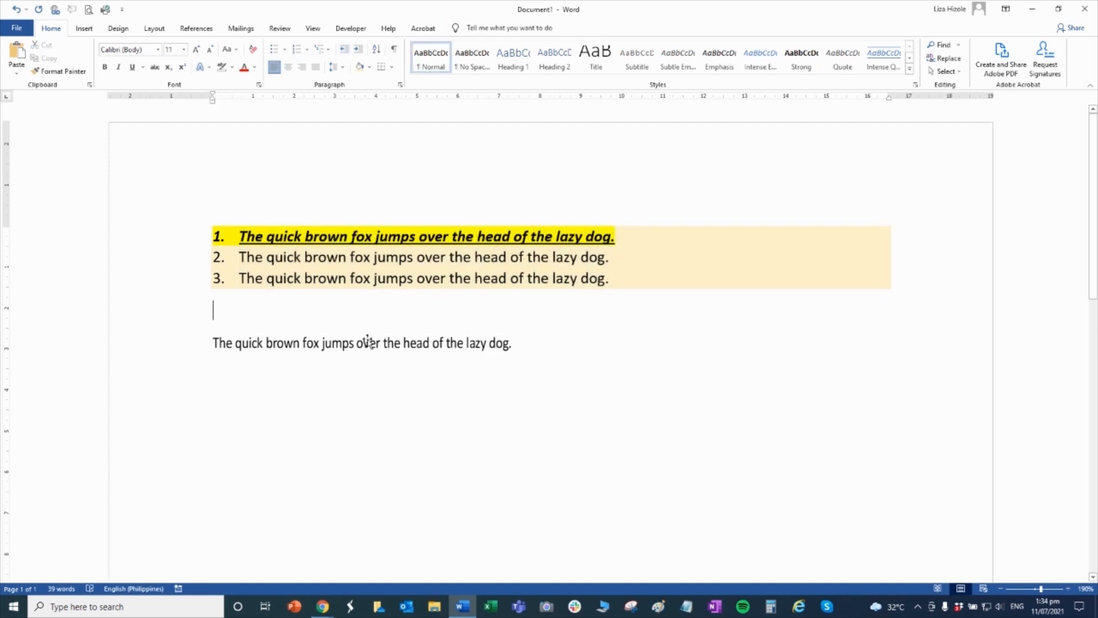
pyautogui.moveTo(236, 241)
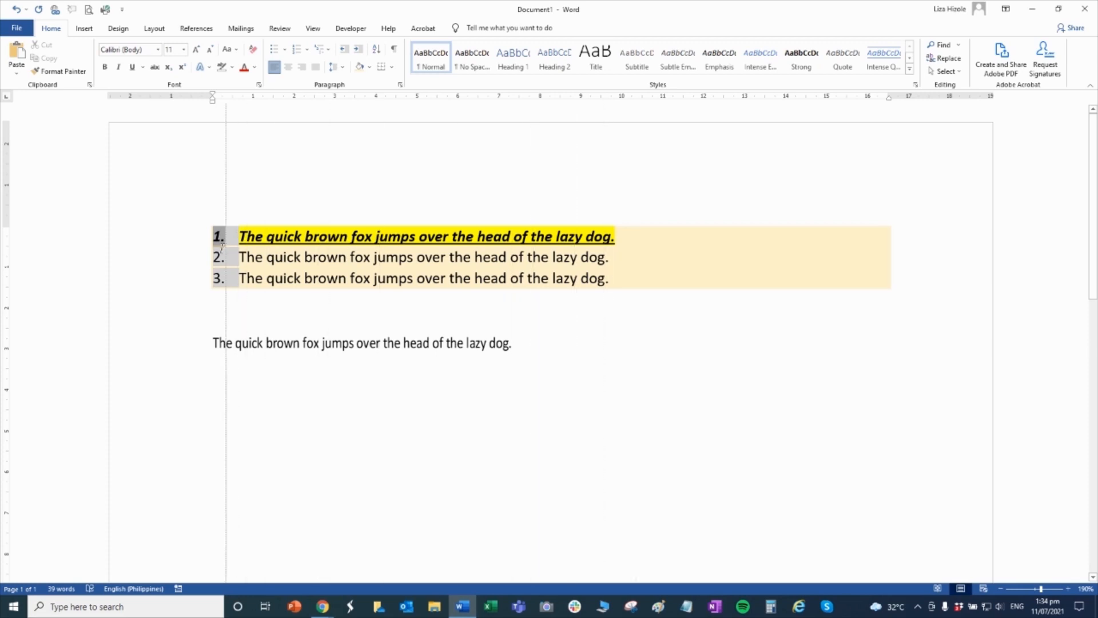
pyautogui.click(361, 342)
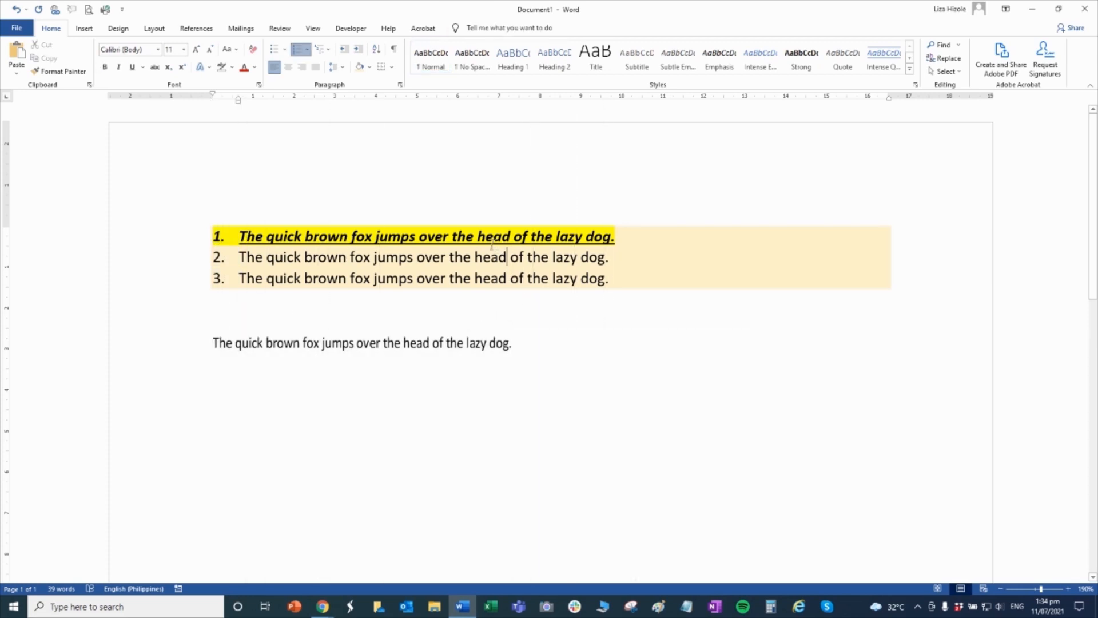
pyautogui.click(494, 236)
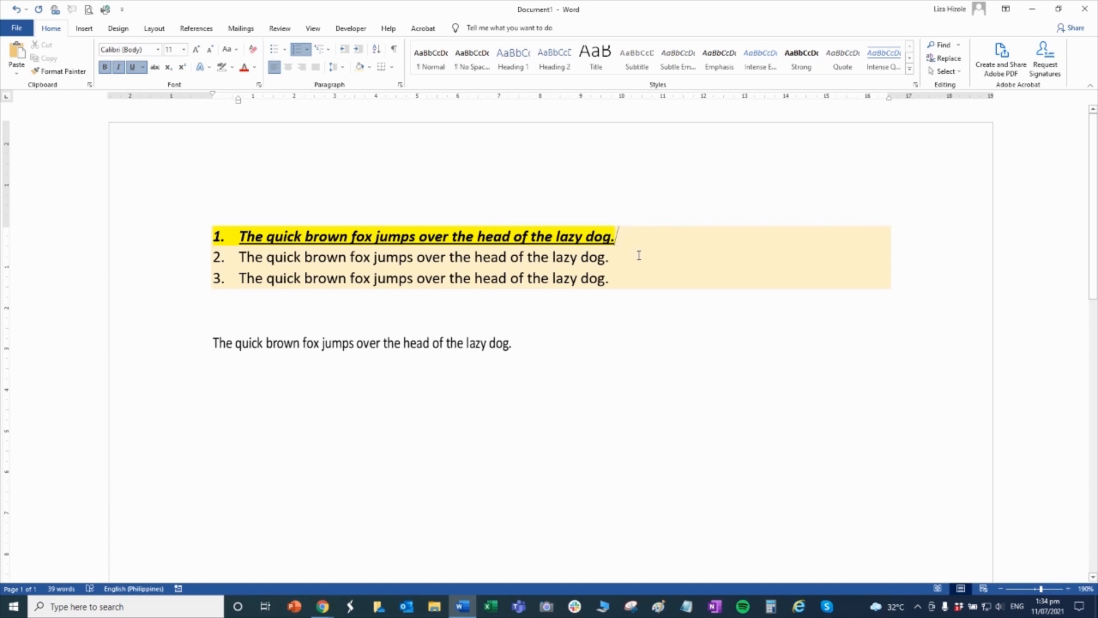
pyautogui.write('fdfdafdsdf')
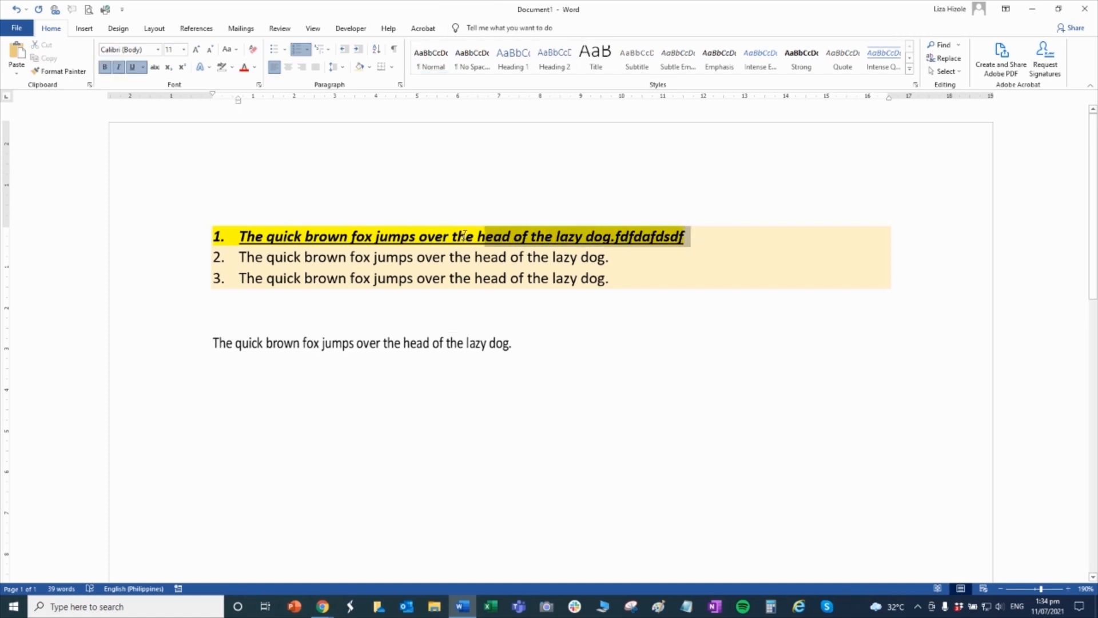
pyautogui.click(362, 342)
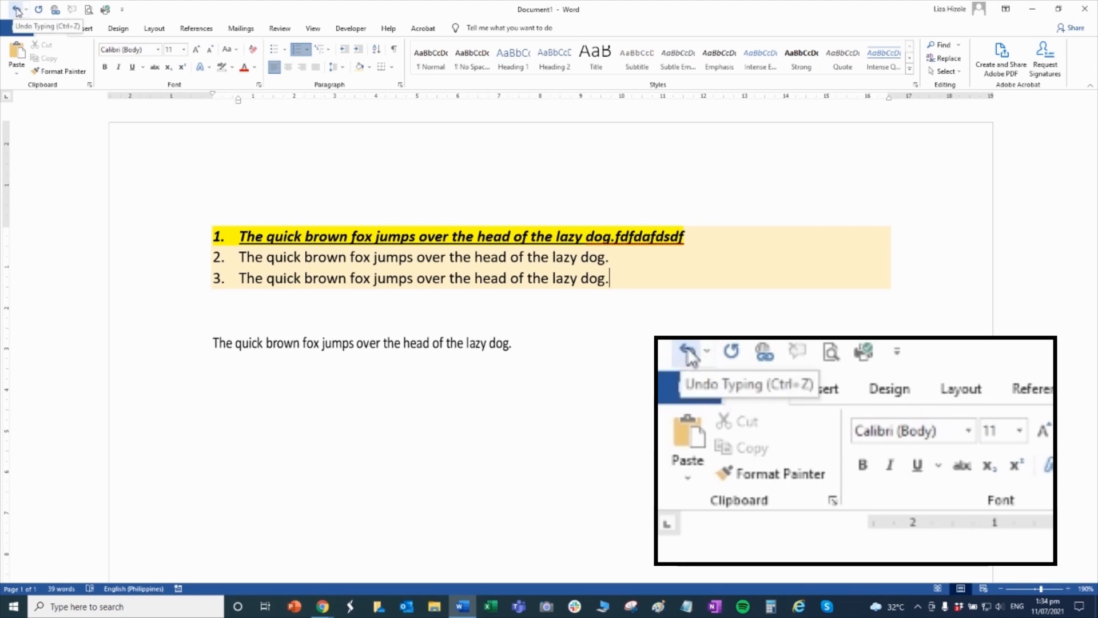
pyautogui.click(16, 9)
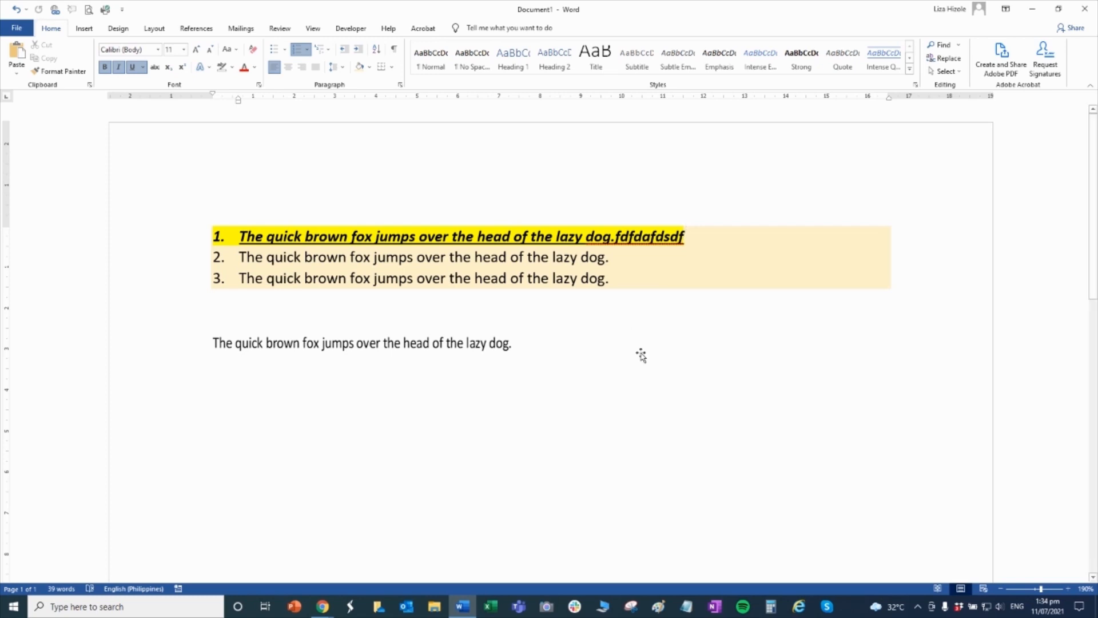
pyautogui.moveTo(394, 152)
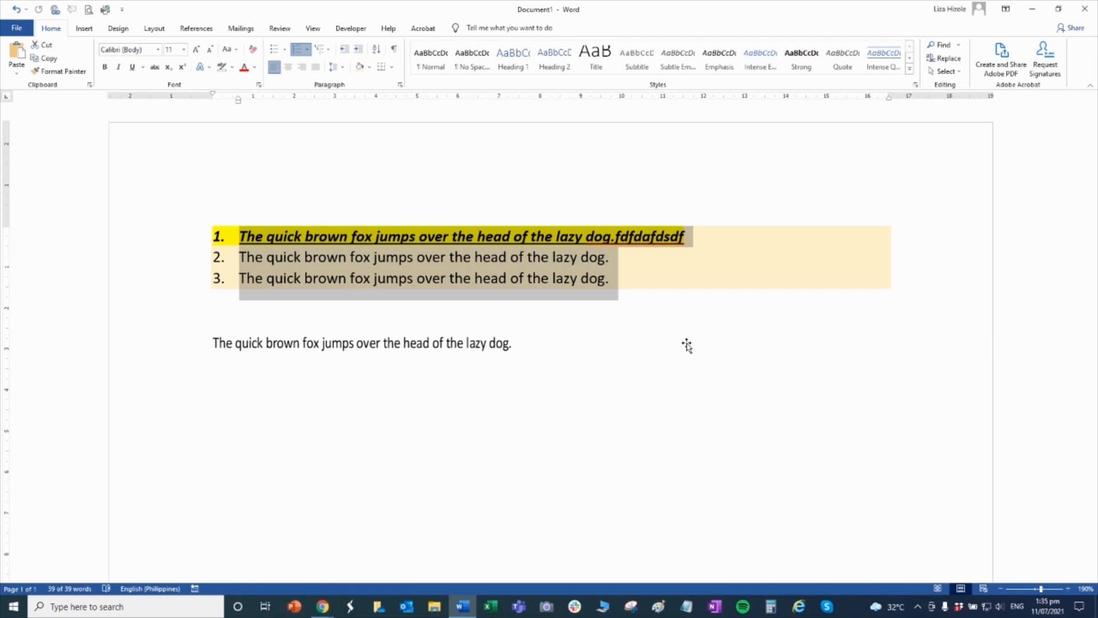
pyautogui.moveTo(739, 174)
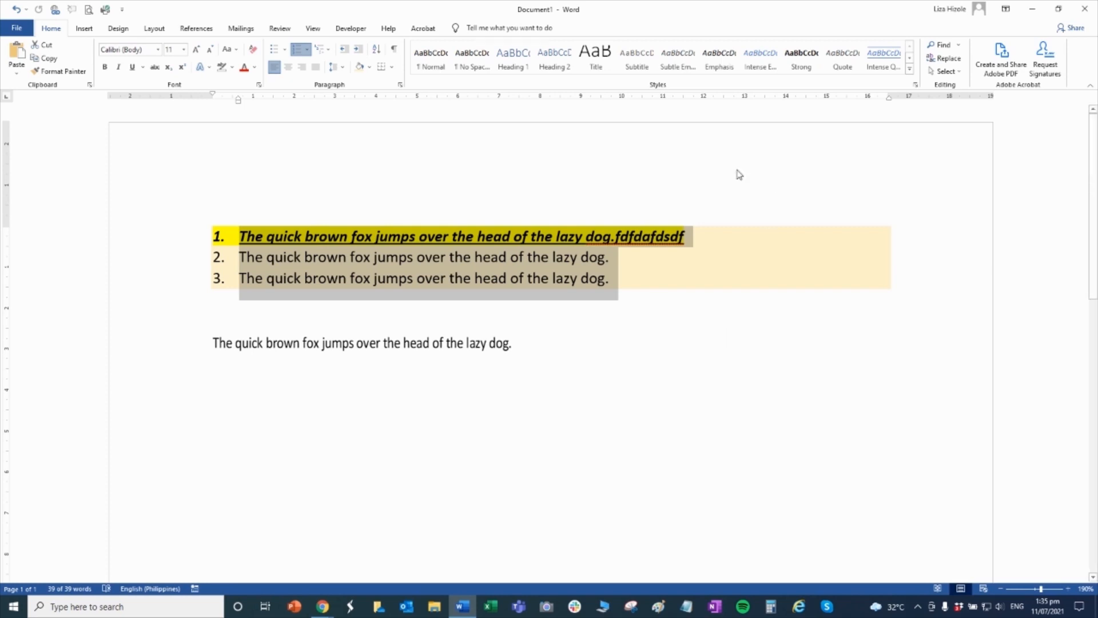
pyautogui.moveTo(430, 62)
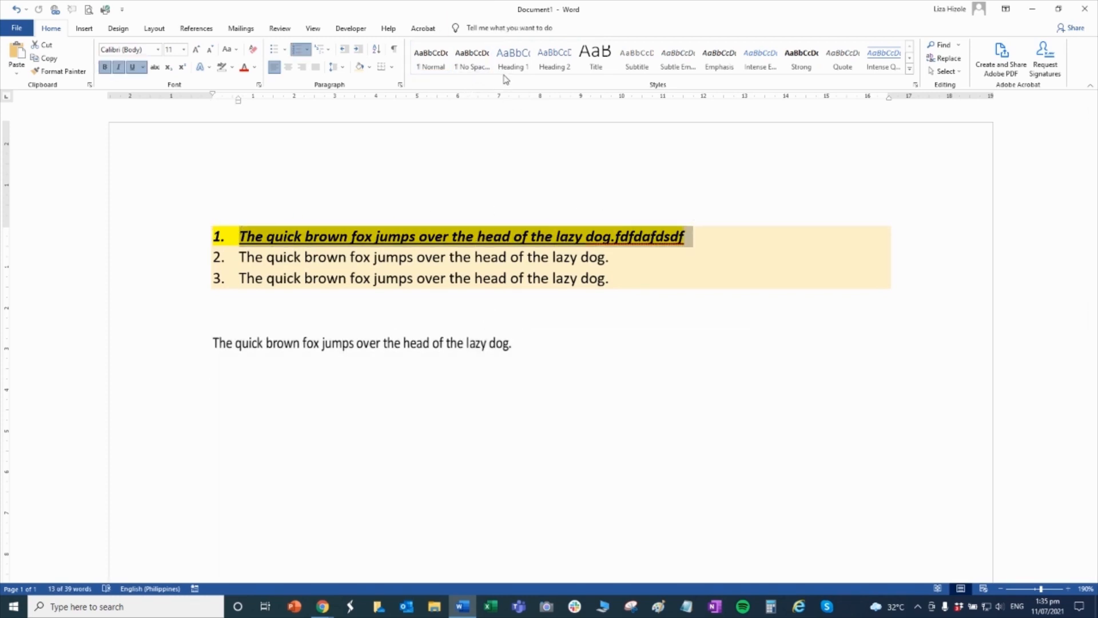
# Step: Number the yellow heading as I. and set the first list item to Heading 2
pyautogui.click(512, 59)
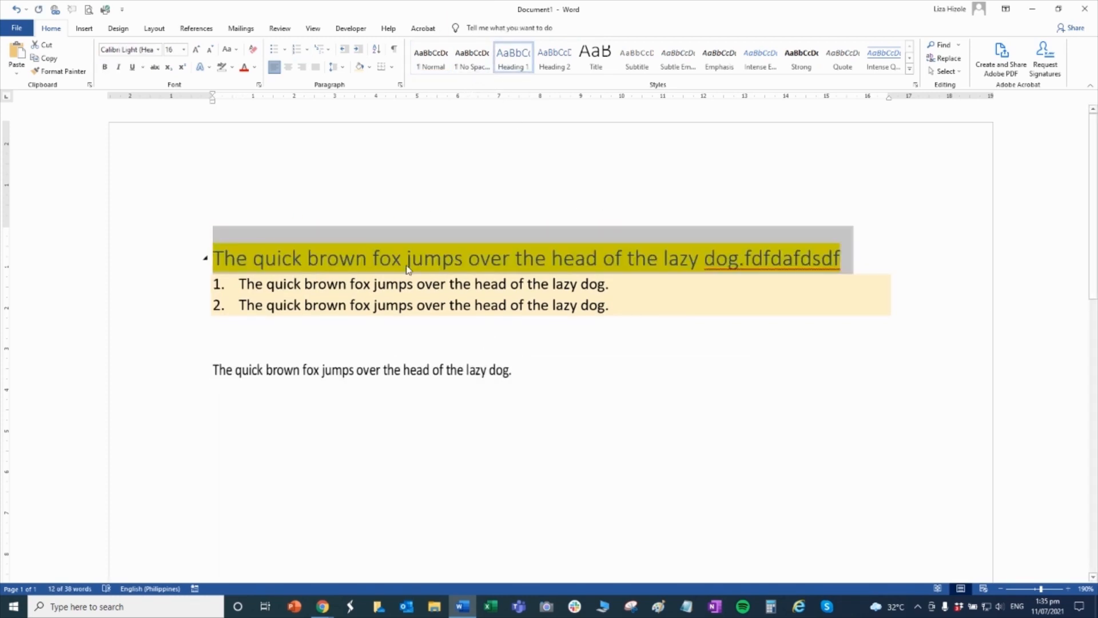
pyautogui.click(306, 283)
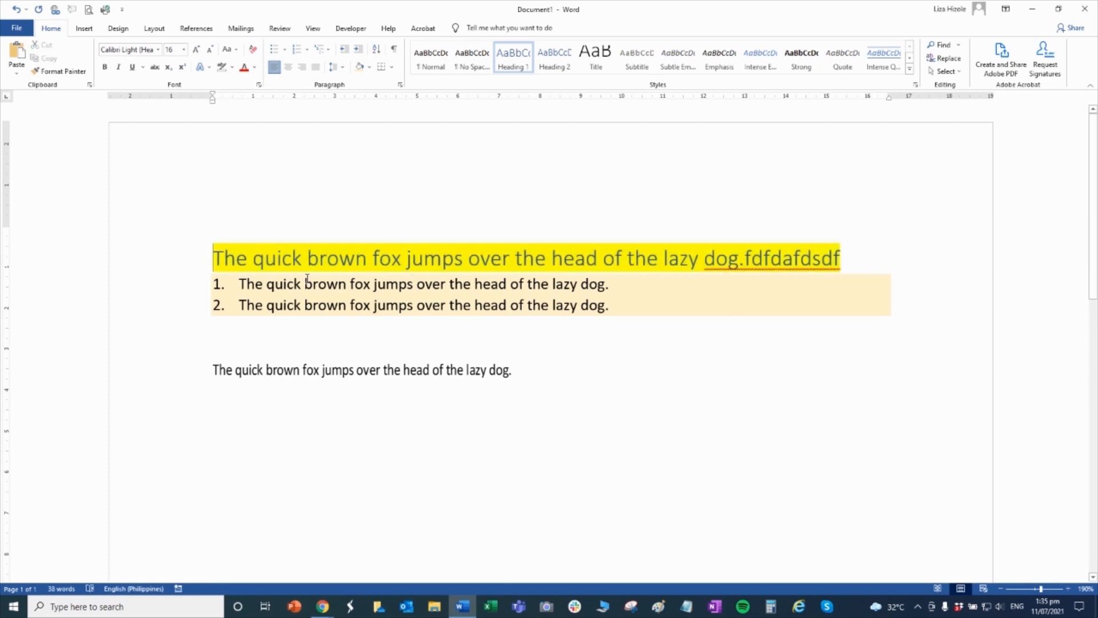
pyautogui.click(278, 50)
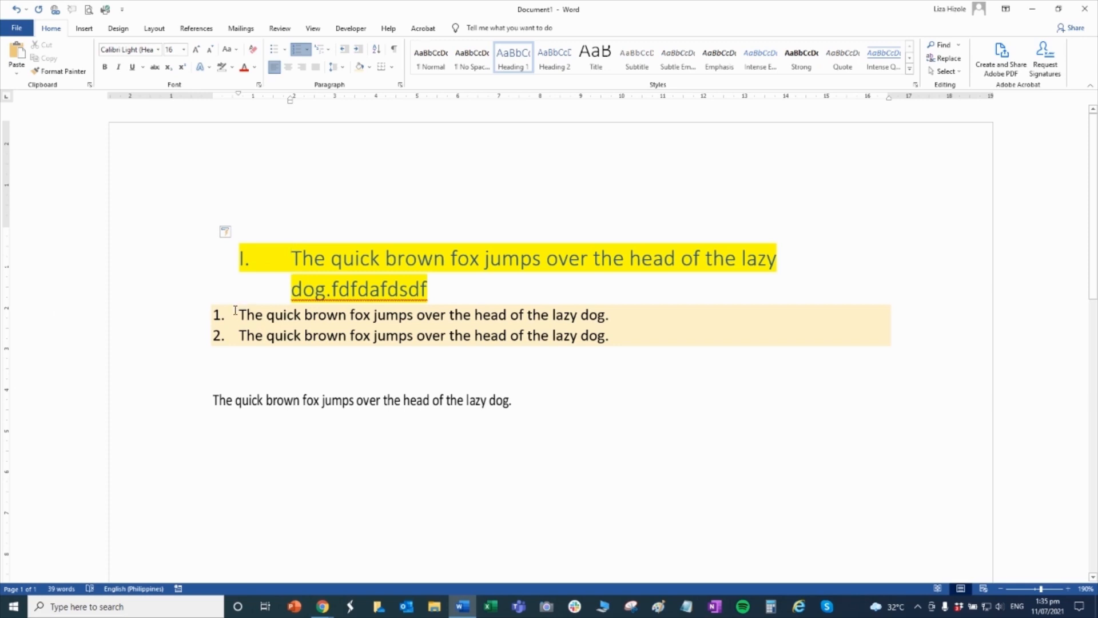
pyautogui.click(554, 57)
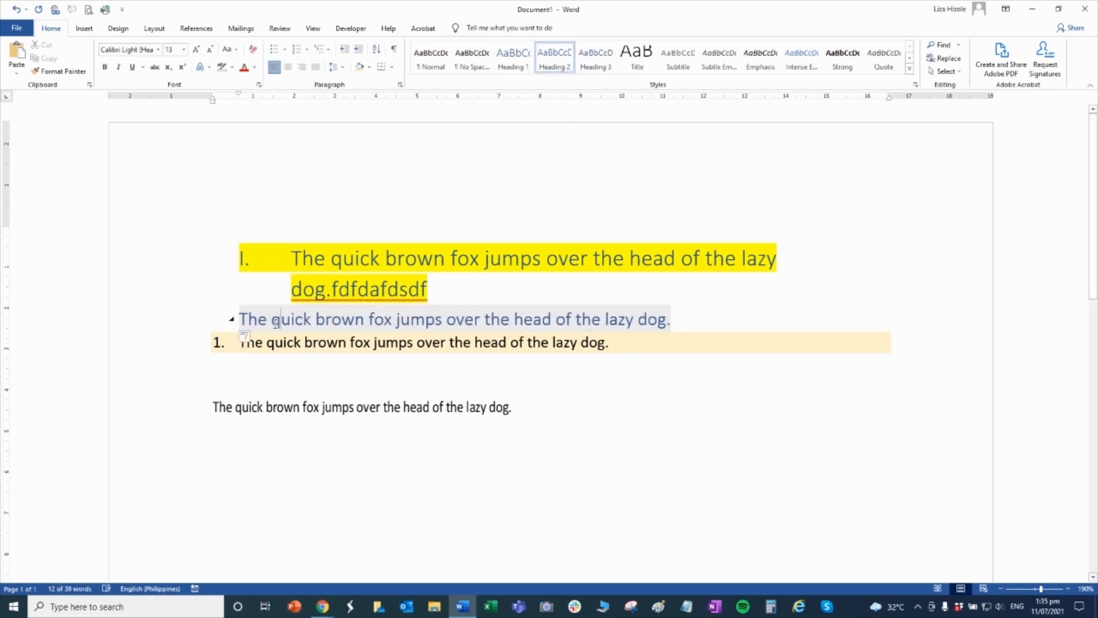
# Step: Demote the first list item to lettered sub-heading a. and paste a copy
pyautogui.click(274, 324)
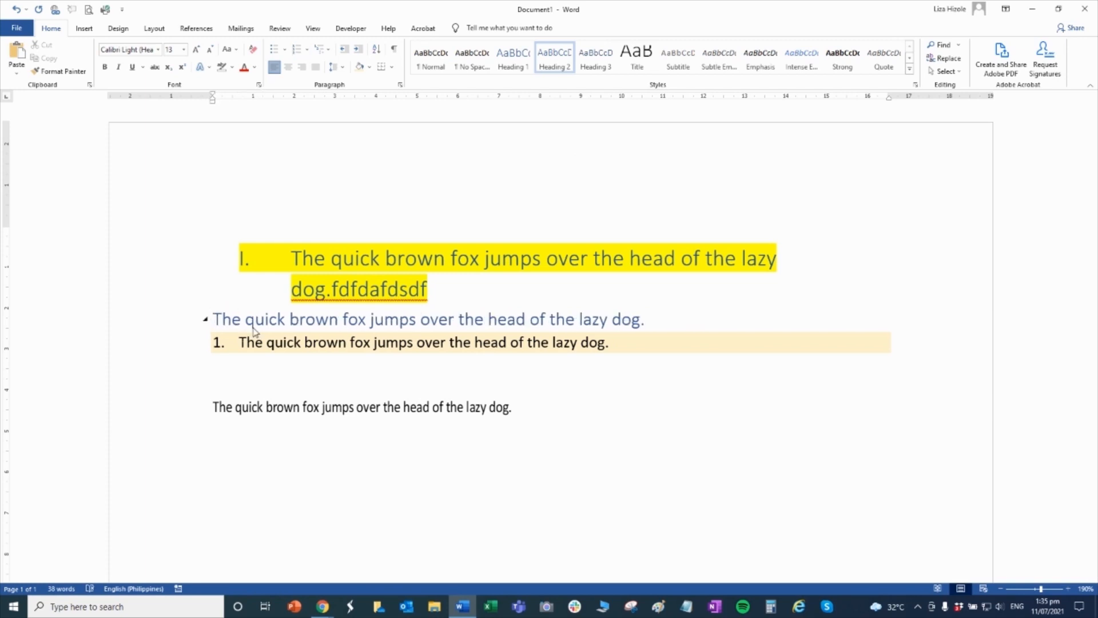
pyautogui.write('a')
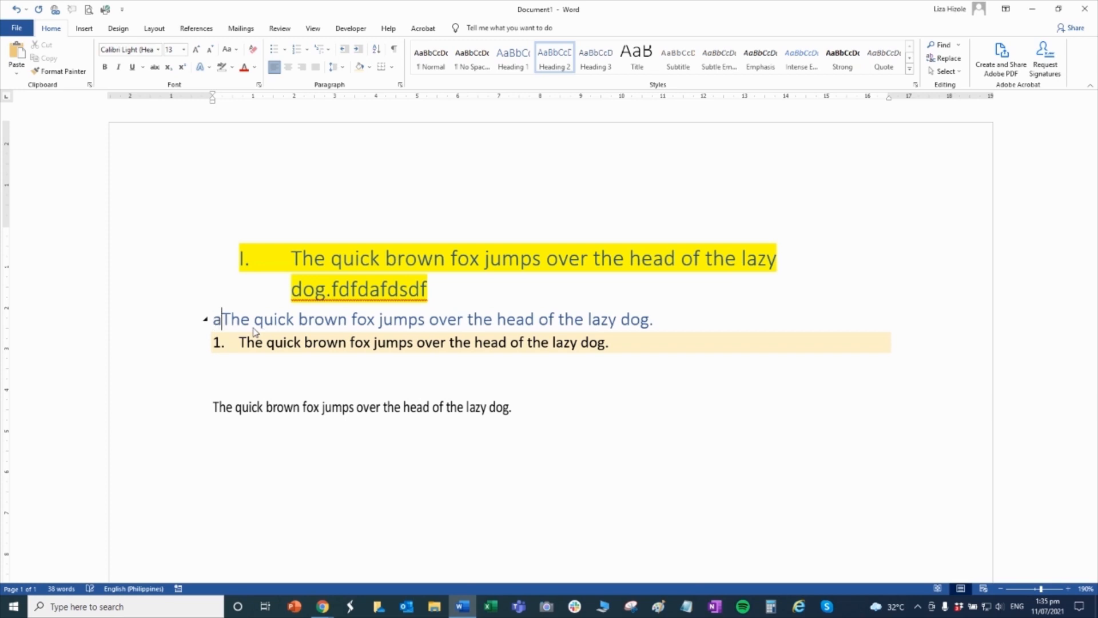
pyautogui.click(300, 49)
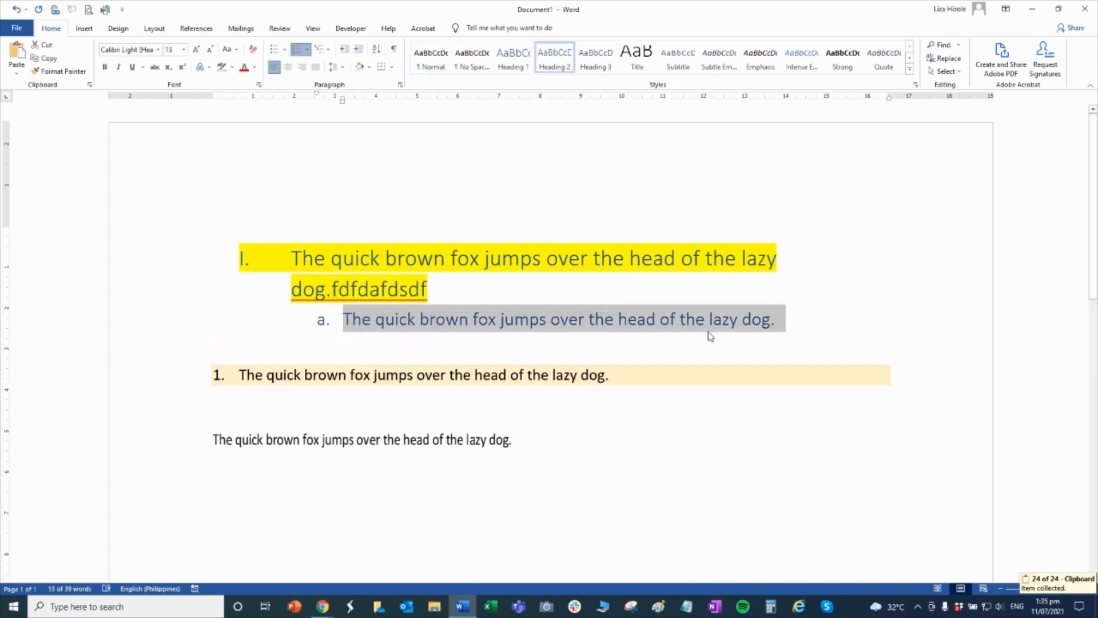
pyautogui.press('ctrl+v')
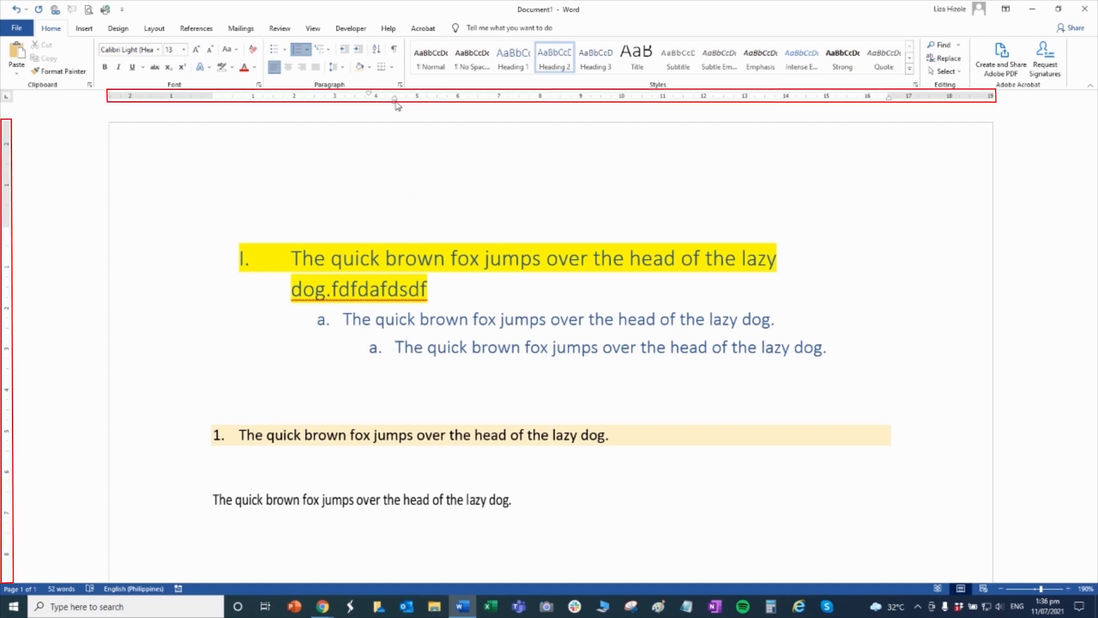
pyautogui.moveTo(393, 107)
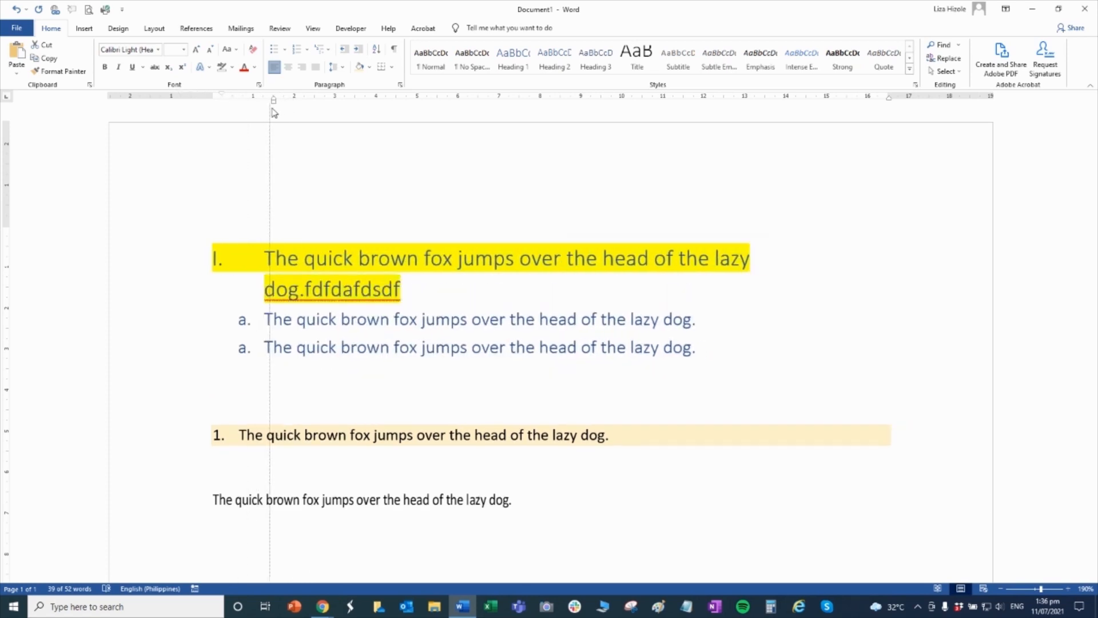
# Step: Align both 'a.' sub-headings at one indent and indent the 'I.' heading's first line further right
pyautogui.moveTo(274, 100); pyautogui.dragTo(385, 100)
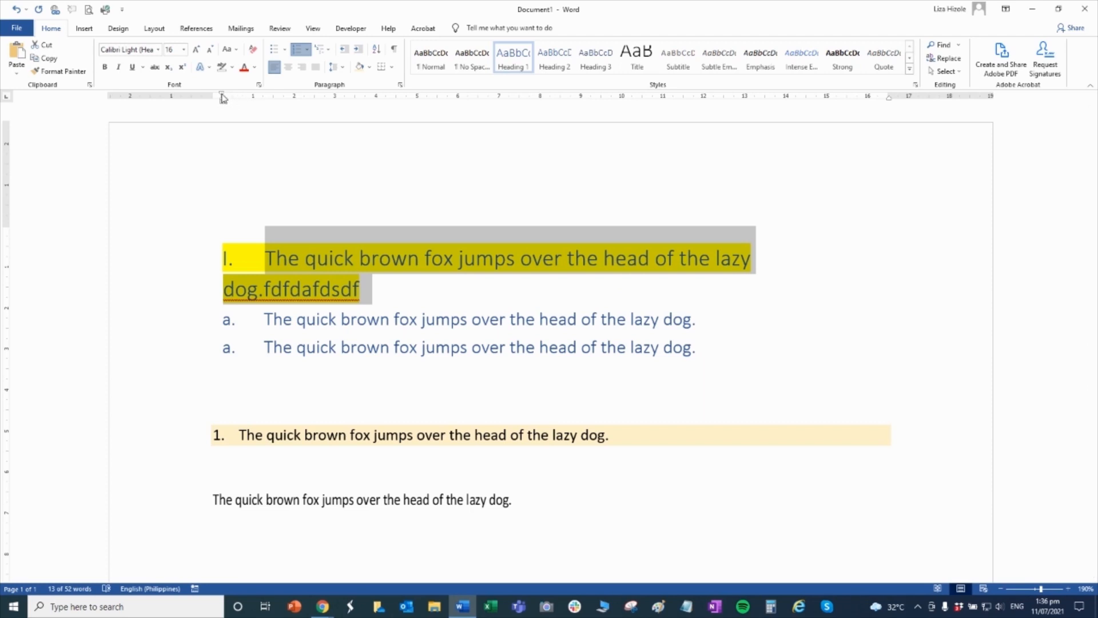
pyautogui.click(357, 49)
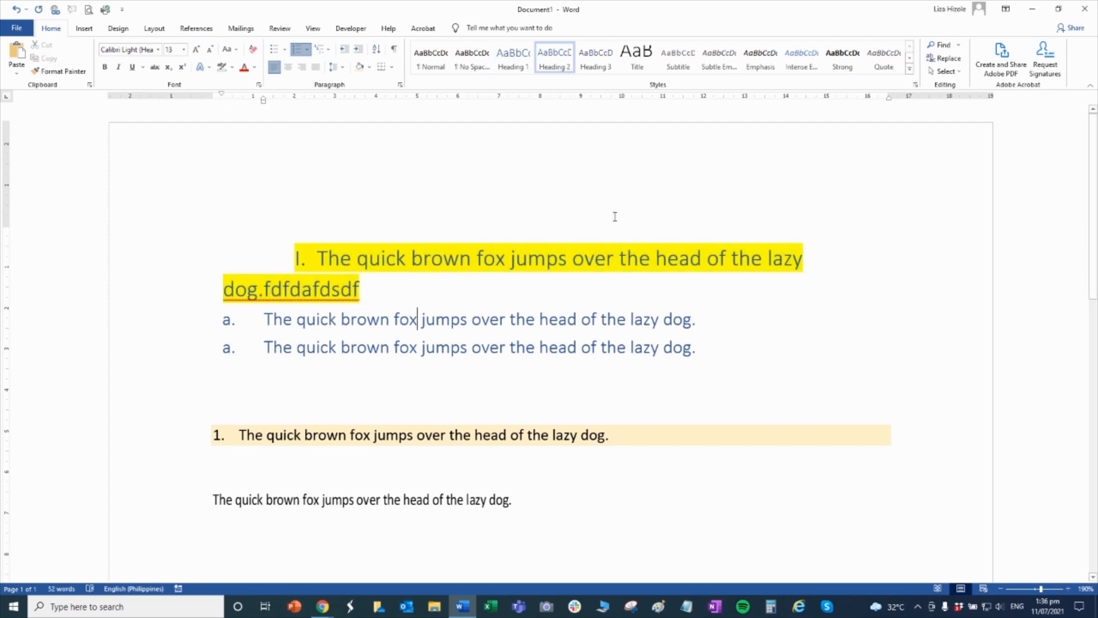
pyautogui.click(513, 58)
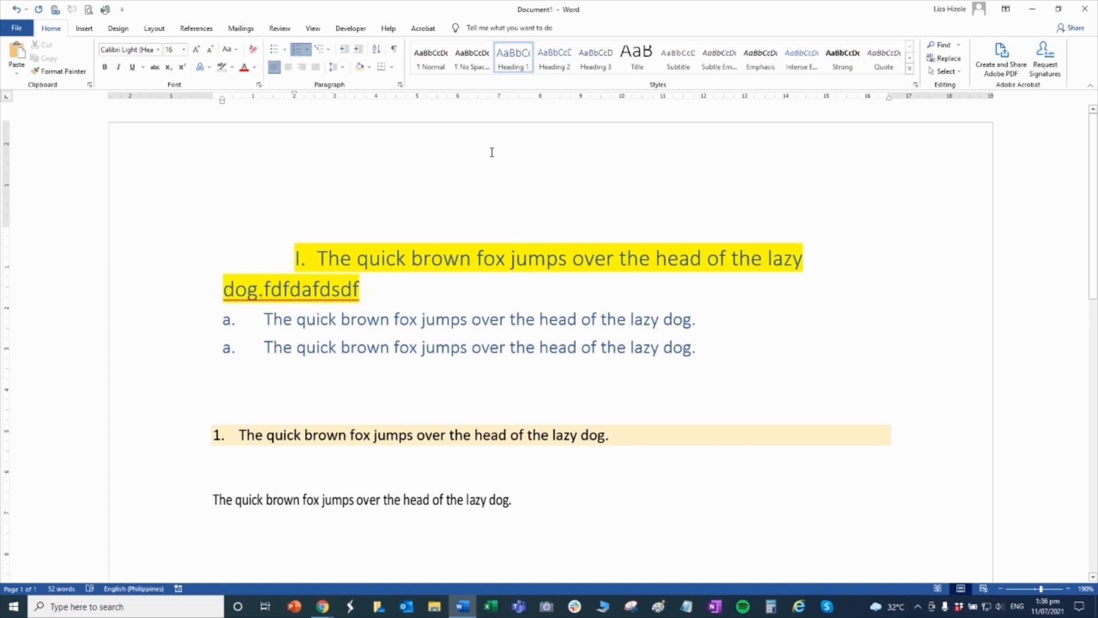
pyautogui.moveTo(657, 209)
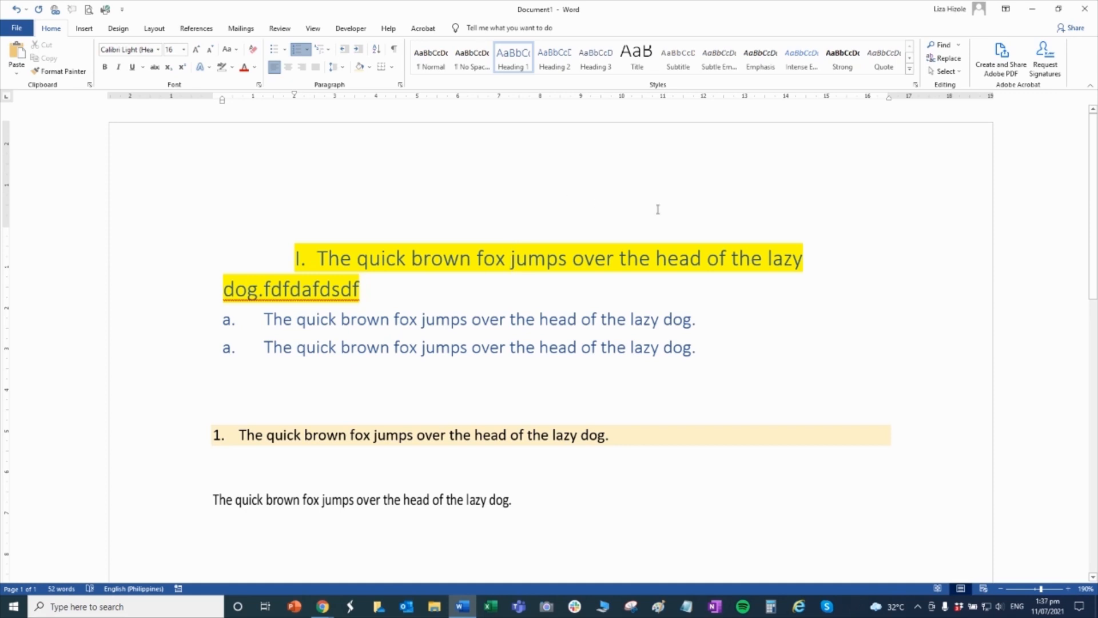
pyautogui.click(1005, 9)
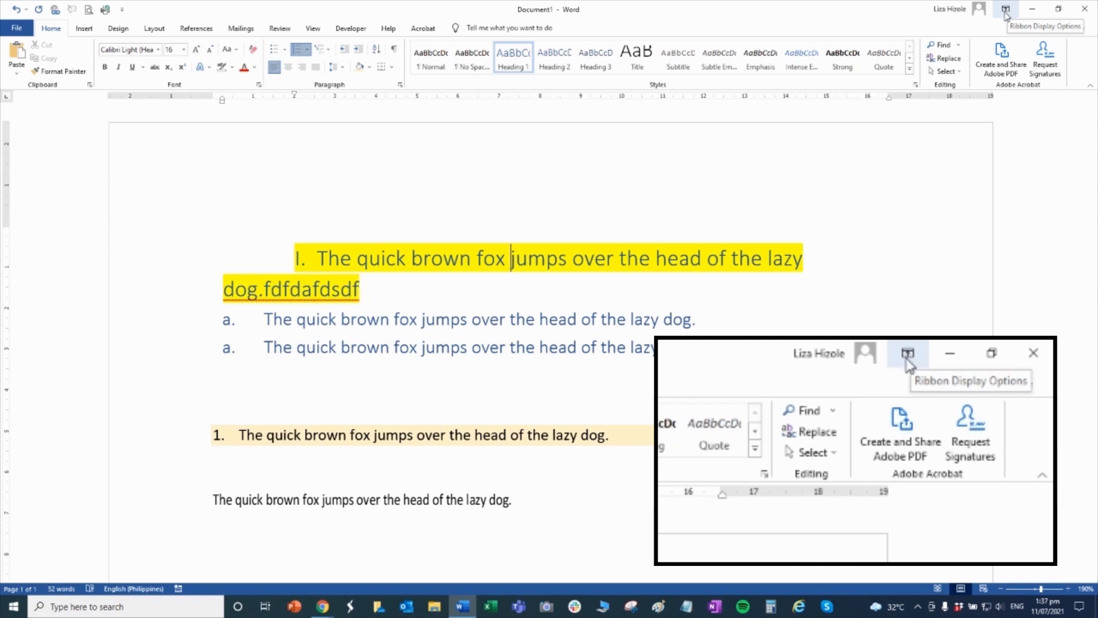
# Step: Set Ribbon Display Options to Show Tabs so only tab names remain
pyautogui.click(1005, 9)
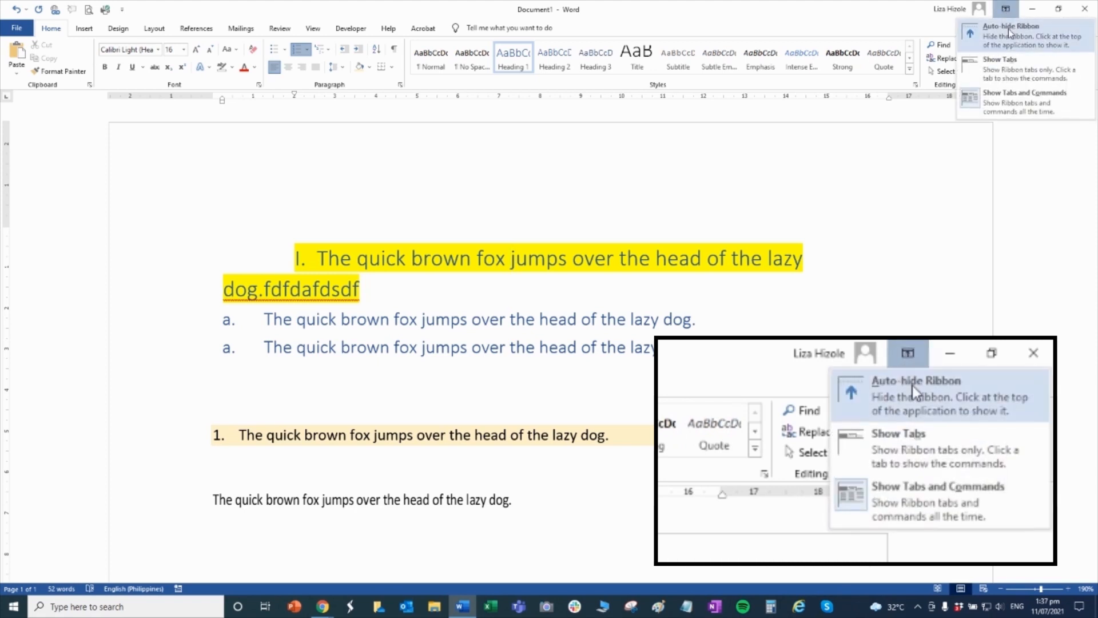
pyautogui.moveTo(911, 413)
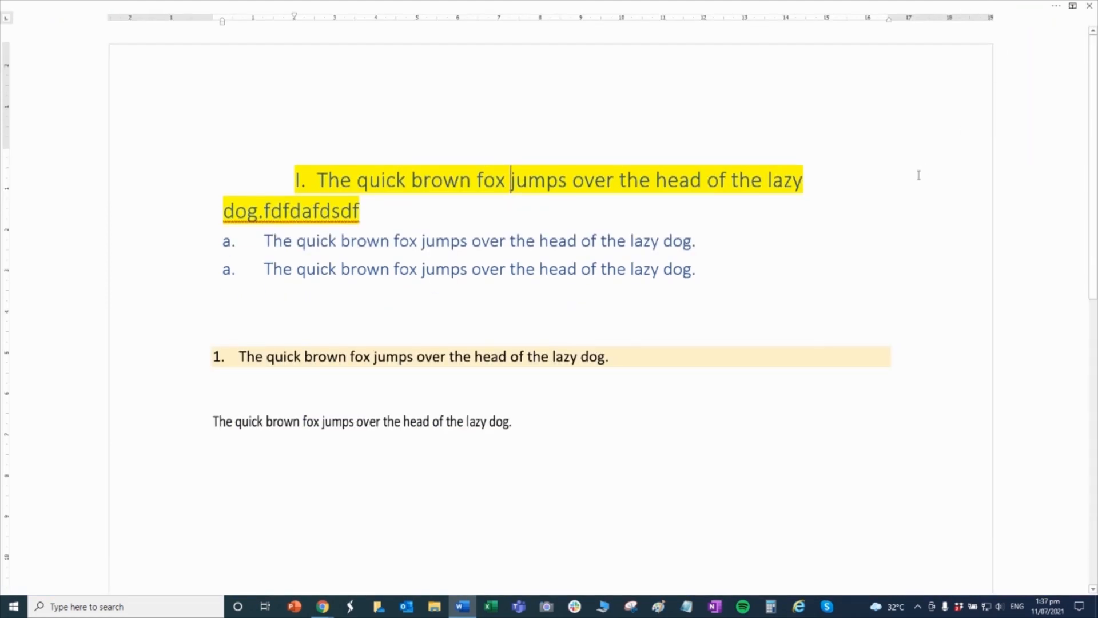
pyautogui.moveTo(1020, 14)
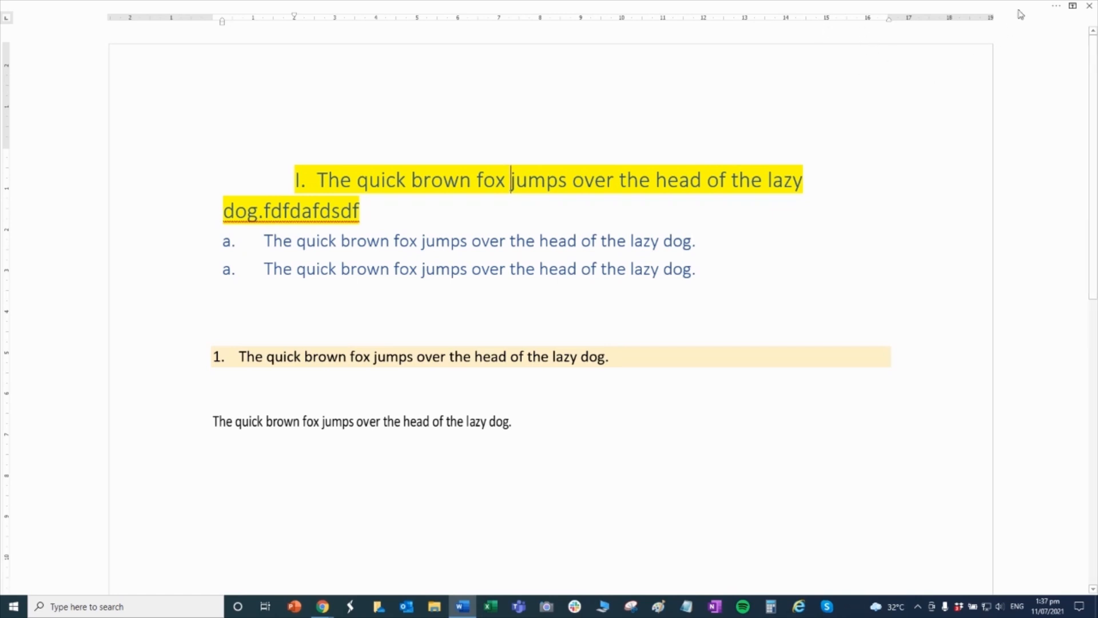
pyautogui.click(1072, 7)
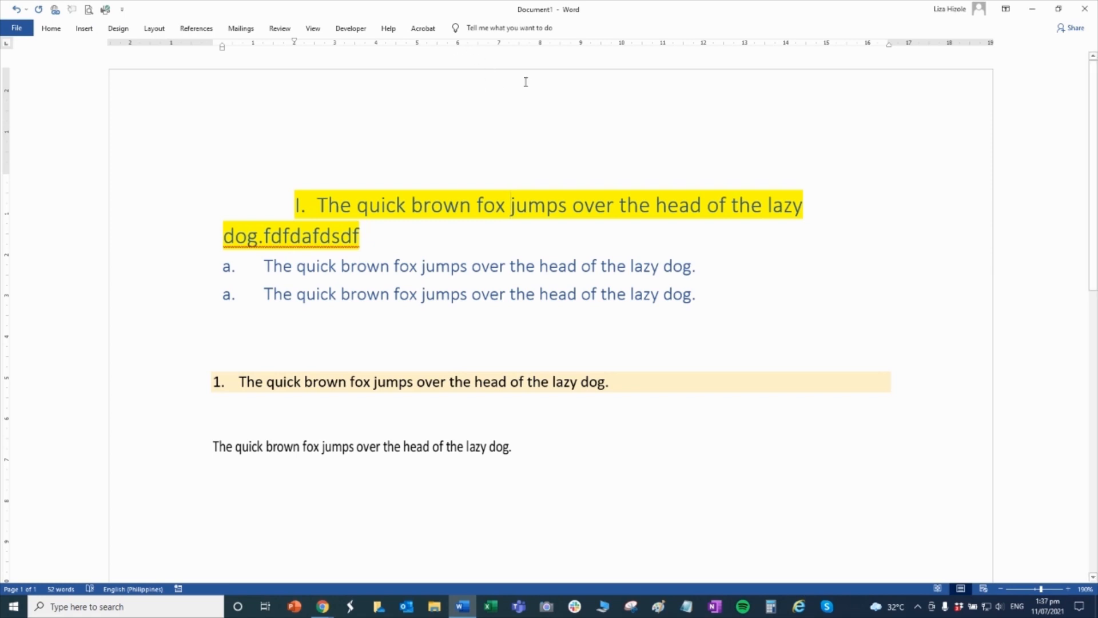
pyautogui.moveTo(681, 119)
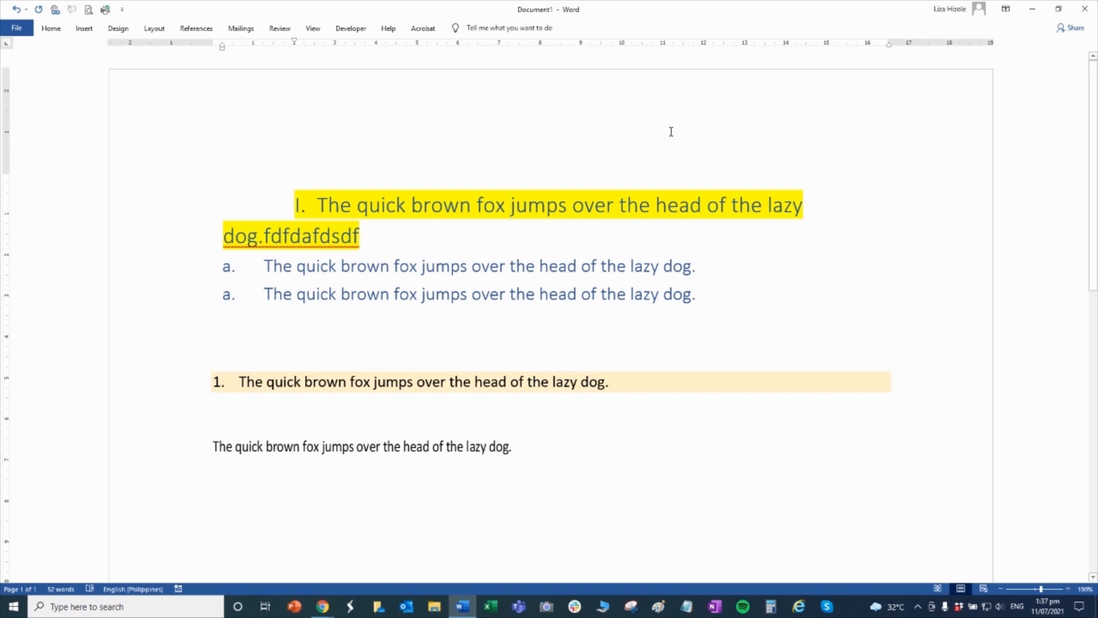
pyautogui.moveTo(681, 125)
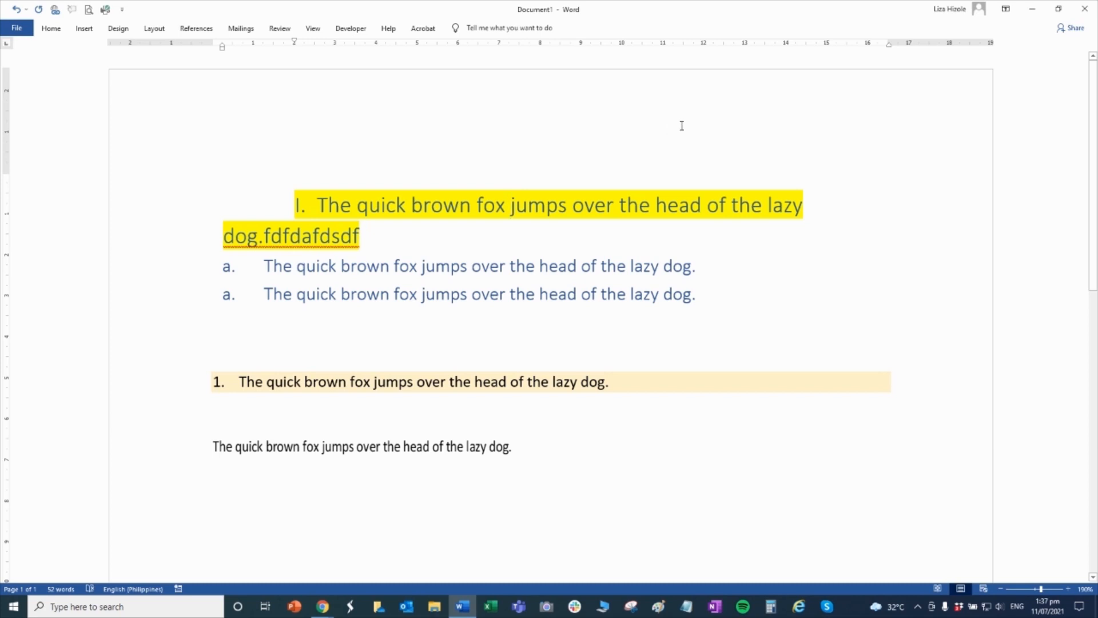
# Step: Restore the full ribbon with its command groups via the Home tab
pyautogui.click(50, 28)
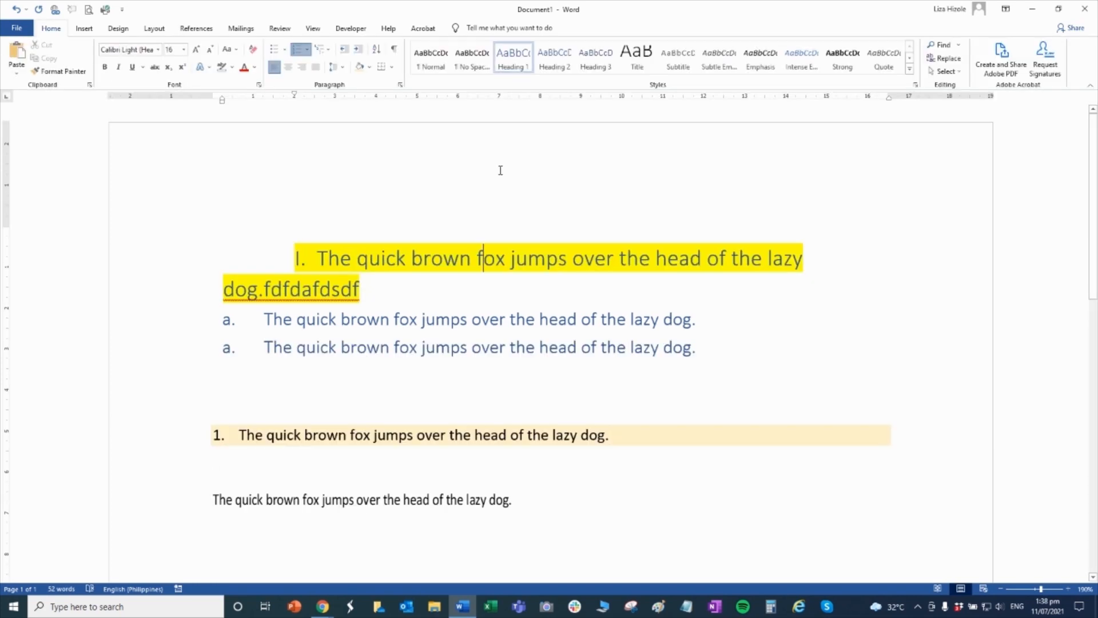
pyautogui.moveTo(325, 184)
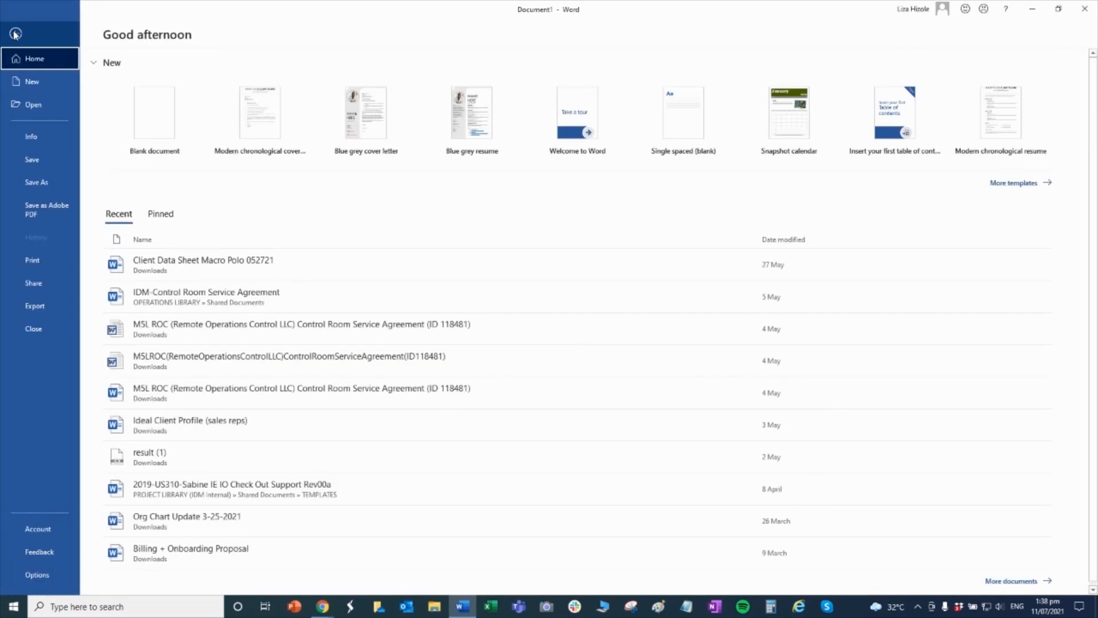
pyautogui.moveTo(240, 377)
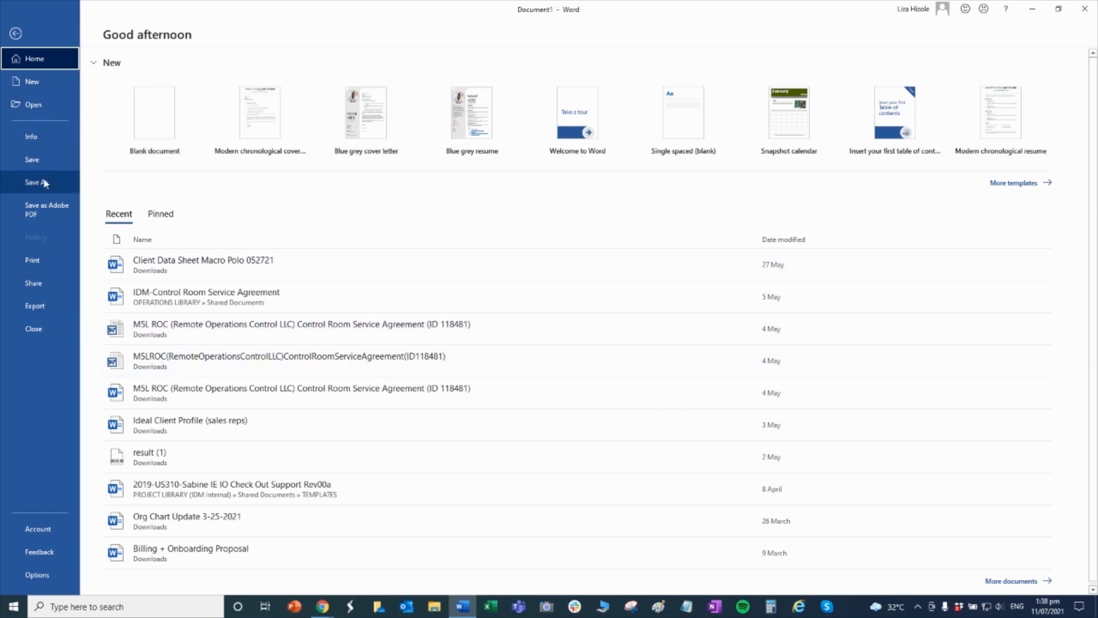
pyautogui.moveTo(33, 259)
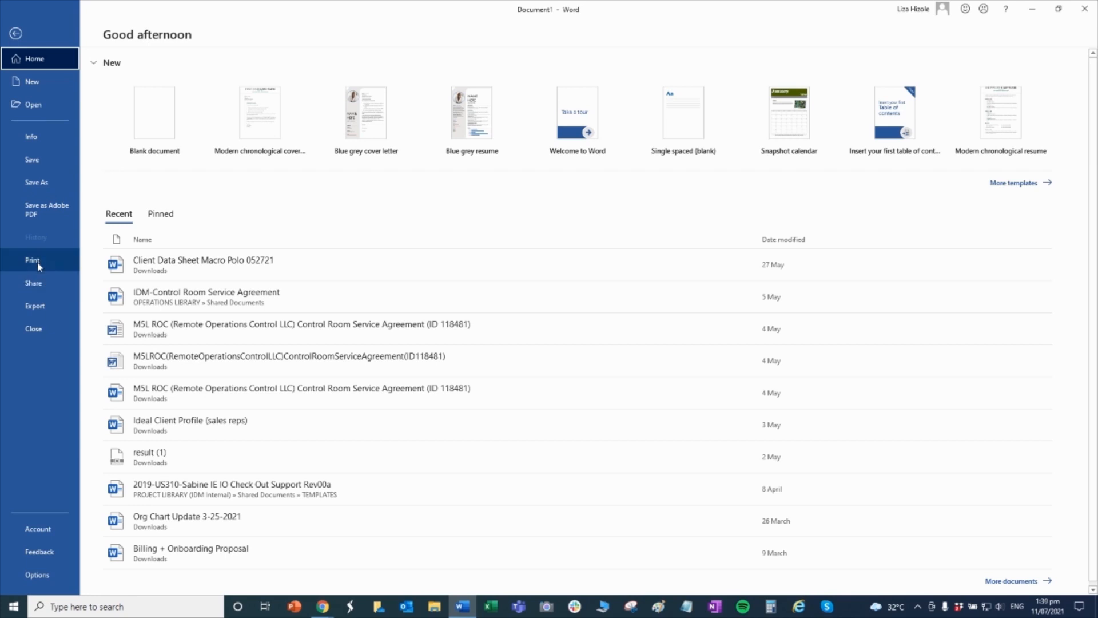
# Step: Keep the current printer and enter the custom page range 1-5 in Print settings
pyautogui.click(32, 260)
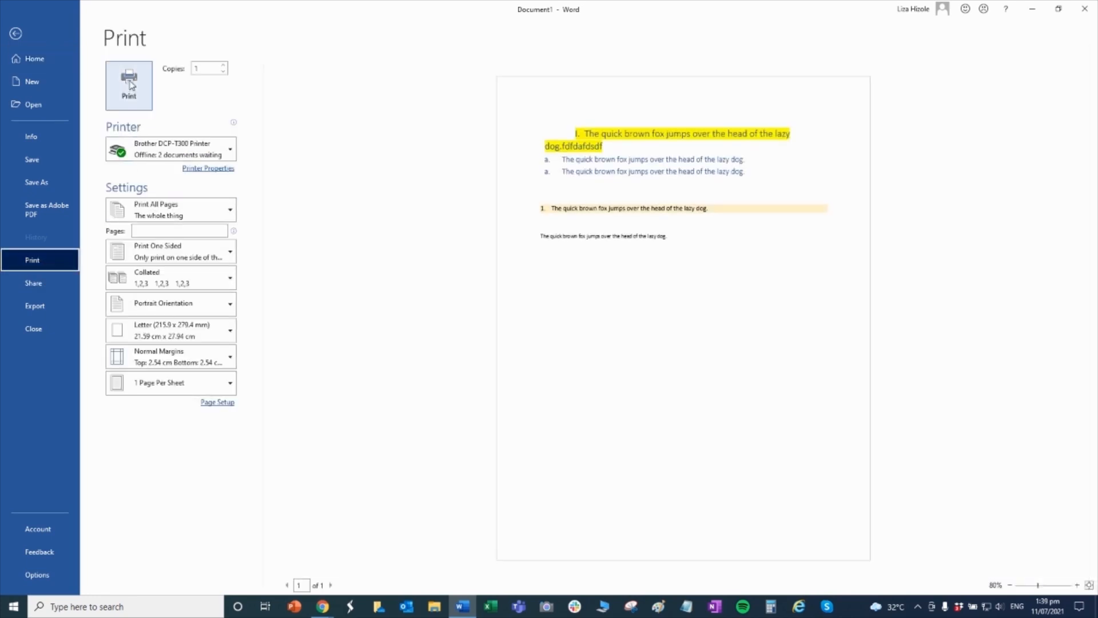
pyautogui.moveTo(231, 149)
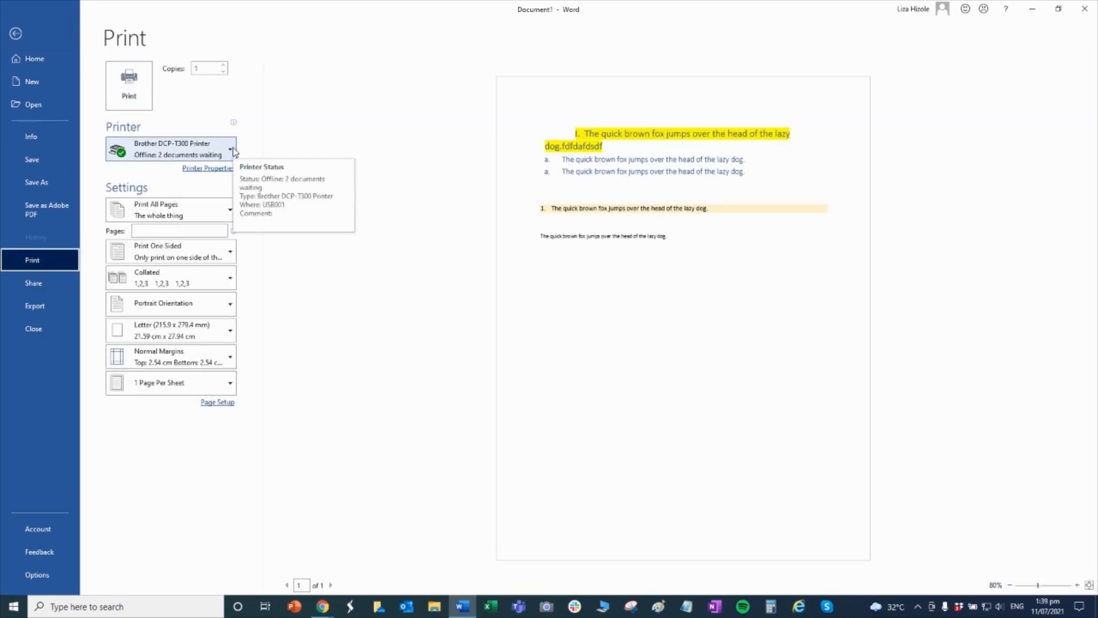
pyautogui.click(230, 149)
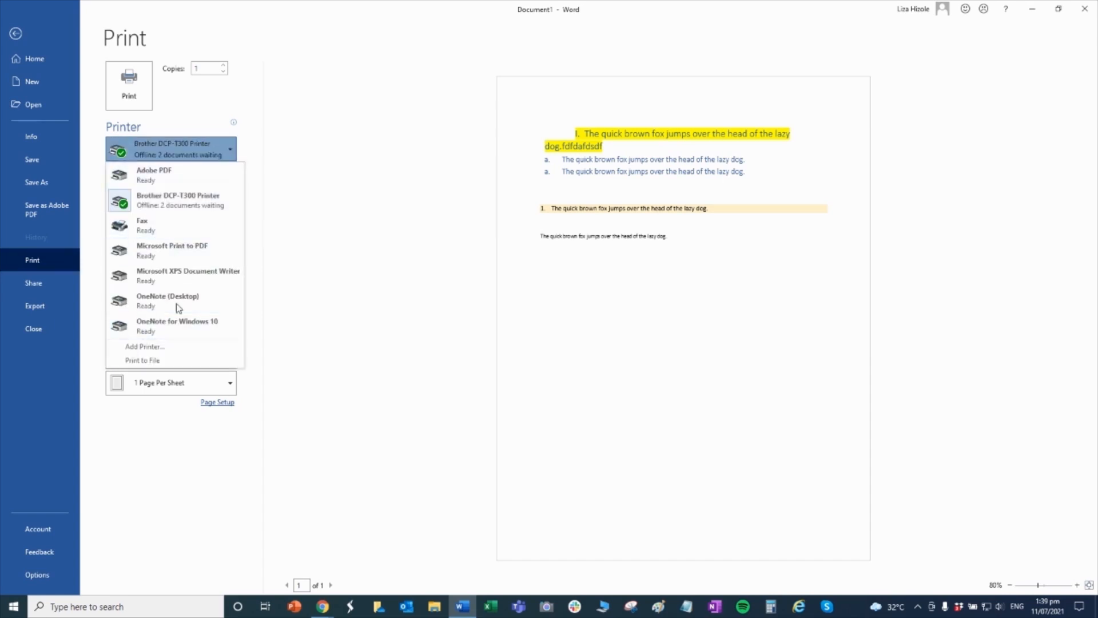
pyautogui.click(172, 149)
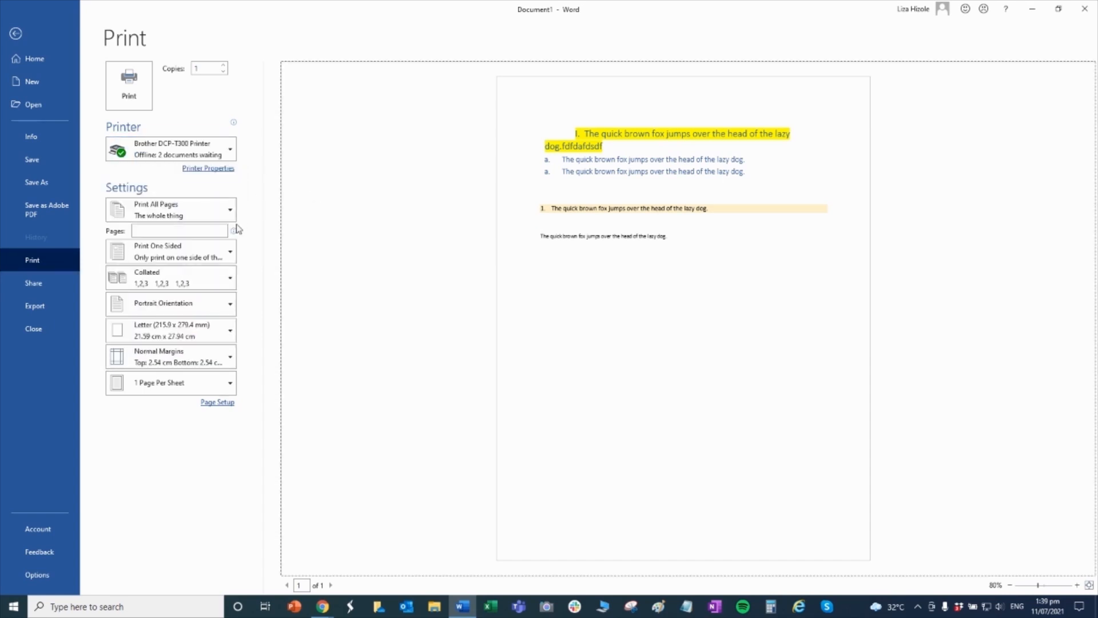
pyautogui.click(178, 231)
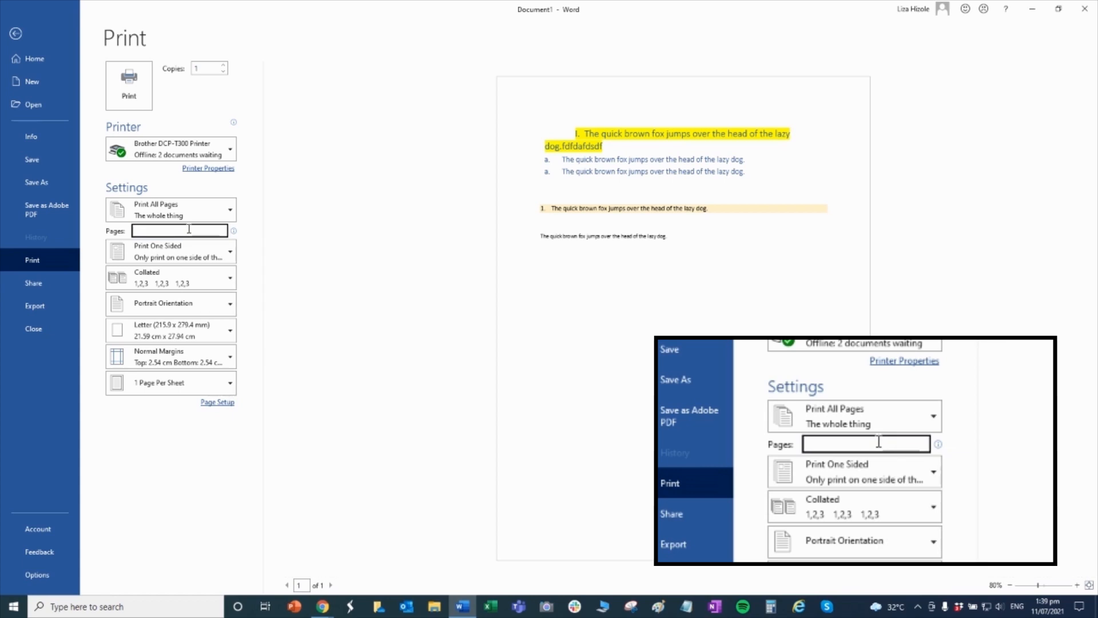
pyautogui.moveTo(188, 231)
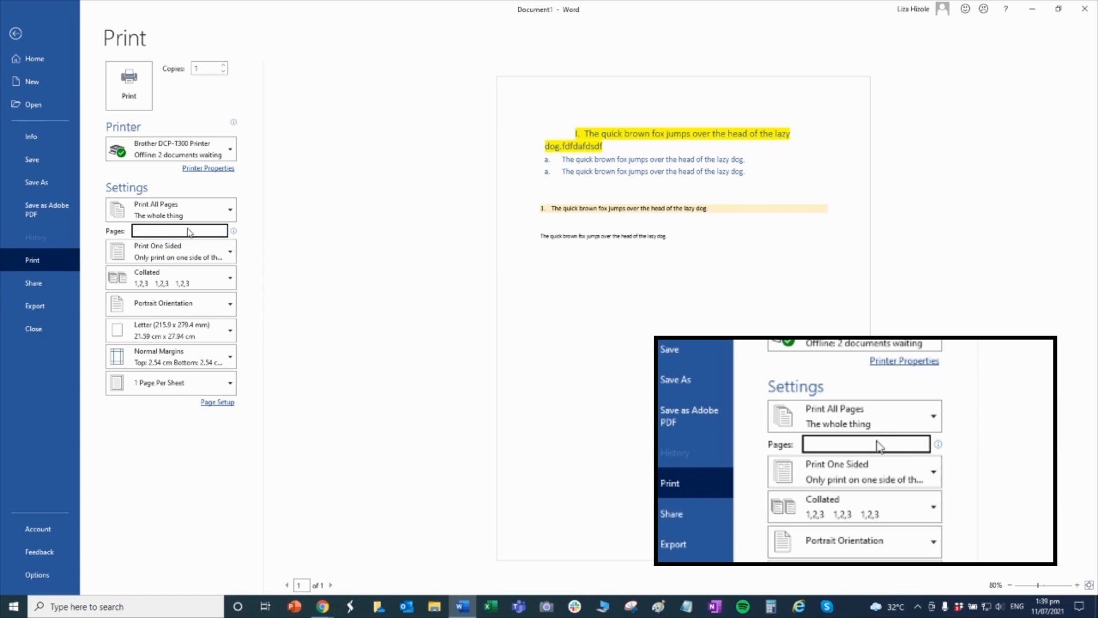
pyautogui.write('1')
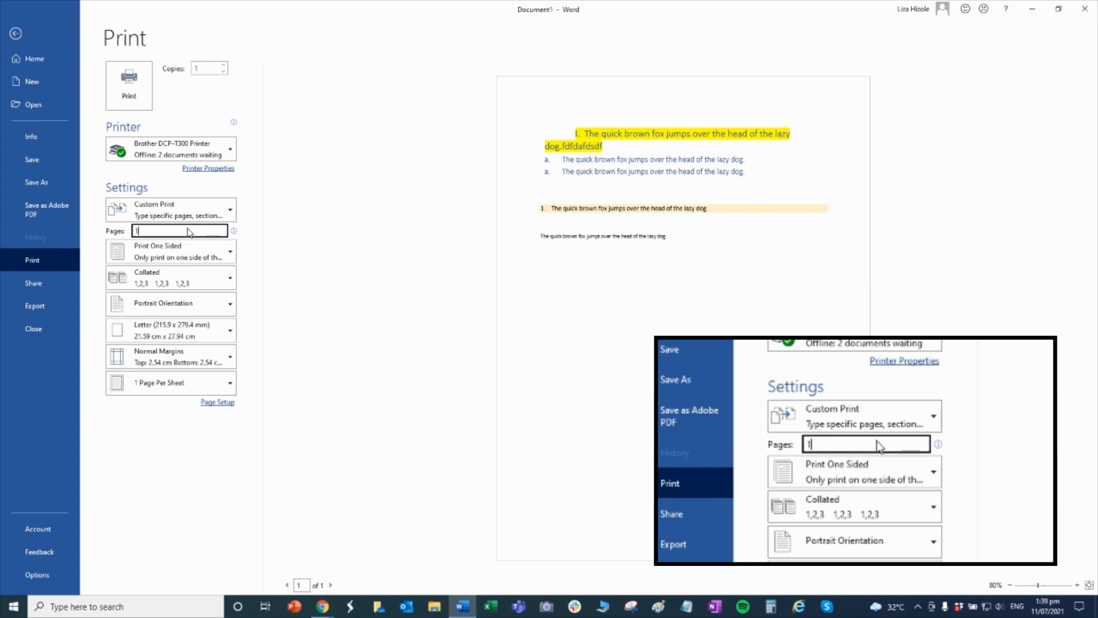
pyautogui.write(',')
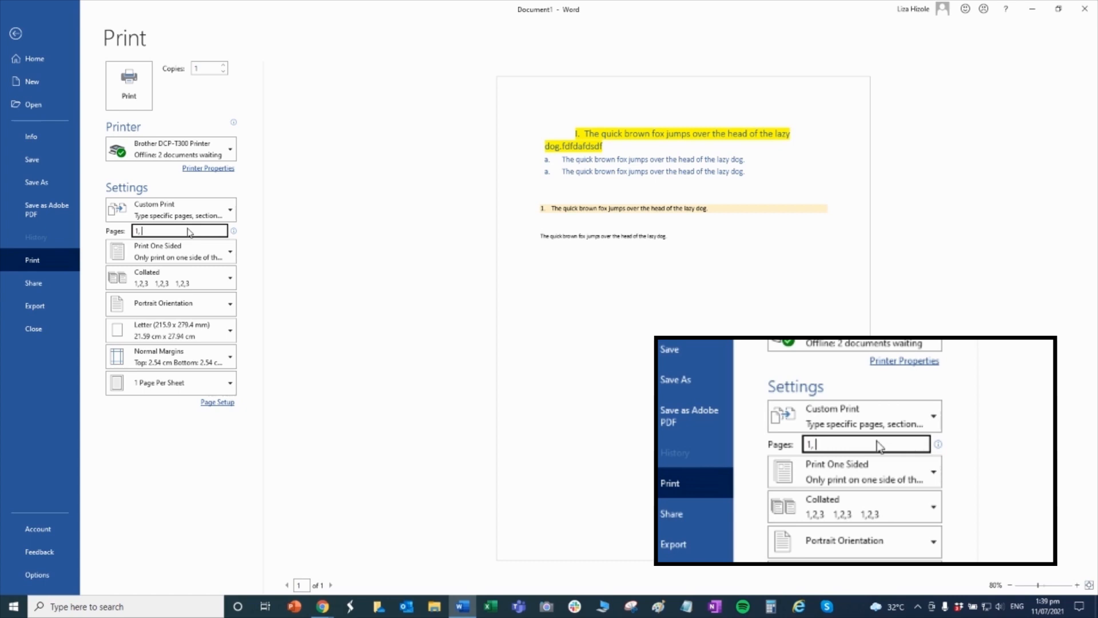
pyautogui.write('5')
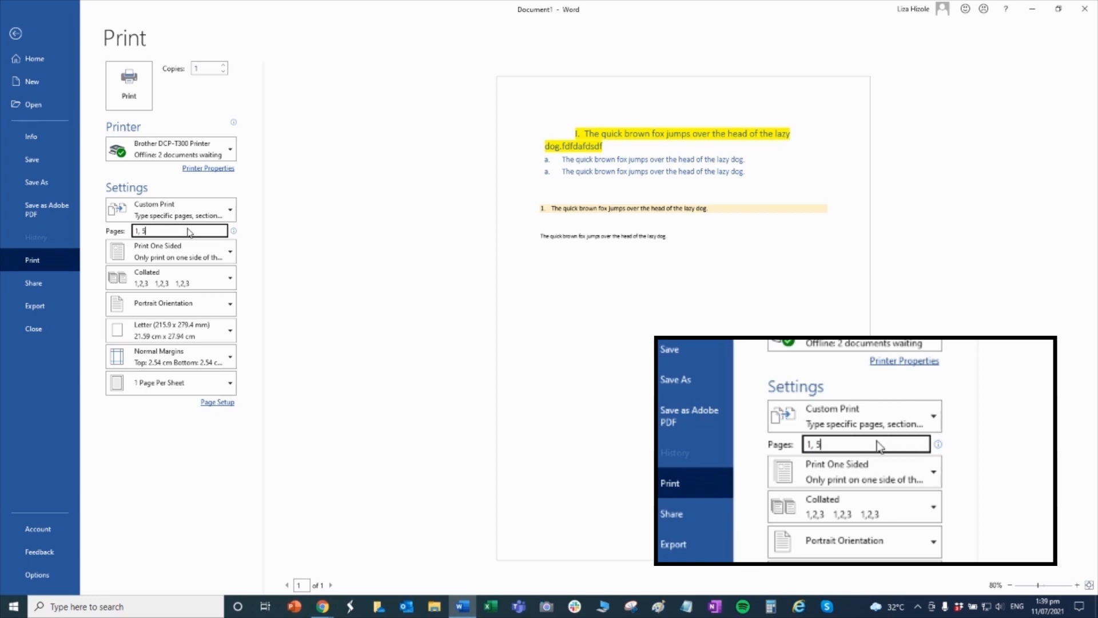
pyautogui.write('1-')
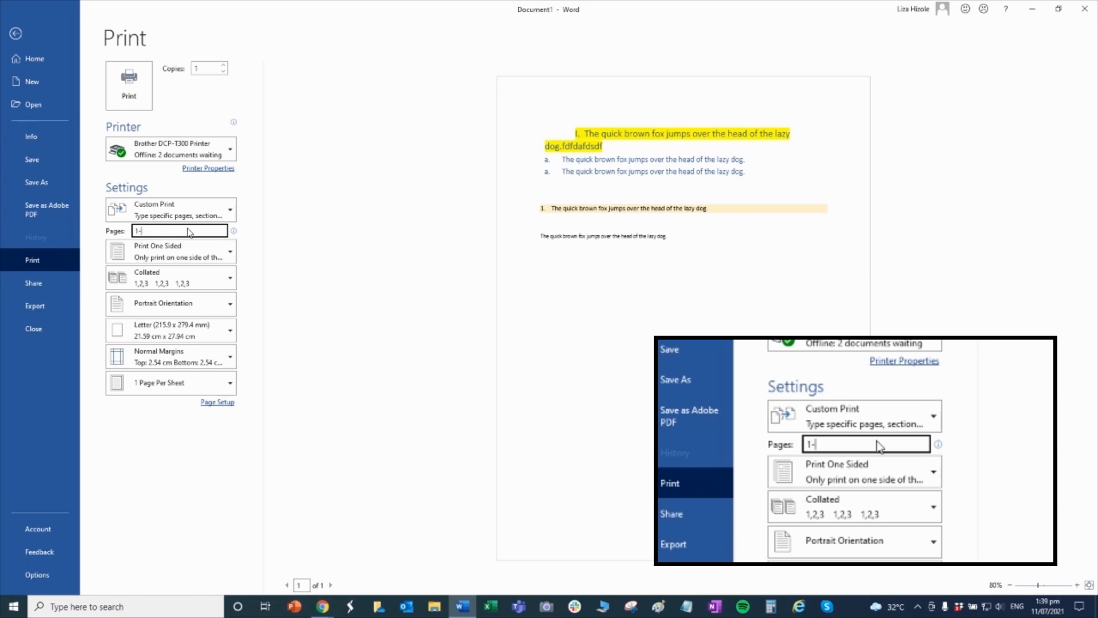
pyautogui.write('5')
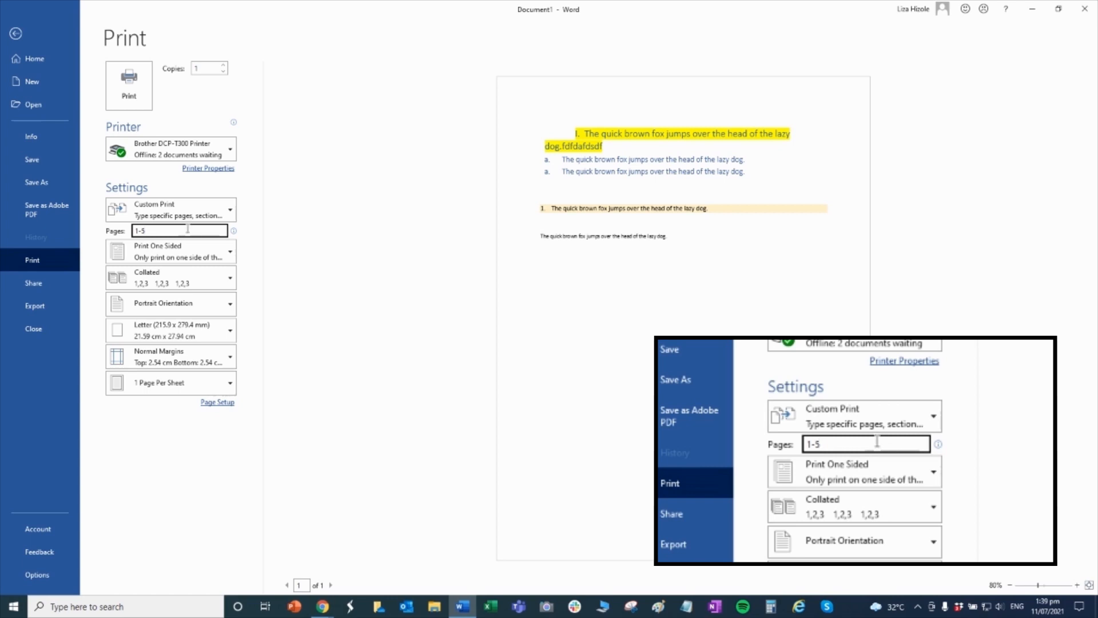
# Step: Choose A4 (210 x 297 mm) as the printout's paper size
pyautogui.click(170, 330)
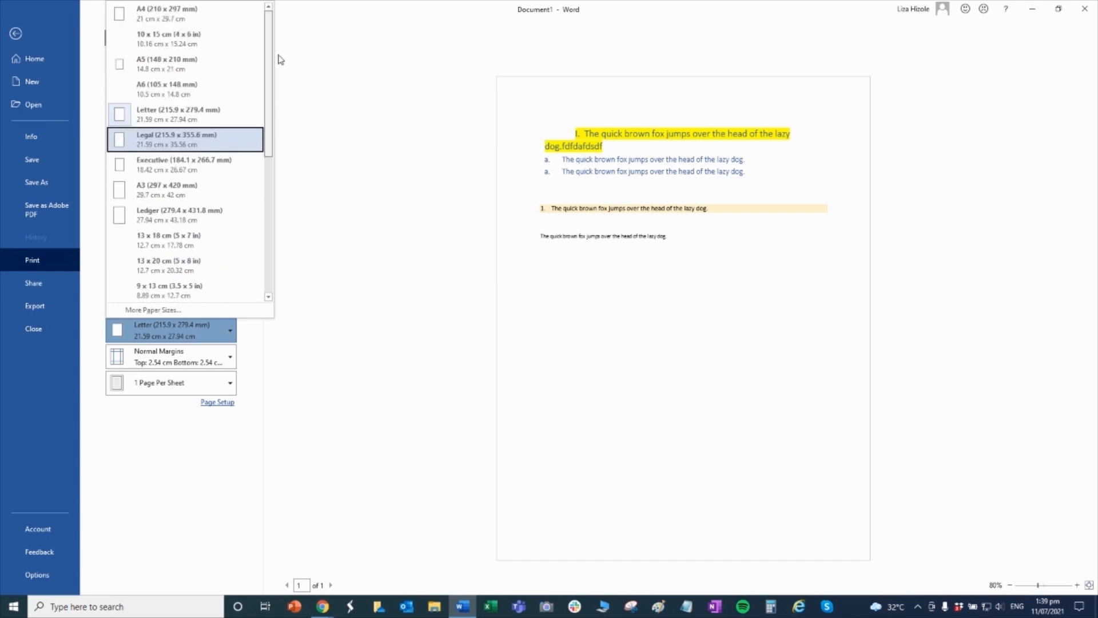
pyautogui.moveTo(203, 13)
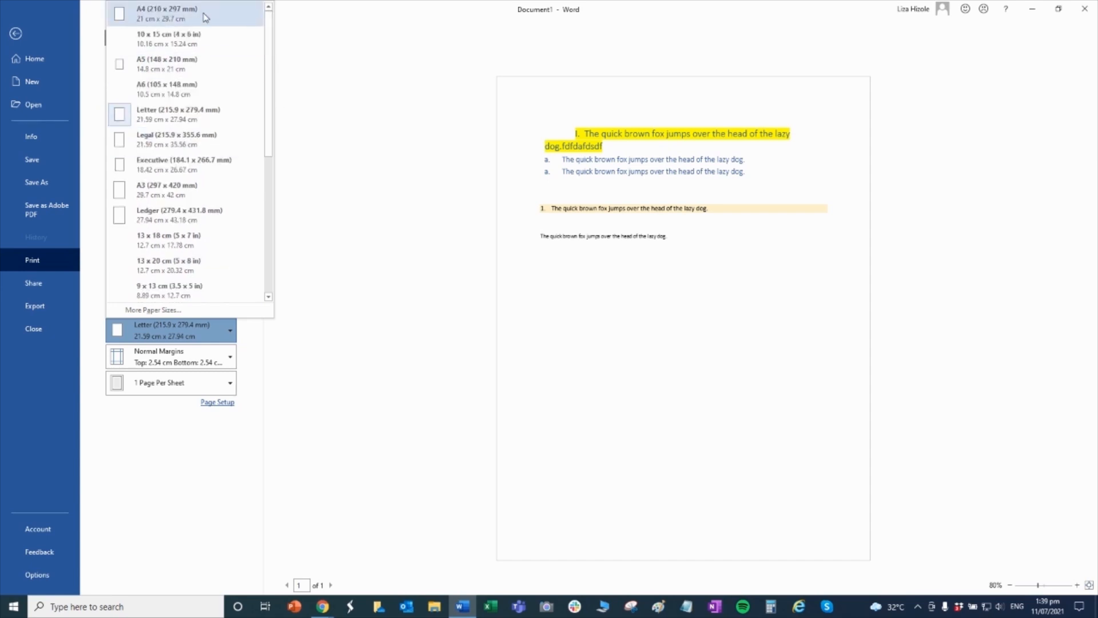
pyautogui.click(165, 13)
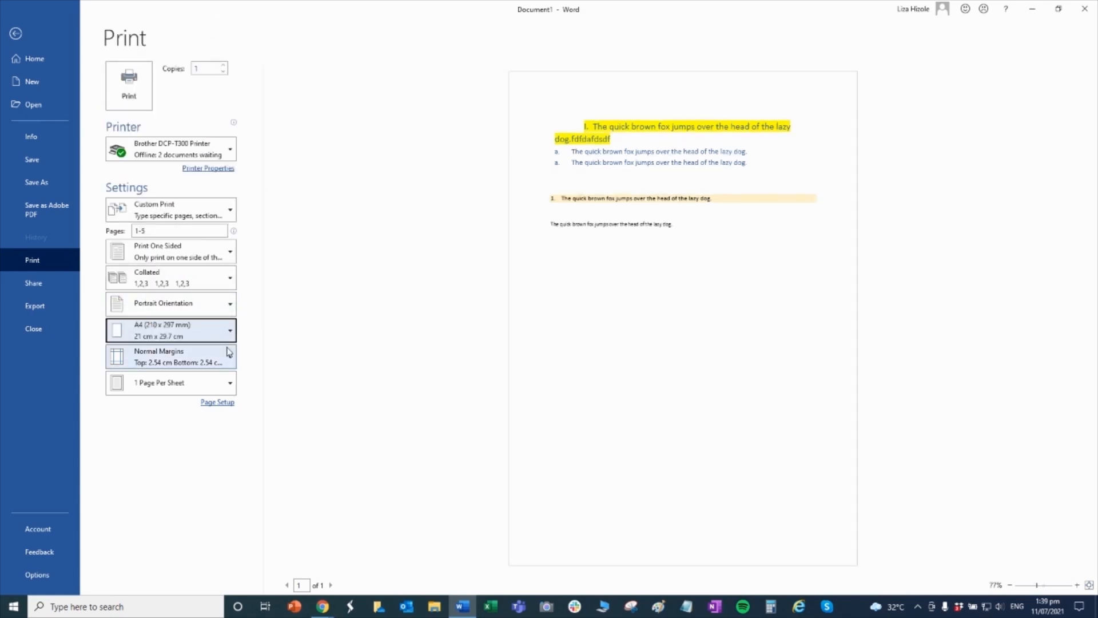
pyautogui.click(171, 329)
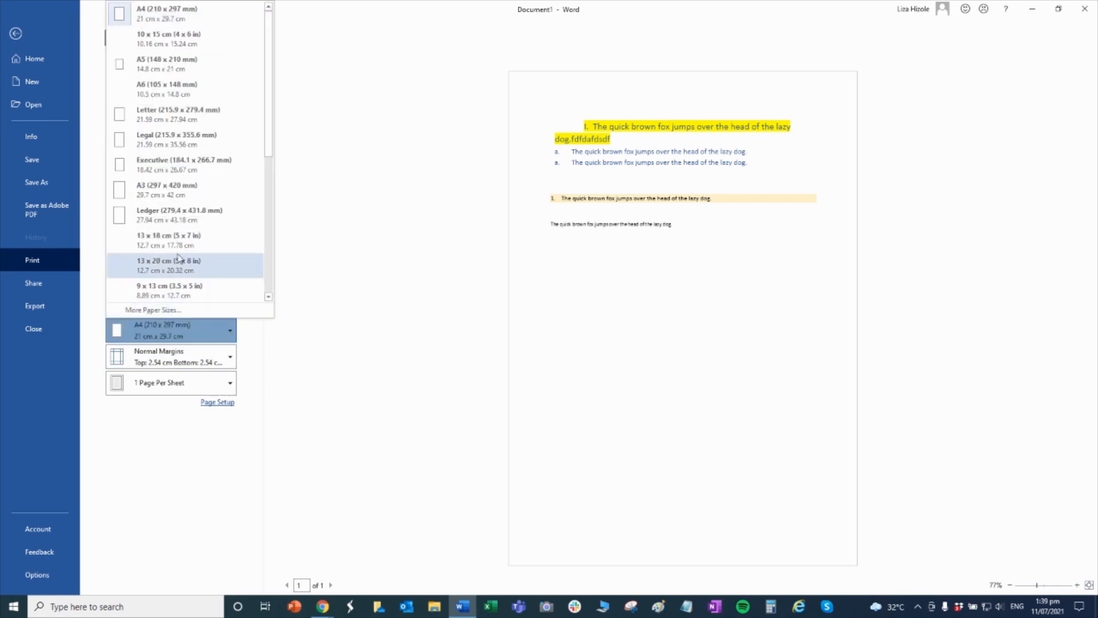
pyautogui.moveTo(178, 115)
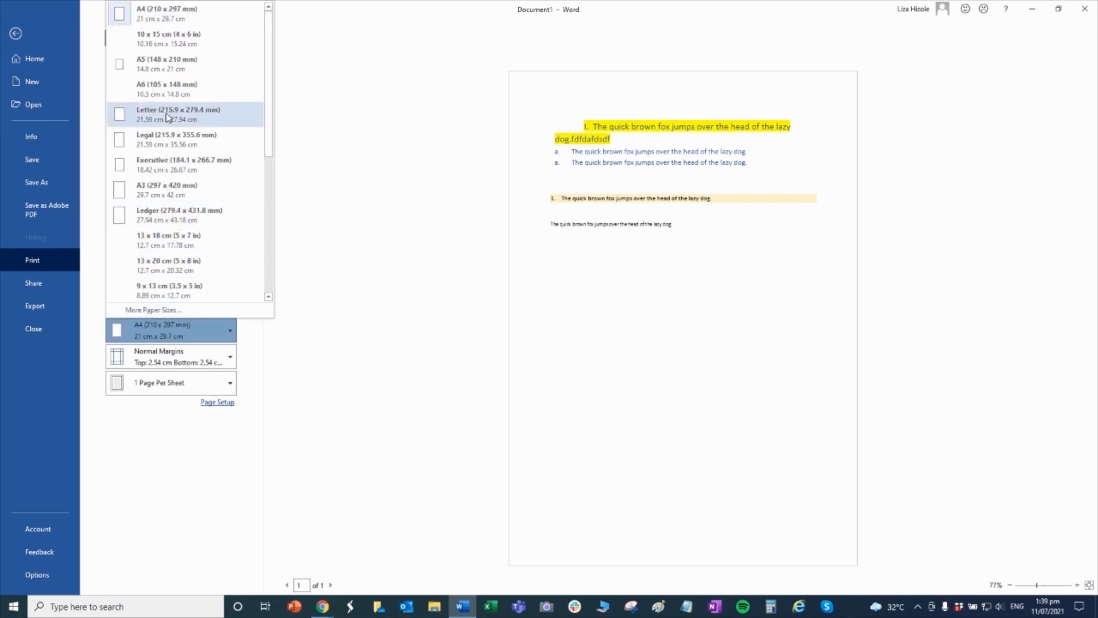
pyautogui.moveTo(178, 139)
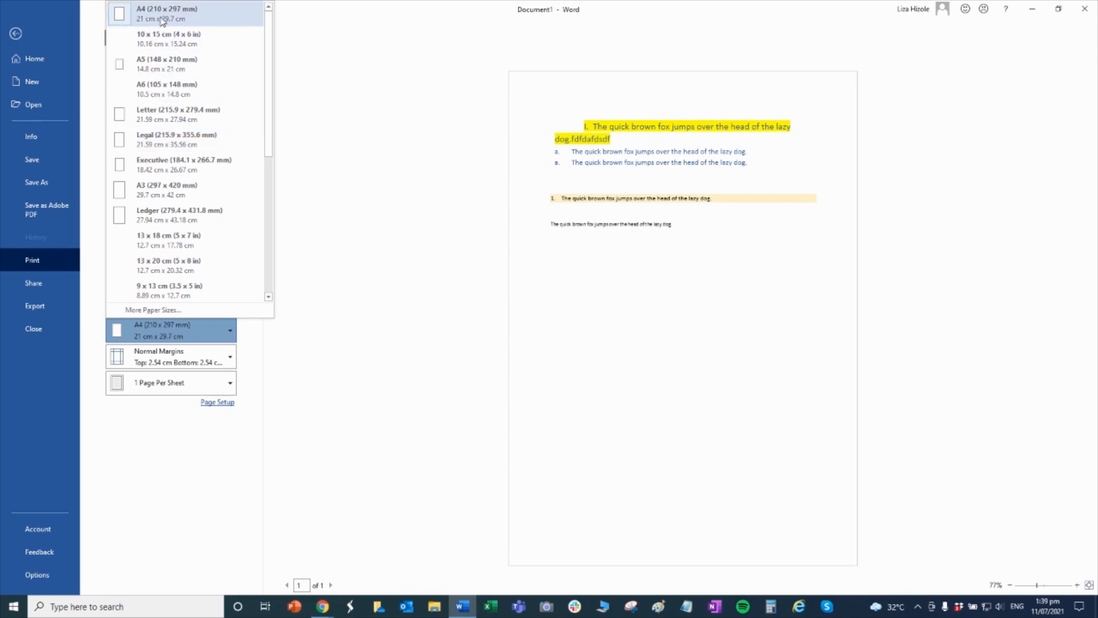
pyautogui.click(166, 12)
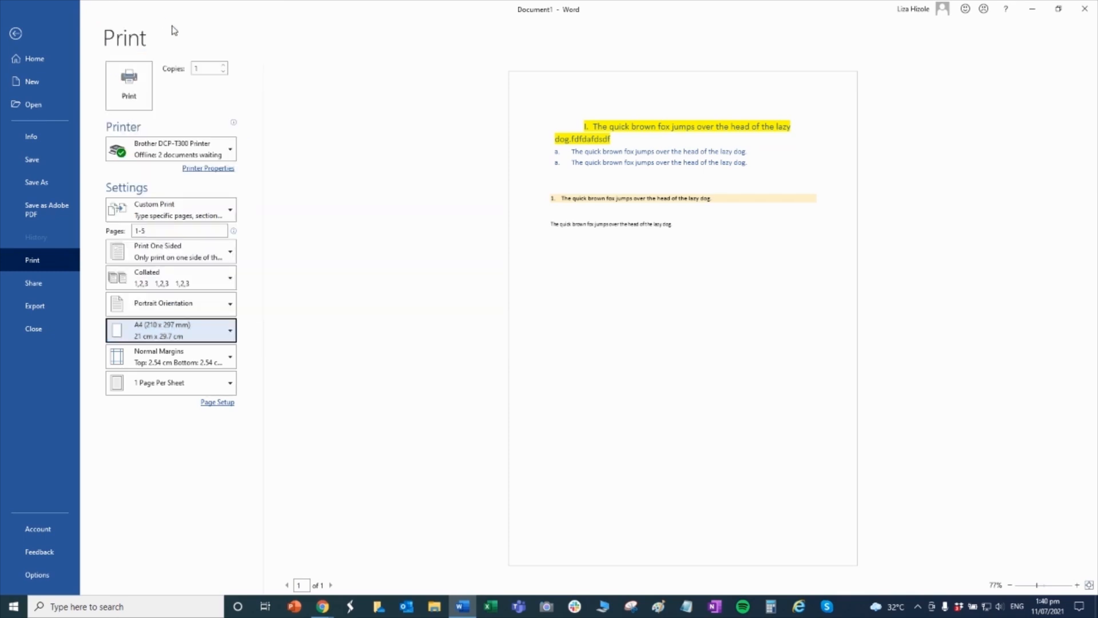
pyautogui.moveTo(364, 261)
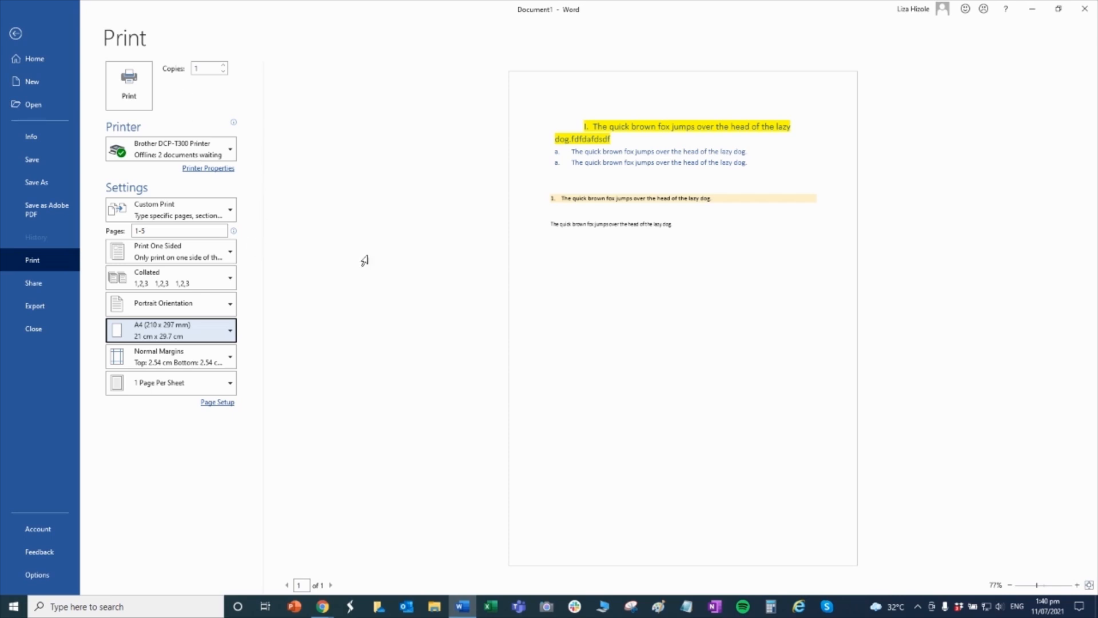
pyautogui.moveTo(312, 385)
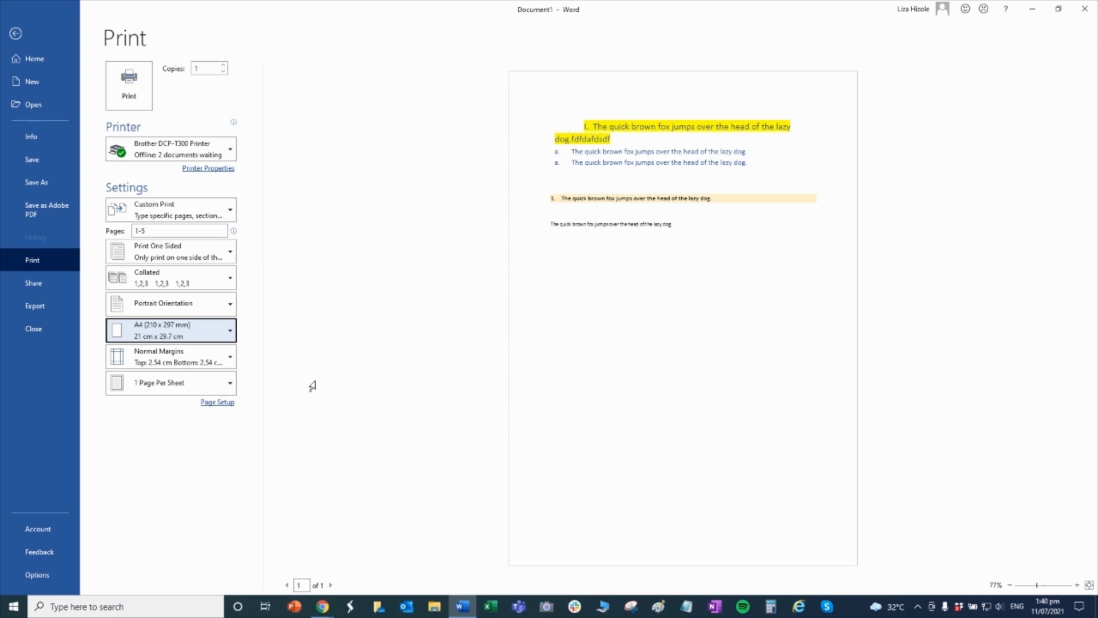
pyautogui.moveTo(365, 421)
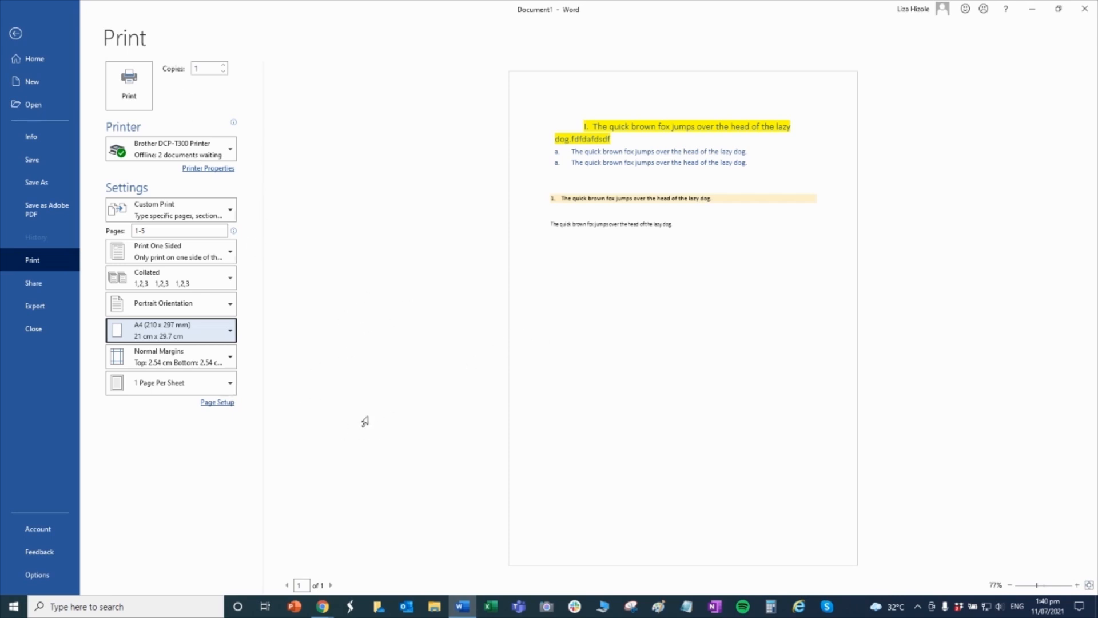
pyautogui.moveTo(645, 305)
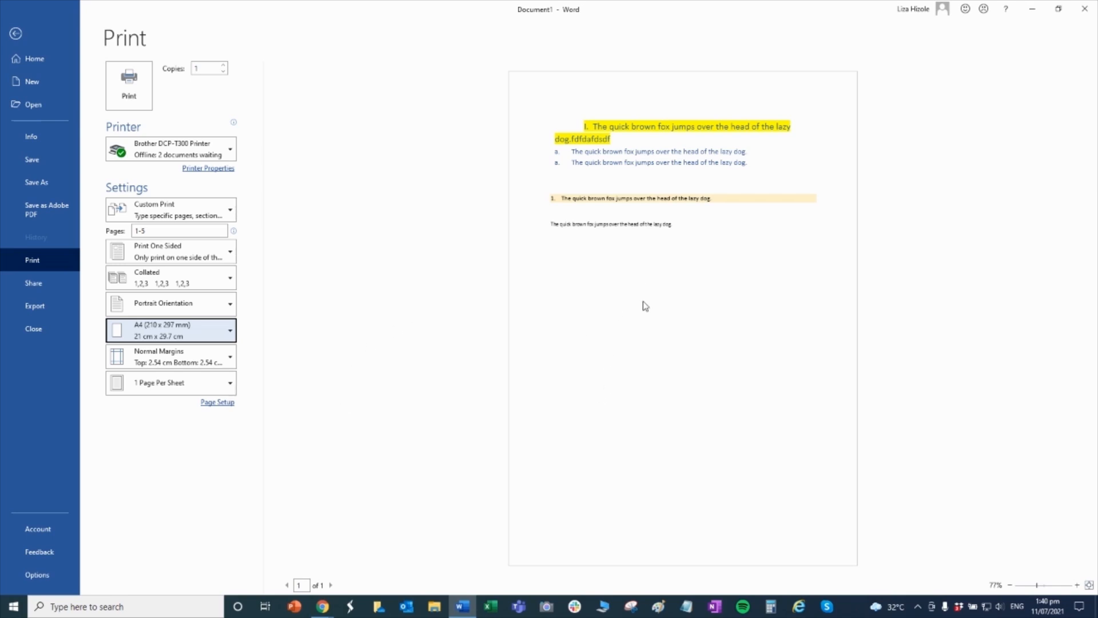
pyautogui.moveTo(162, 474)
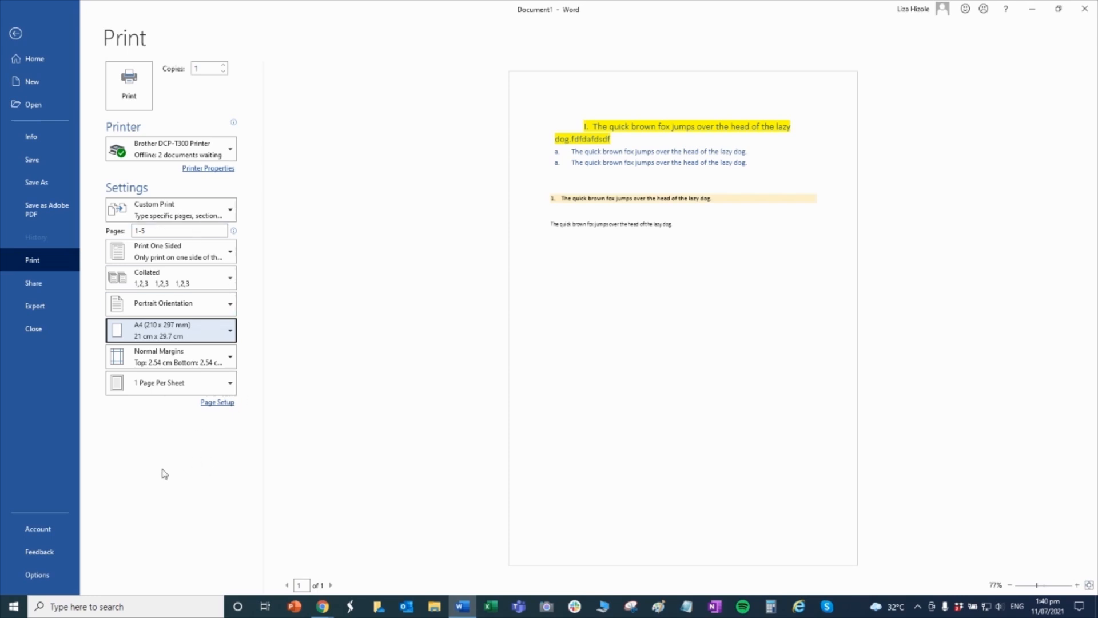
pyautogui.moveTo(834, 253)
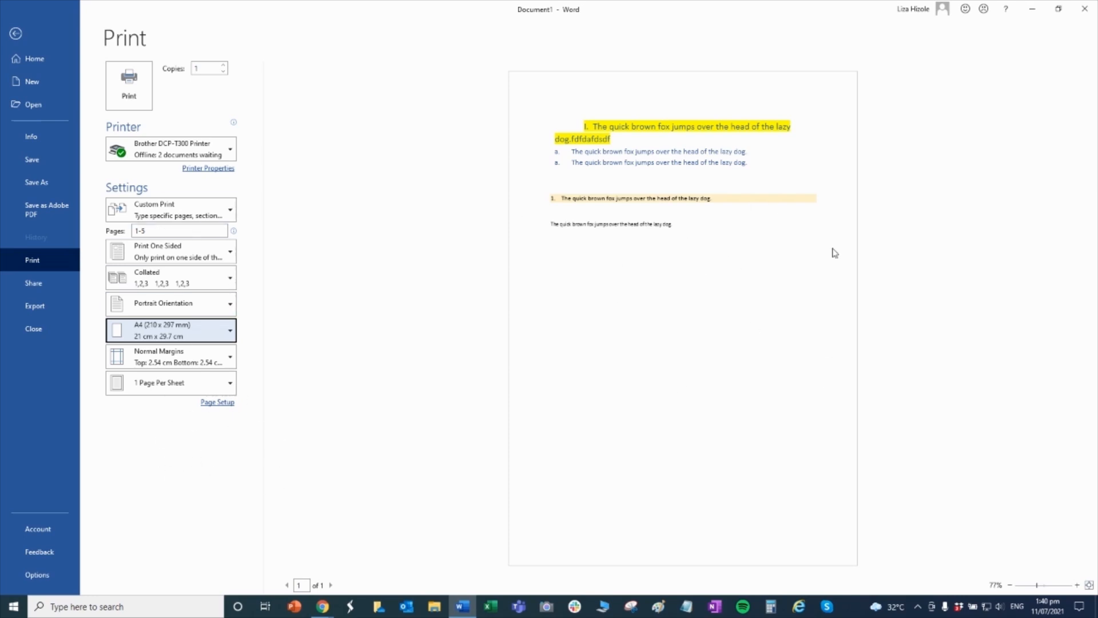
pyautogui.moveTo(728, 327)
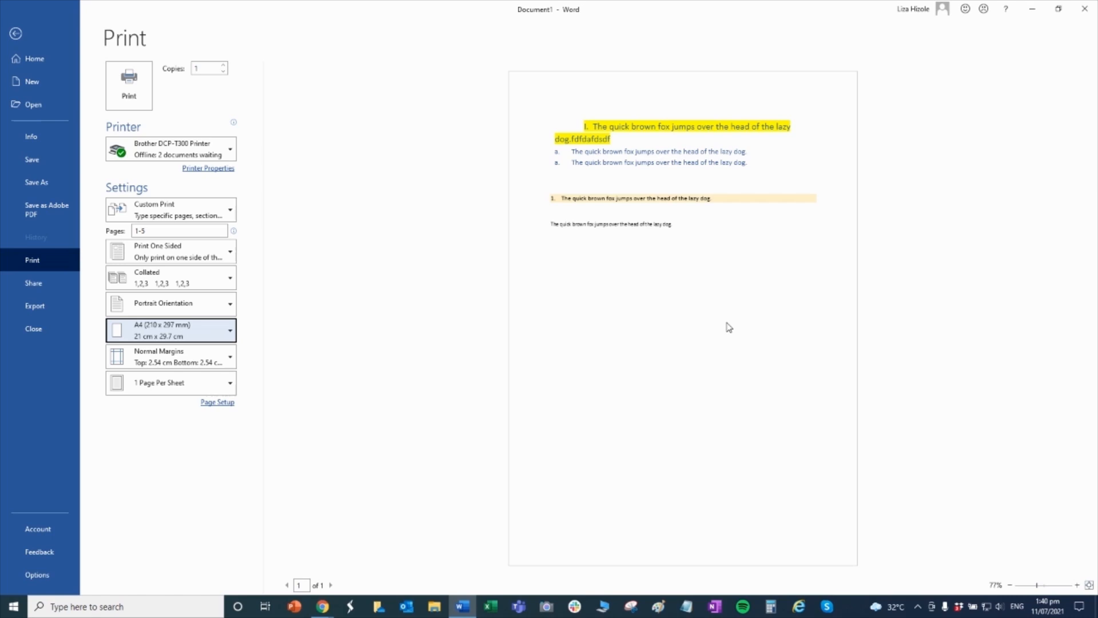
pyautogui.moveTo(557, 109)
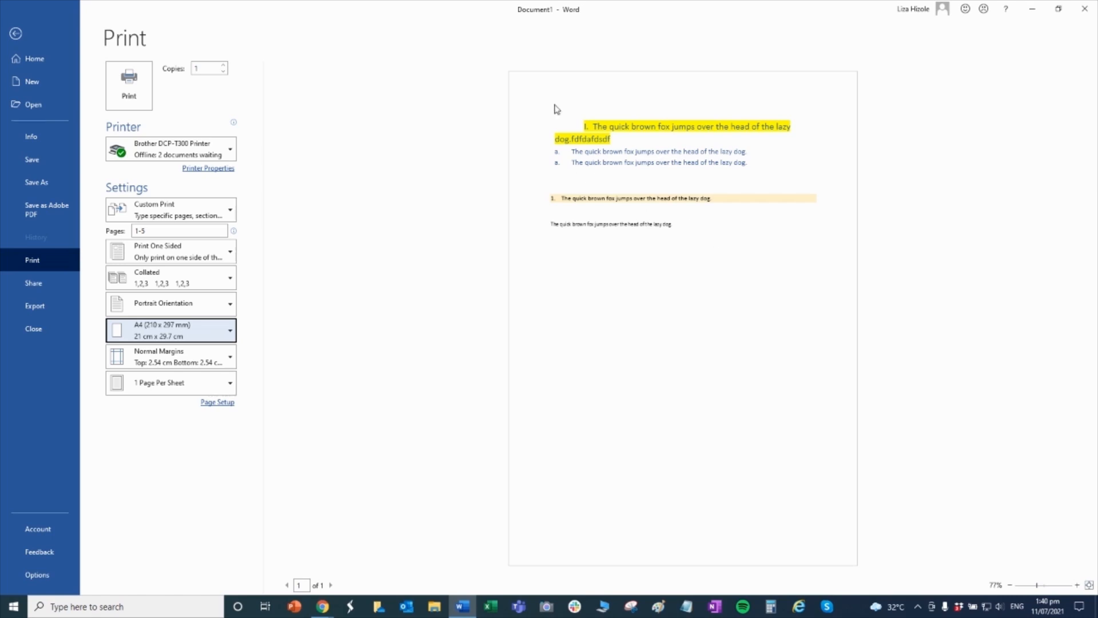
pyautogui.moveTo(727, 181)
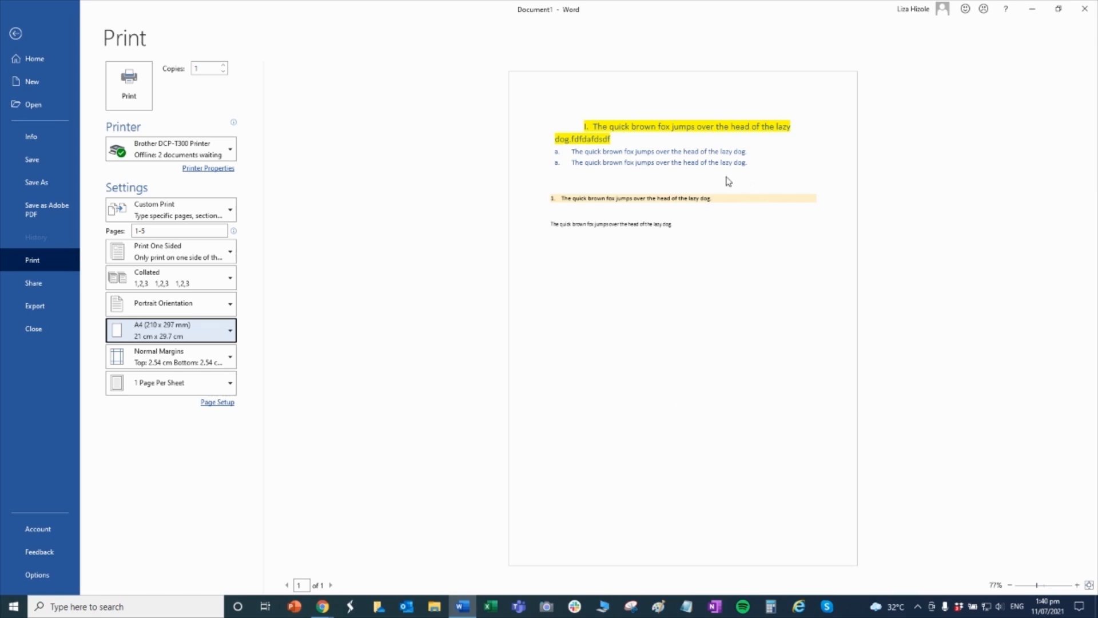
pyautogui.moveTo(627, 288)
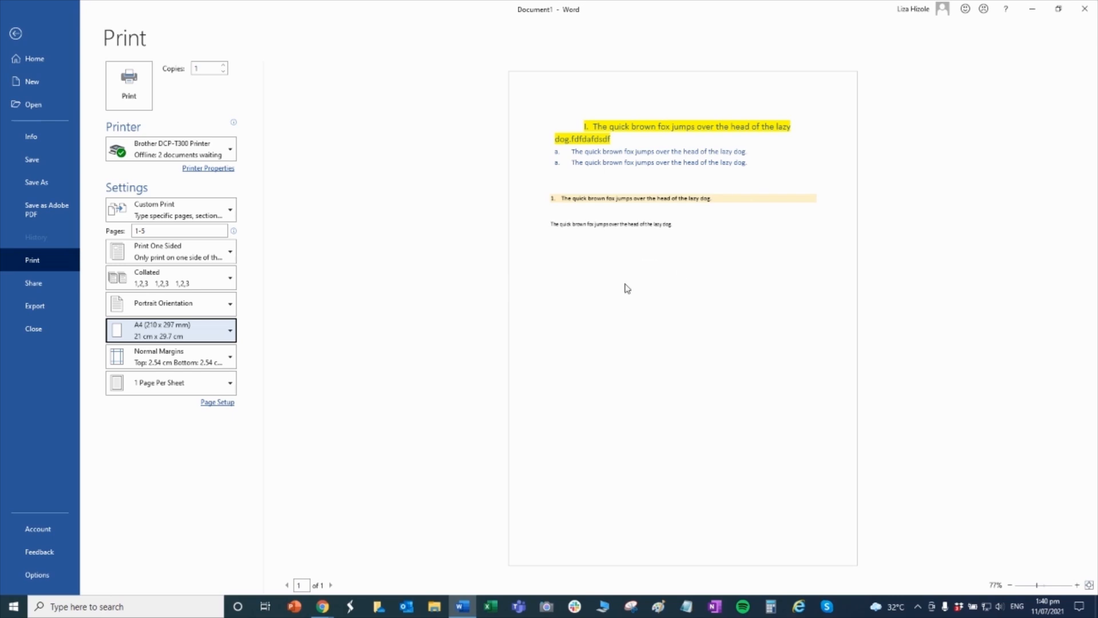
pyautogui.moveTo(609, 135)
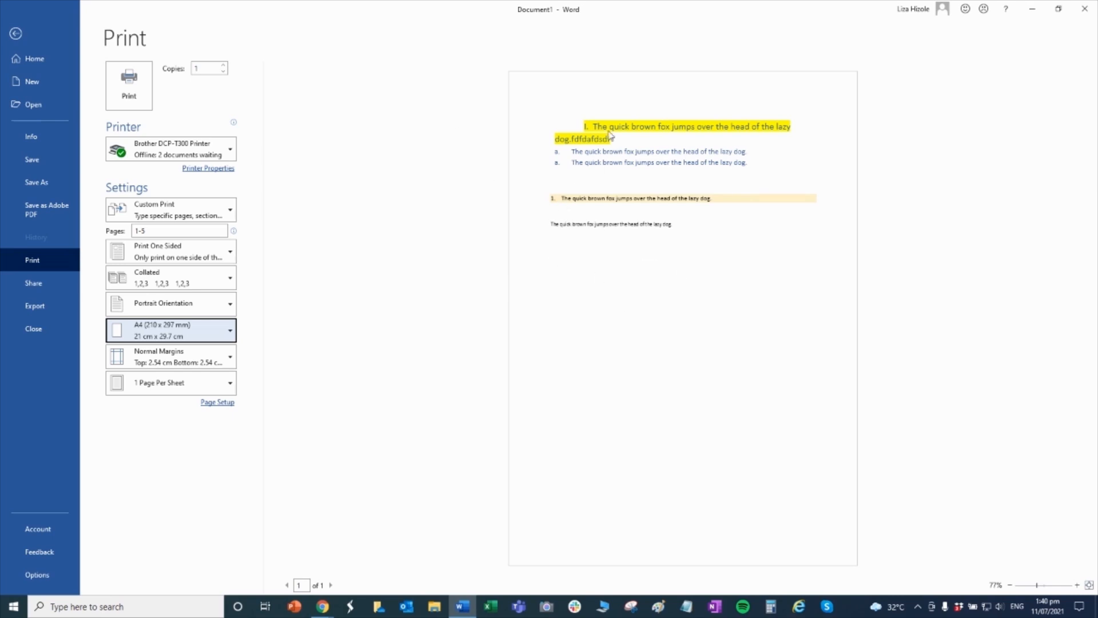
pyautogui.moveTo(168, 437)
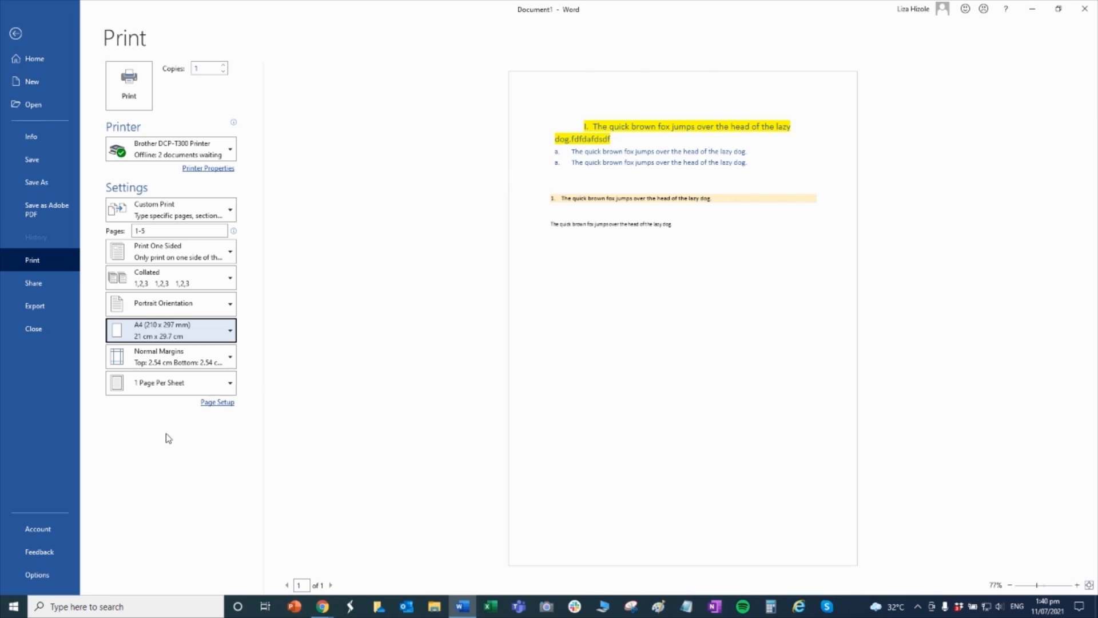
pyautogui.moveTo(152, 425)
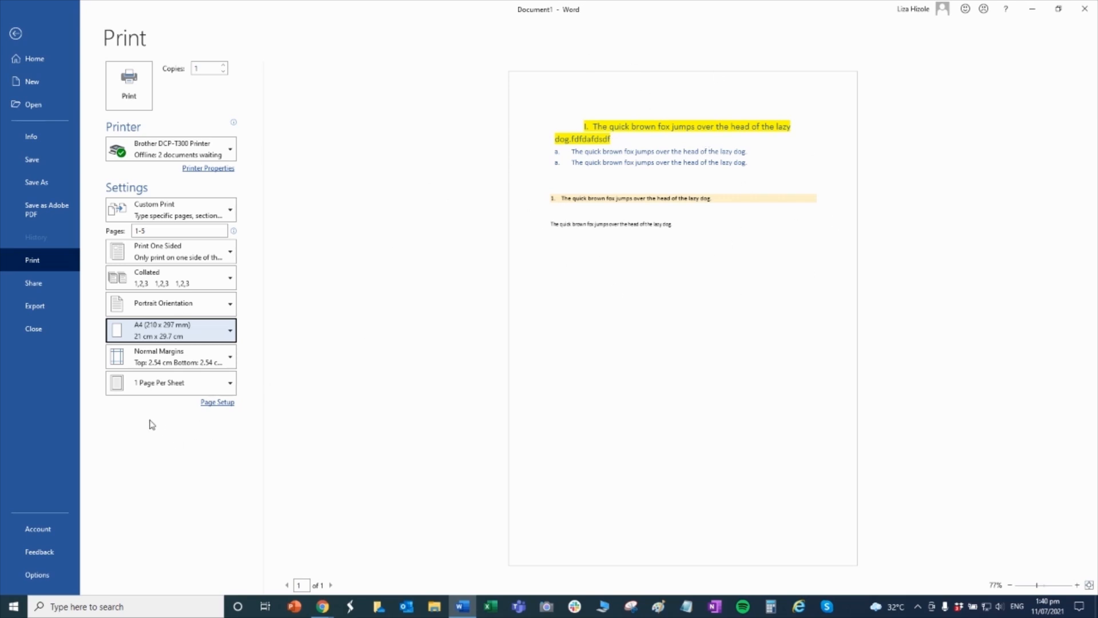
pyautogui.moveTo(426, 340)
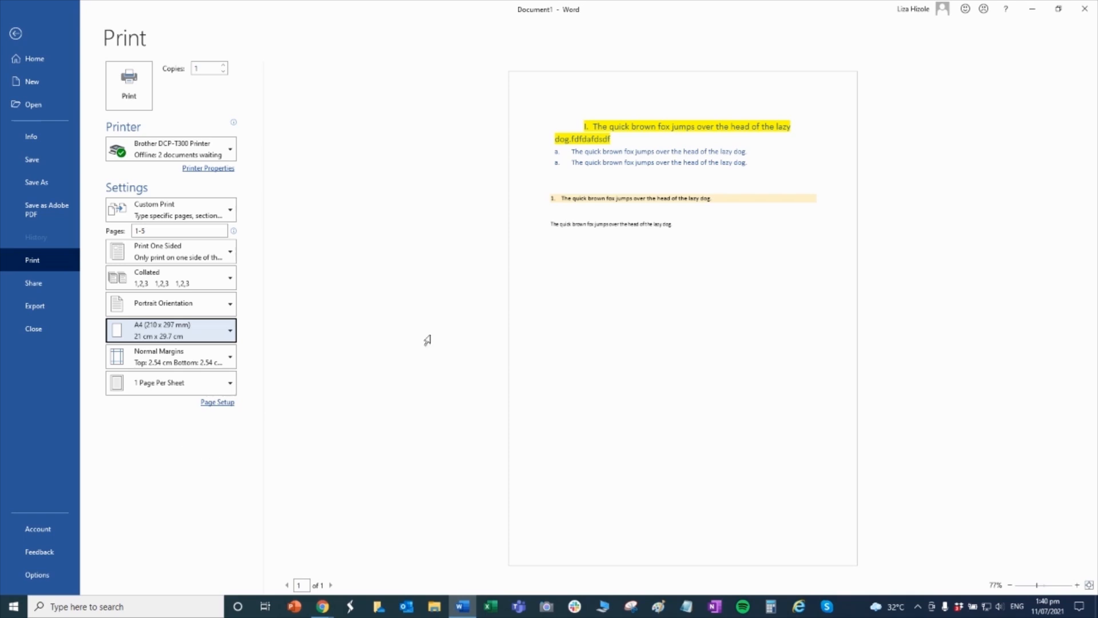
pyautogui.moveTo(629, 263)
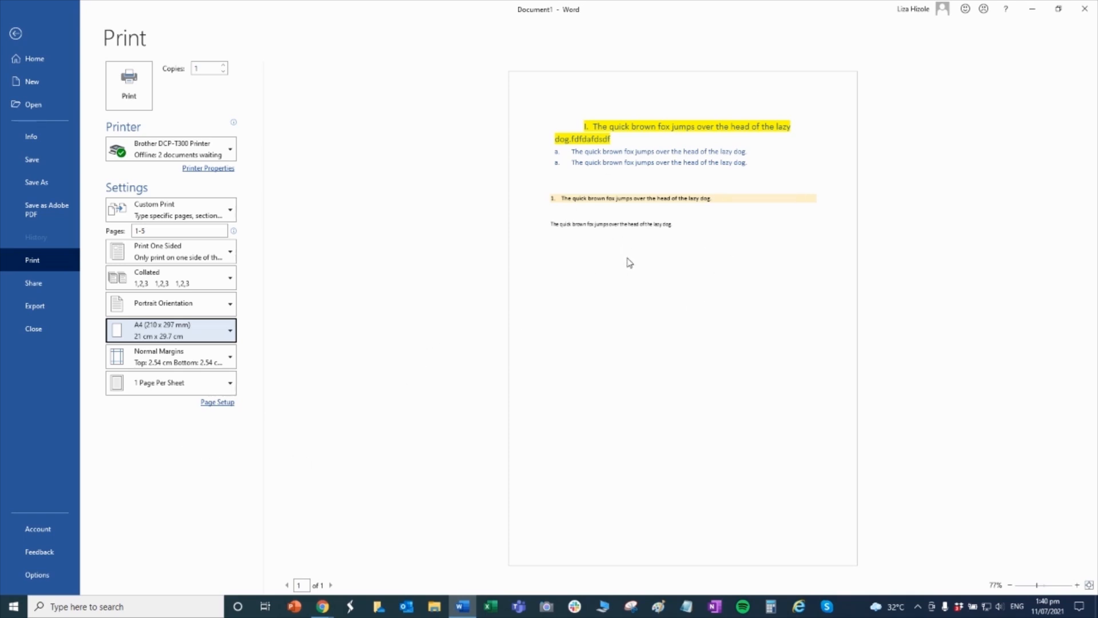
pyautogui.moveTo(219, 177)
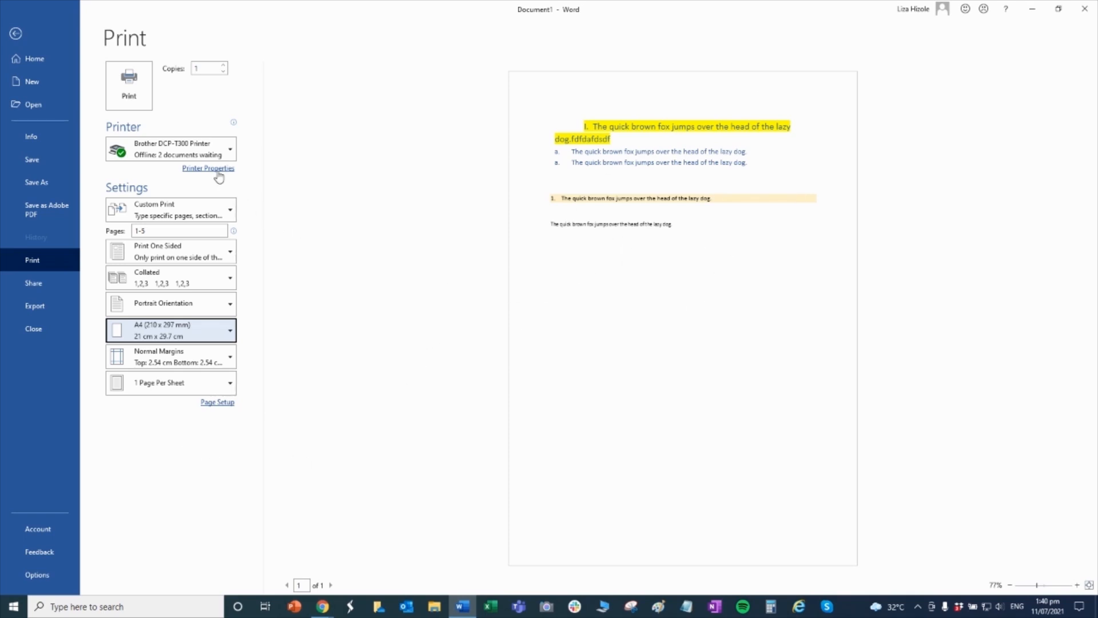
# Step: Browse the Brother printer properties, trying natural colour, greyscale and colour, then confirm with OK
pyautogui.click(208, 168)
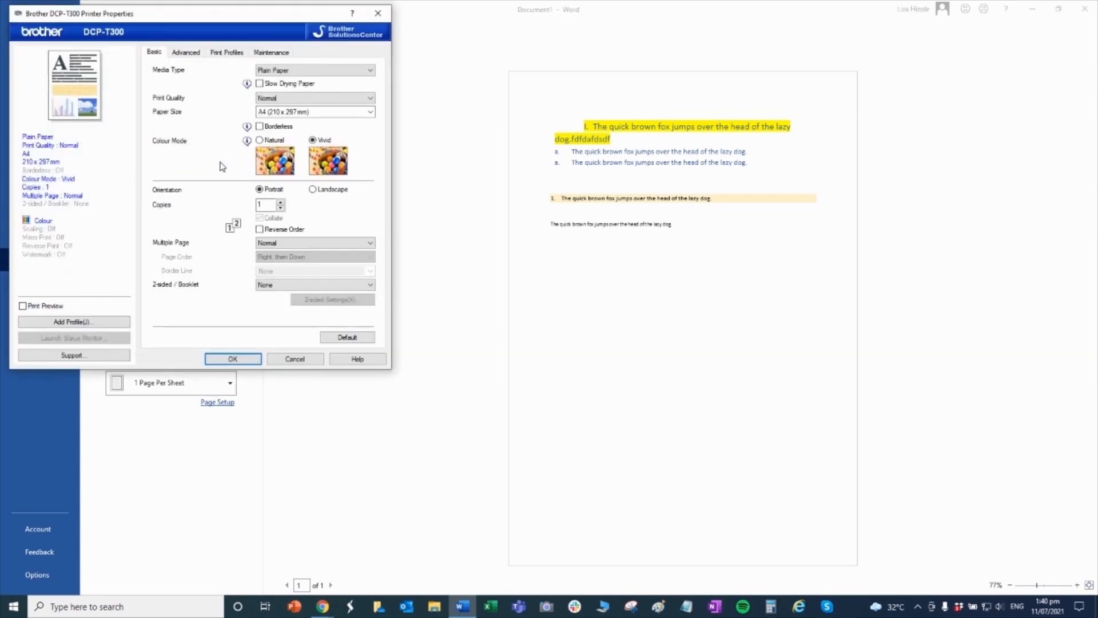
pyautogui.moveTo(282, 81)
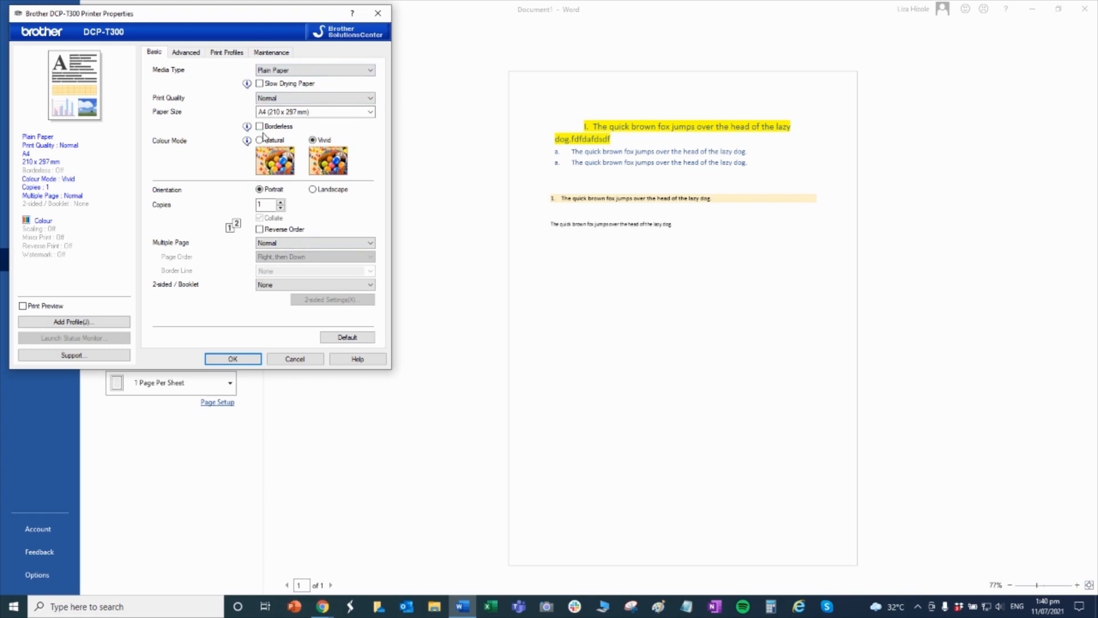
pyautogui.moveTo(298, 216)
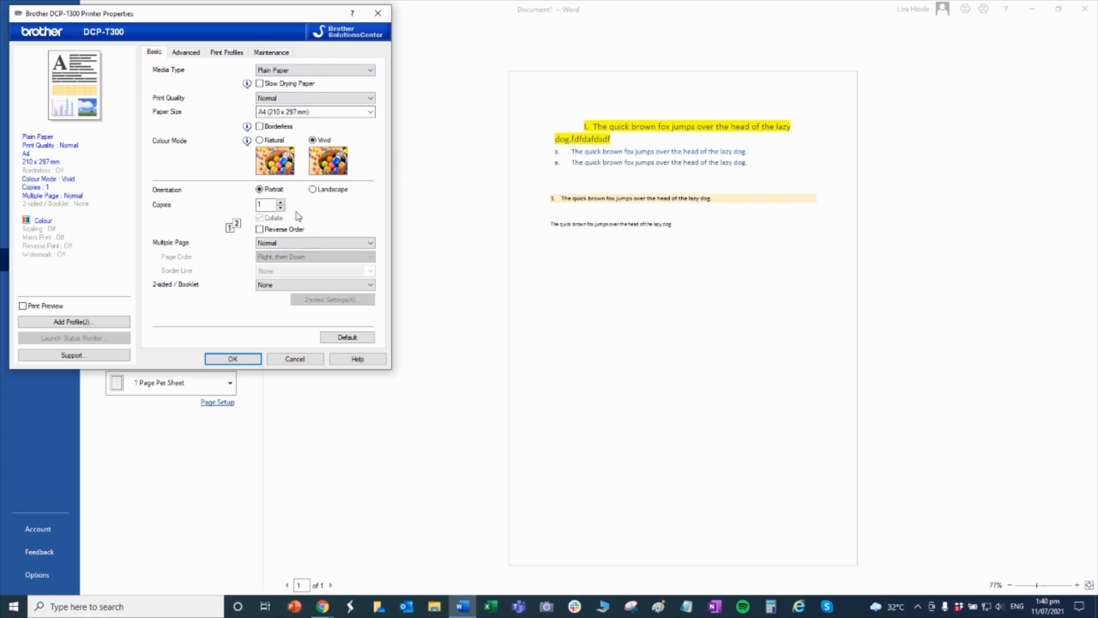
pyautogui.moveTo(193, 66)
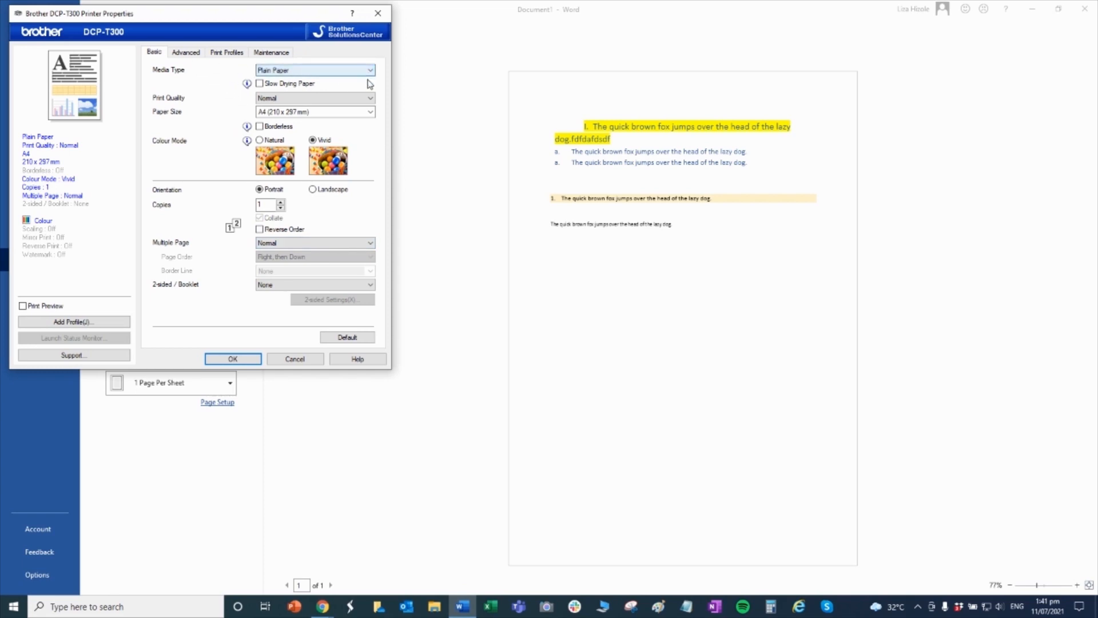
pyautogui.click(261, 140)
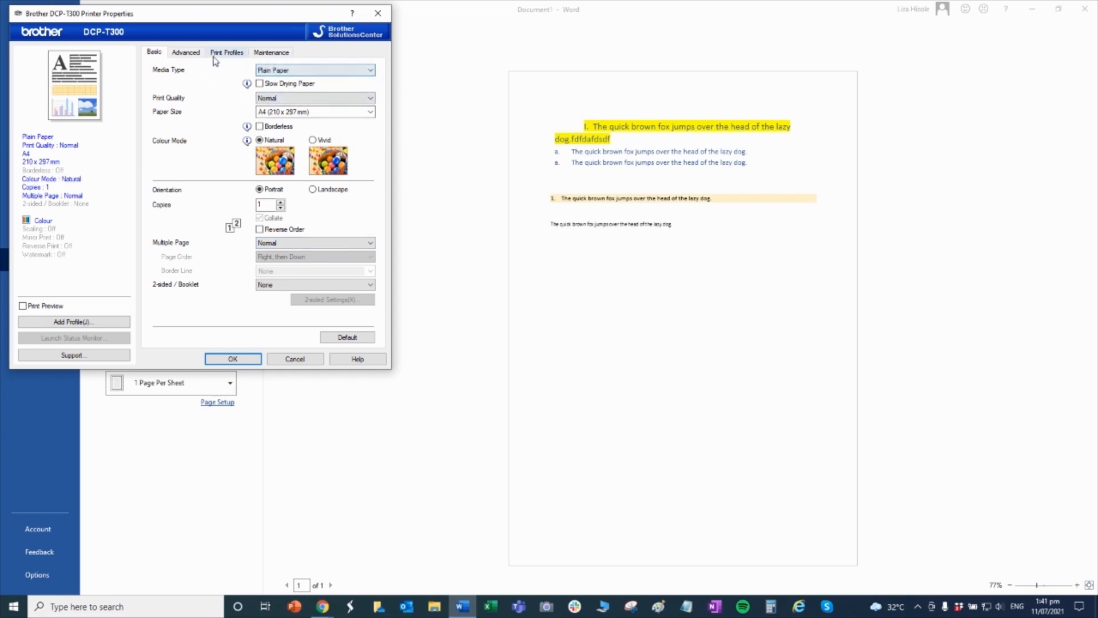
pyautogui.click(185, 52)
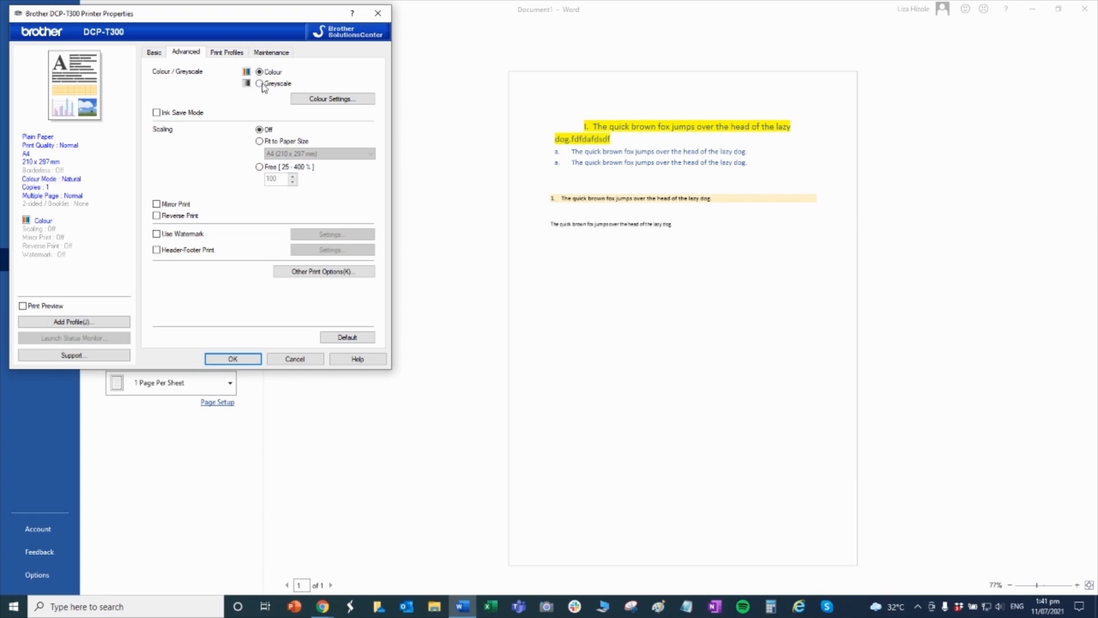
pyautogui.click(259, 84)
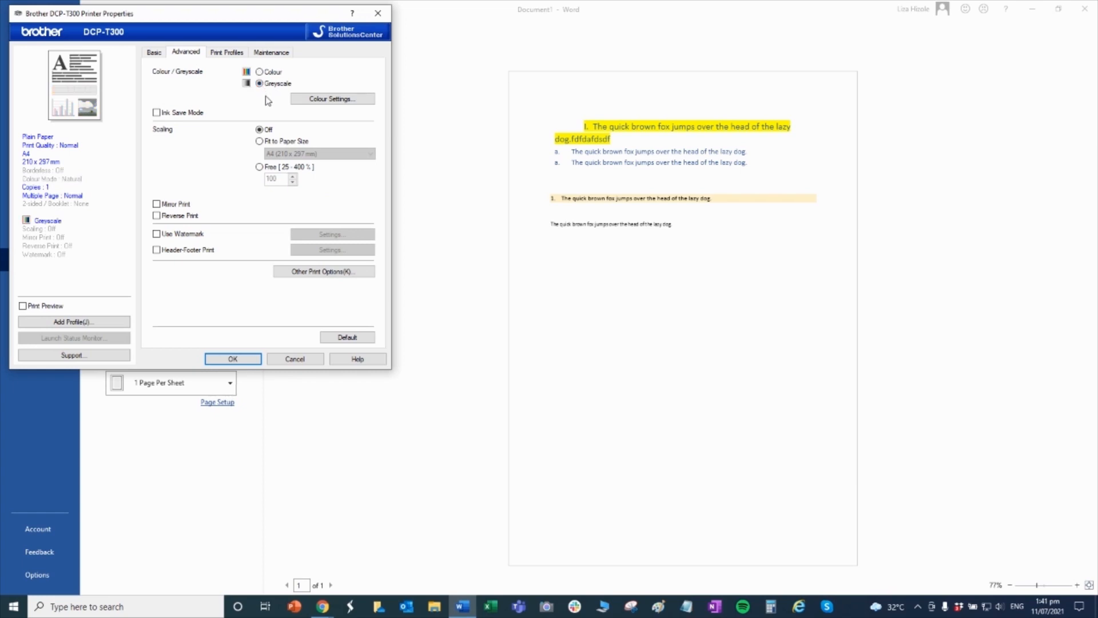
pyautogui.click(153, 52)
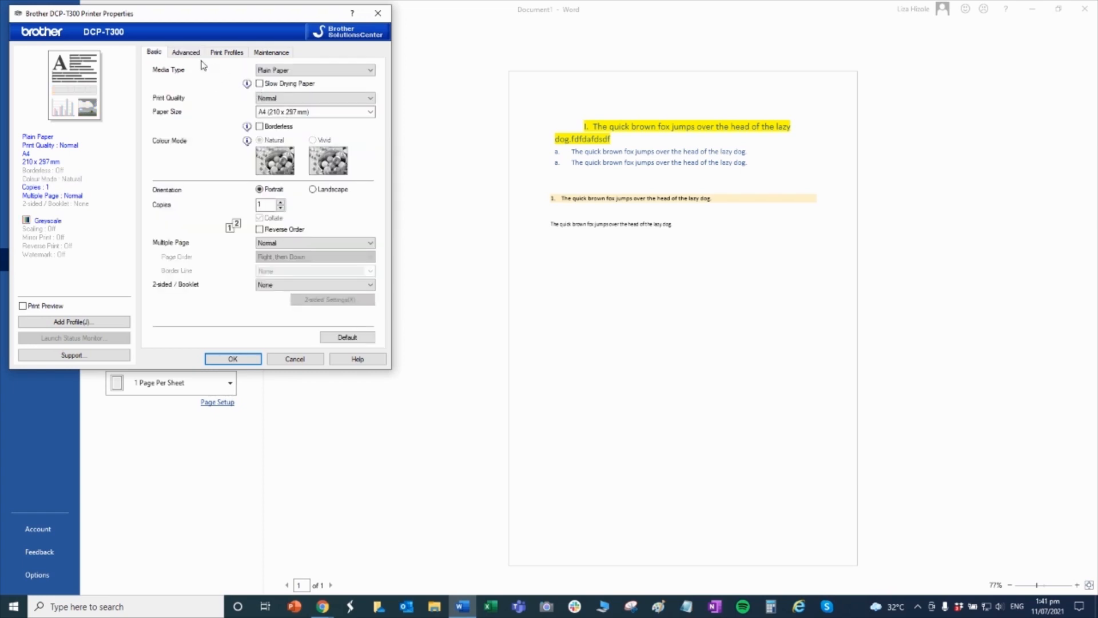
pyautogui.click(186, 52)
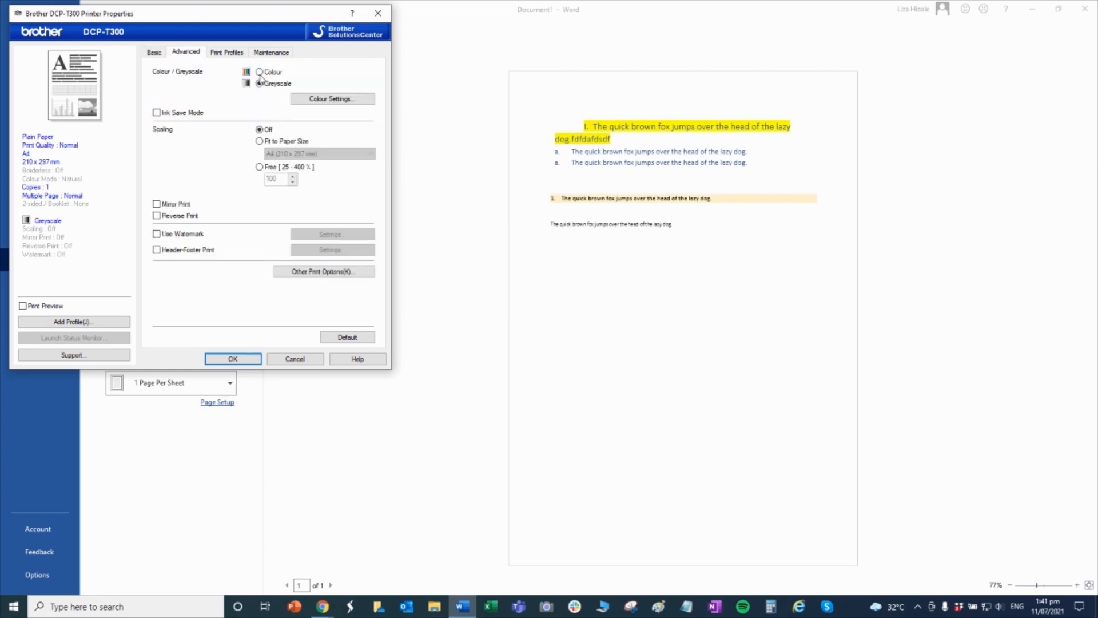
pyautogui.click(272, 52)
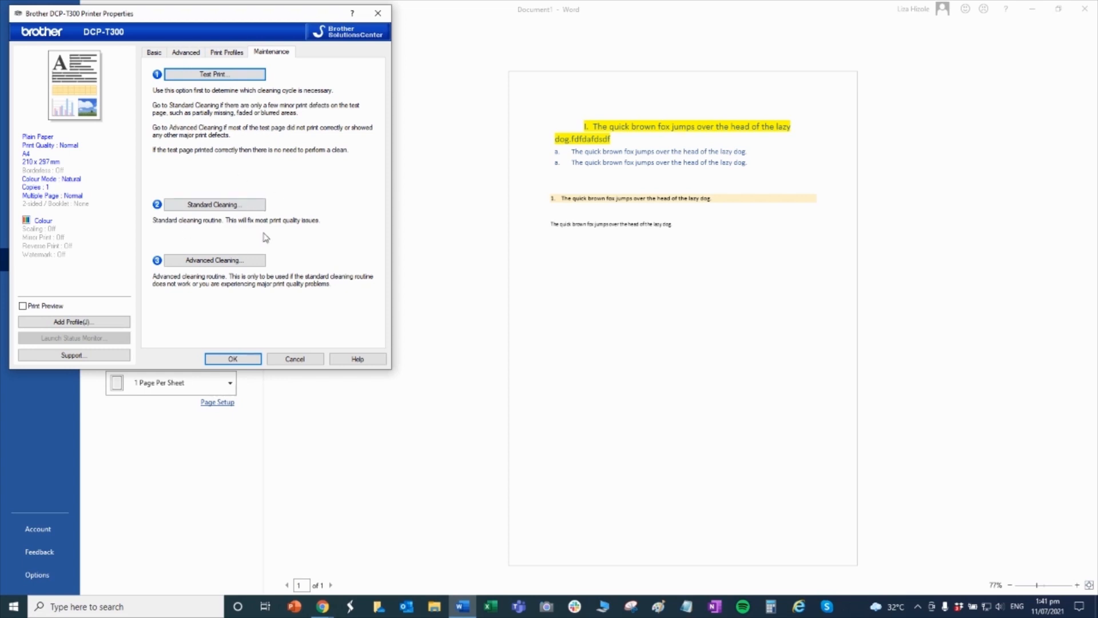
pyautogui.moveTo(294, 358)
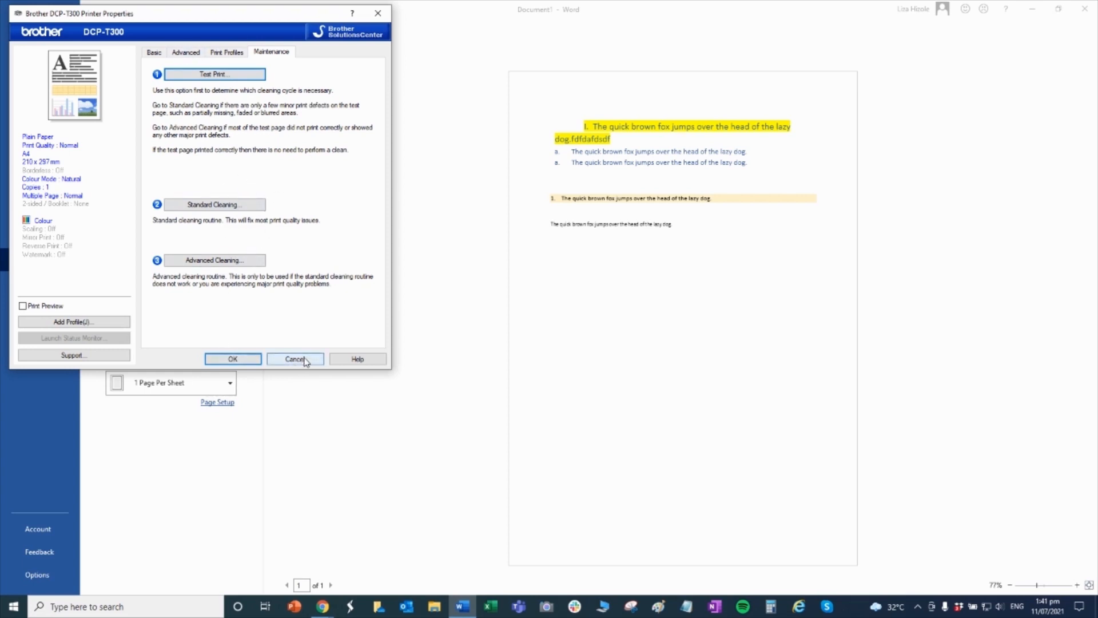
pyautogui.moveTo(294, 359)
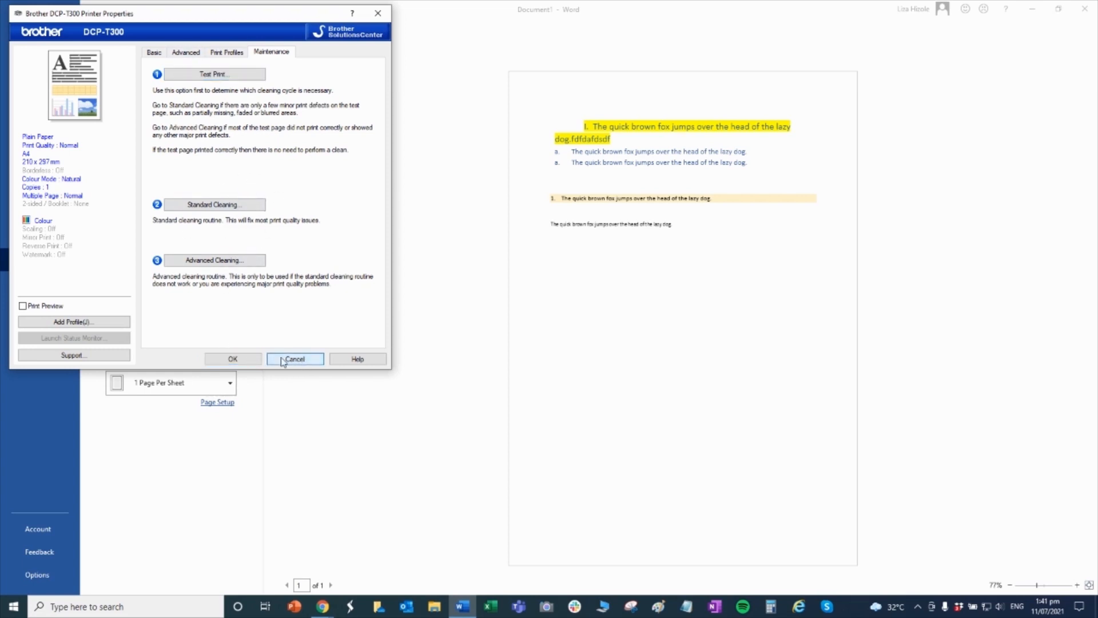
pyautogui.moveTo(233, 359)
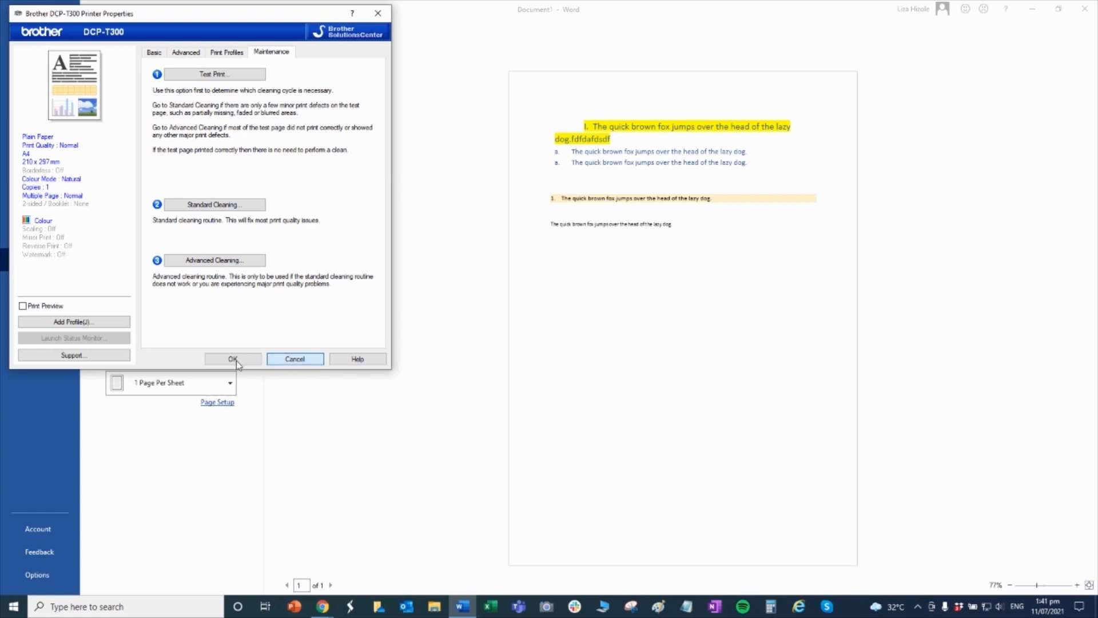
pyautogui.click(232, 358)
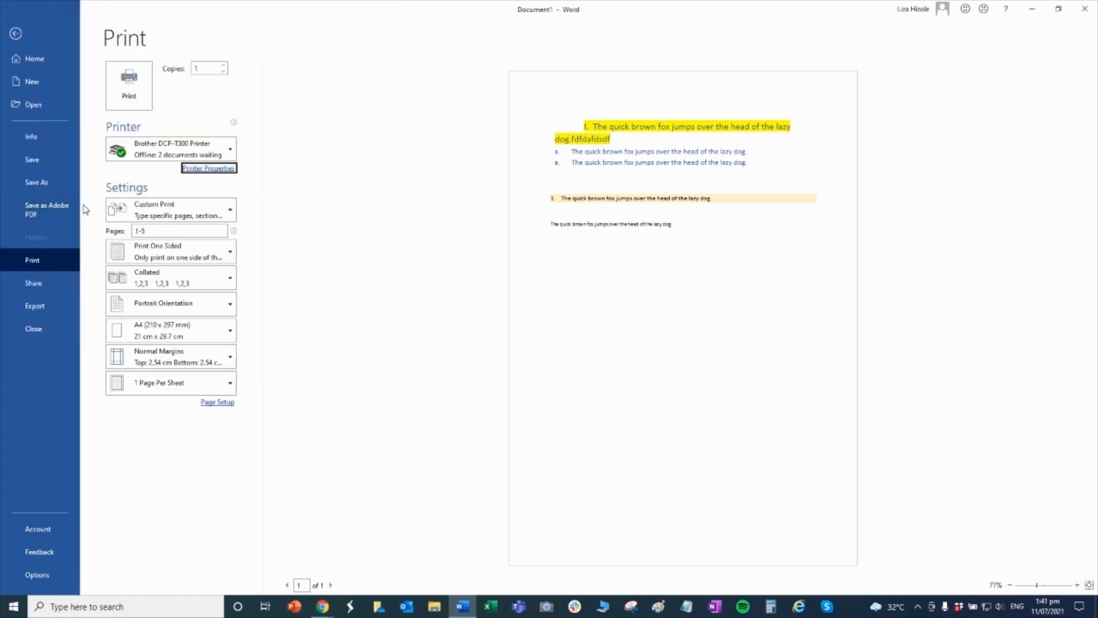
# Step: Open the Save As dialog through File > Save As > Browse
pyautogui.click(36, 182)
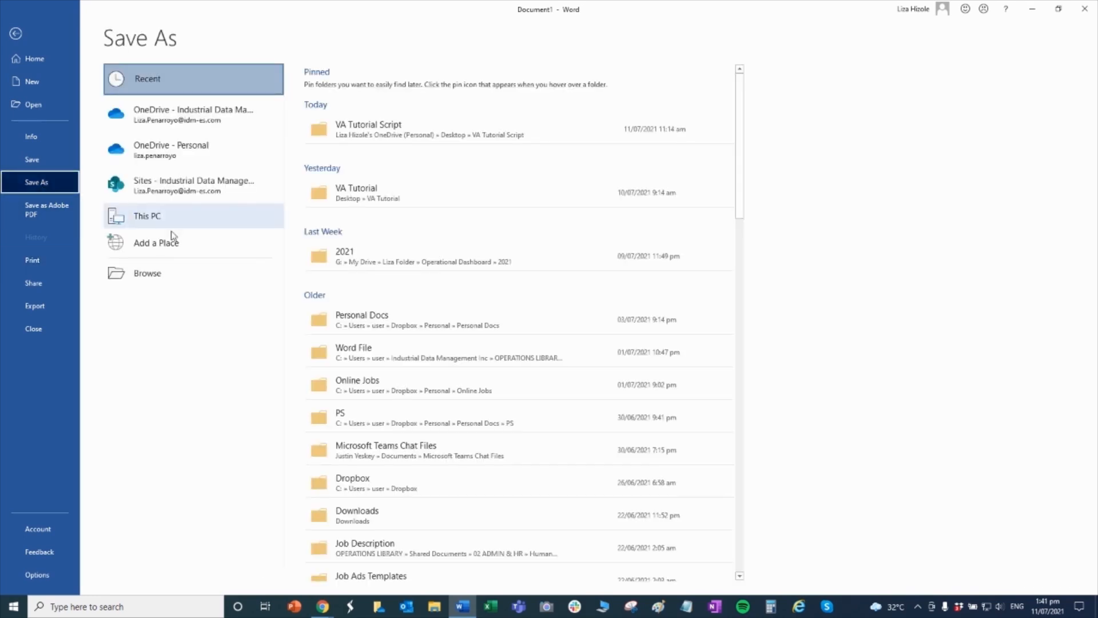
pyautogui.moveTo(364, 240)
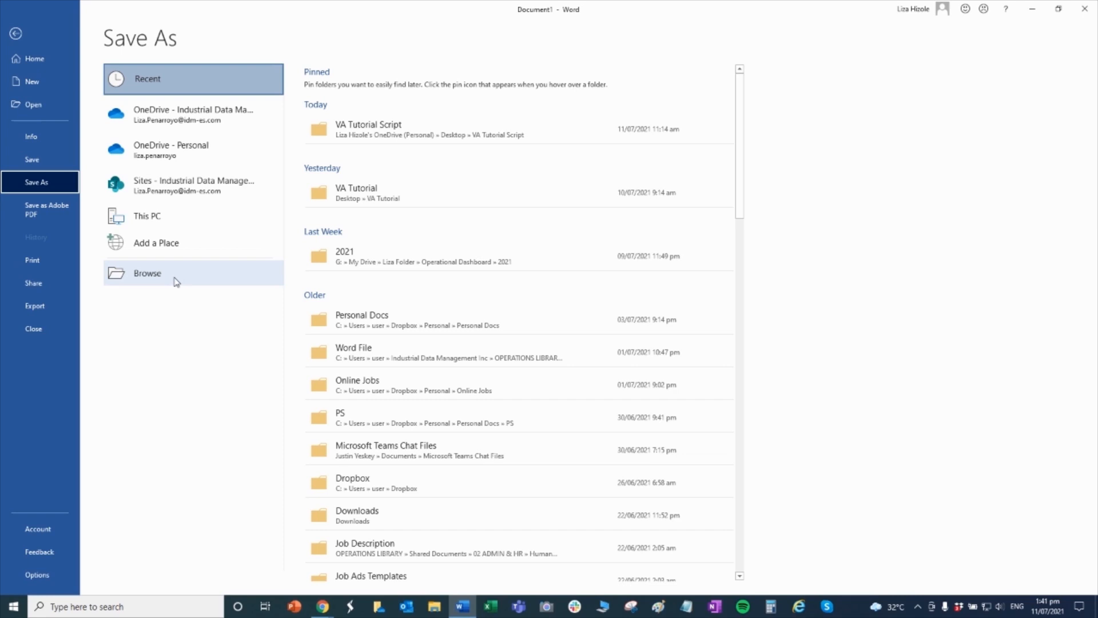
pyautogui.click(147, 273)
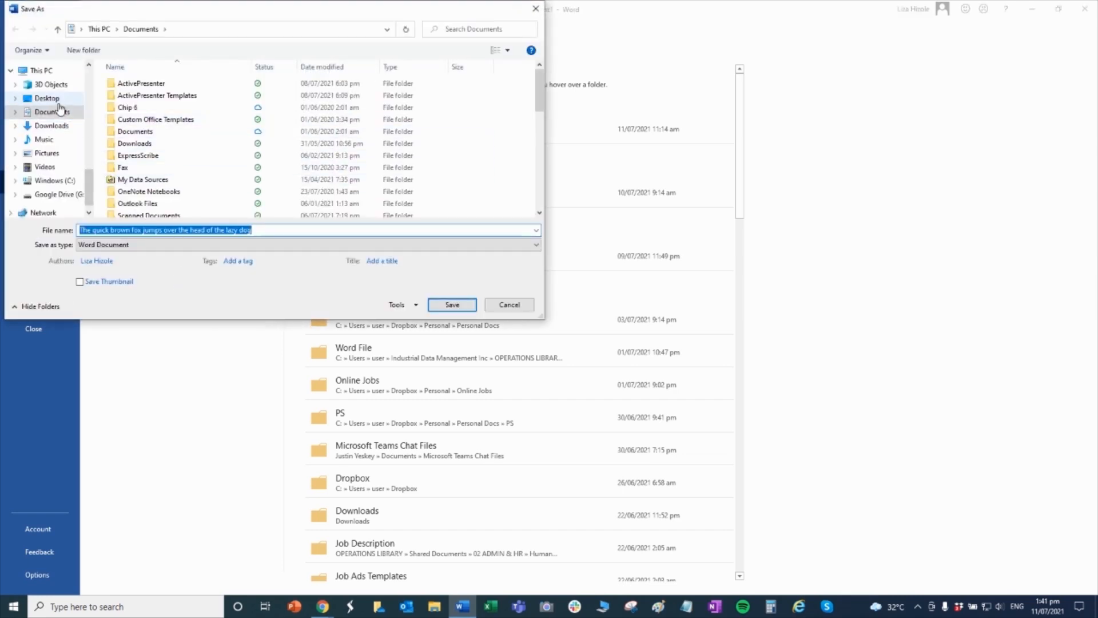
# Step: Make a new Desktop folder named 'New Docs Training' in the Save As dialog
pyautogui.click(47, 98)
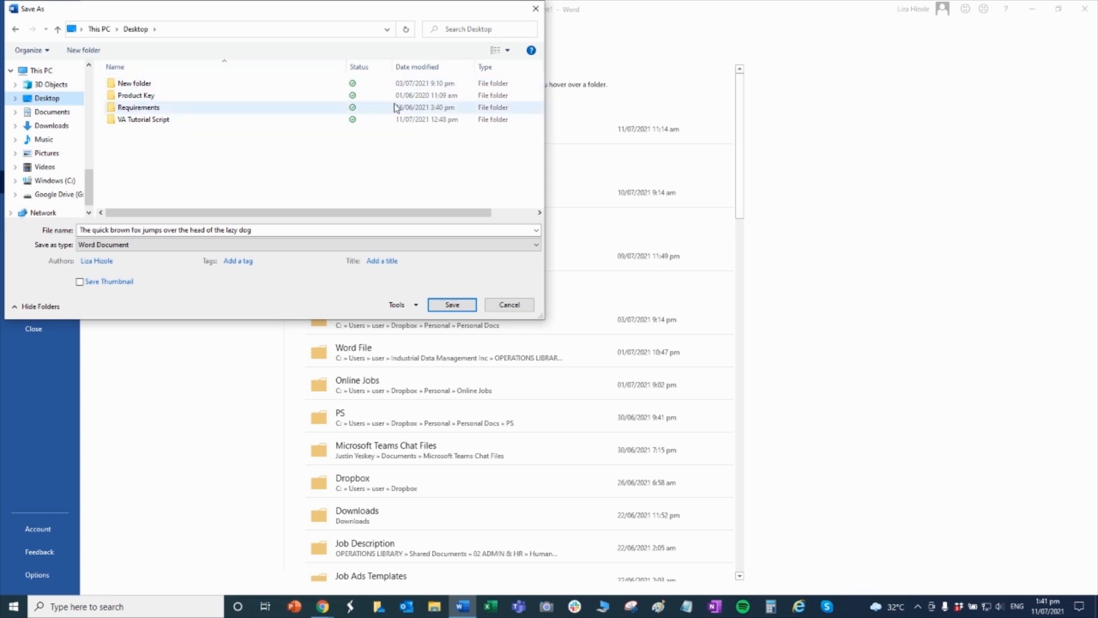
pyautogui.moveTo(394, 163)
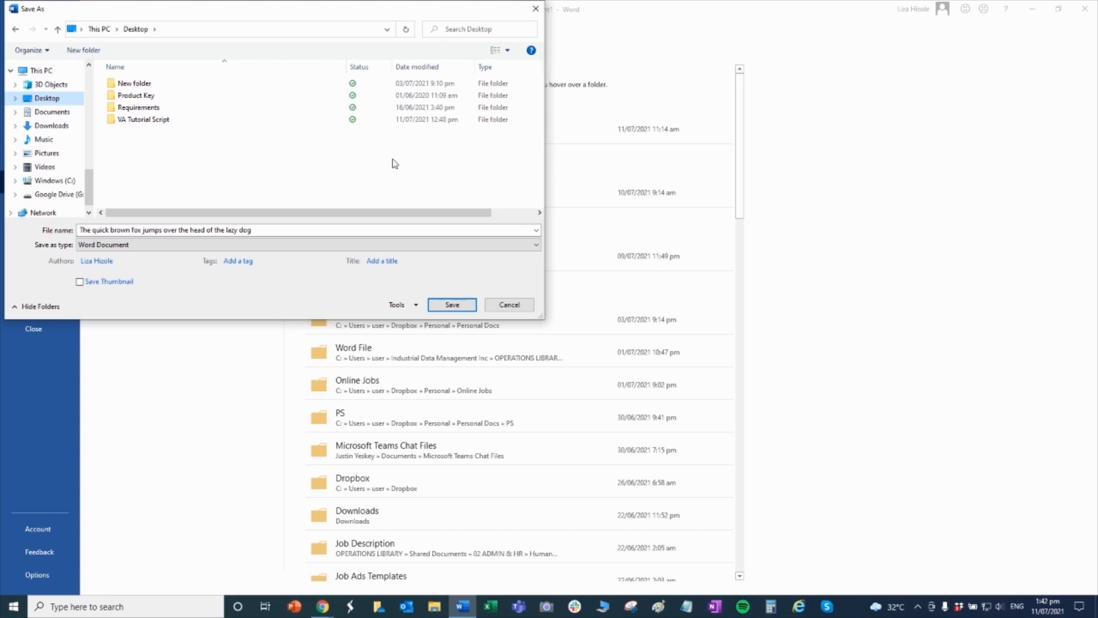
pyautogui.moveTo(60, 188)
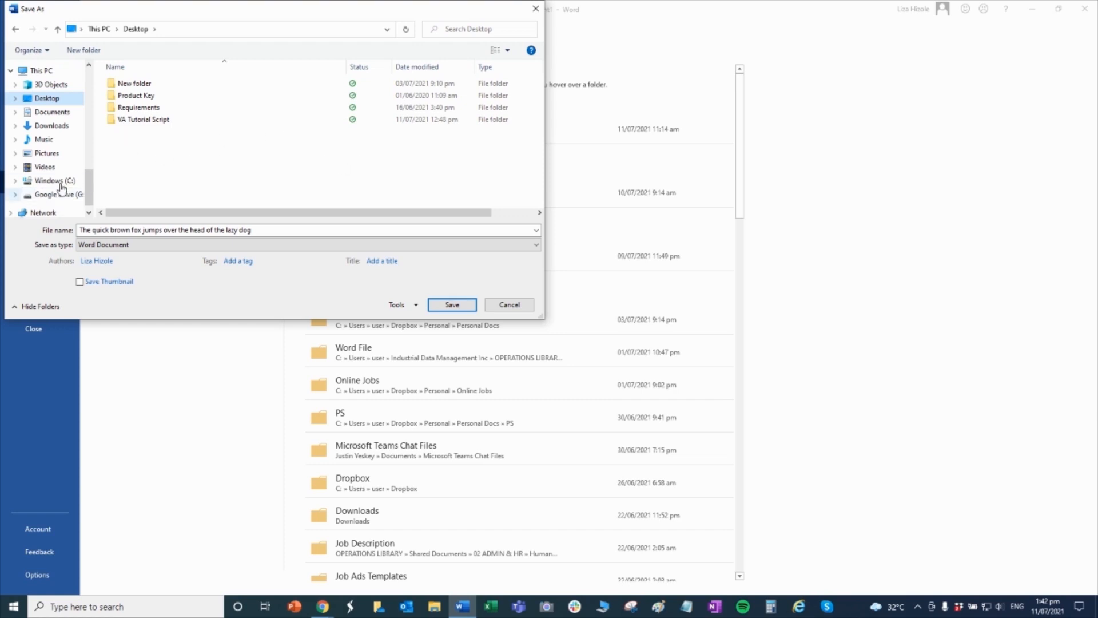
pyautogui.moveTo(83, 50)
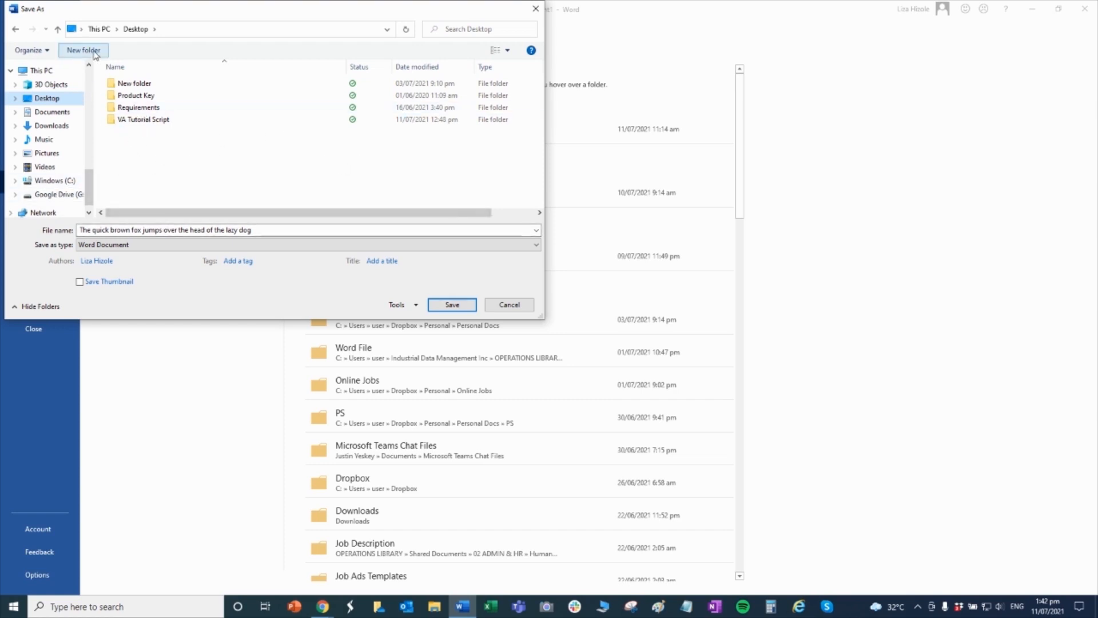
pyautogui.moveTo(82, 50)
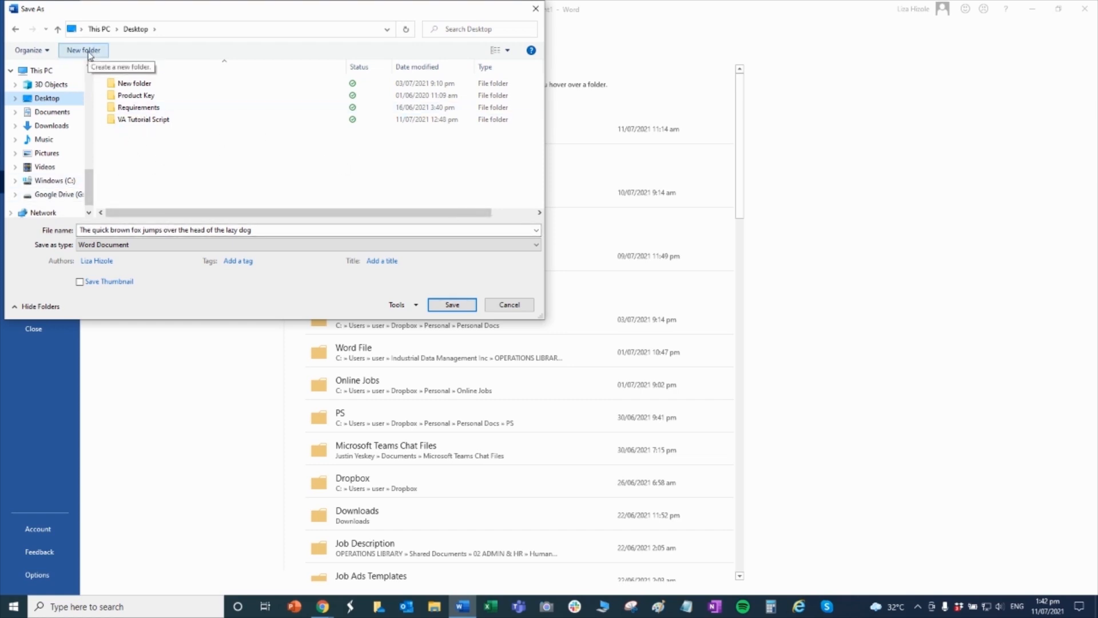
pyautogui.click(82, 49)
pyautogui.write('N')
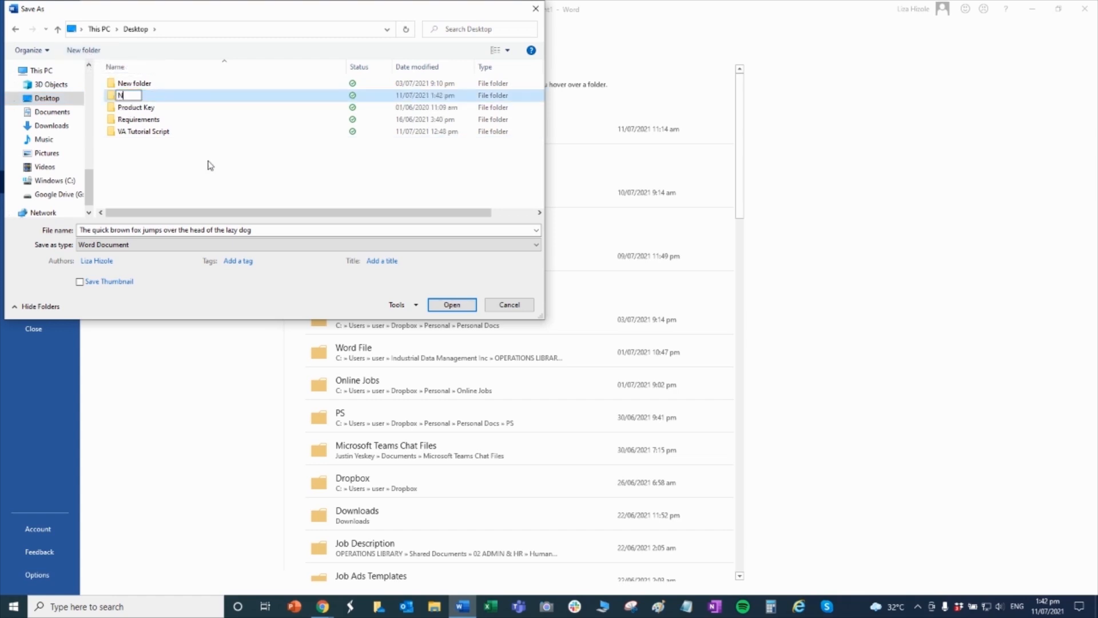
pyautogui.write('ew Docs')
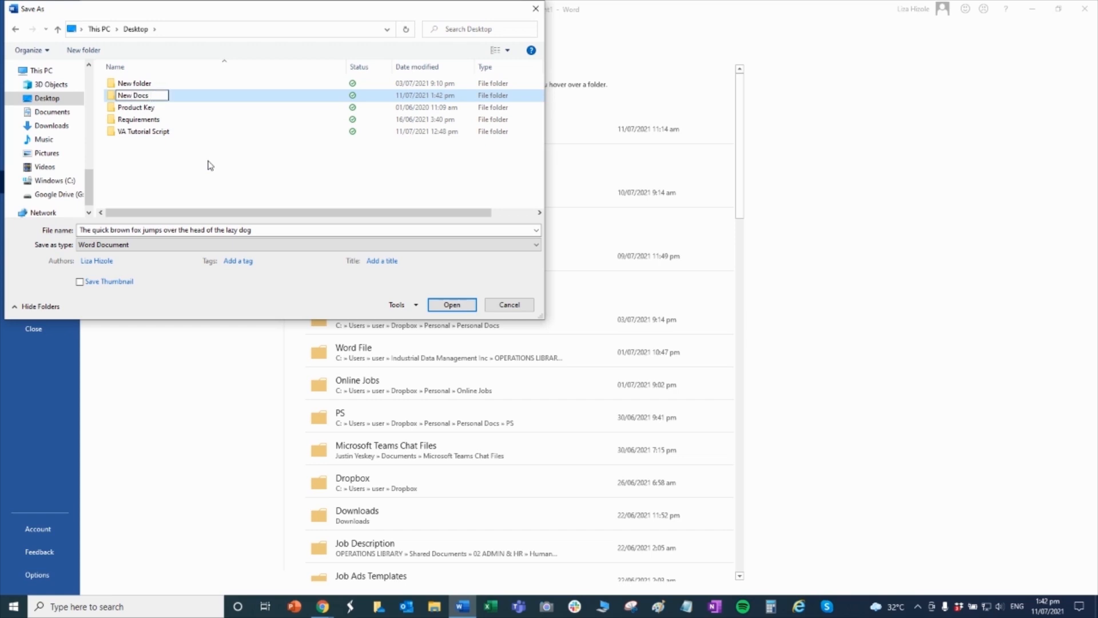
pyautogui.write('Training')
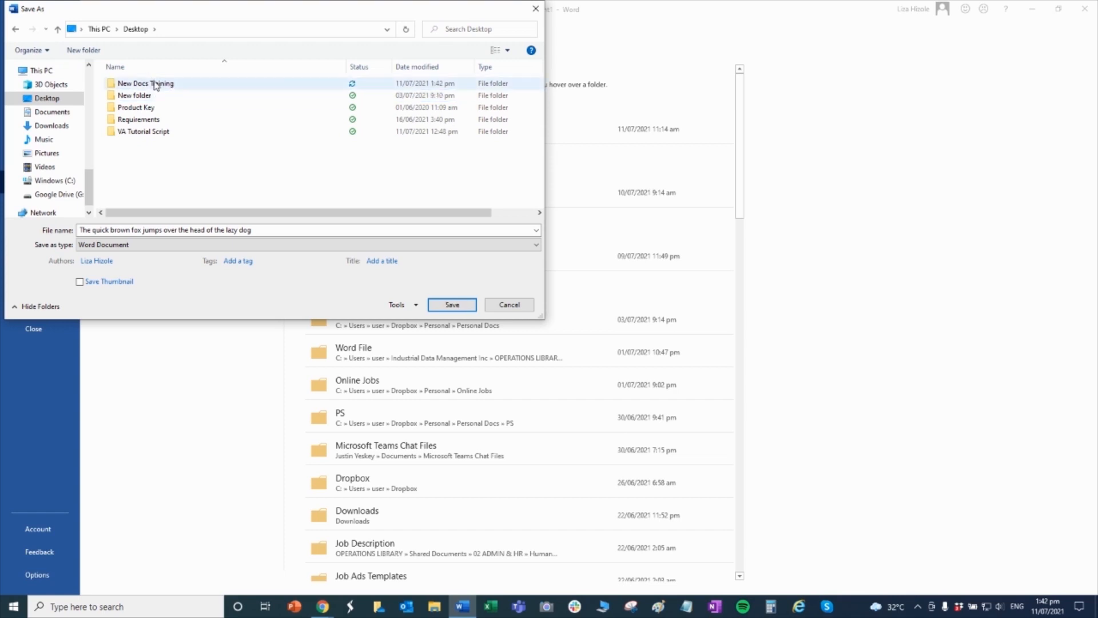
pyautogui.click(203, 194)
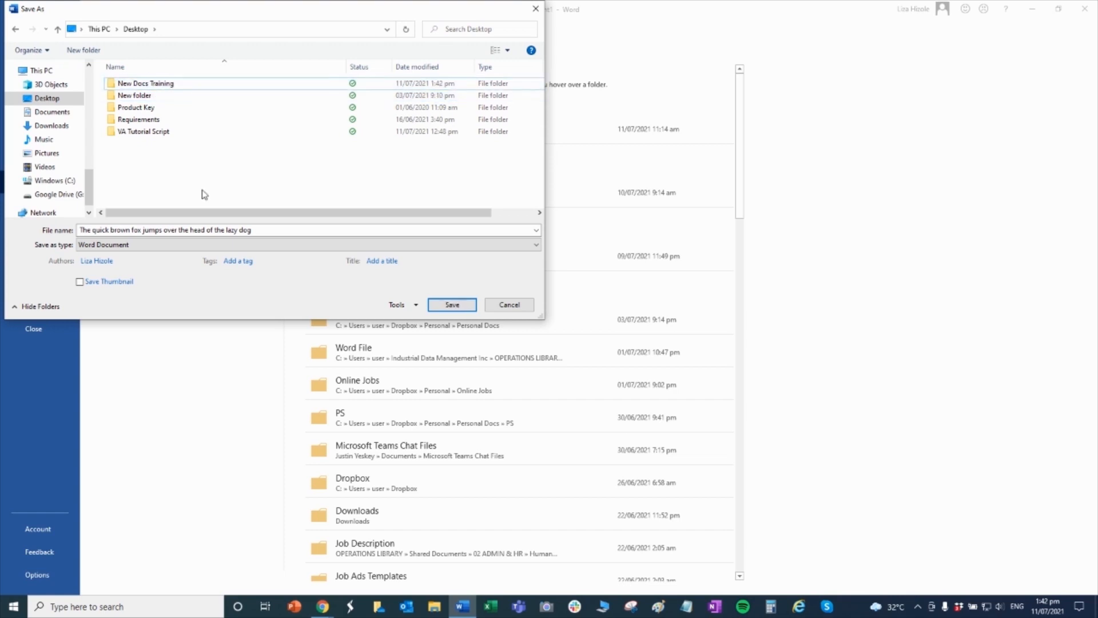
# Step: Save the report inside New Docs Training with a file name ending in 7.11.2021
pyautogui.doubleClick(145, 82)
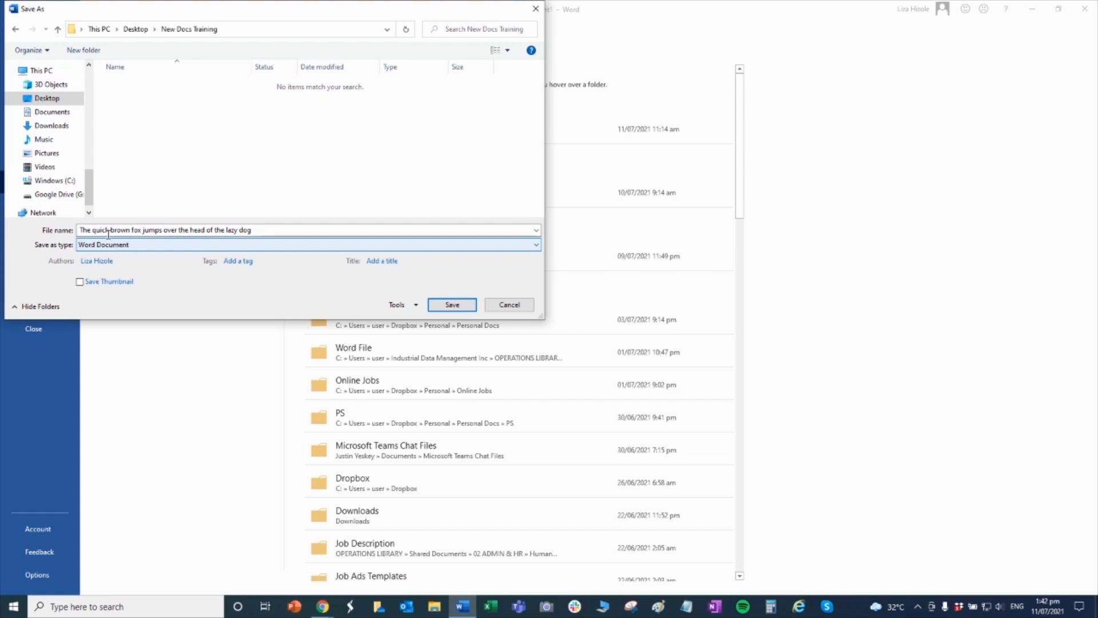
pyautogui.tripleClick(164, 230)
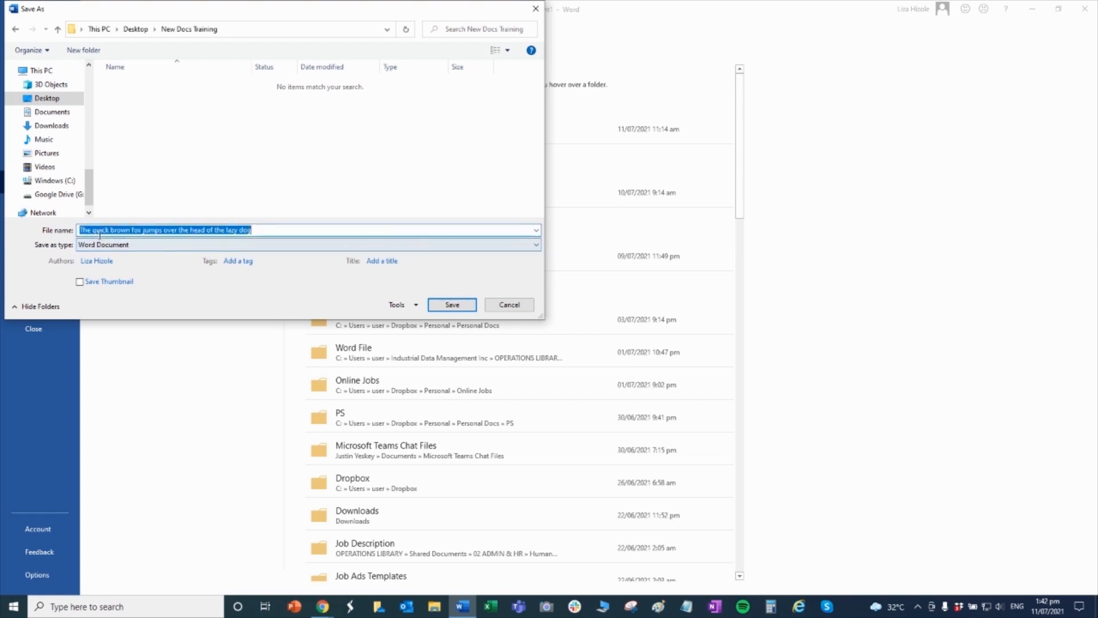
pyautogui.click(272, 230)
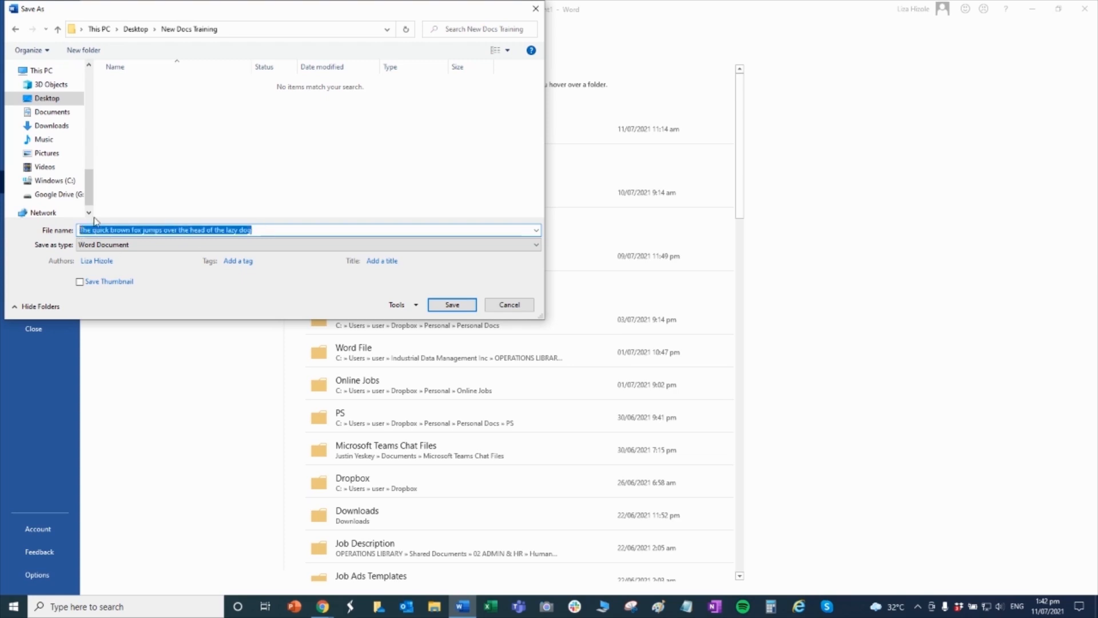
pyautogui.write('Report for')
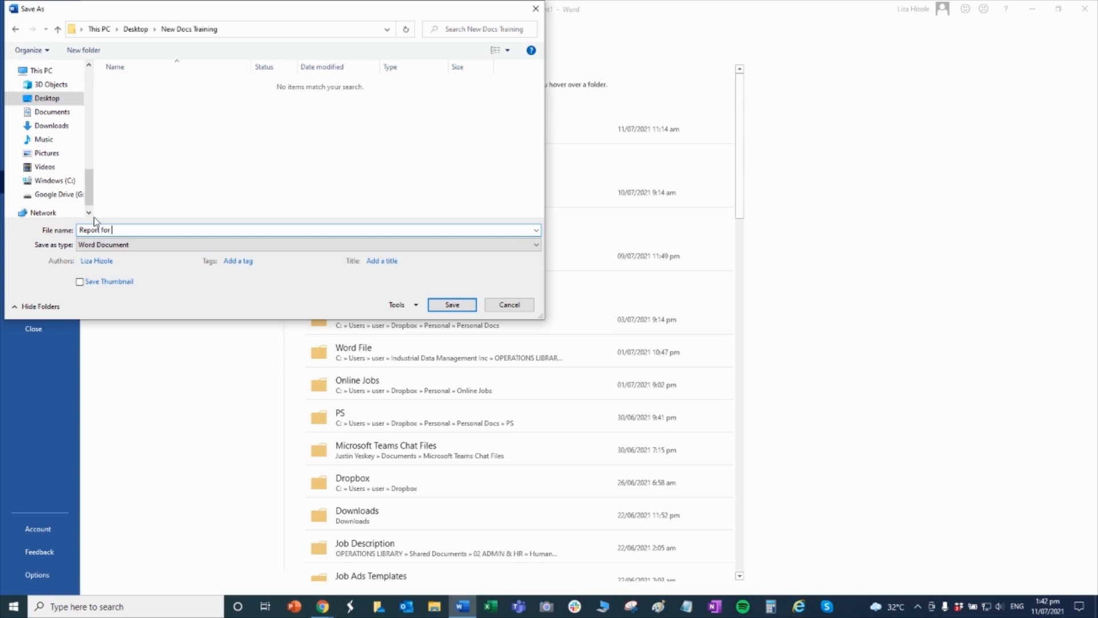
pyautogui.write('Liza Virtua')
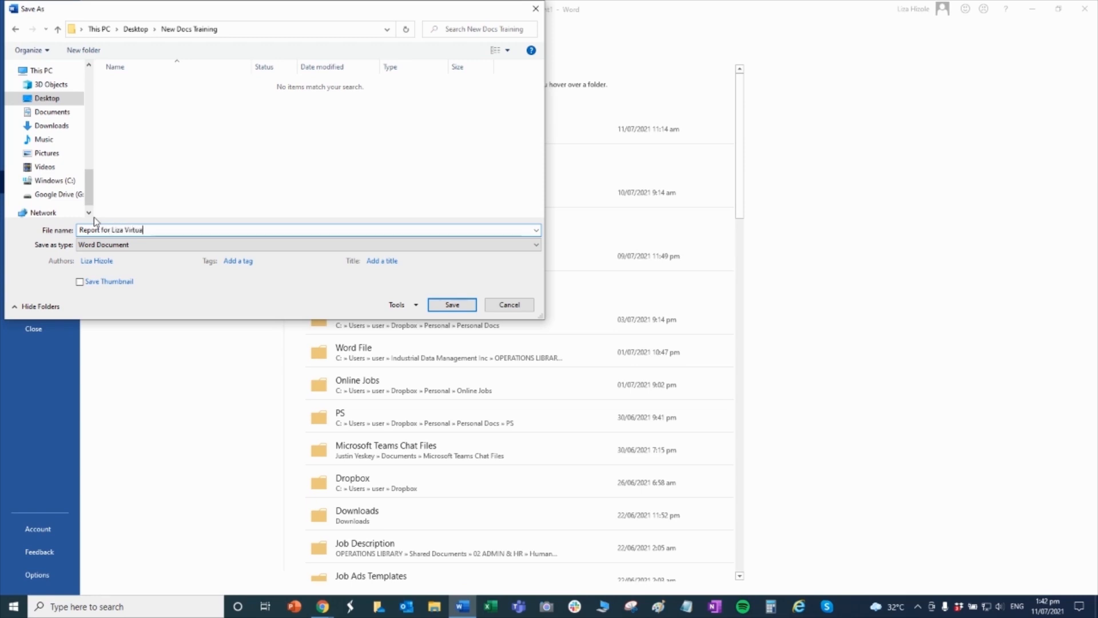
pyautogui.write('lera')
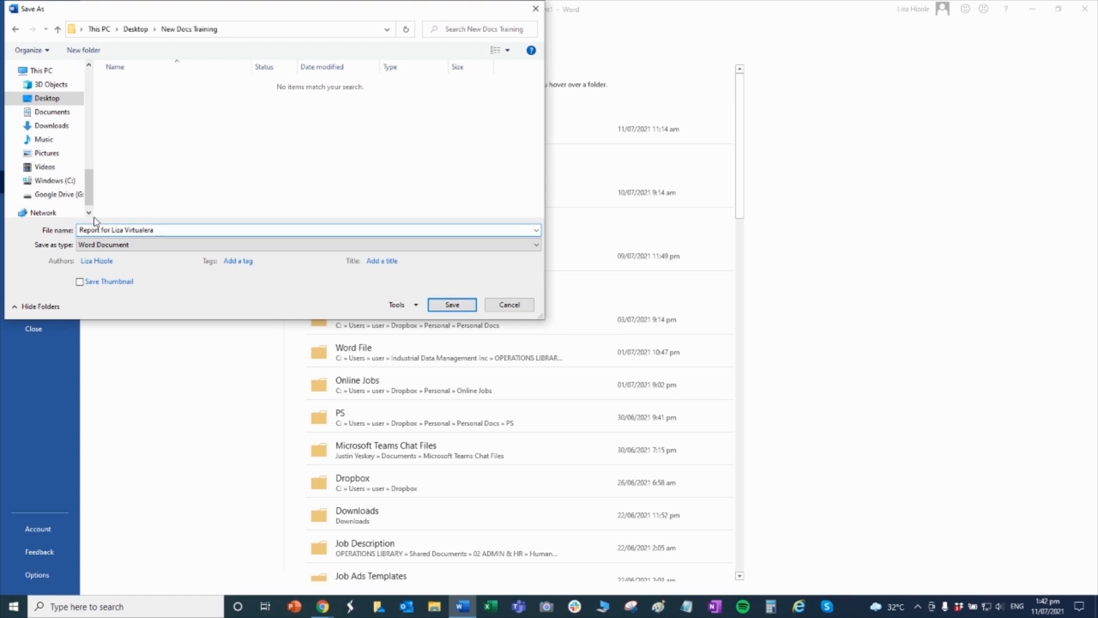
pyautogui.write('11.7.')
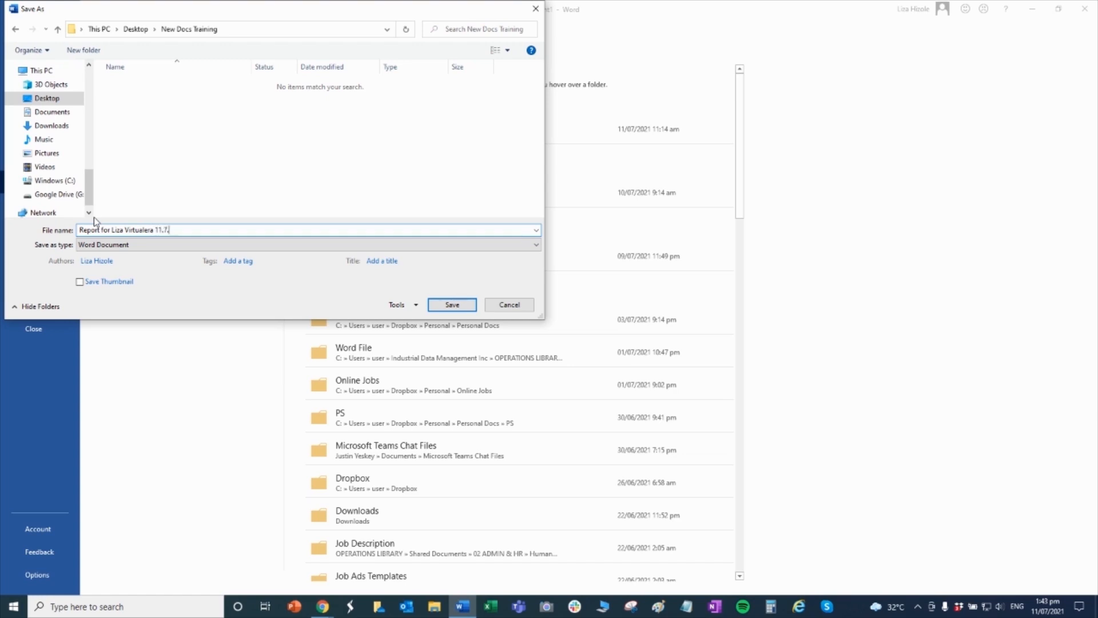
pyautogui.write('2021')
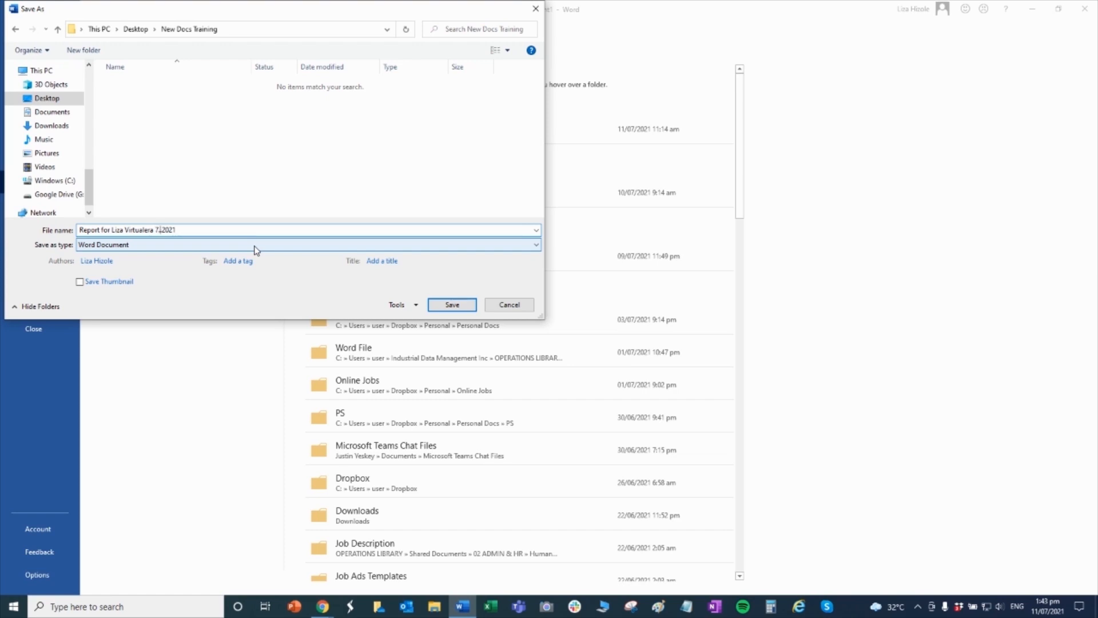
pyautogui.write('11')
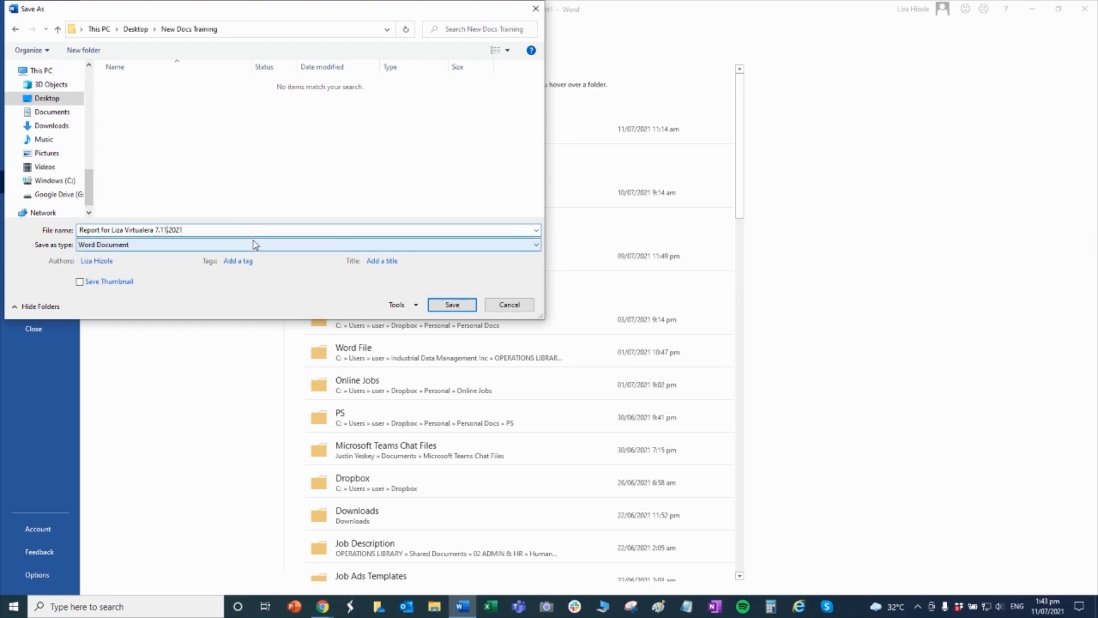
pyautogui.moveTo(250, 243)
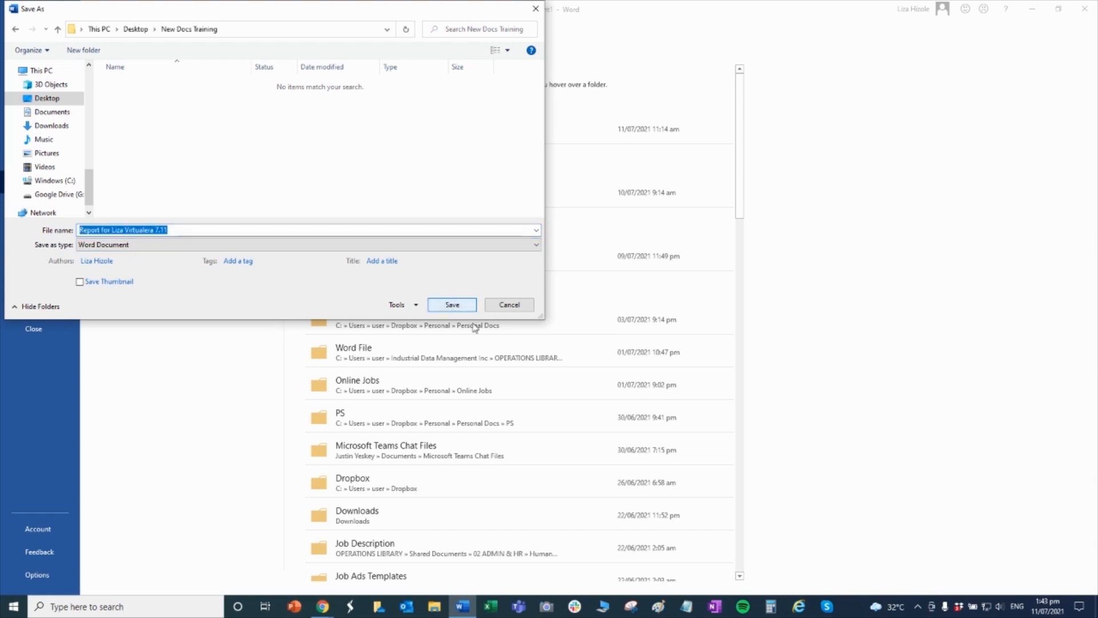
pyautogui.click(451, 305)
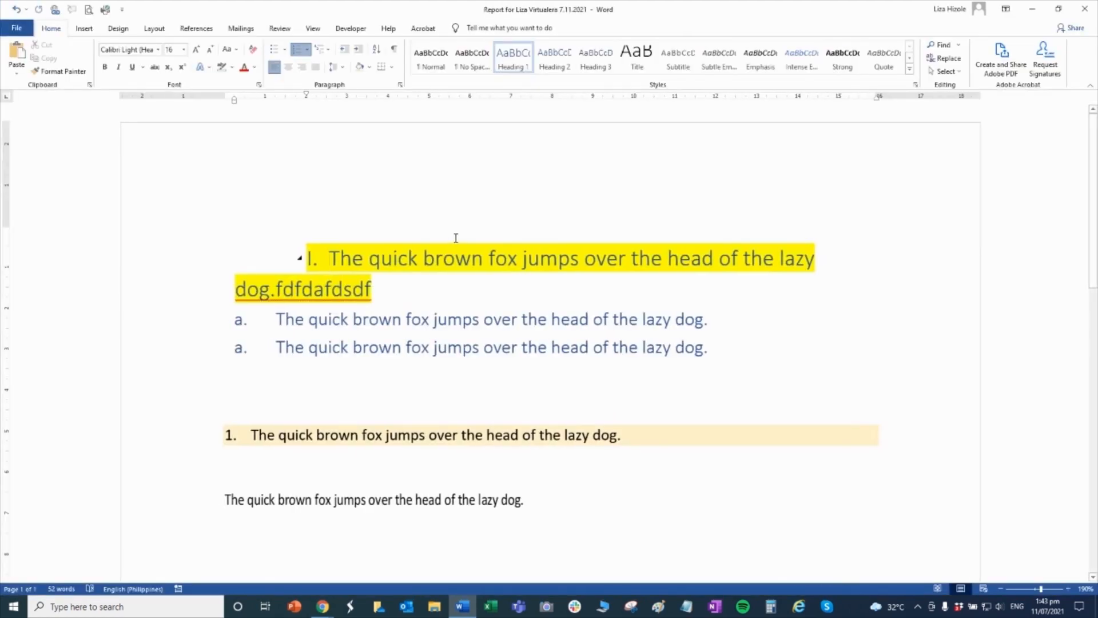
# Step: Open the File backstage Export page for the saved report
pyautogui.scroll(3)
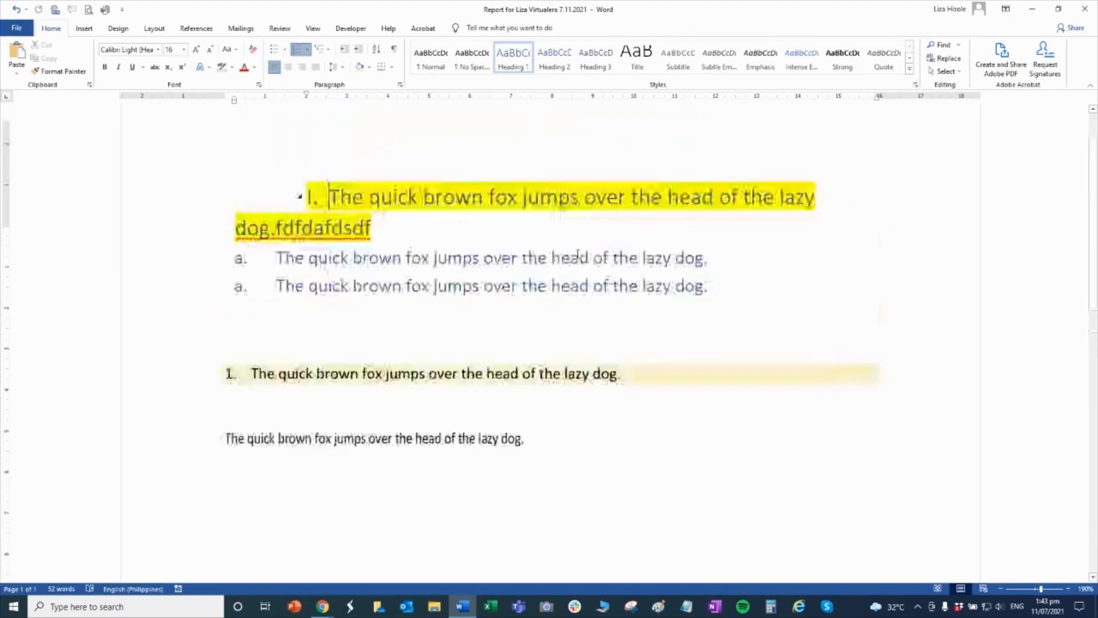
pyautogui.scroll(-3)
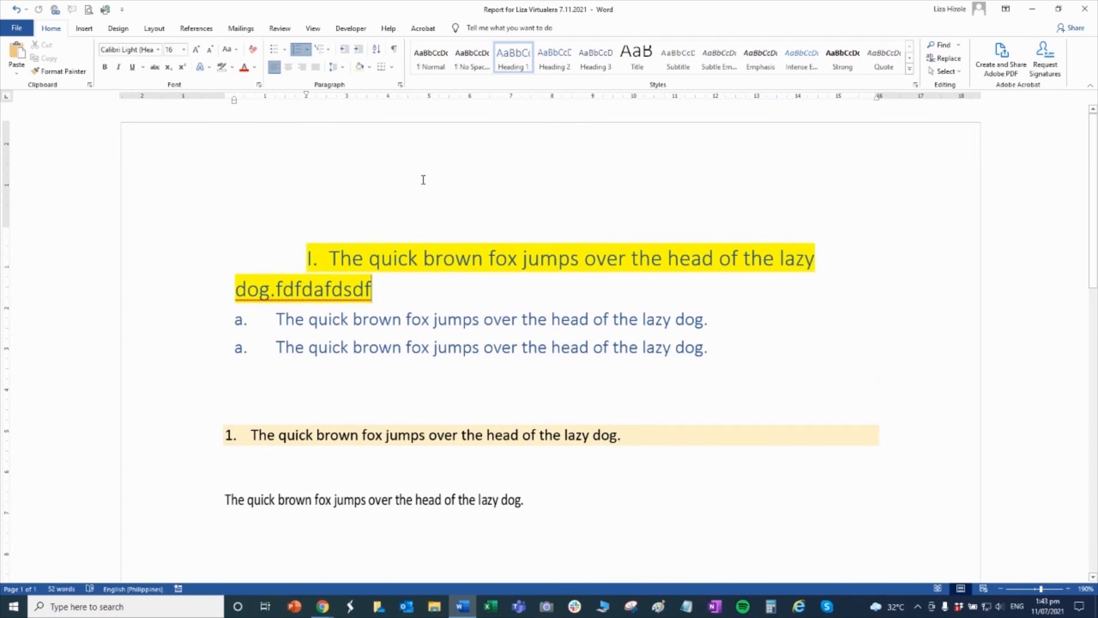
pyautogui.moveTo(260, 171)
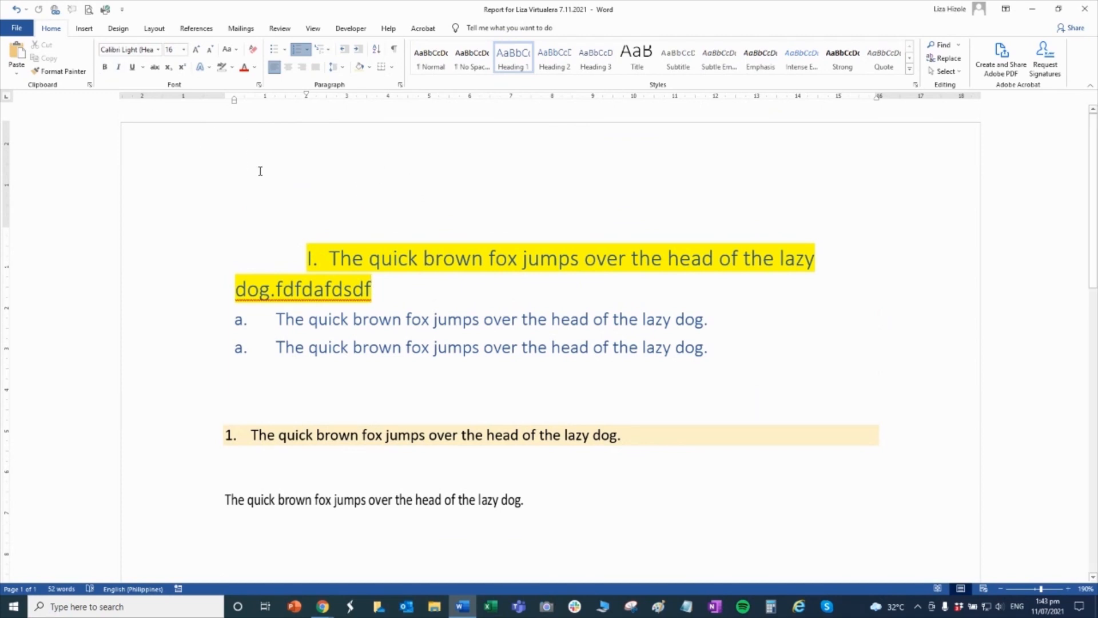
pyautogui.click(16, 28)
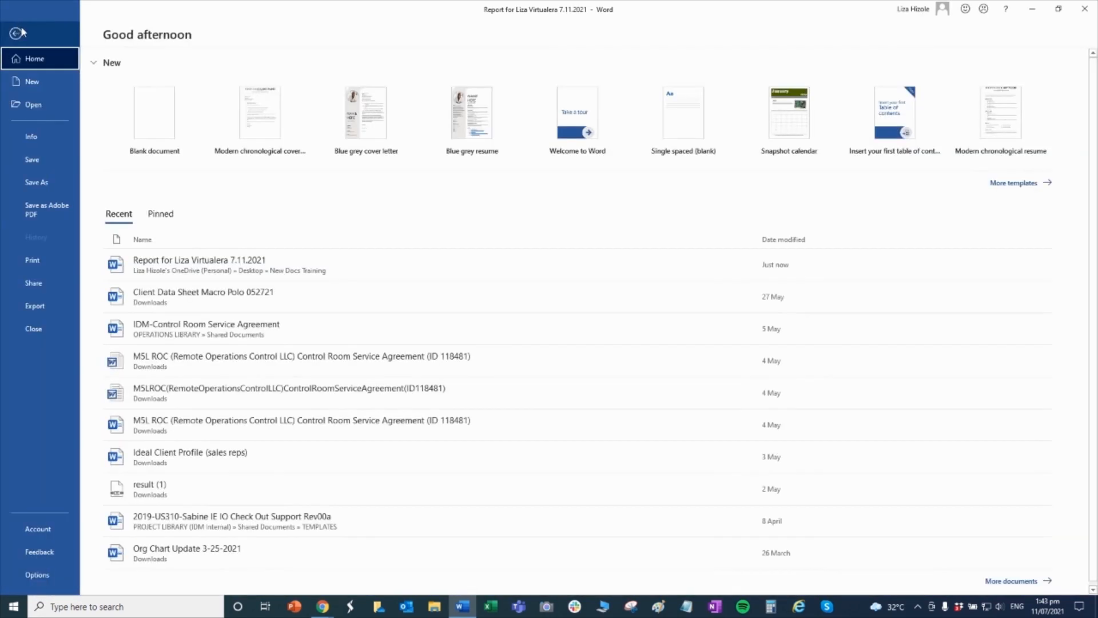
pyautogui.moveTo(40, 209)
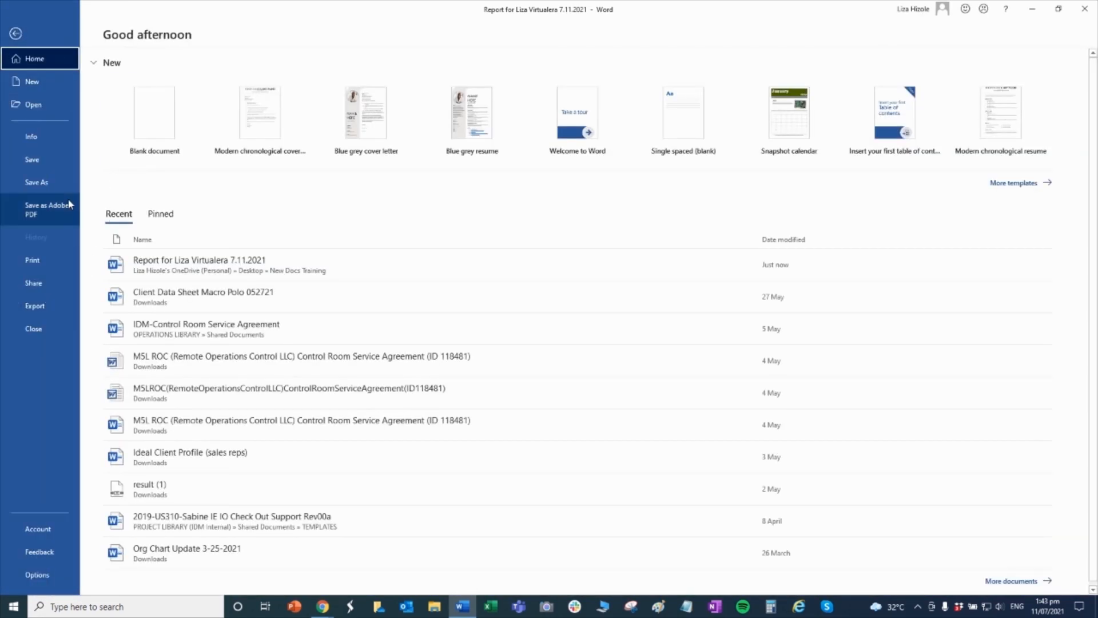
pyautogui.moveTo(70, 205)
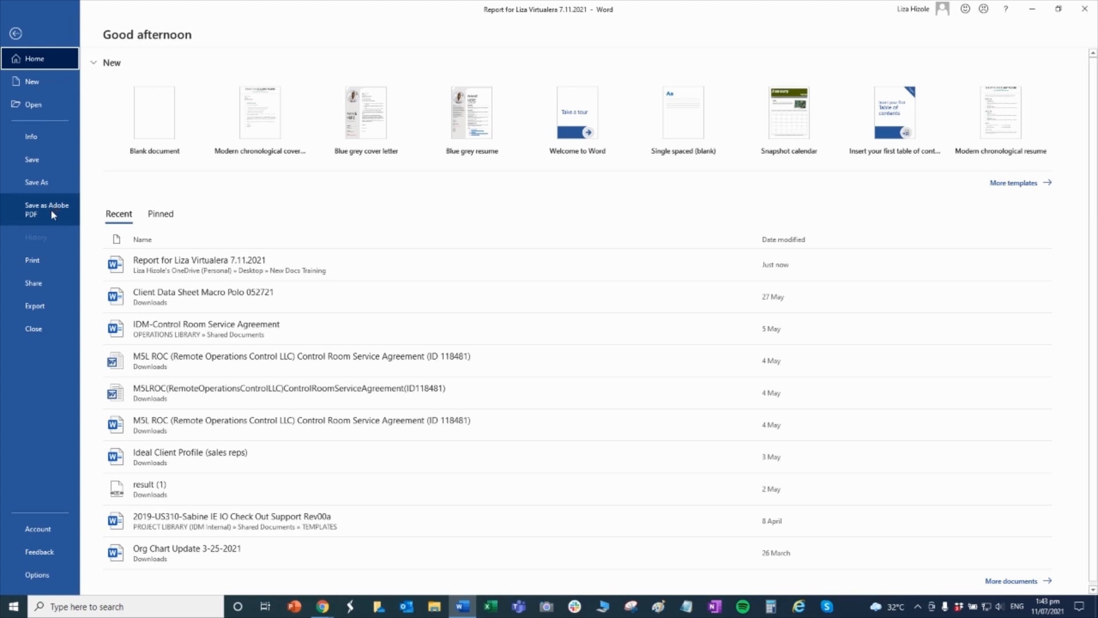
pyautogui.moveTo(51, 219)
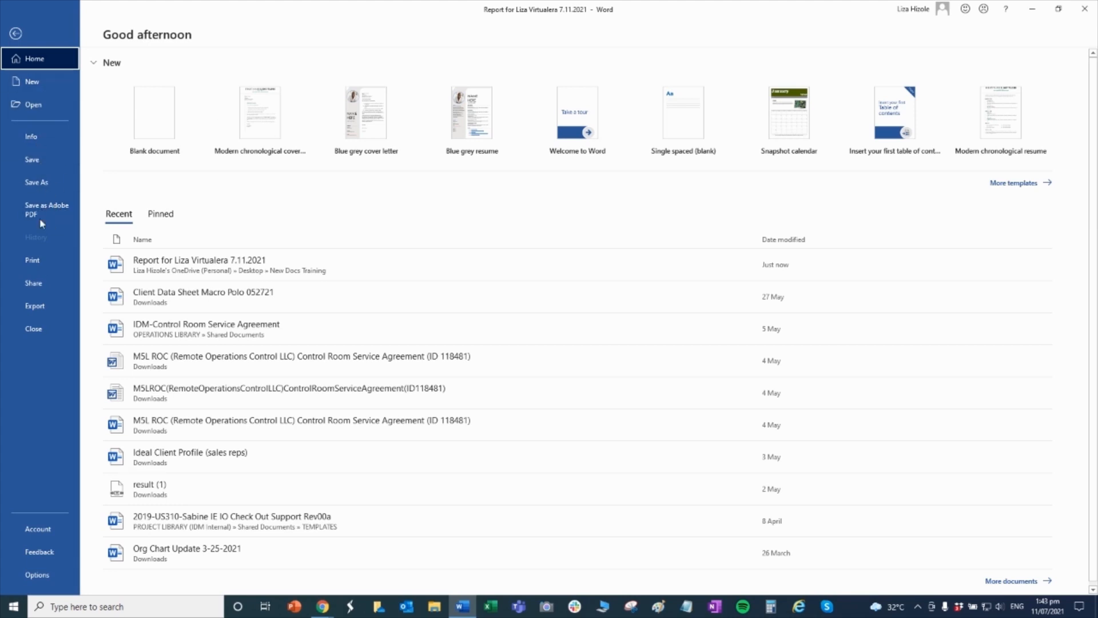
pyautogui.moveTo(33, 283)
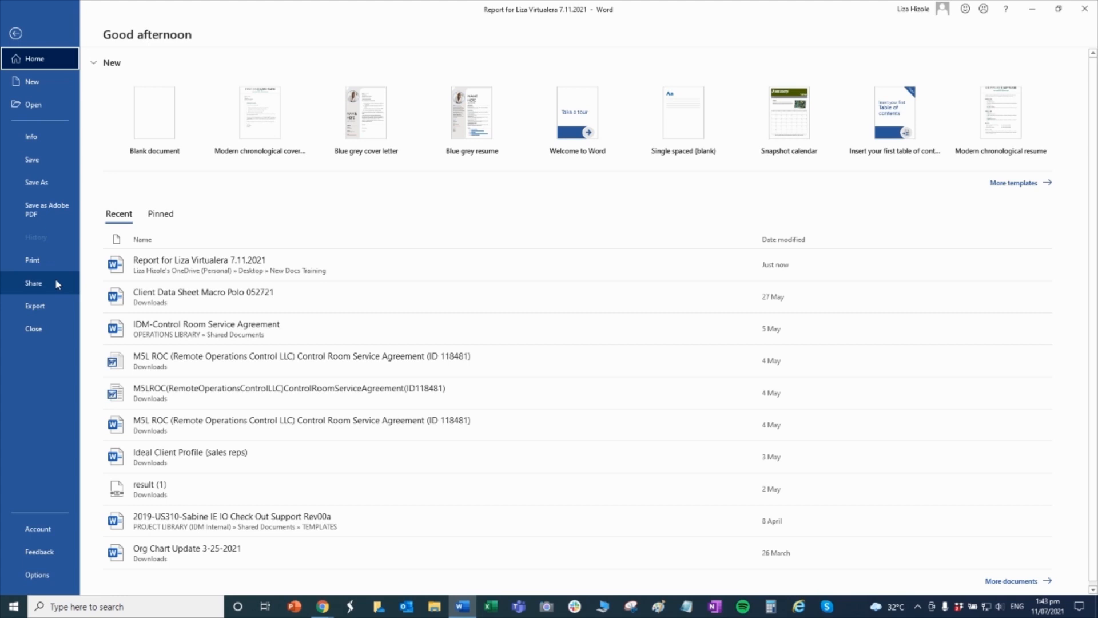
pyautogui.moveTo(39, 310)
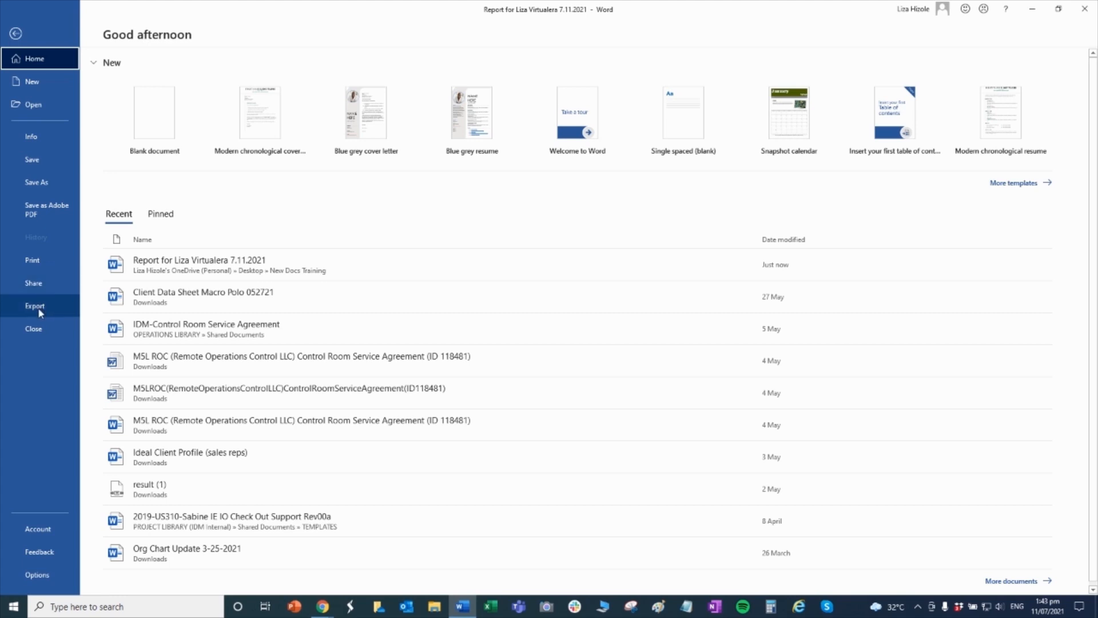
pyautogui.click(35, 306)
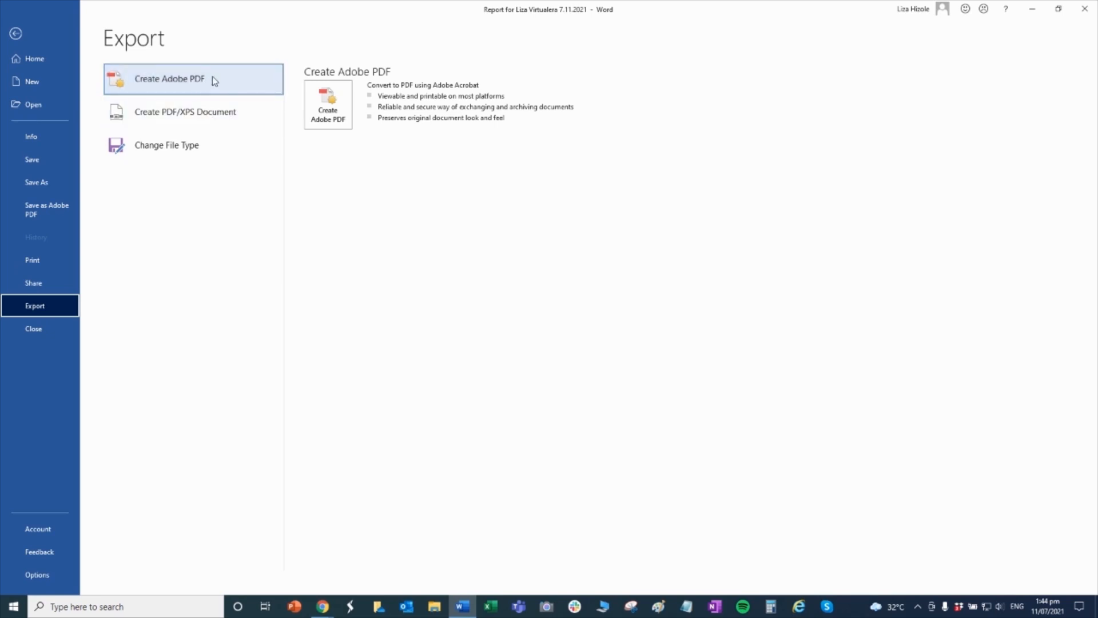
pyautogui.moveTo(204, 112)
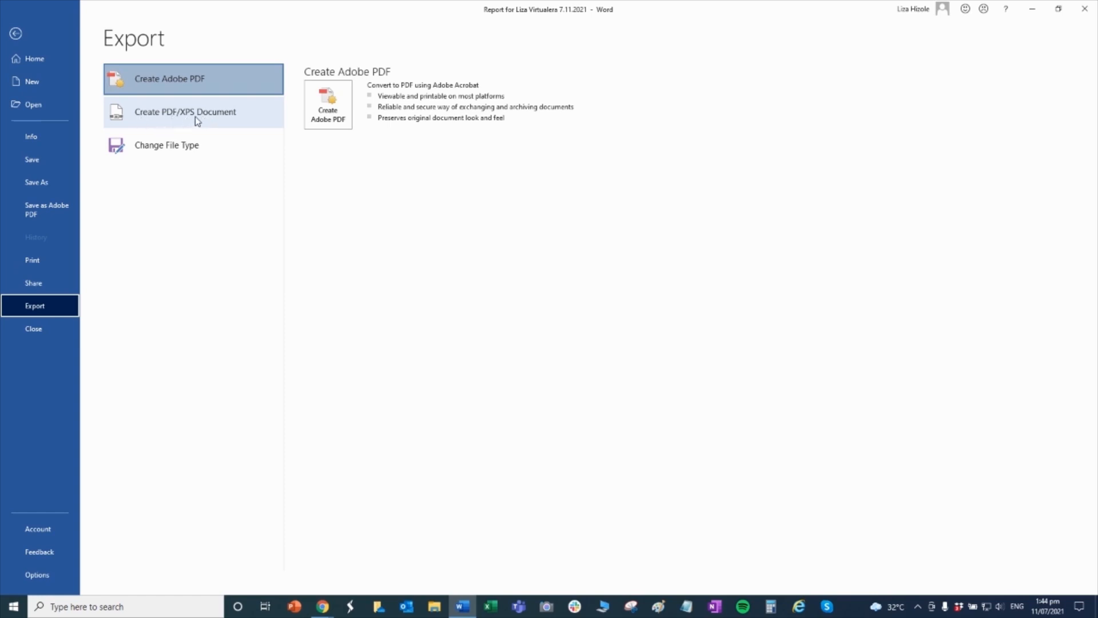
pyautogui.moveTo(199, 121)
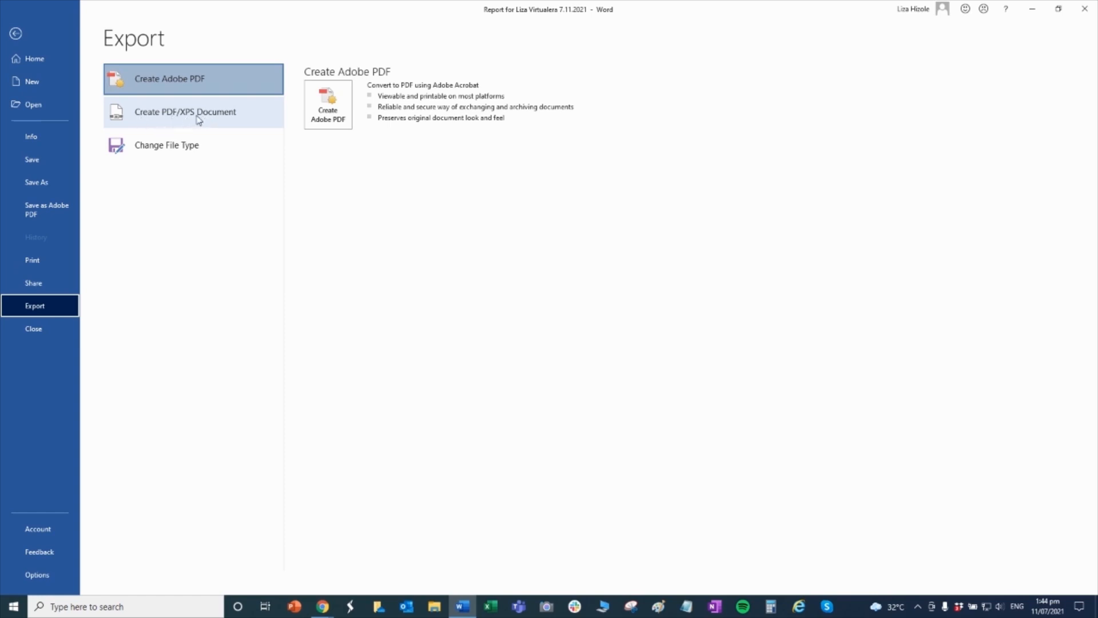
# Step: Start creating a PDF/XPS copy of the report and select its file name
pyautogui.click(185, 112)
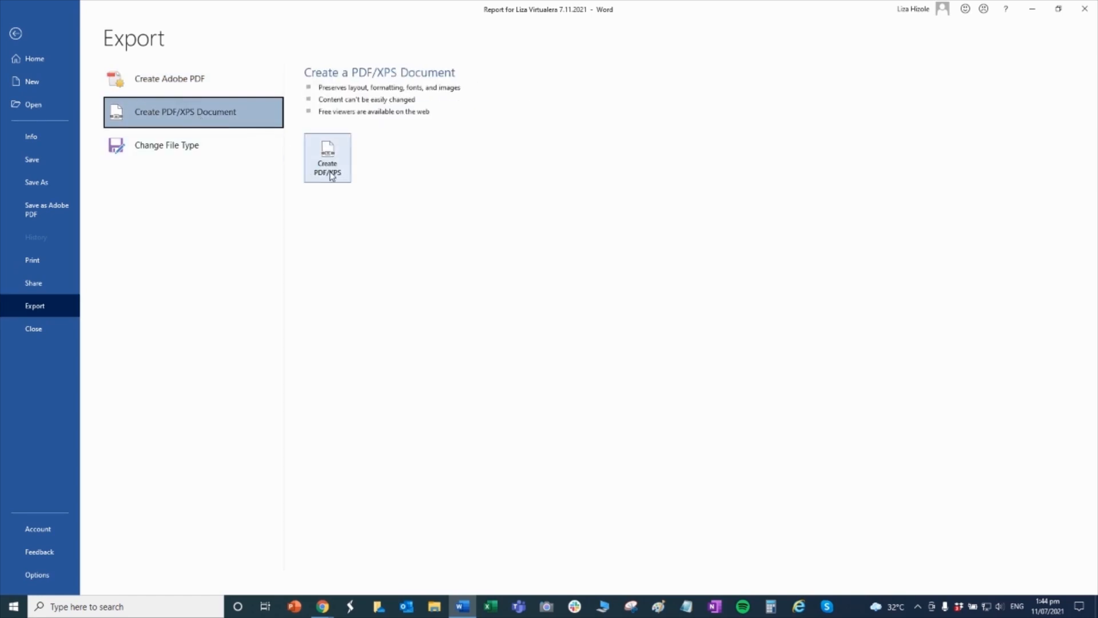
pyautogui.click(328, 158)
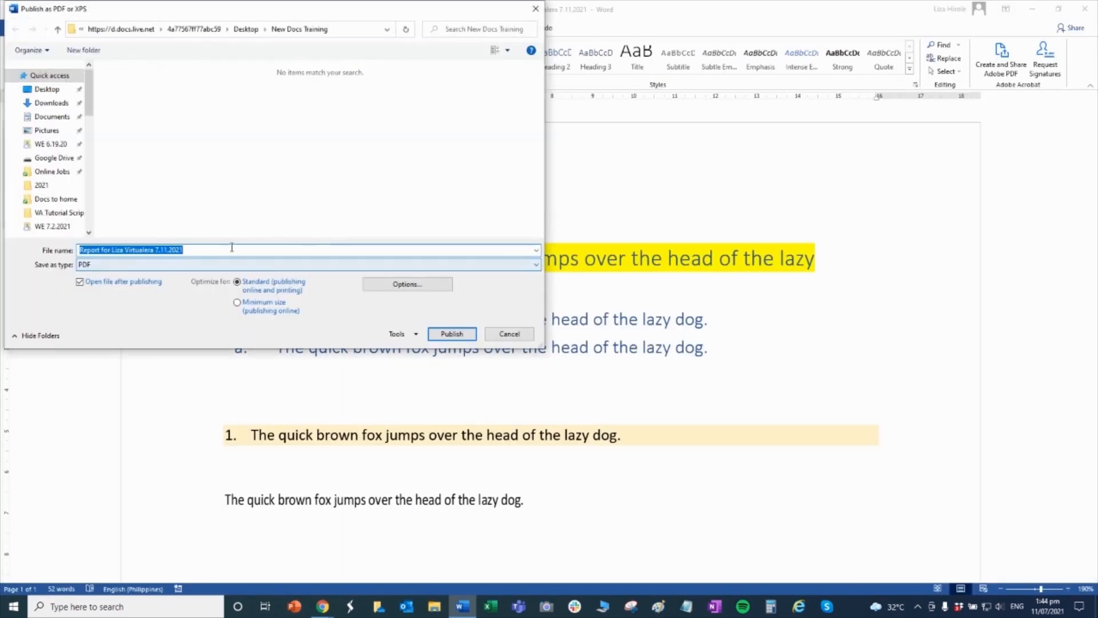
pyautogui.click(199, 250)
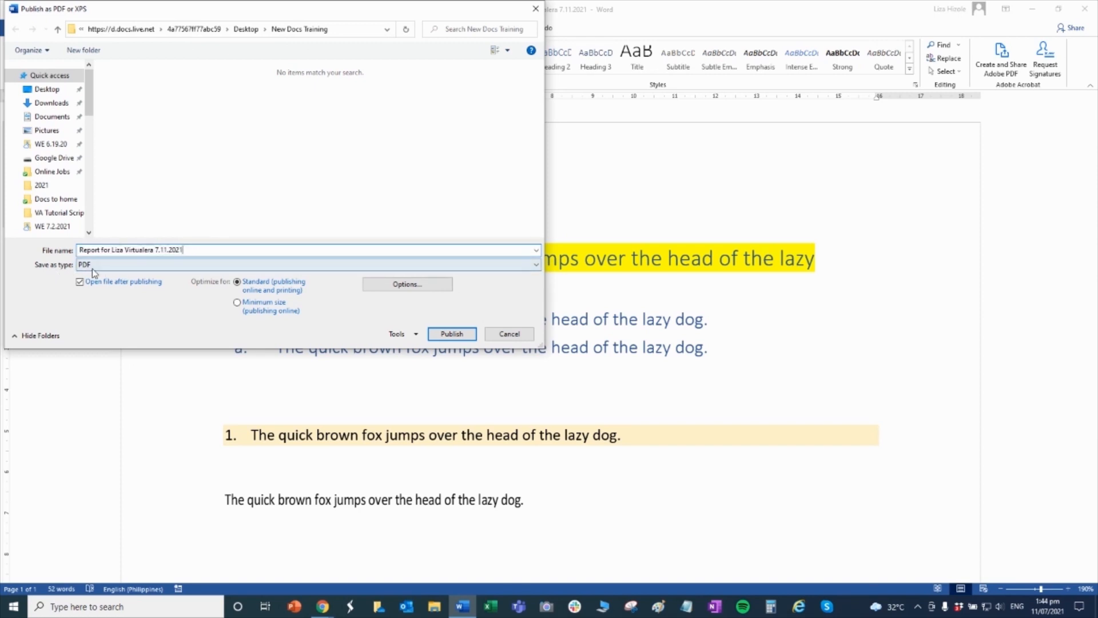
pyautogui.moveTo(449, 322)
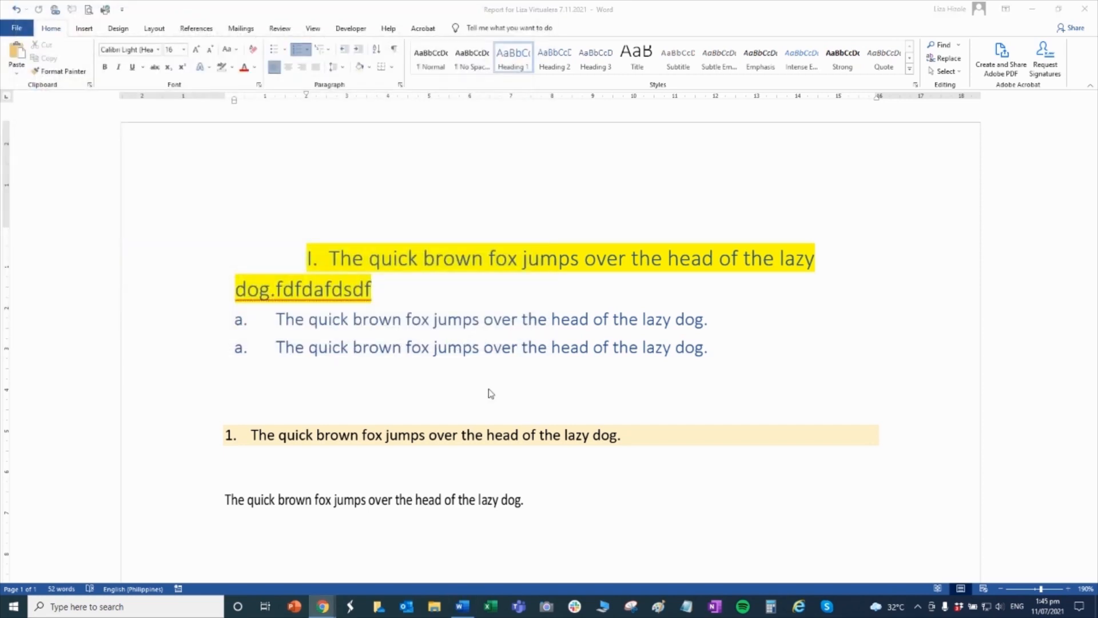
pyautogui.moveTo(514, 350)
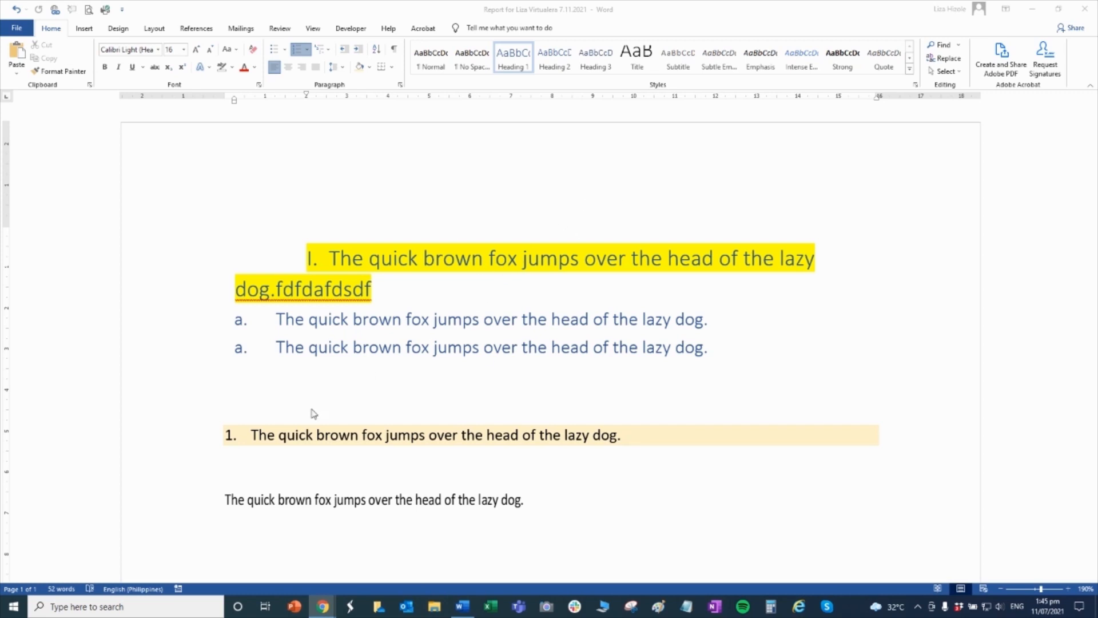
# Step: Bring up the Windows Start menu over the Word report
pyautogui.click(13, 606)
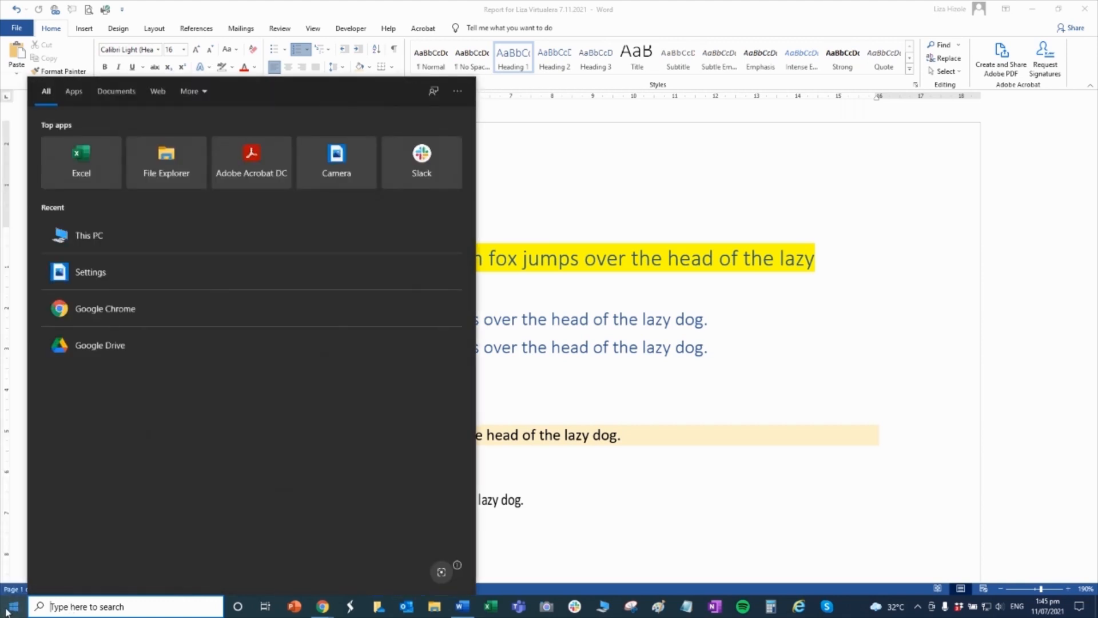
pyautogui.moveTo(11, 606)
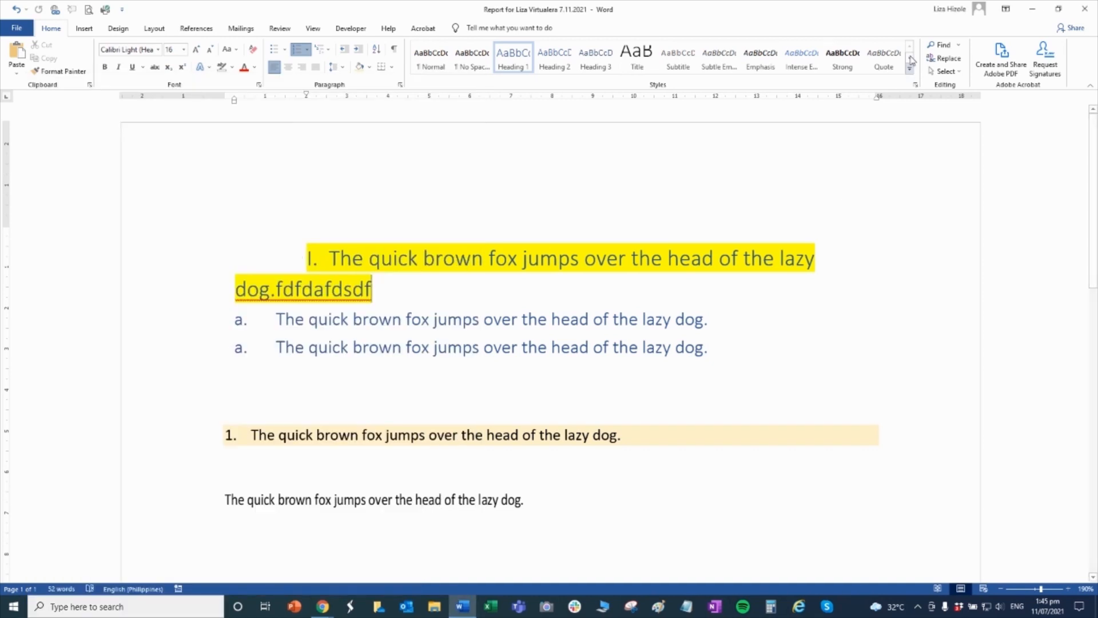
pyautogui.moveTo(1032, 12)
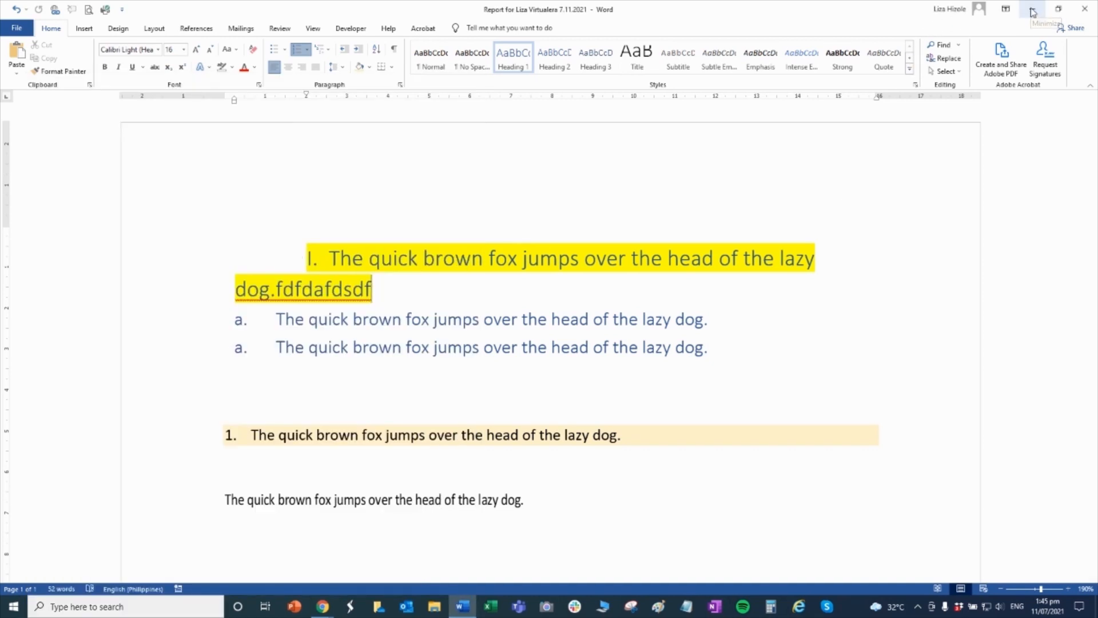
pyautogui.moveTo(1032, 12)
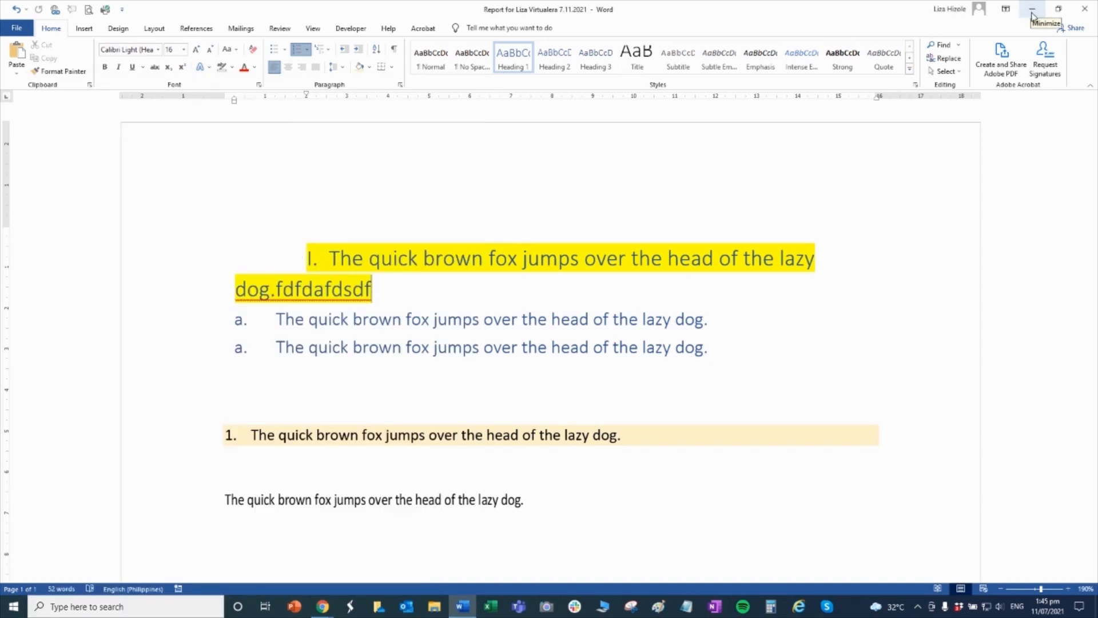
pyautogui.moveTo(1033, 10)
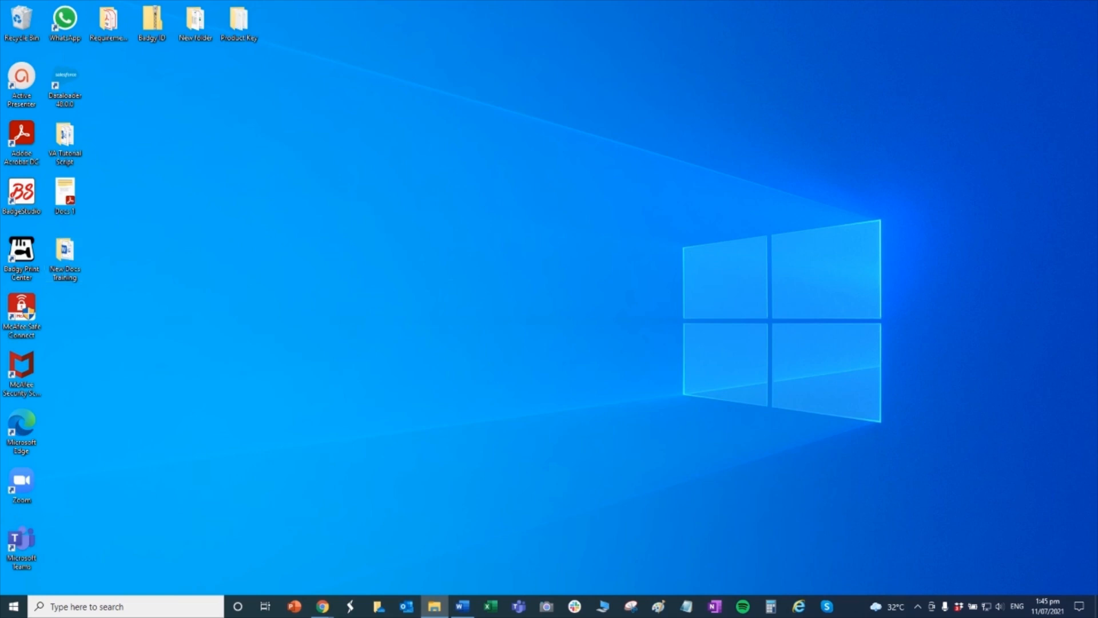
# Step: Open New Docs Training from the desktop and reopen the report's Word document
pyautogui.doubleClick(63, 253)
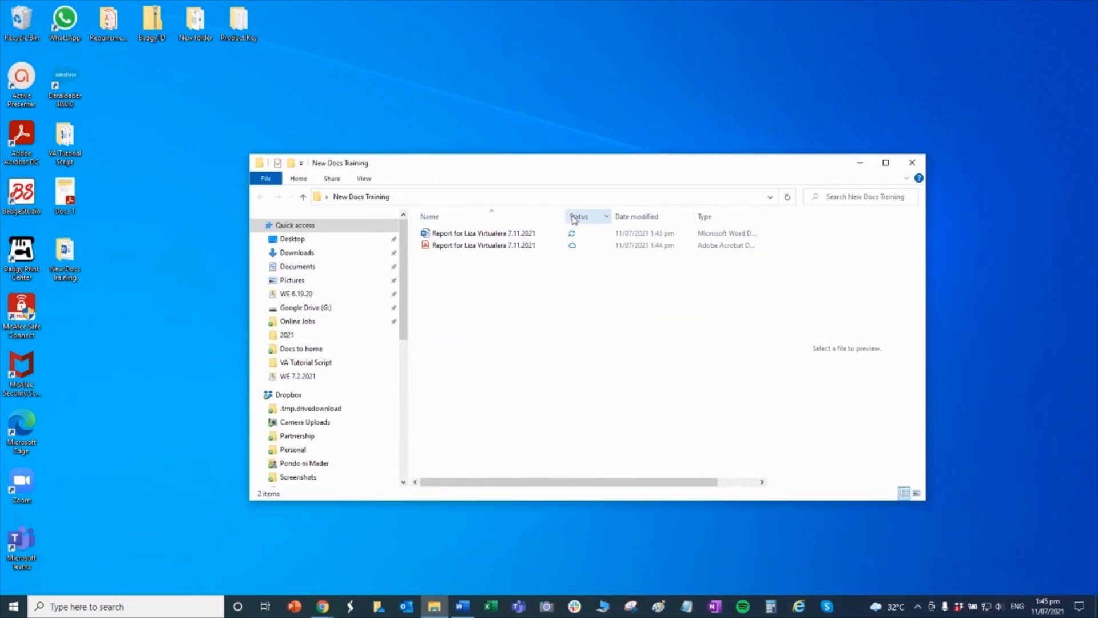
pyautogui.click(481, 245)
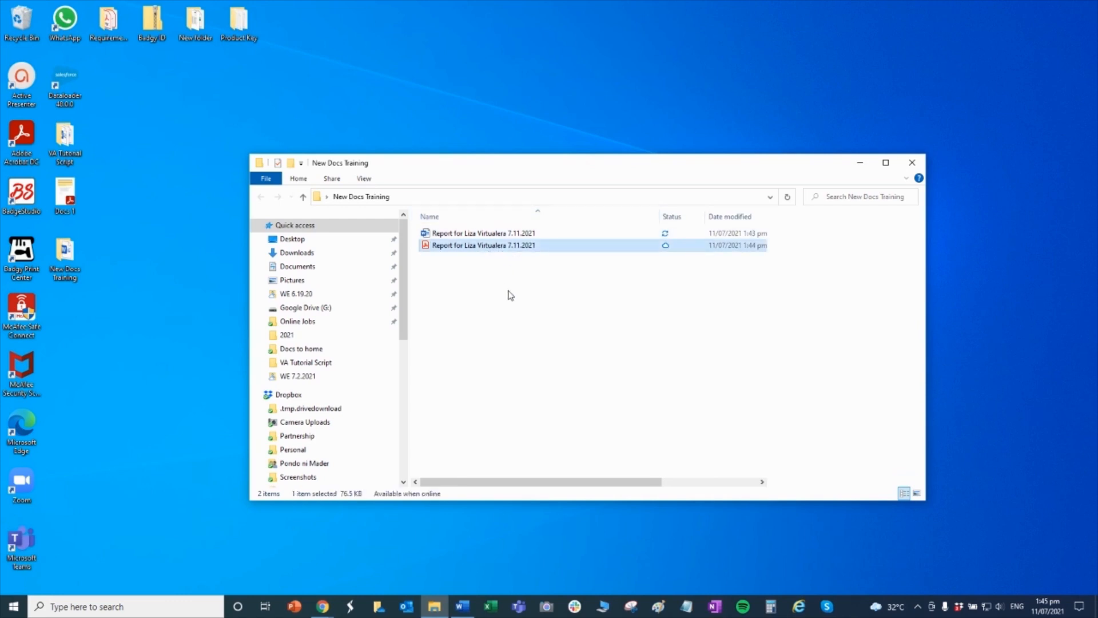
pyautogui.moveTo(492, 253)
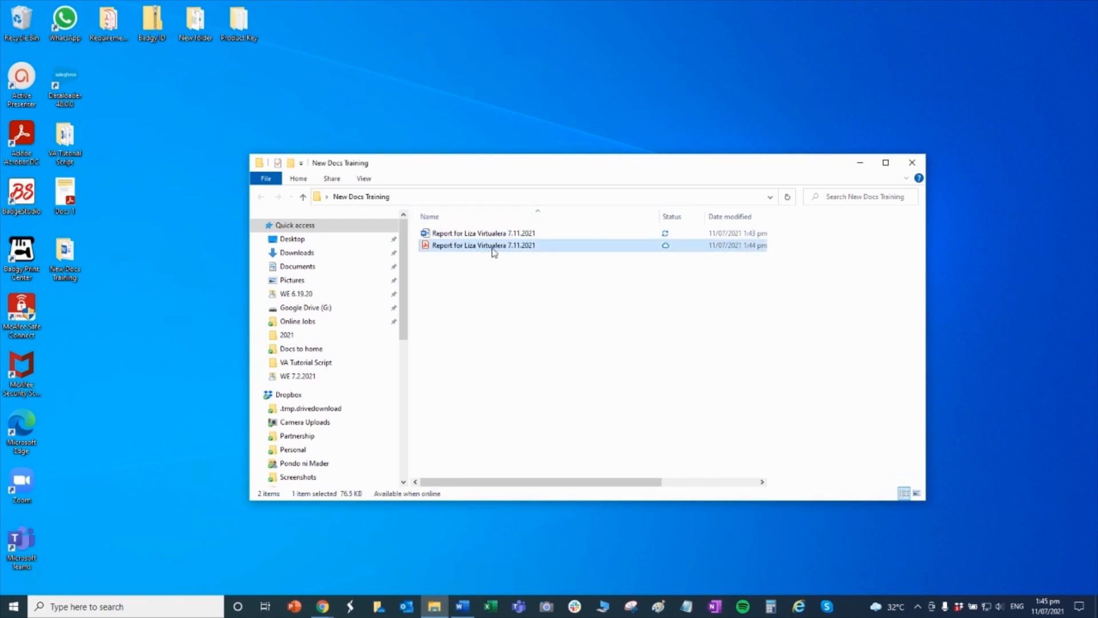
pyautogui.moveTo(490, 249)
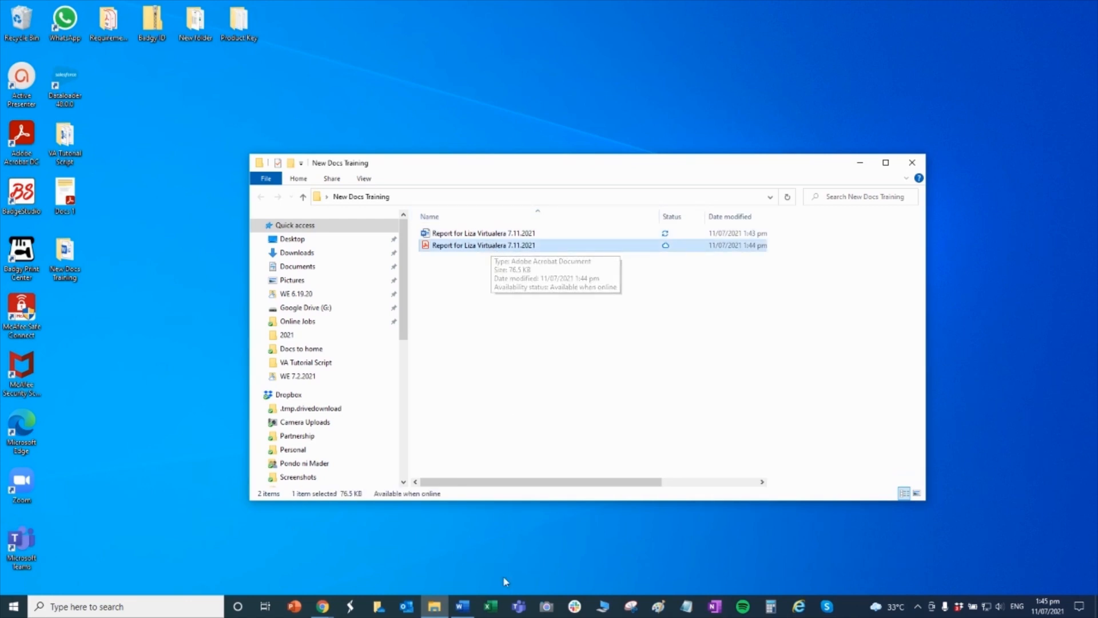
pyautogui.doubleClick(482, 244)
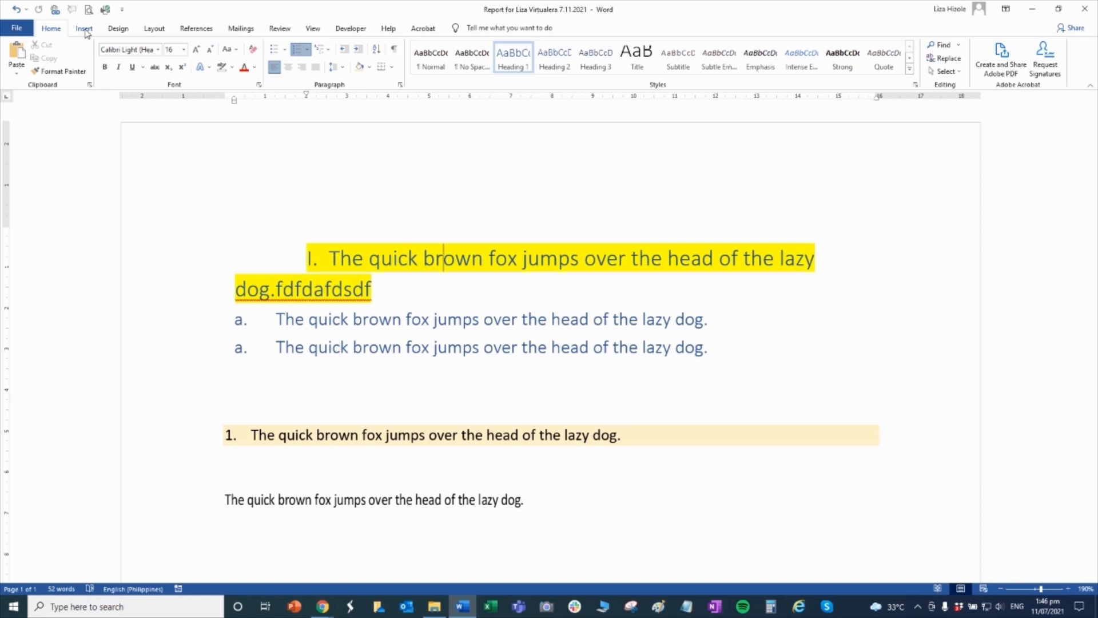
# Step: Draw a rectangle below the lettered list items and set its Shape Fill to No Fill
pyautogui.click(83, 28)
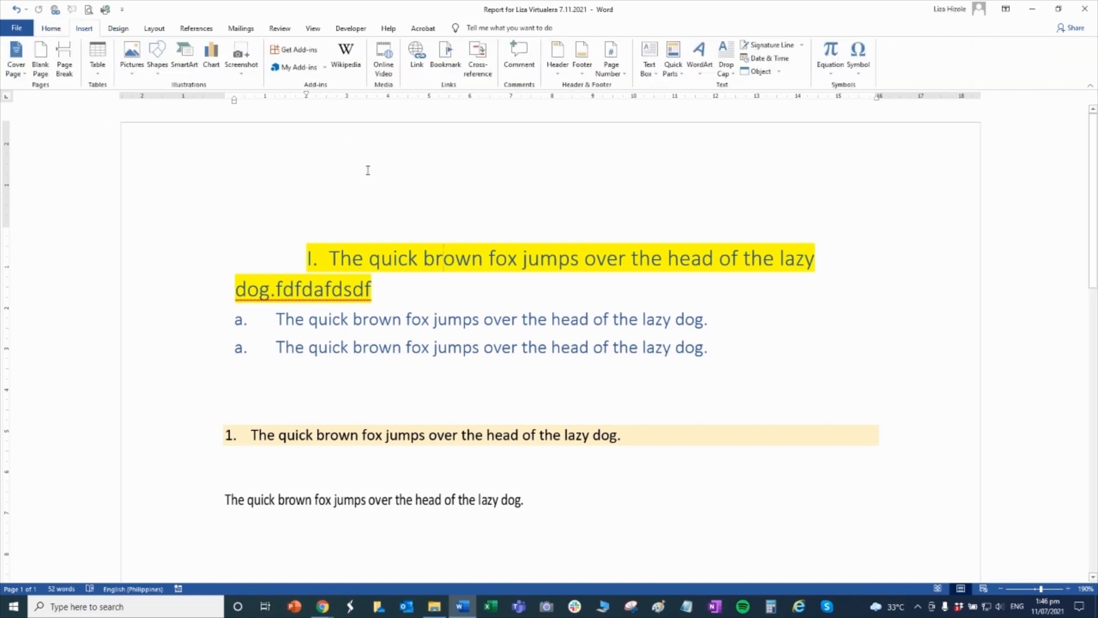
pyautogui.moveTo(465, 198)
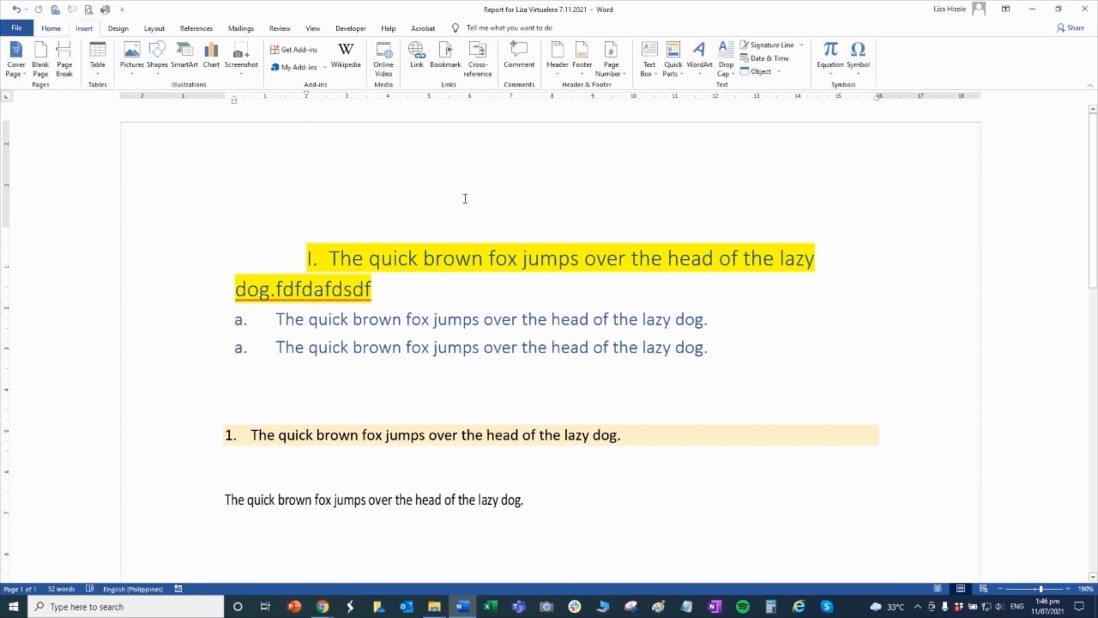
pyautogui.click(157, 56)
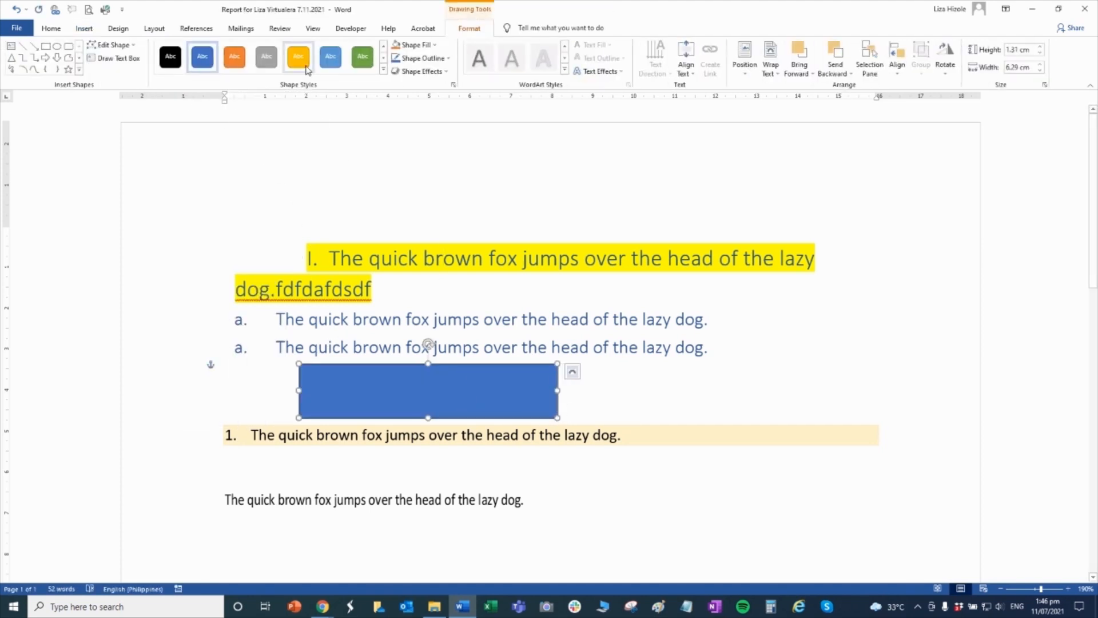
pyautogui.click(414, 44)
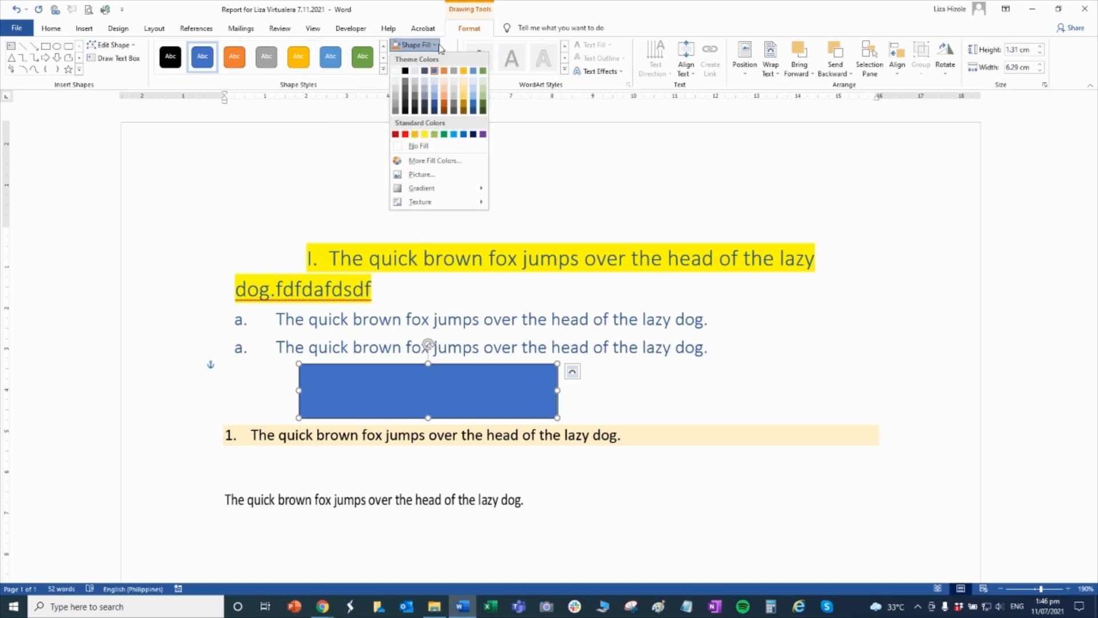
pyautogui.click(418, 146)
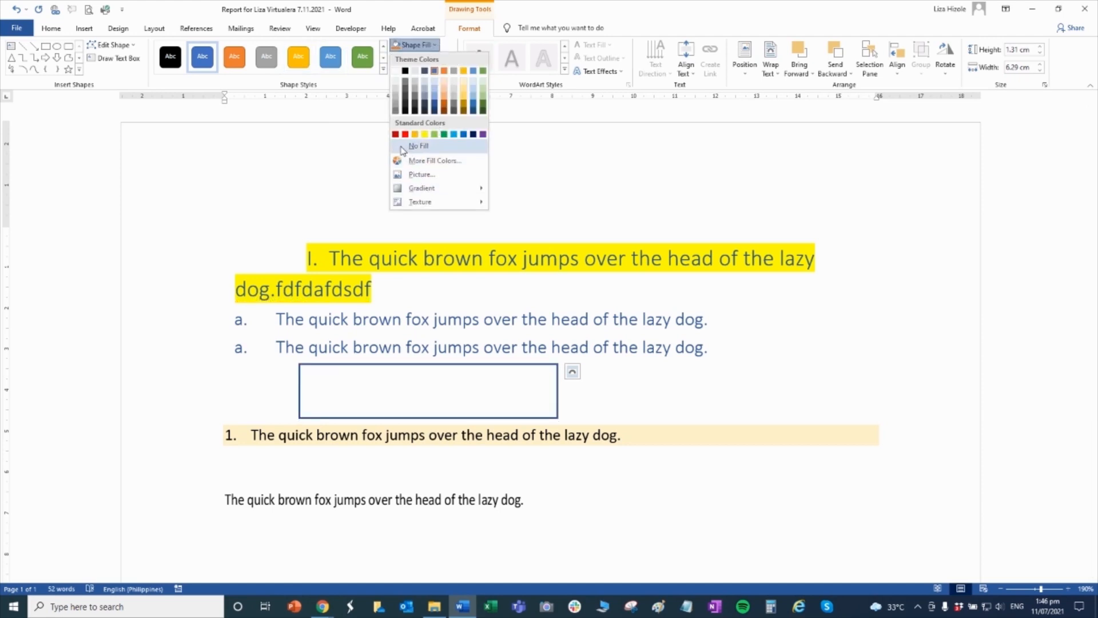
pyautogui.click(418, 146)
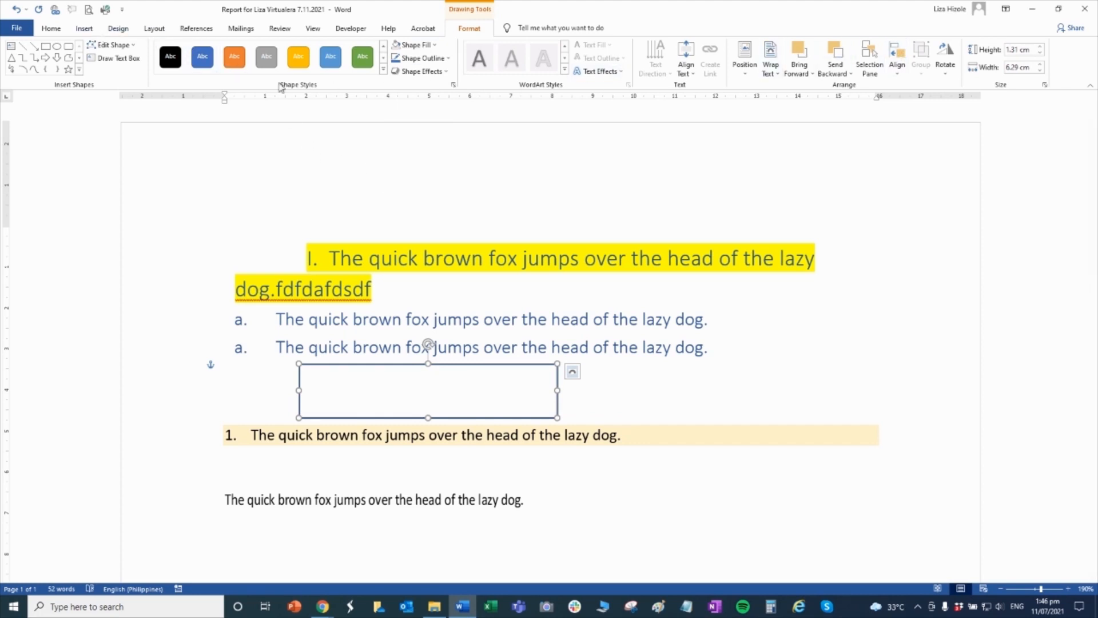
pyautogui.click(83, 28)
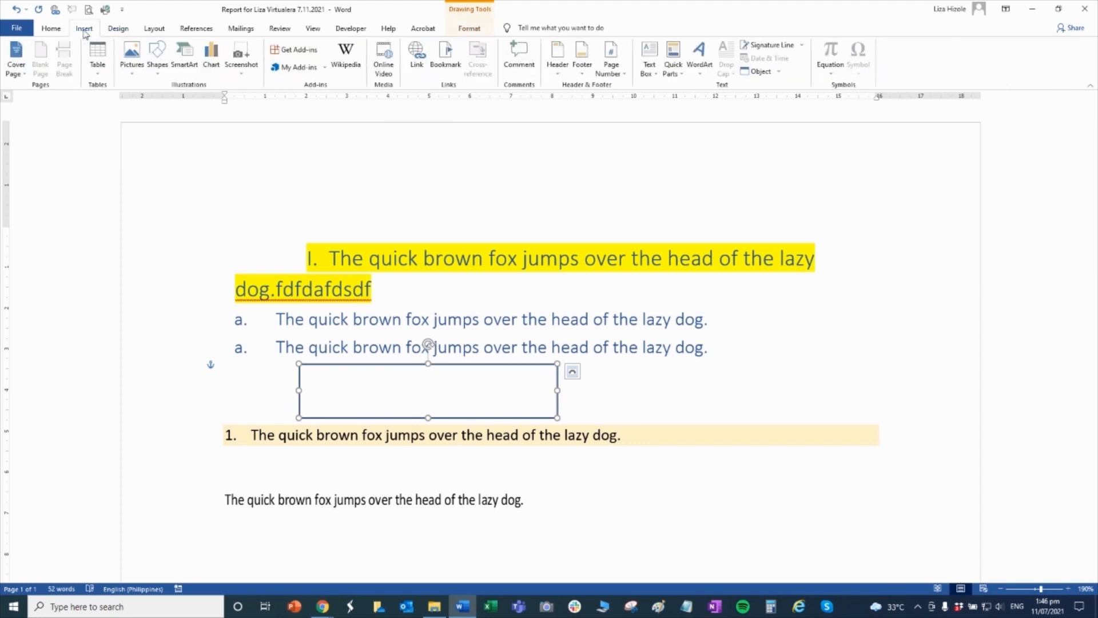
# Step: Apply the diagonal DRAFT 1 watermark, then browse the Layout orientation choices
pyautogui.click(118, 28)
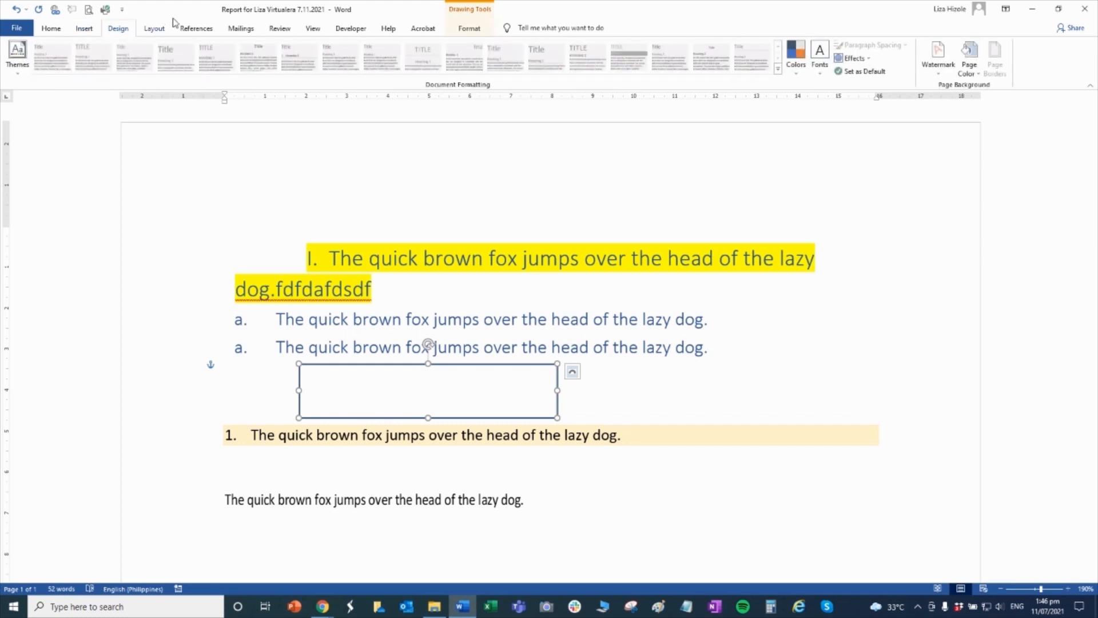
pyautogui.moveTo(293, 62)
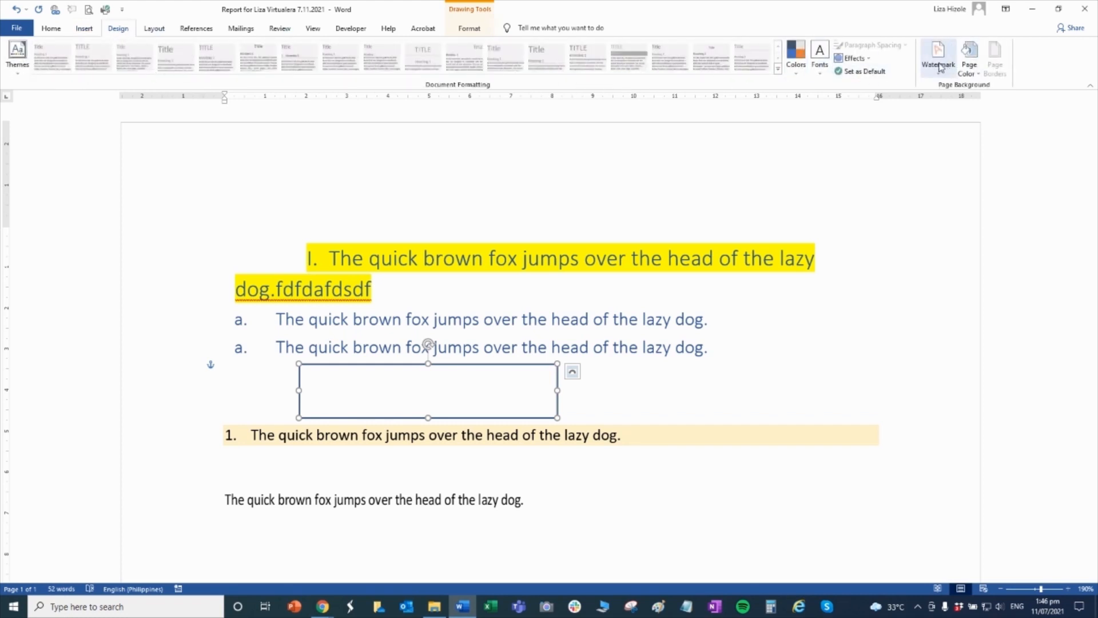
pyautogui.click(937, 55)
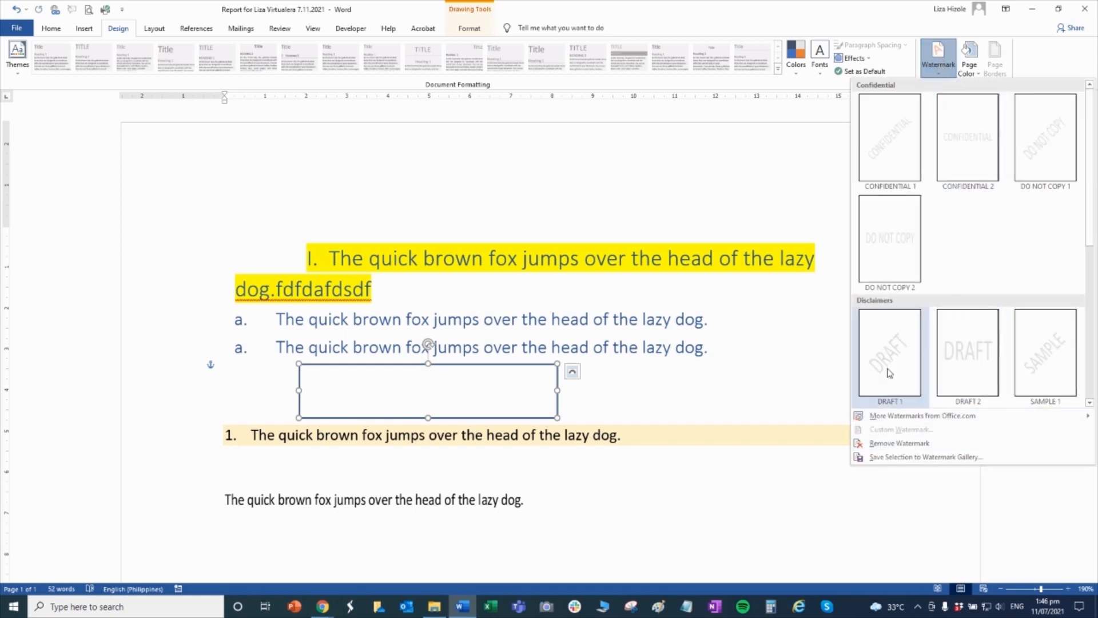
pyautogui.click(889, 352)
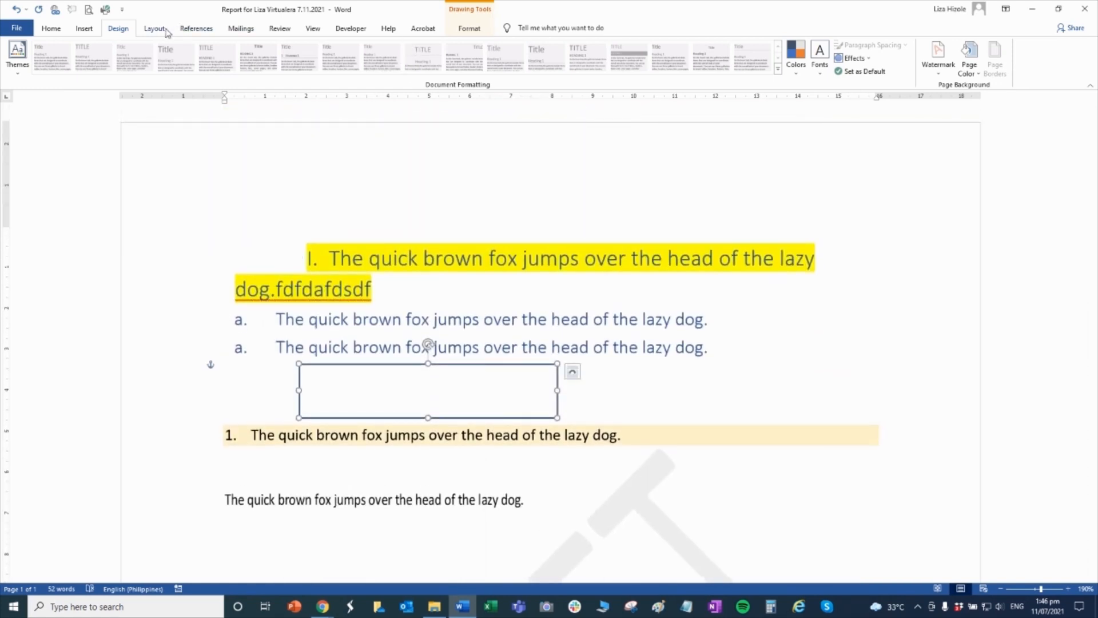
pyautogui.click(153, 28)
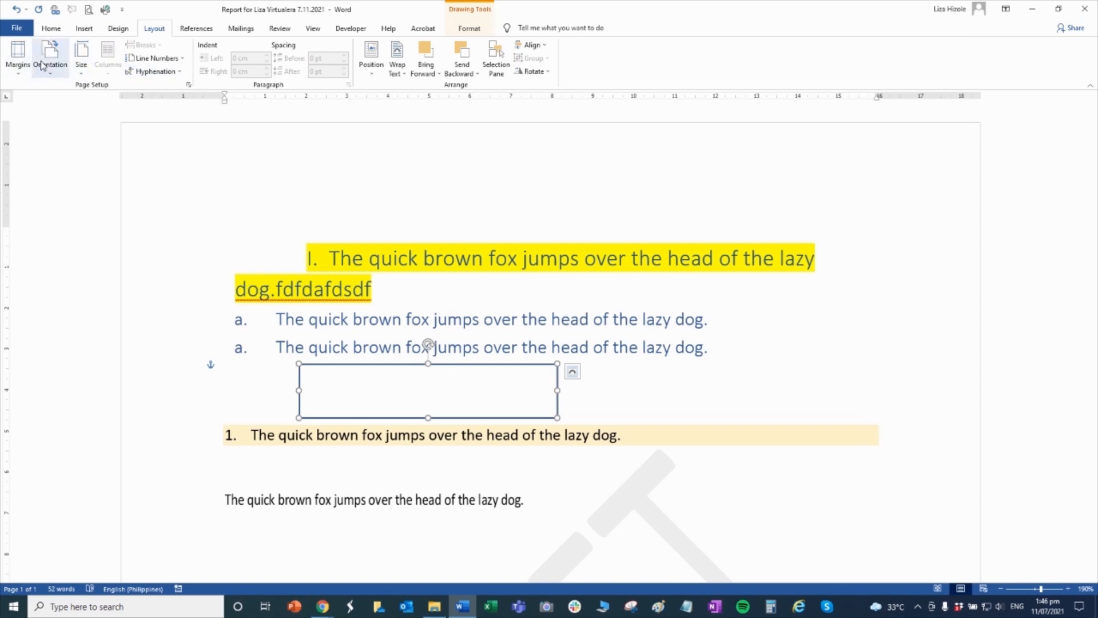
pyautogui.click(50, 57)
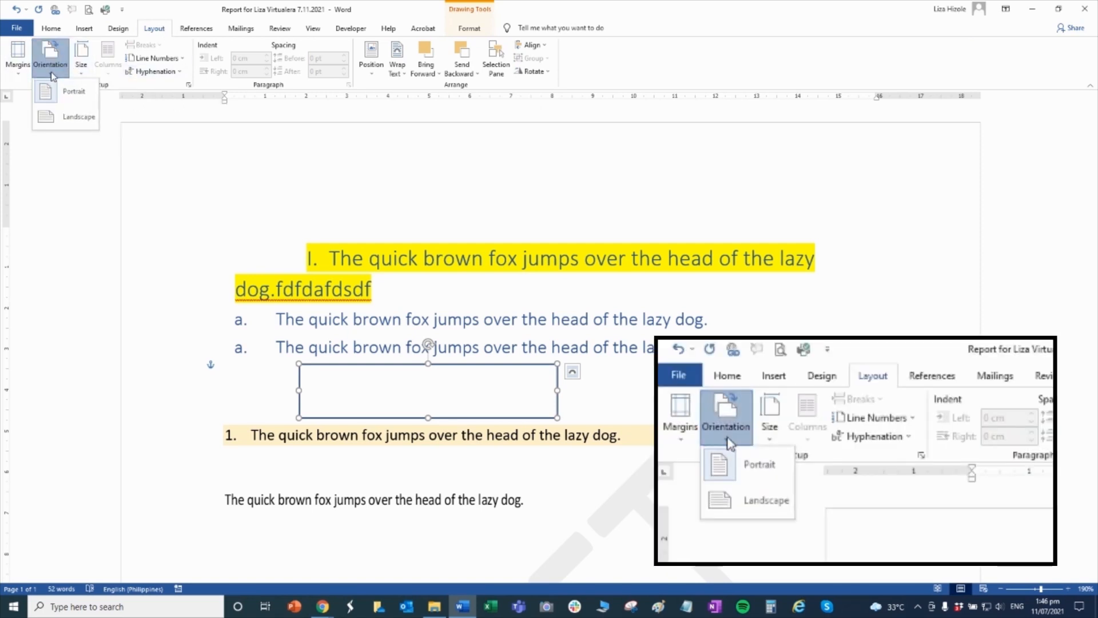
pyautogui.moveTo(72, 90)
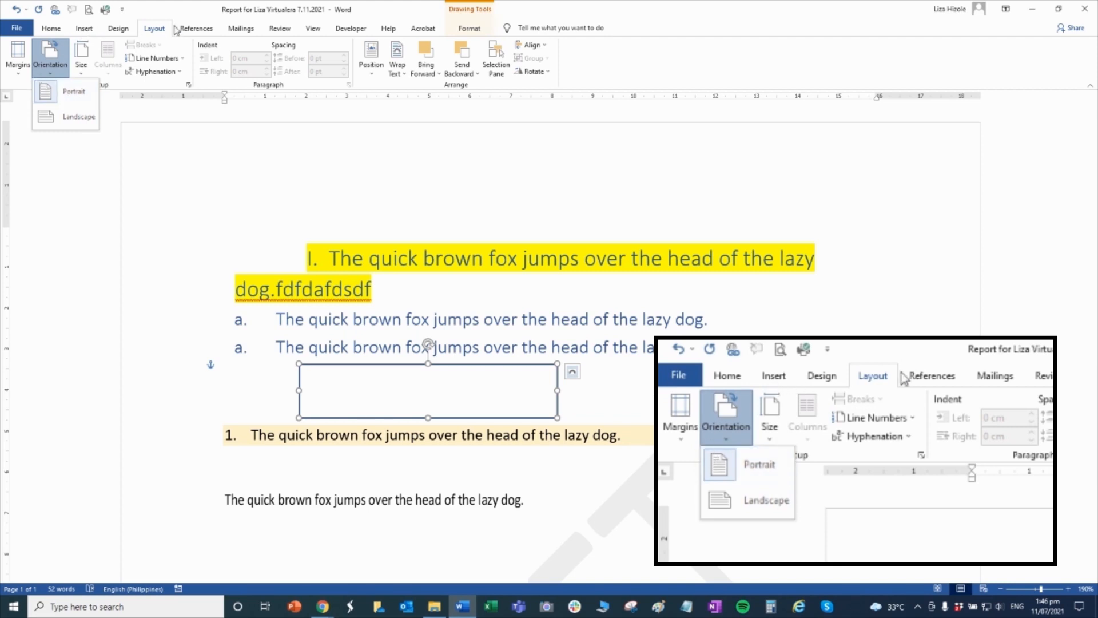
pyautogui.click(196, 28)
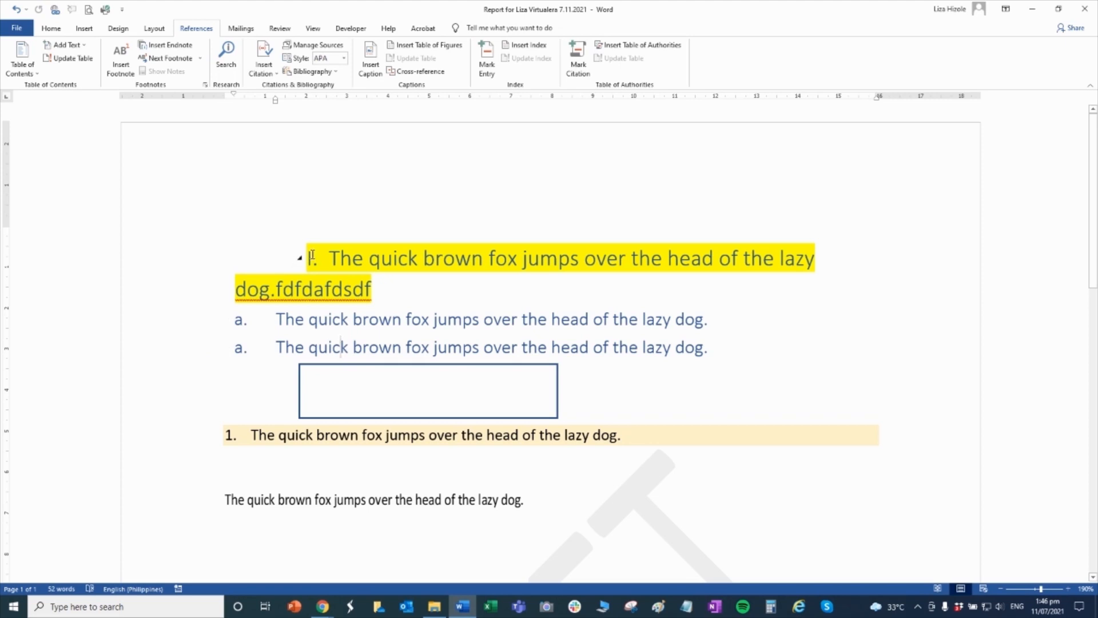
# Step: Insert Automatic Table 1 as the table of contents and scroll the two-page report
pyautogui.click(50, 28)
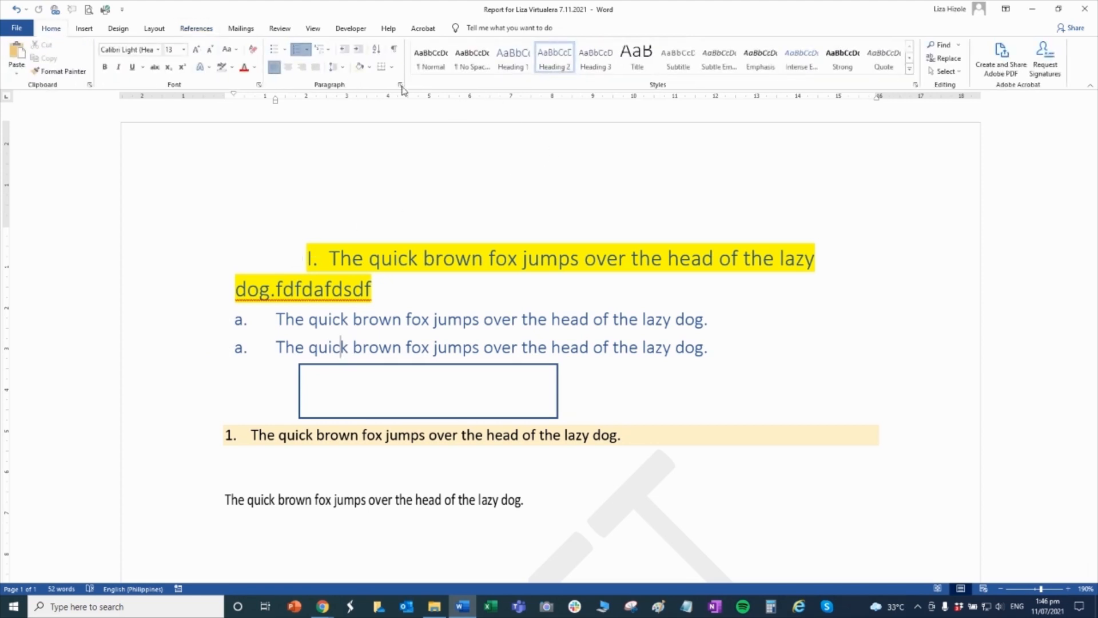
pyautogui.moveTo(185, 37)
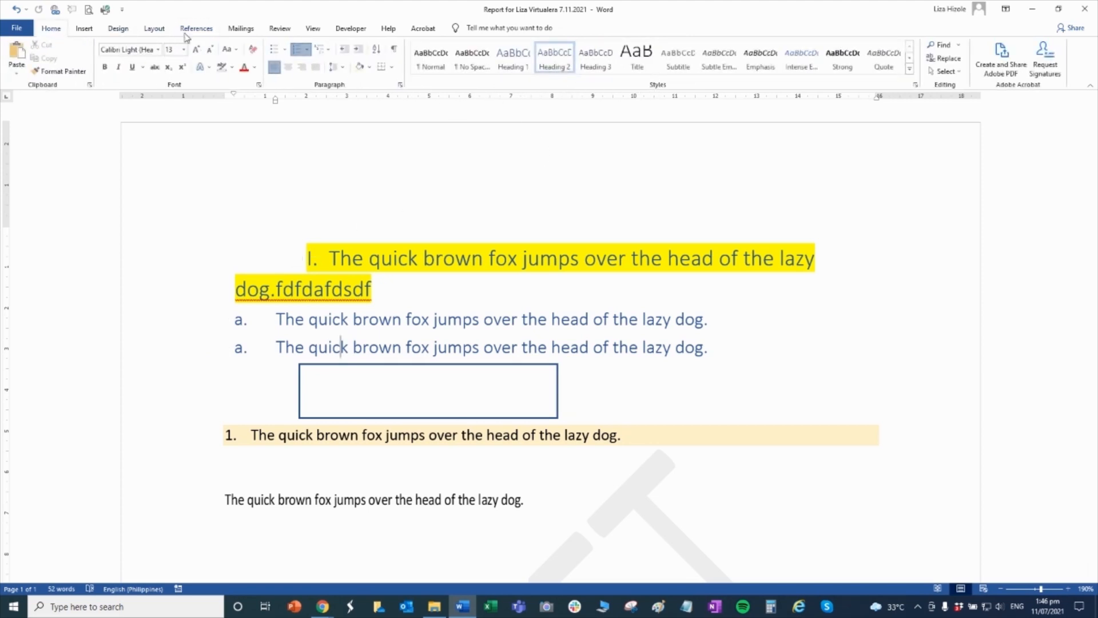
pyautogui.click(196, 28)
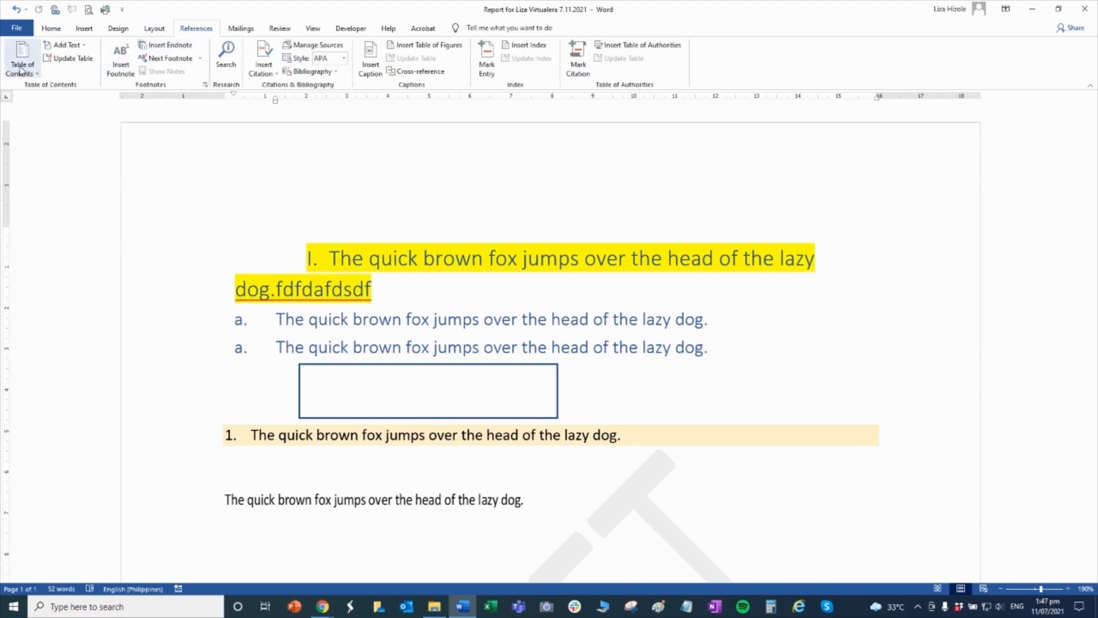
pyautogui.moveTo(21, 58)
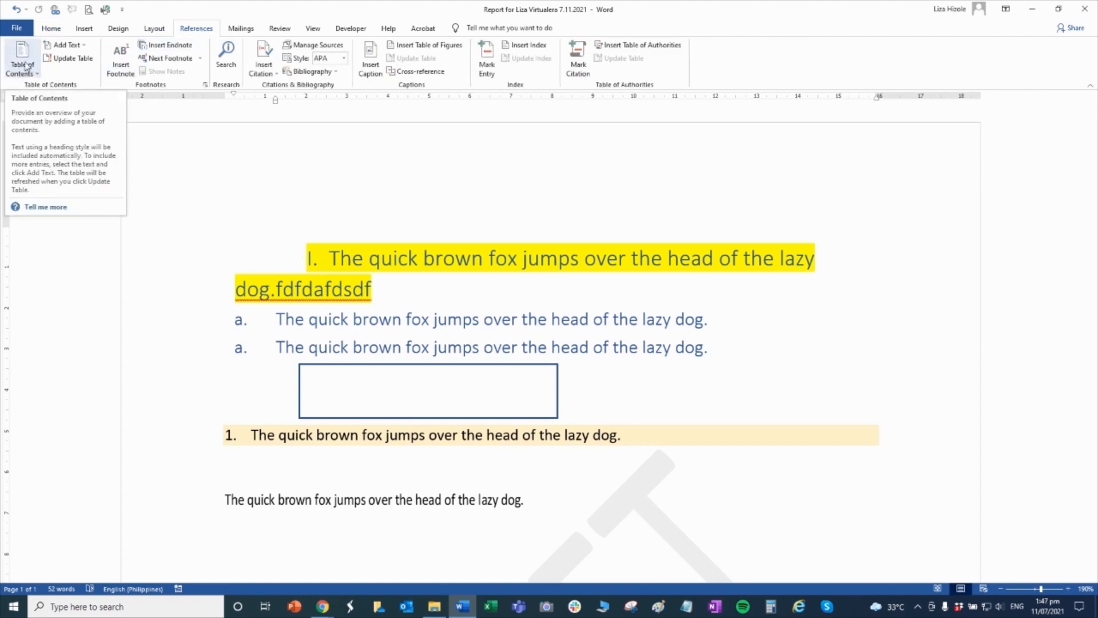
pyautogui.click(22, 59)
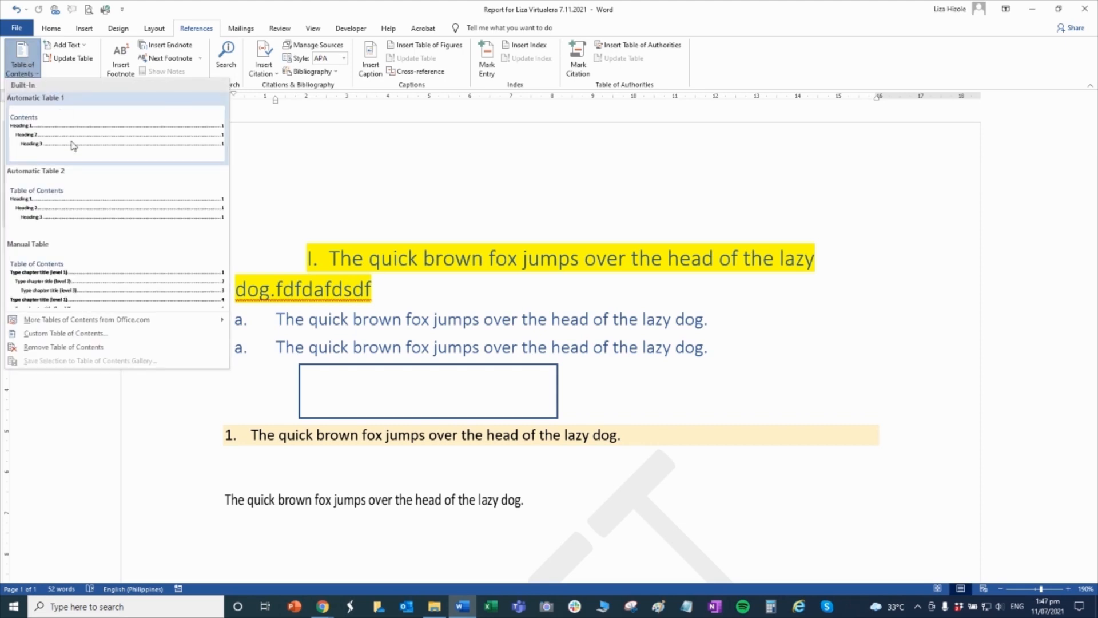
pyautogui.click(115, 134)
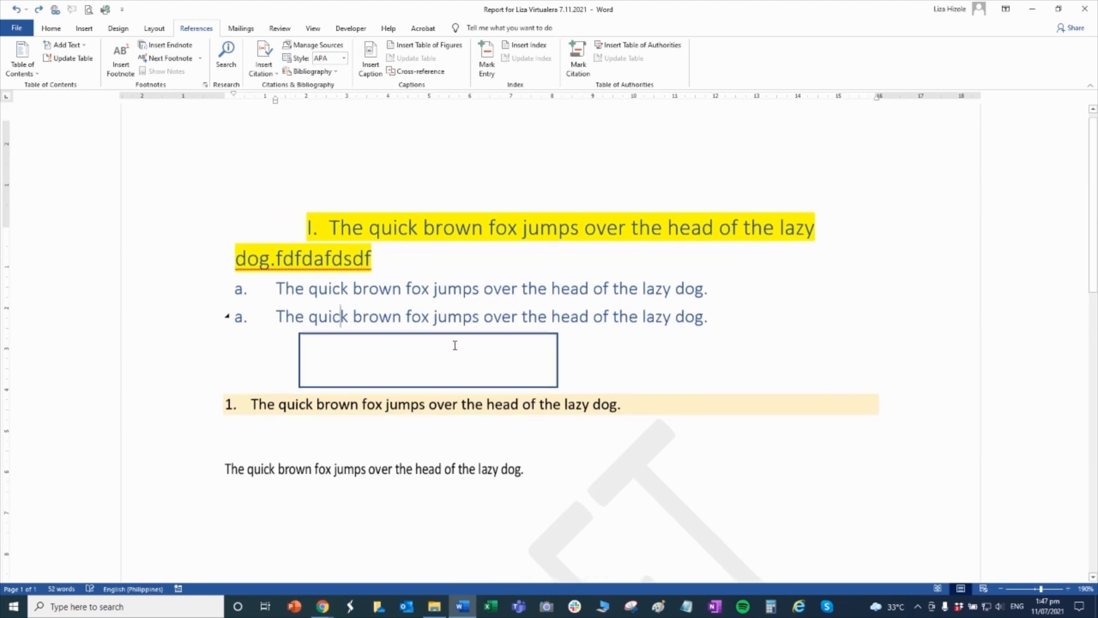
pyautogui.scroll(-3)
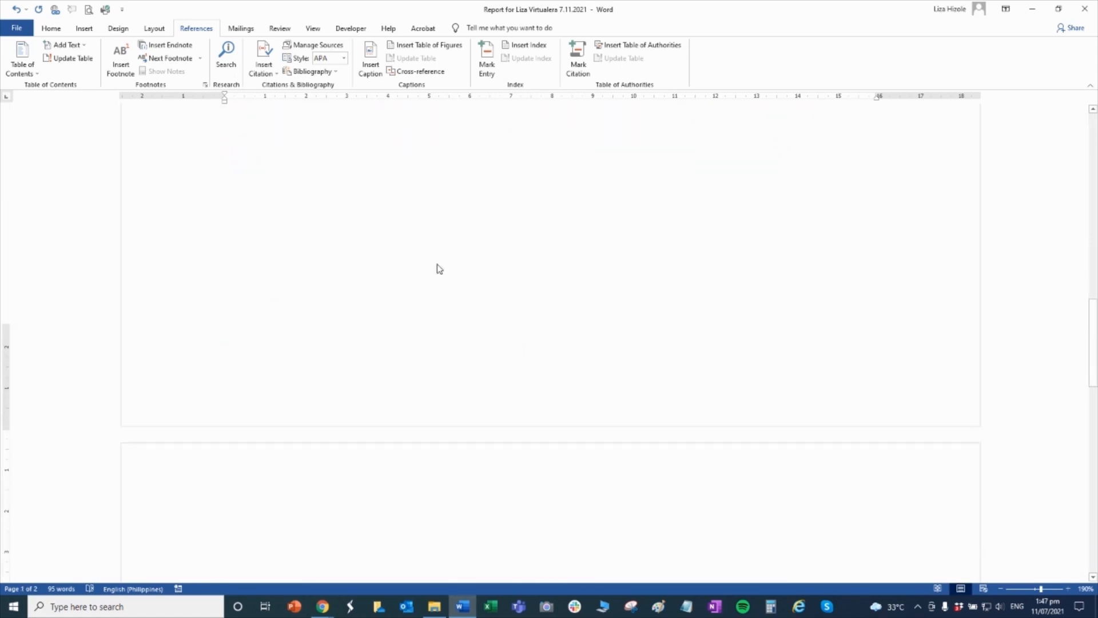
# Step: Show the Mailings tab and the Start Mail Merge options
pyautogui.click(241, 28)
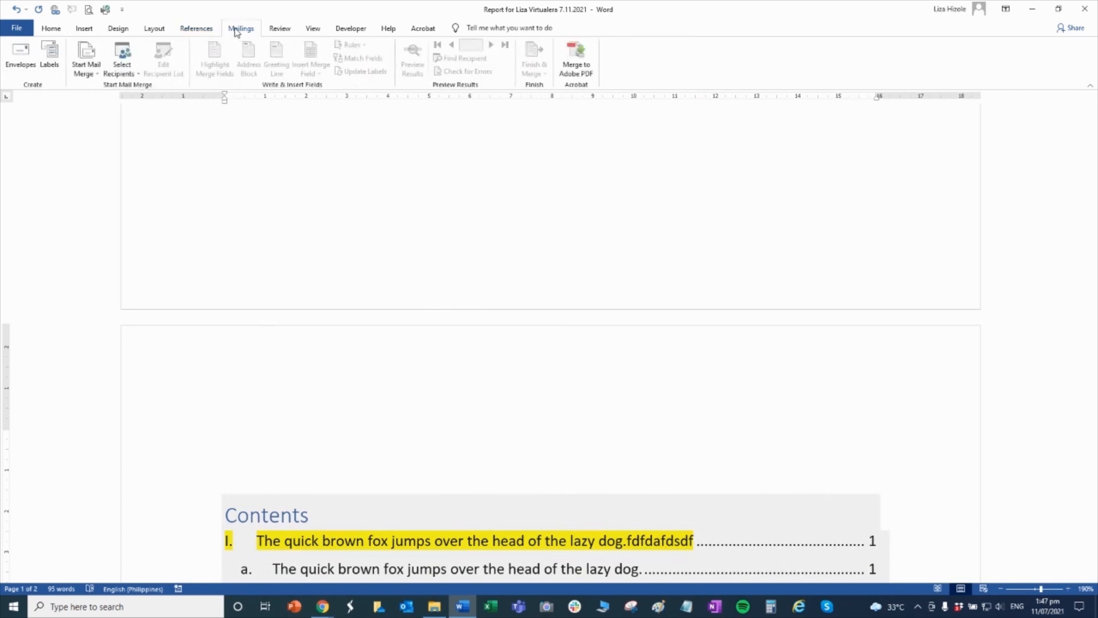
pyautogui.moveTo(362, 139)
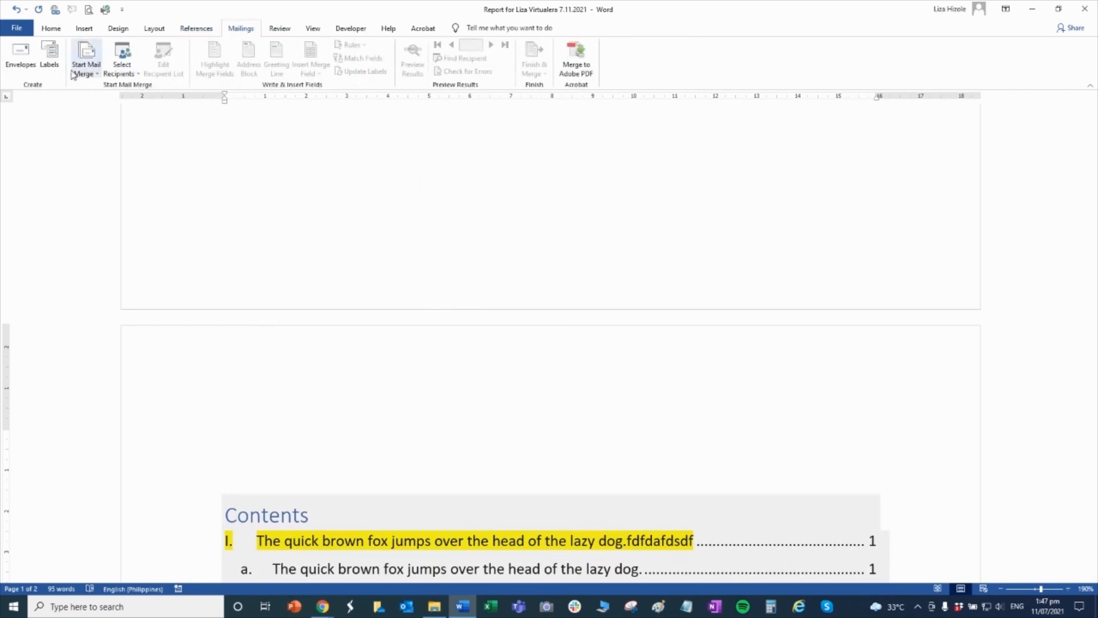
pyautogui.click(278, 28)
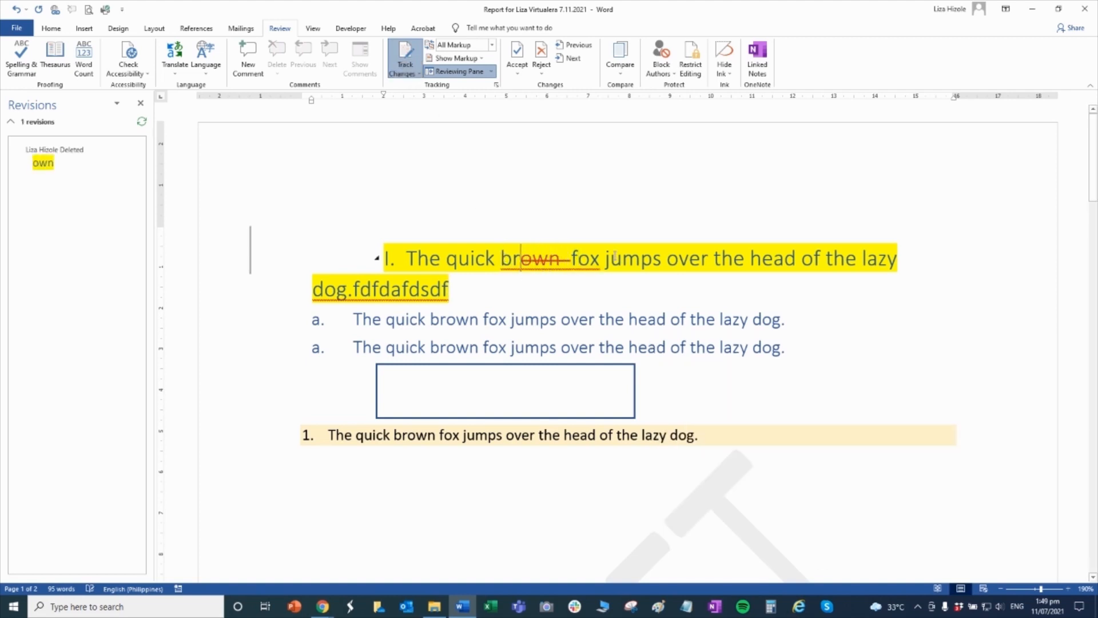
# Step: Track typing 'lue' over 'rown', then Accept and Move to Next on the deletion
pyautogui.write('lie')
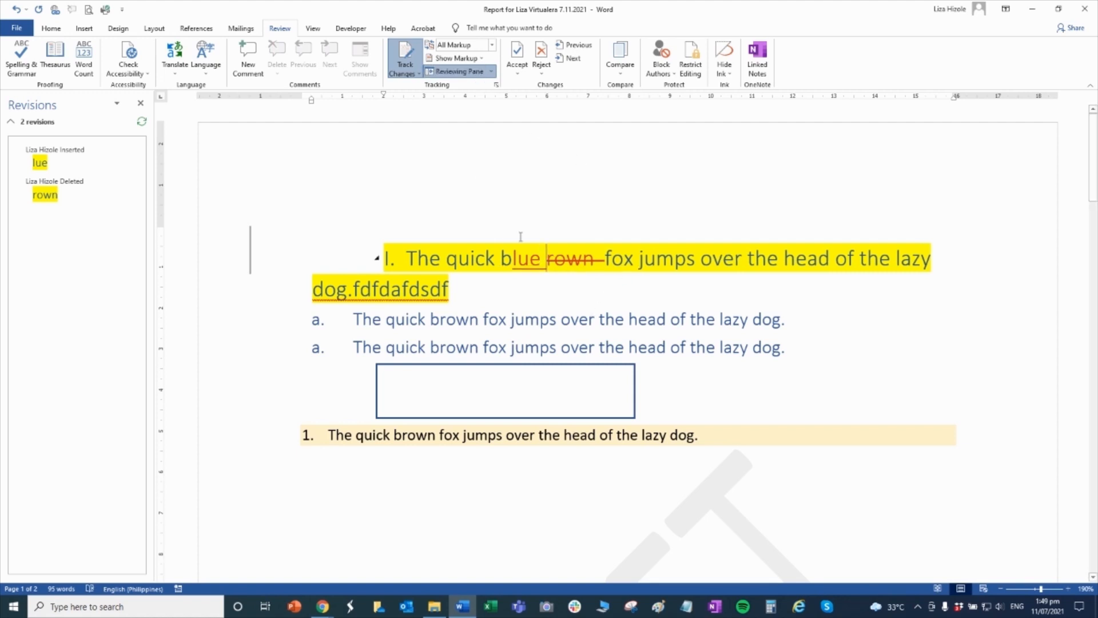
pyautogui.click(516, 52)
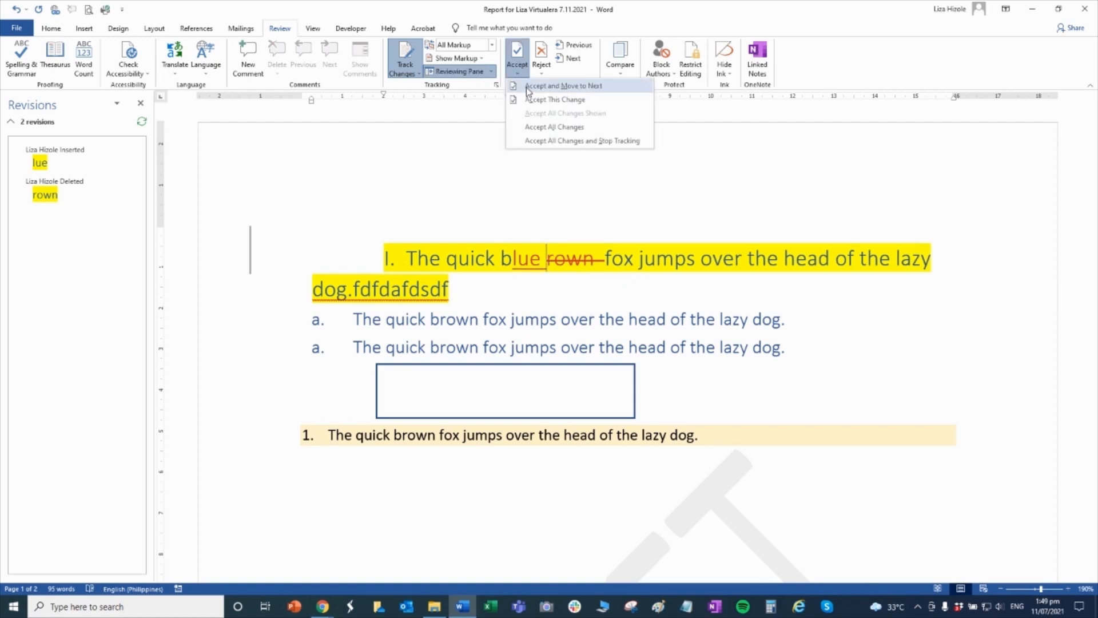
pyautogui.click(564, 85)
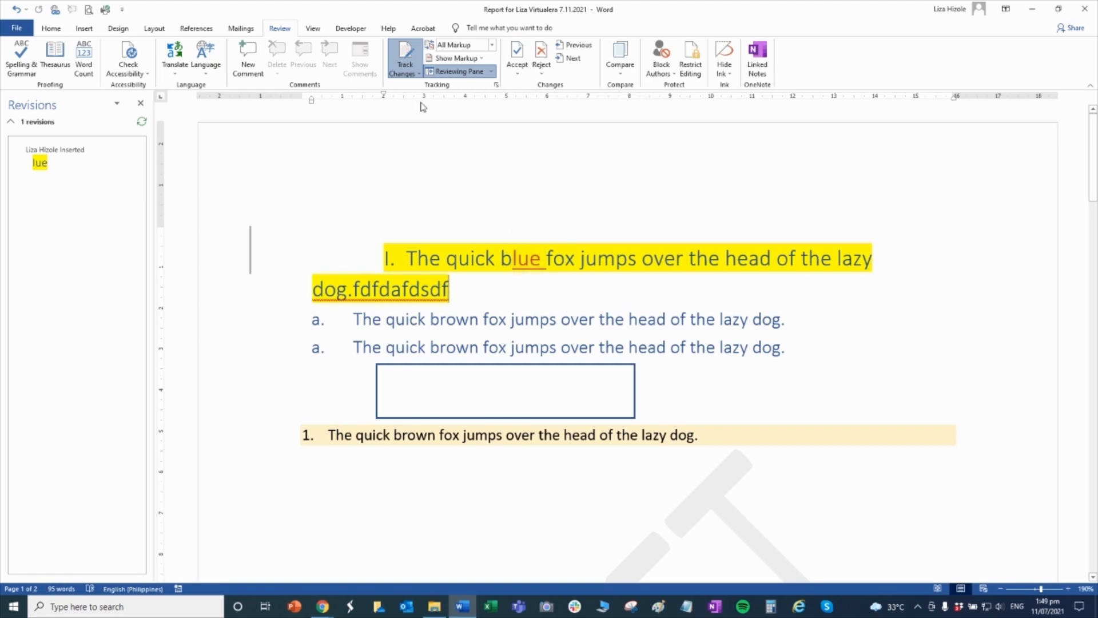
pyautogui.moveTo(590, 133)
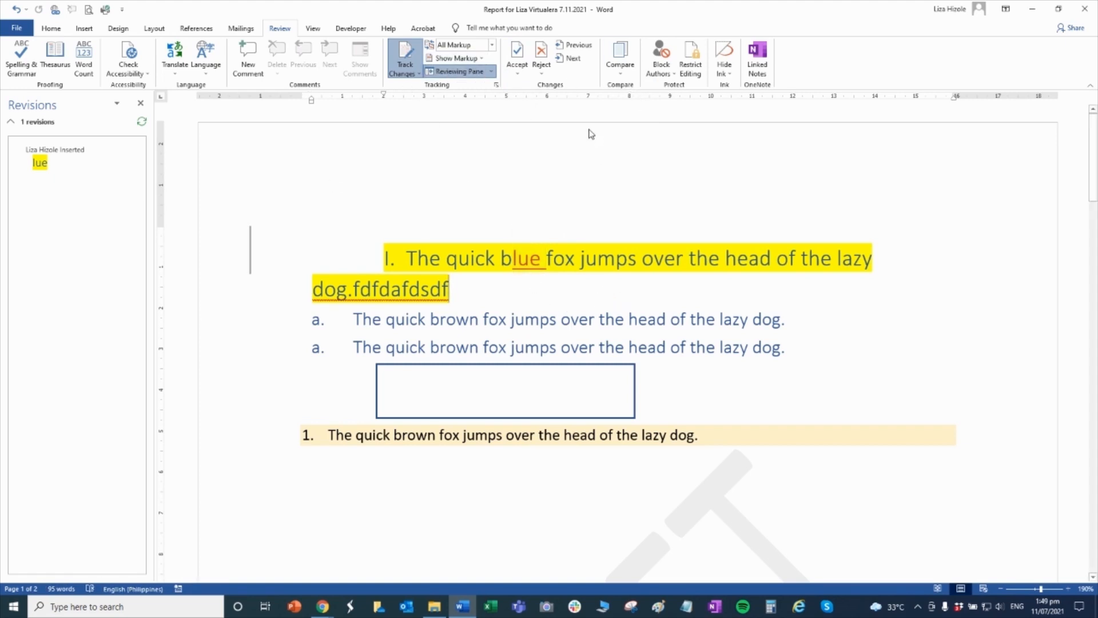
# Step: View the report in Read Mode and Web Layout, then return to Print Layout
pyautogui.click(312, 28)
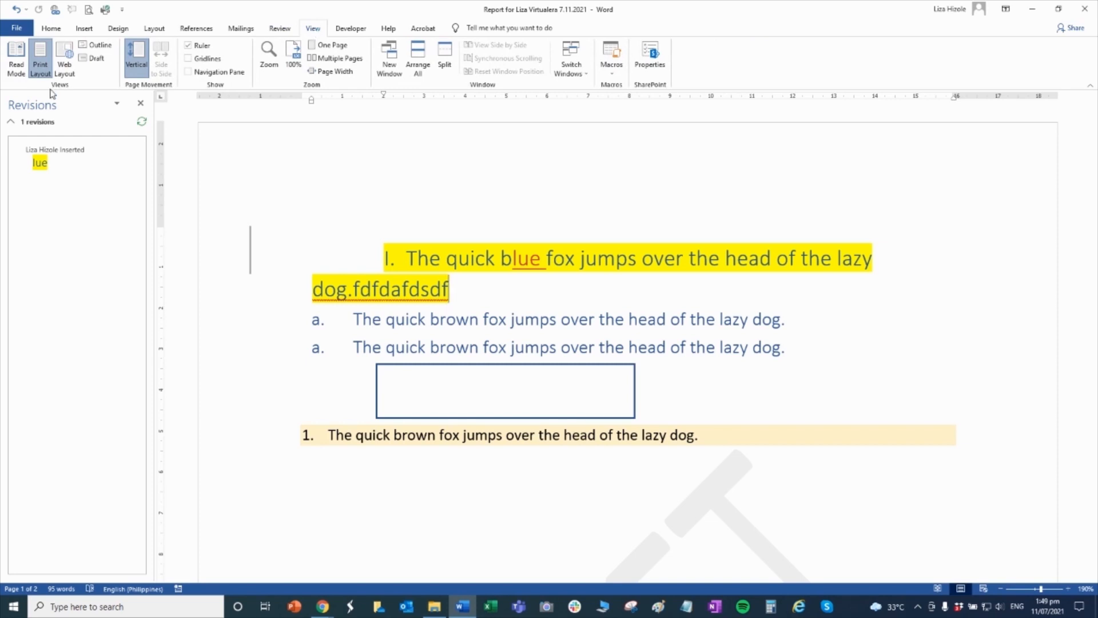
pyautogui.moveTo(15, 56)
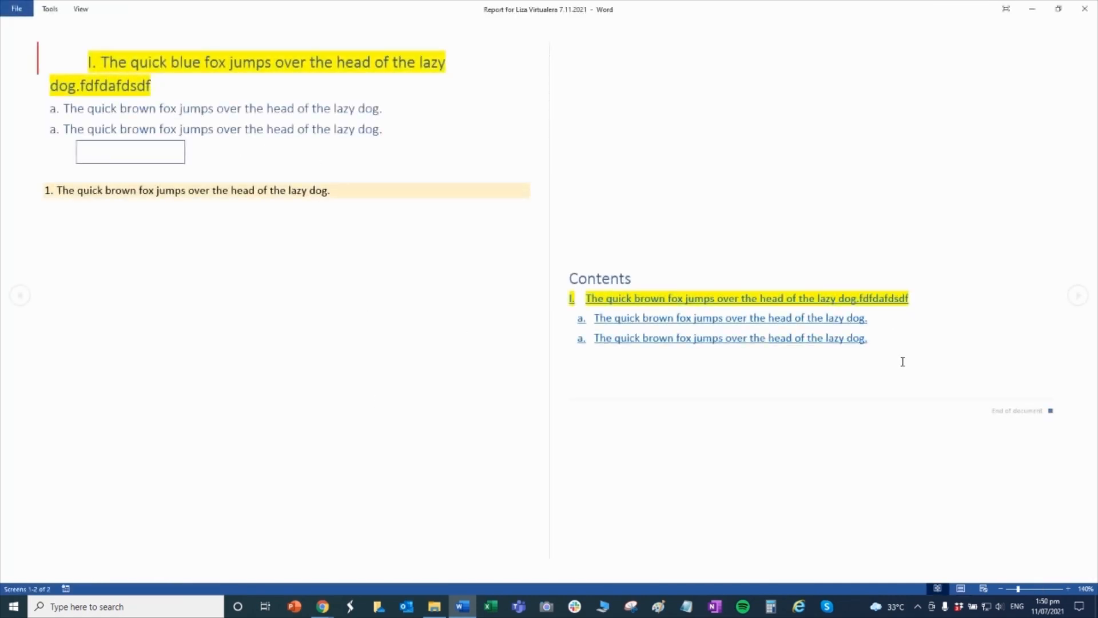
pyautogui.click(962, 589)
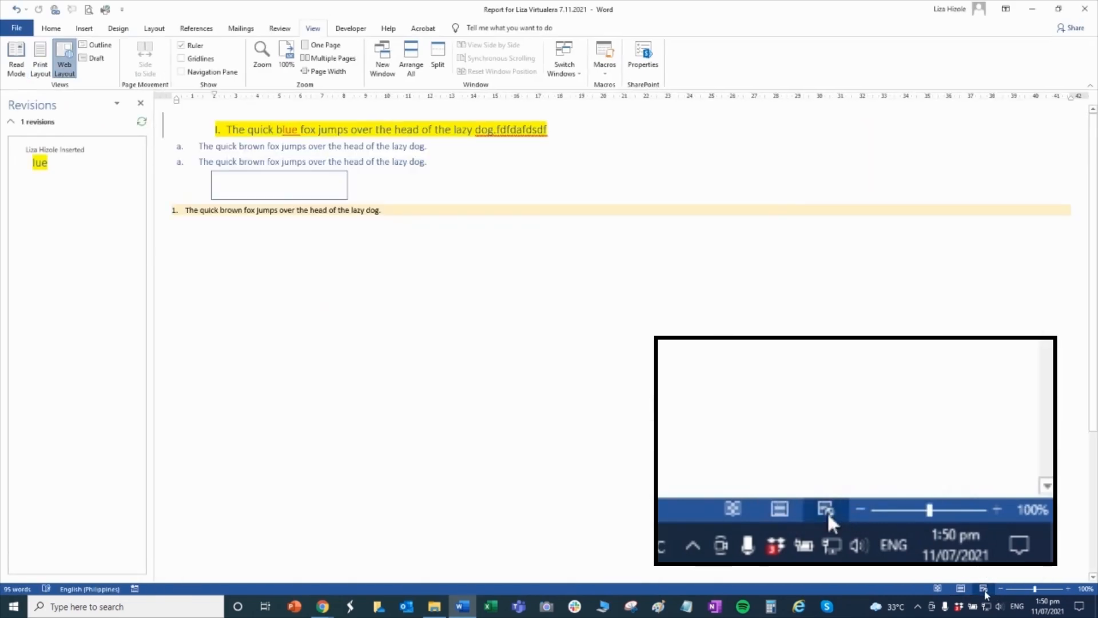
pyautogui.click(40, 58)
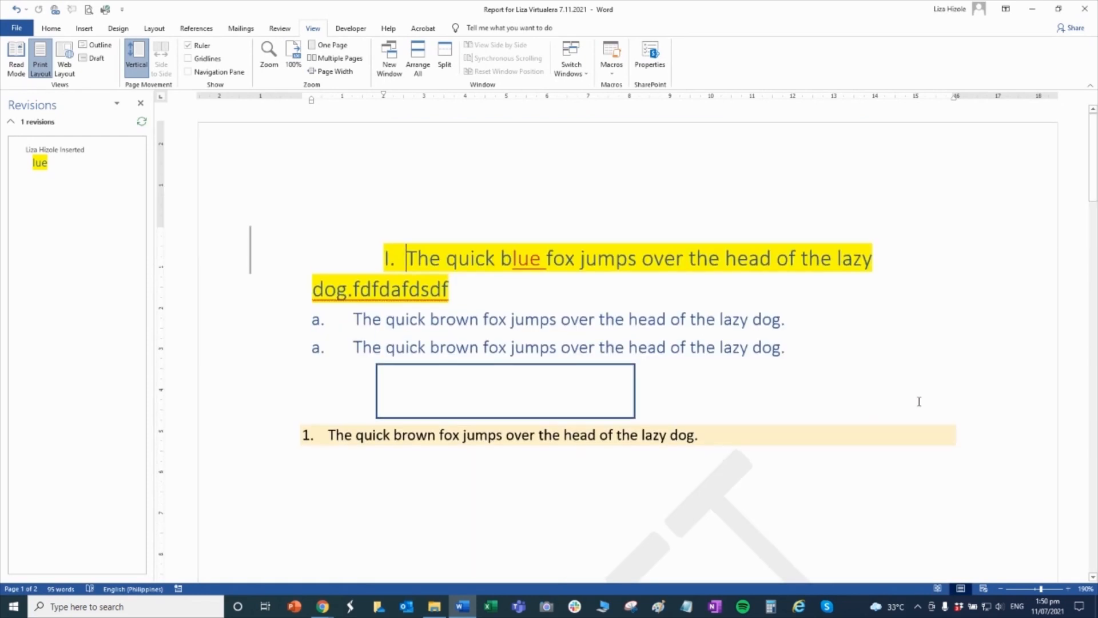
pyautogui.moveTo(350, 28)
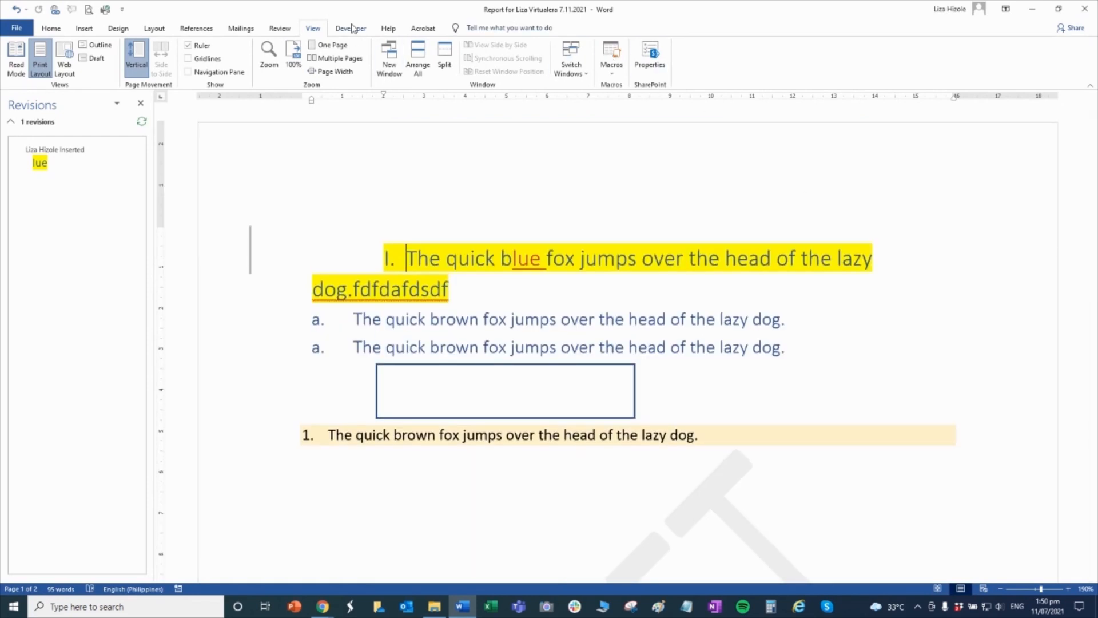
# Step: Display the Developer tab's macro, add-in and form-control commands
pyautogui.click(350, 28)
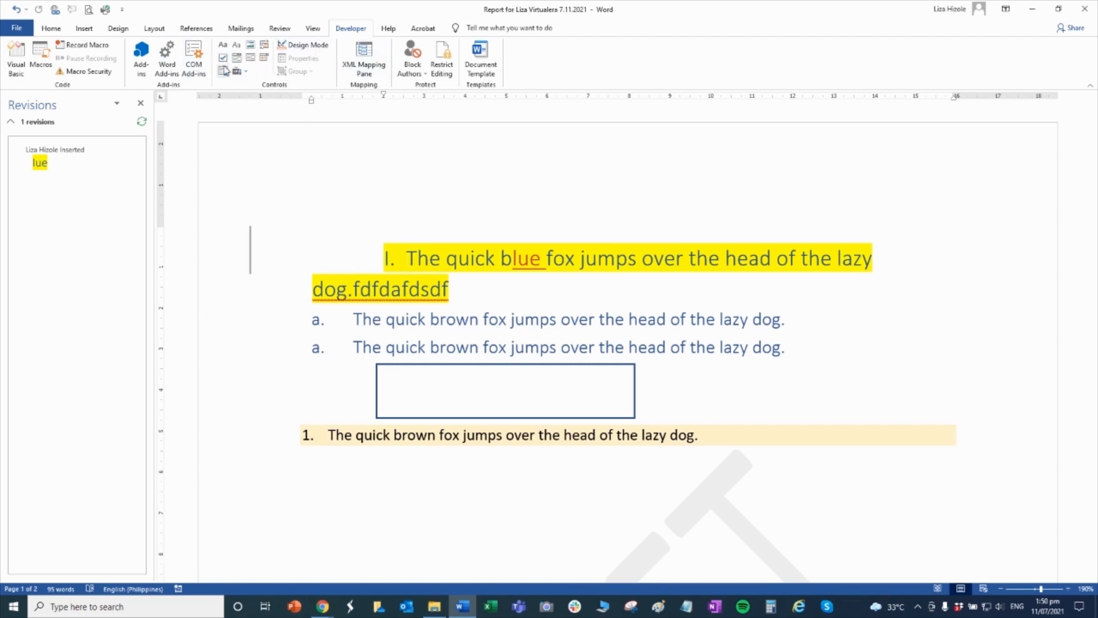
pyautogui.moveTo(223, 58)
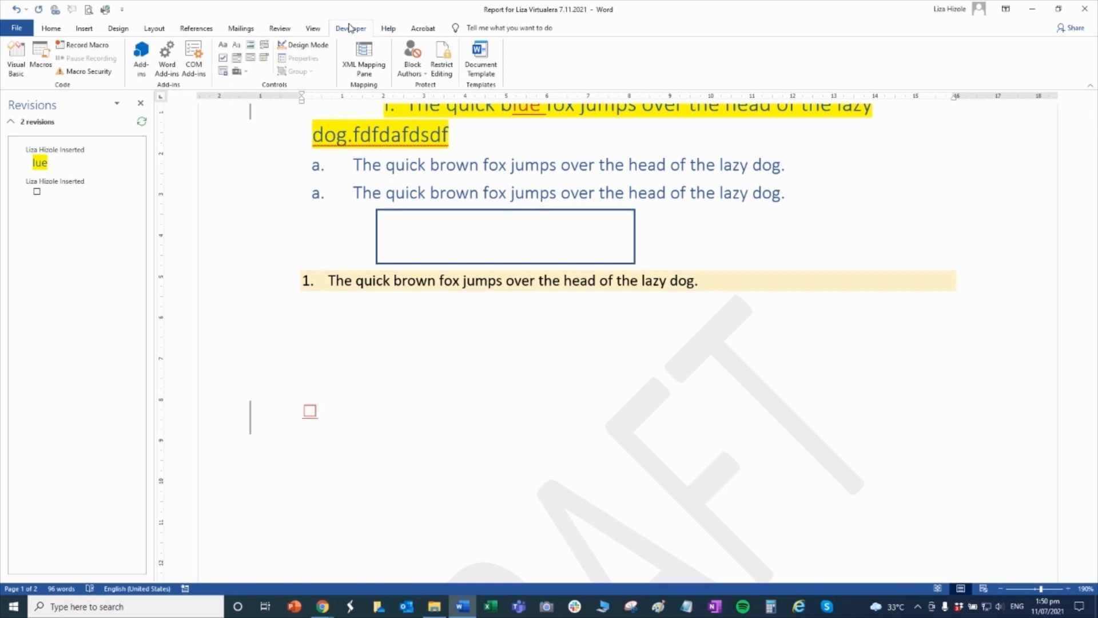
pyautogui.moveTo(546, 499)
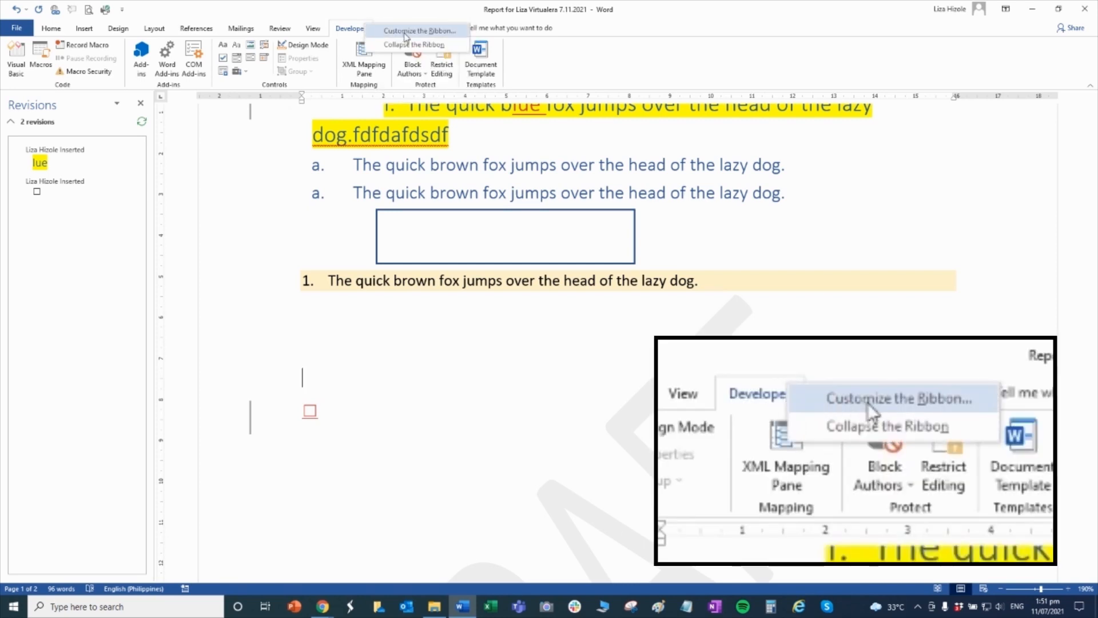
pyautogui.click(418, 30)
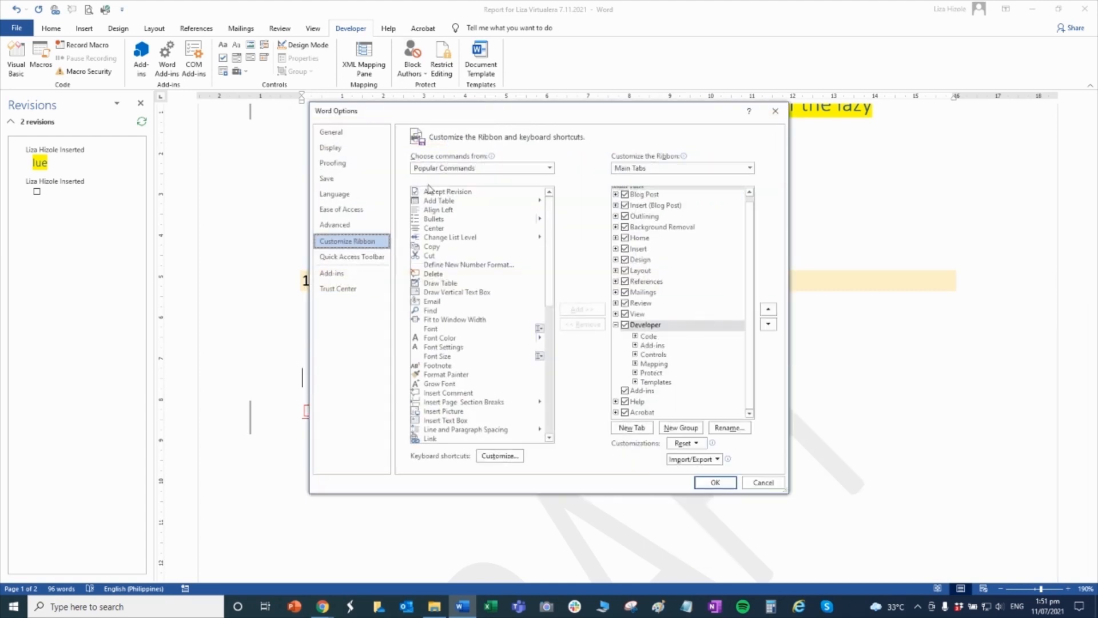
pyautogui.scroll(-3)
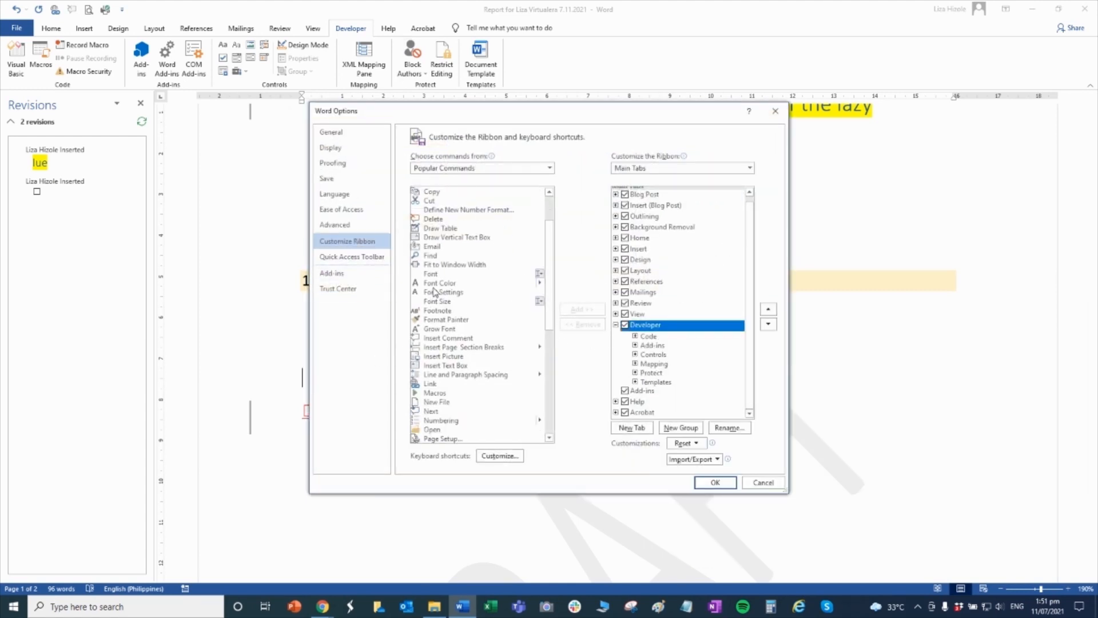
pyautogui.click(443, 293)
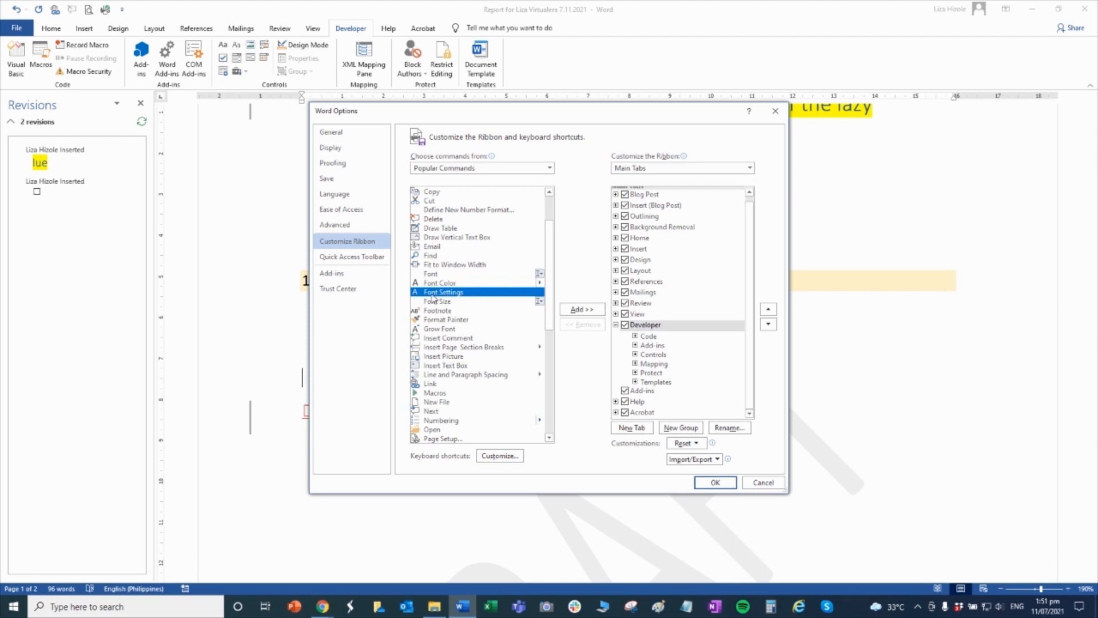
pyautogui.click(581, 309)
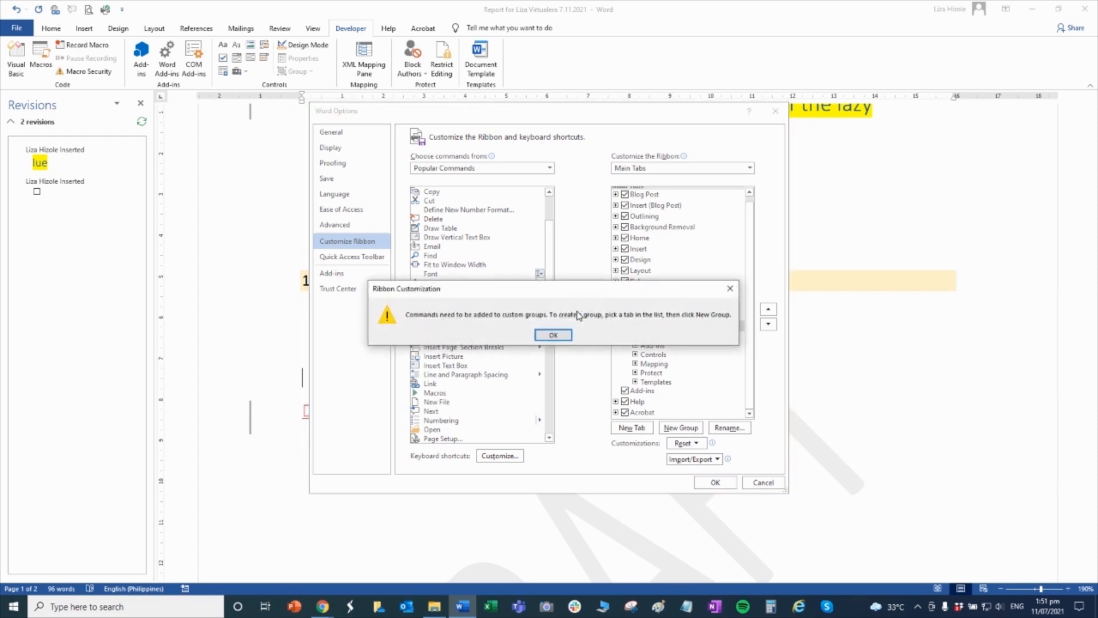
pyautogui.click(553, 335)
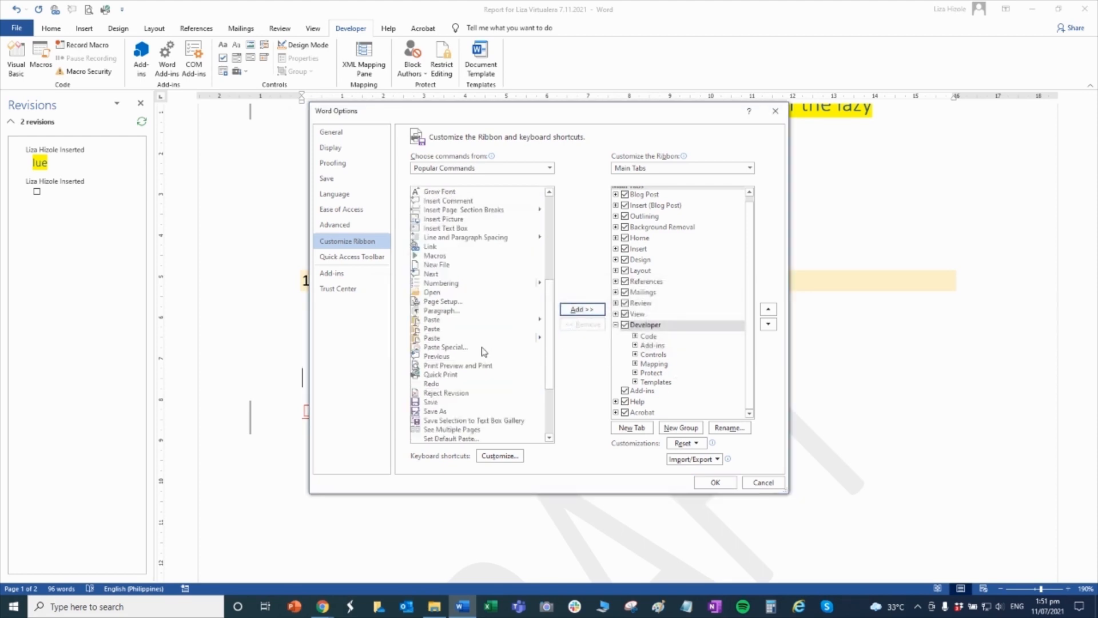
pyautogui.scroll(3)
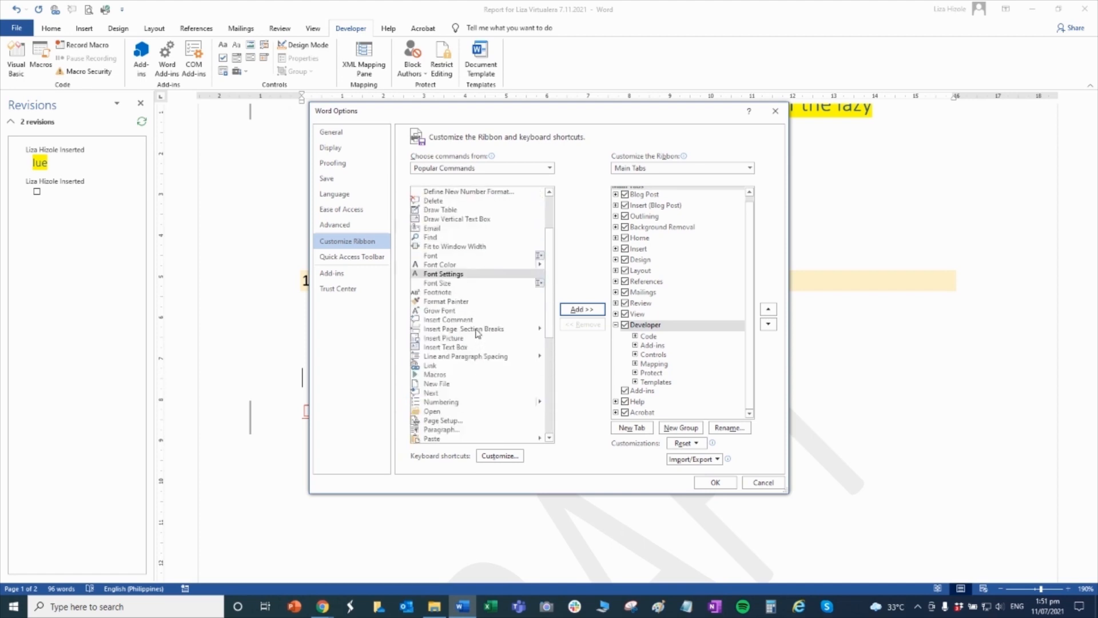
pyautogui.scroll(3)
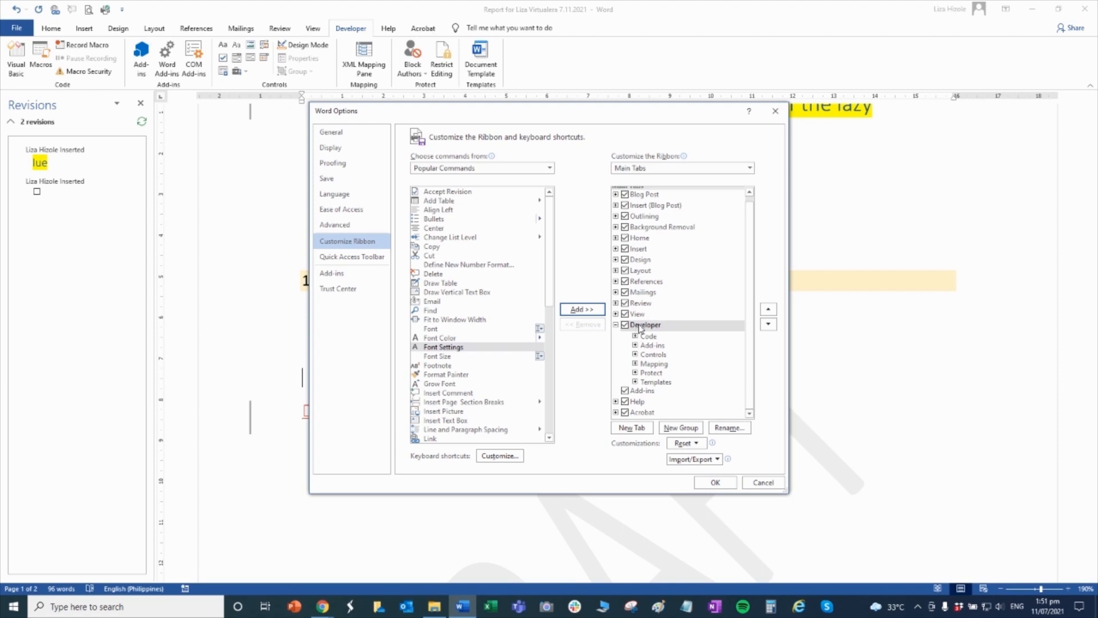
pyautogui.click(431, 328)
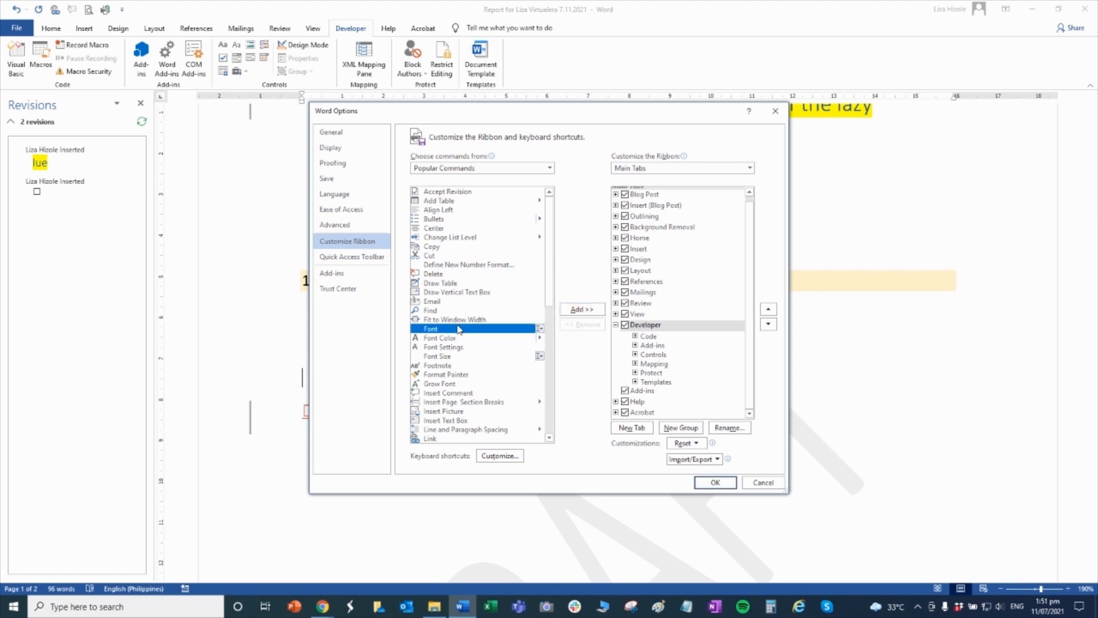
pyautogui.scroll(-3)
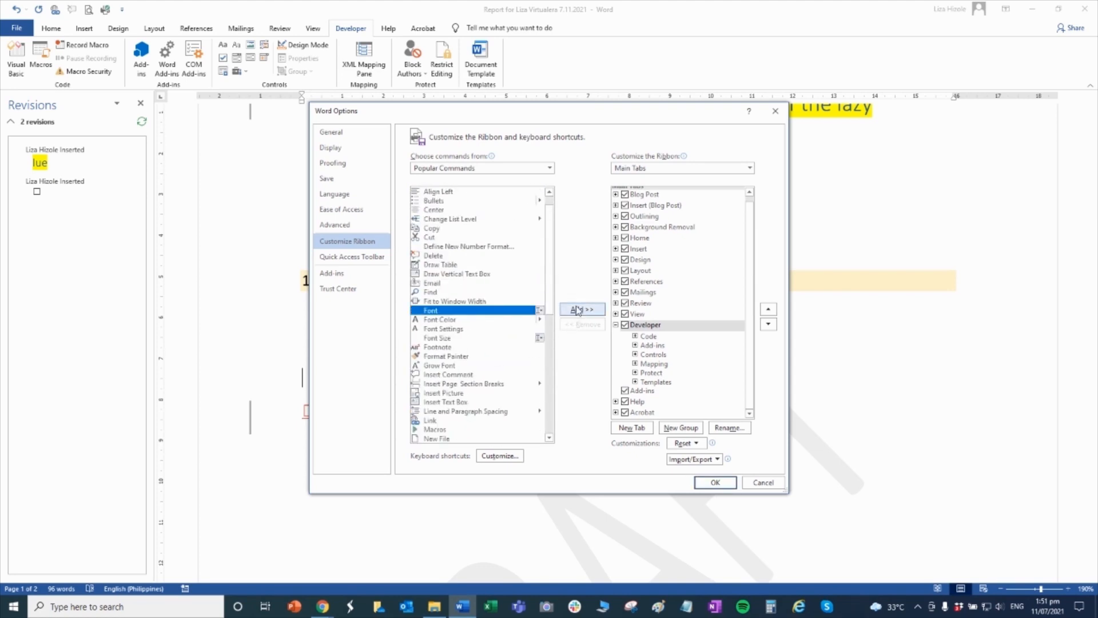
pyautogui.moveTo(763, 482)
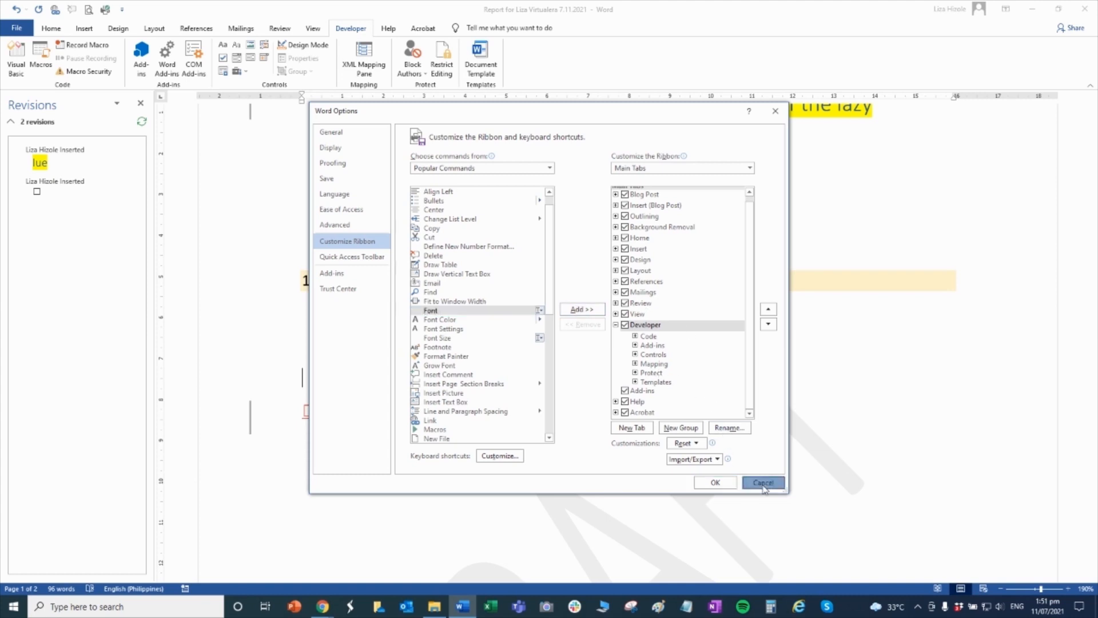
pyautogui.click(761, 482)
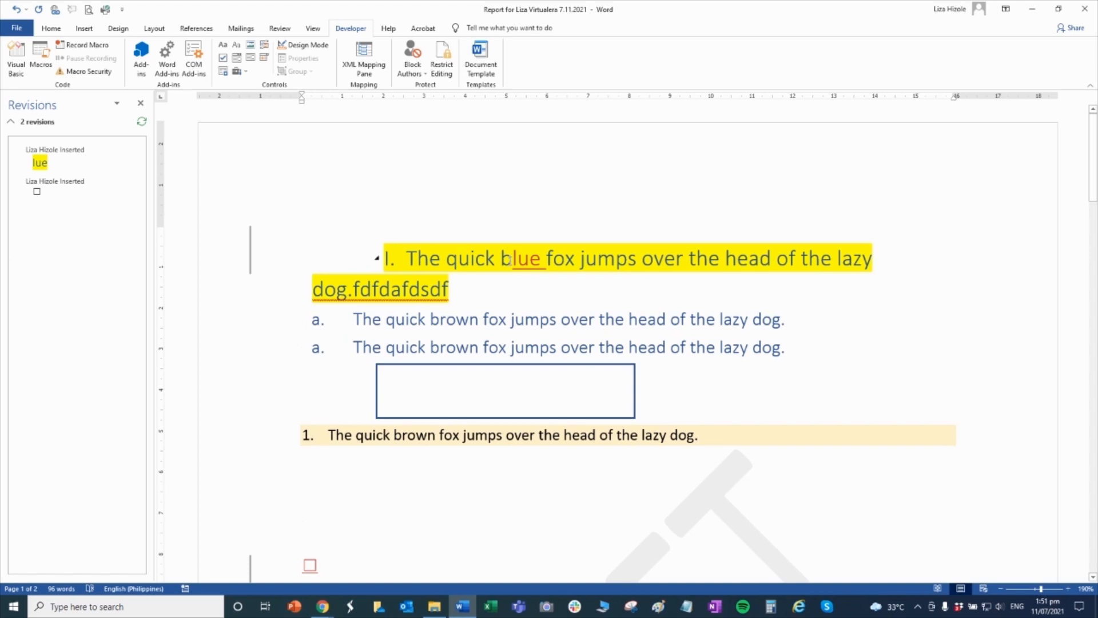
pyautogui.moveTo(582, 264)
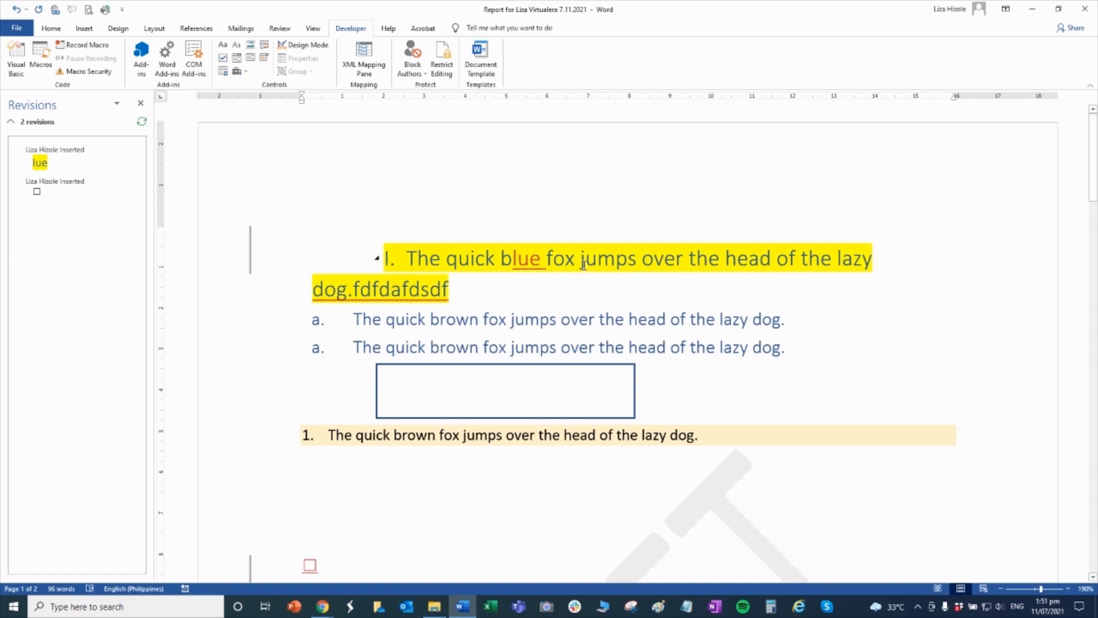
pyautogui.click(302, 531)
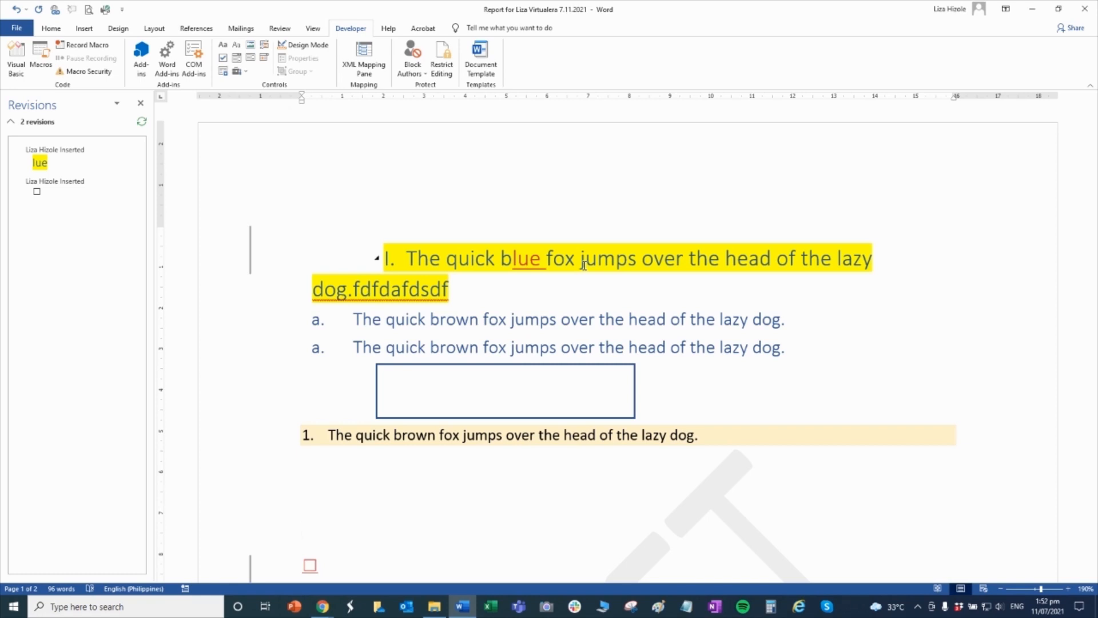
pyautogui.click(302, 531)
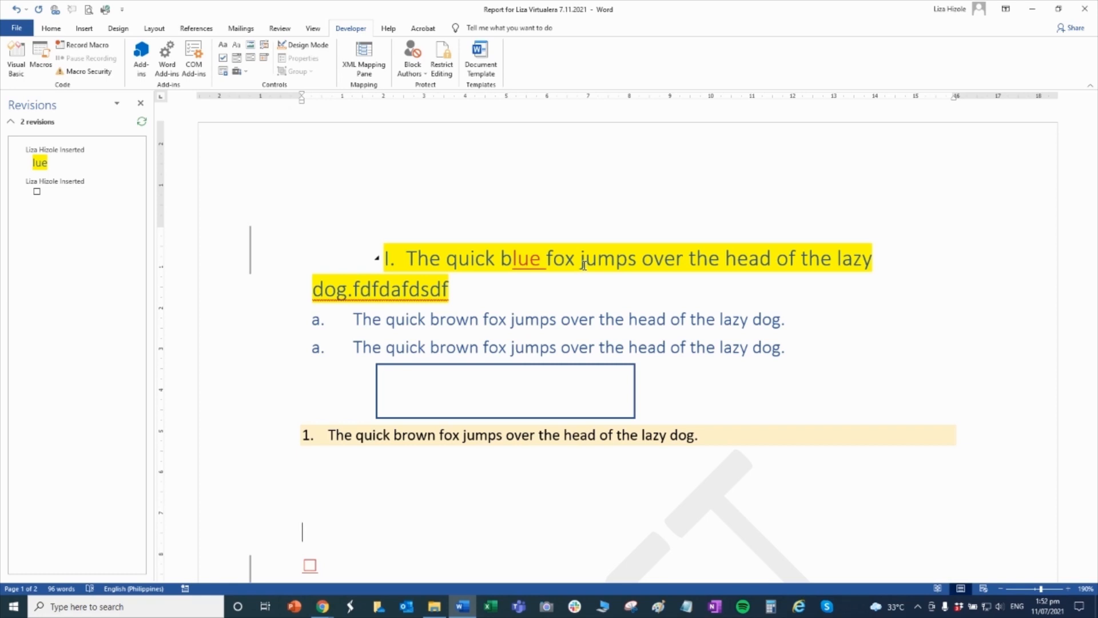